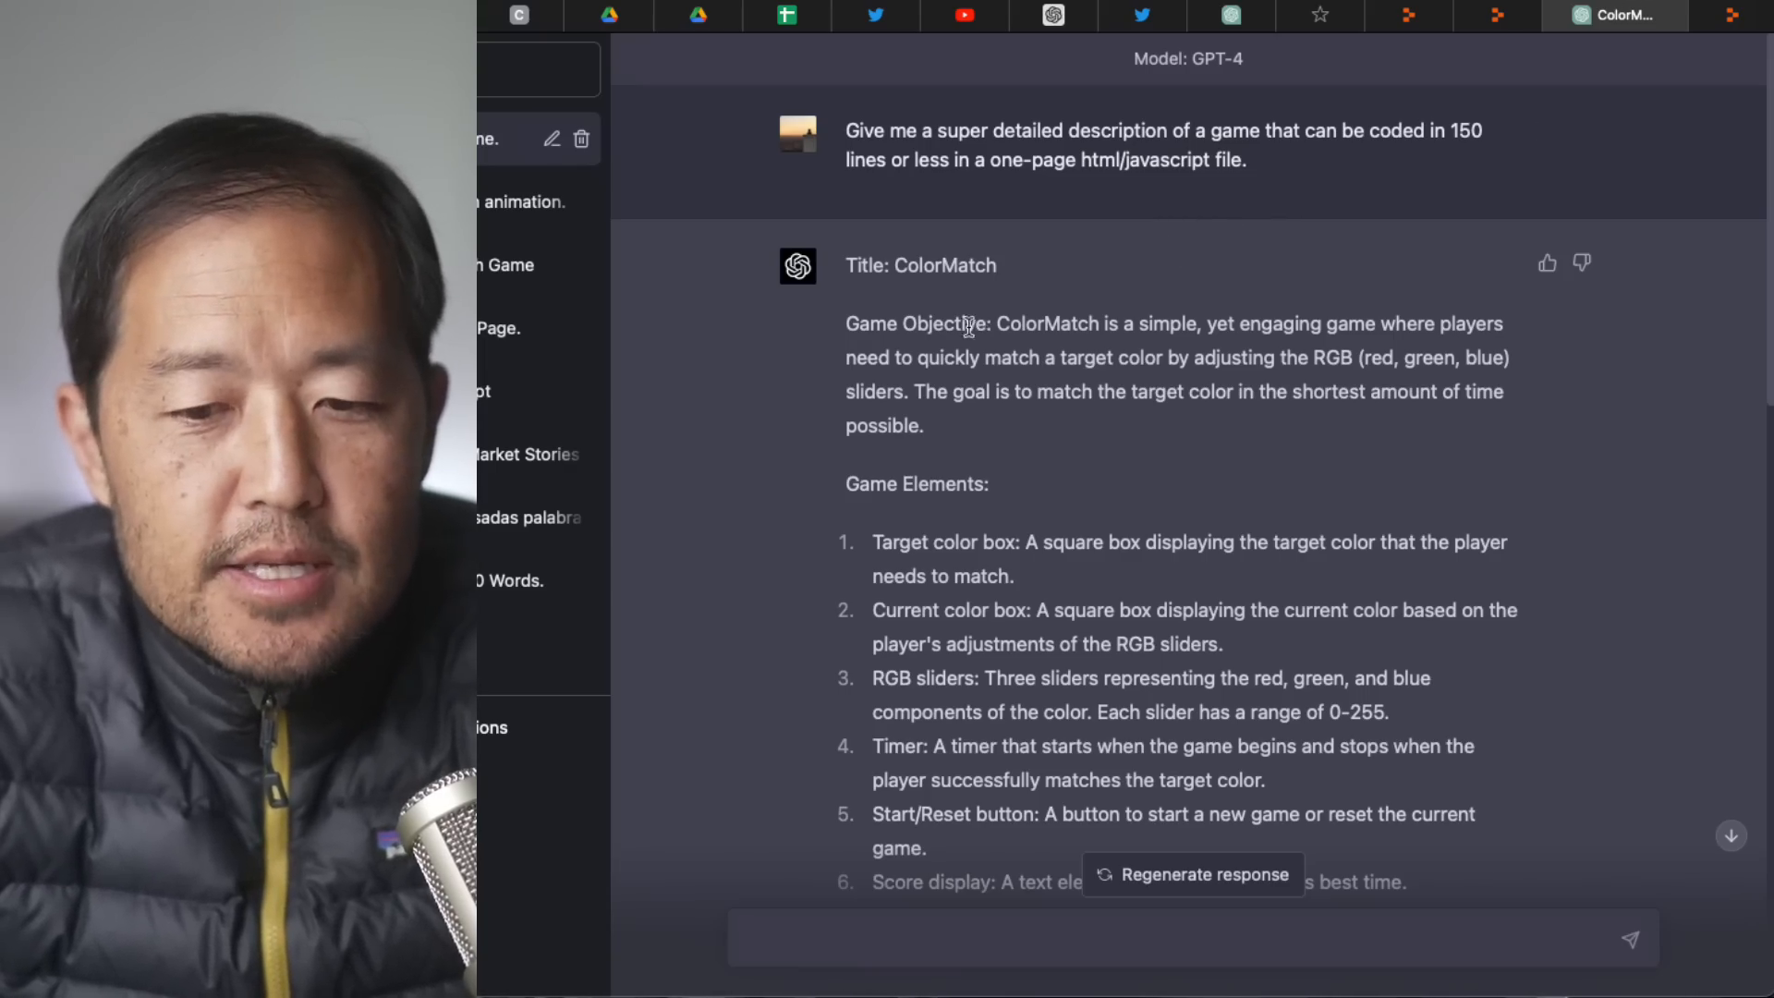
# Ask ChatGPT to 'Draft the full one-page html/javascript file for this game'.
pyautogui.scroll(-3)
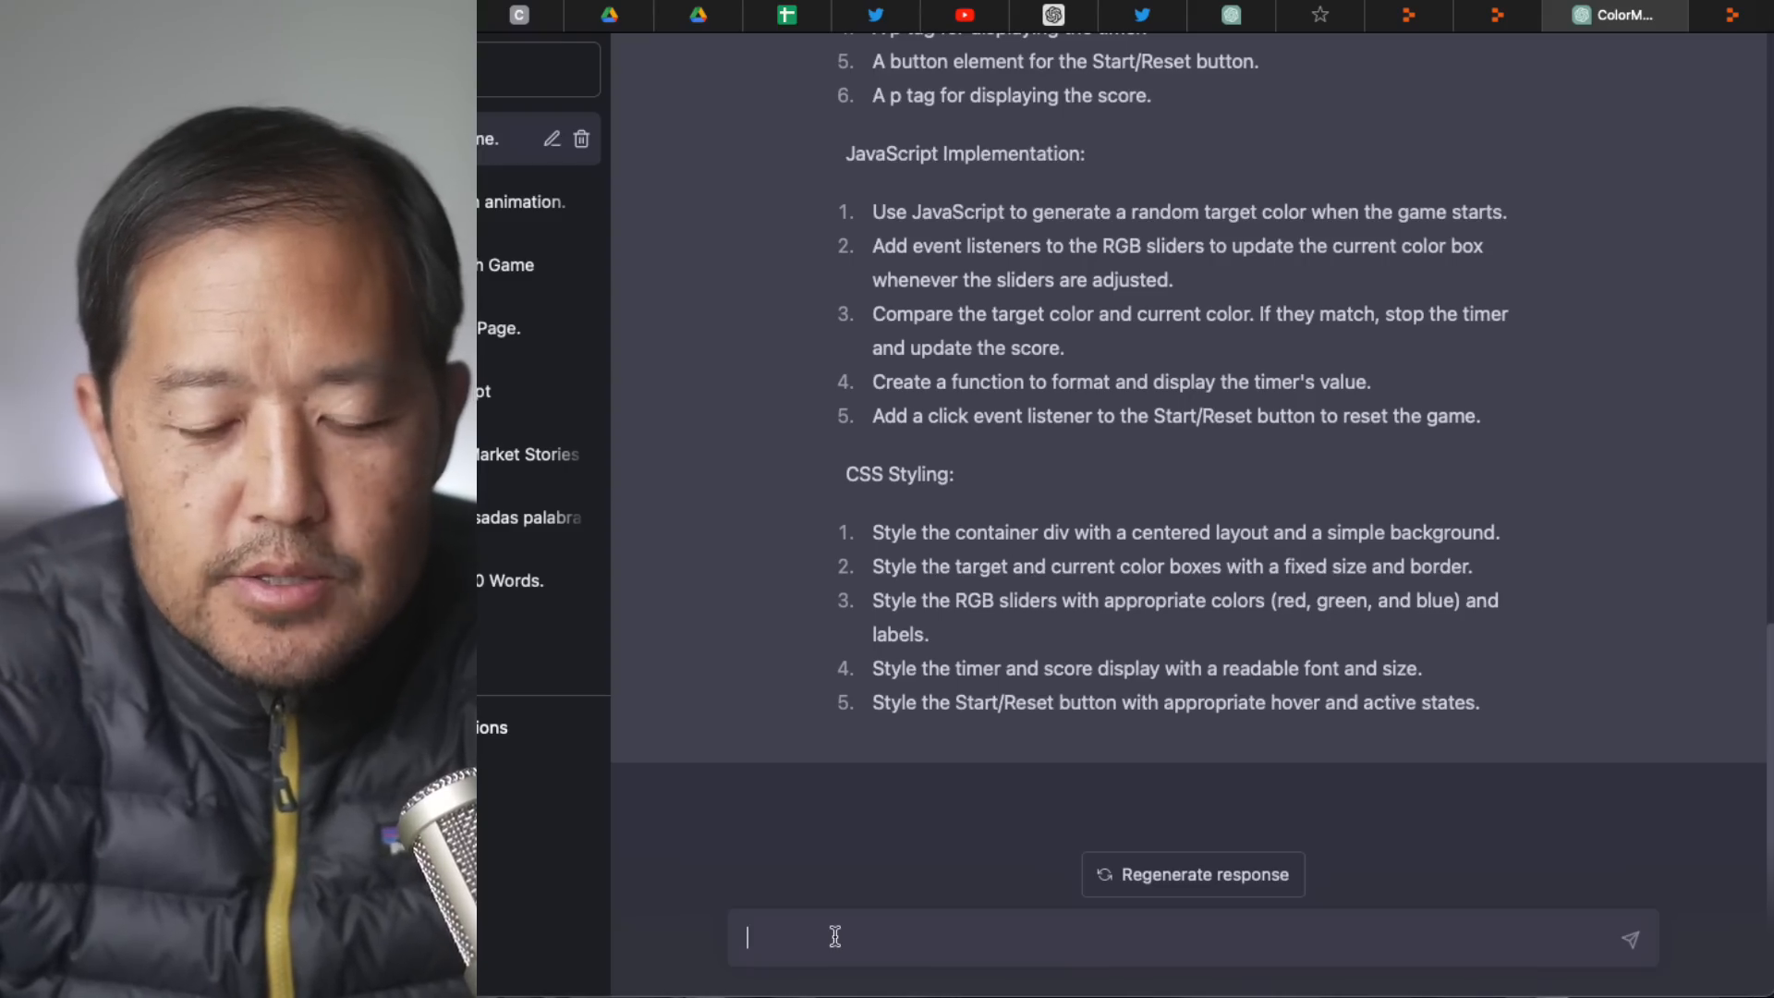
pyautogui.write('Gi')
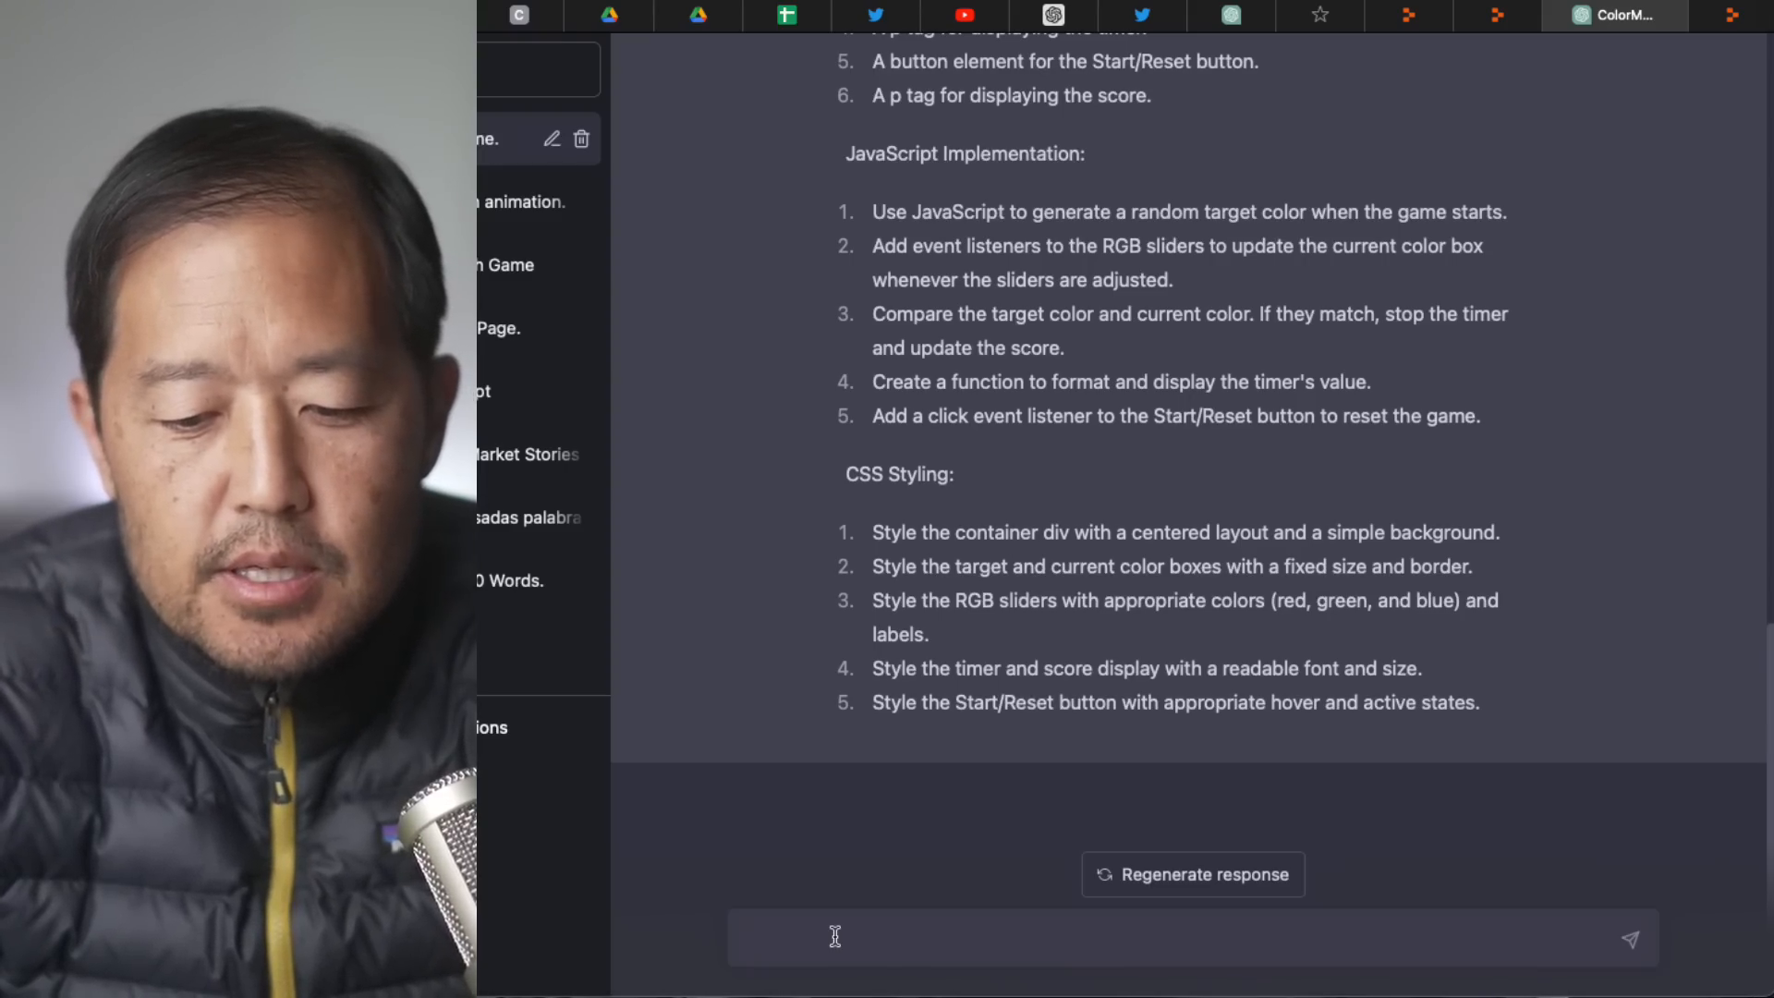
pyautogui.write('r')
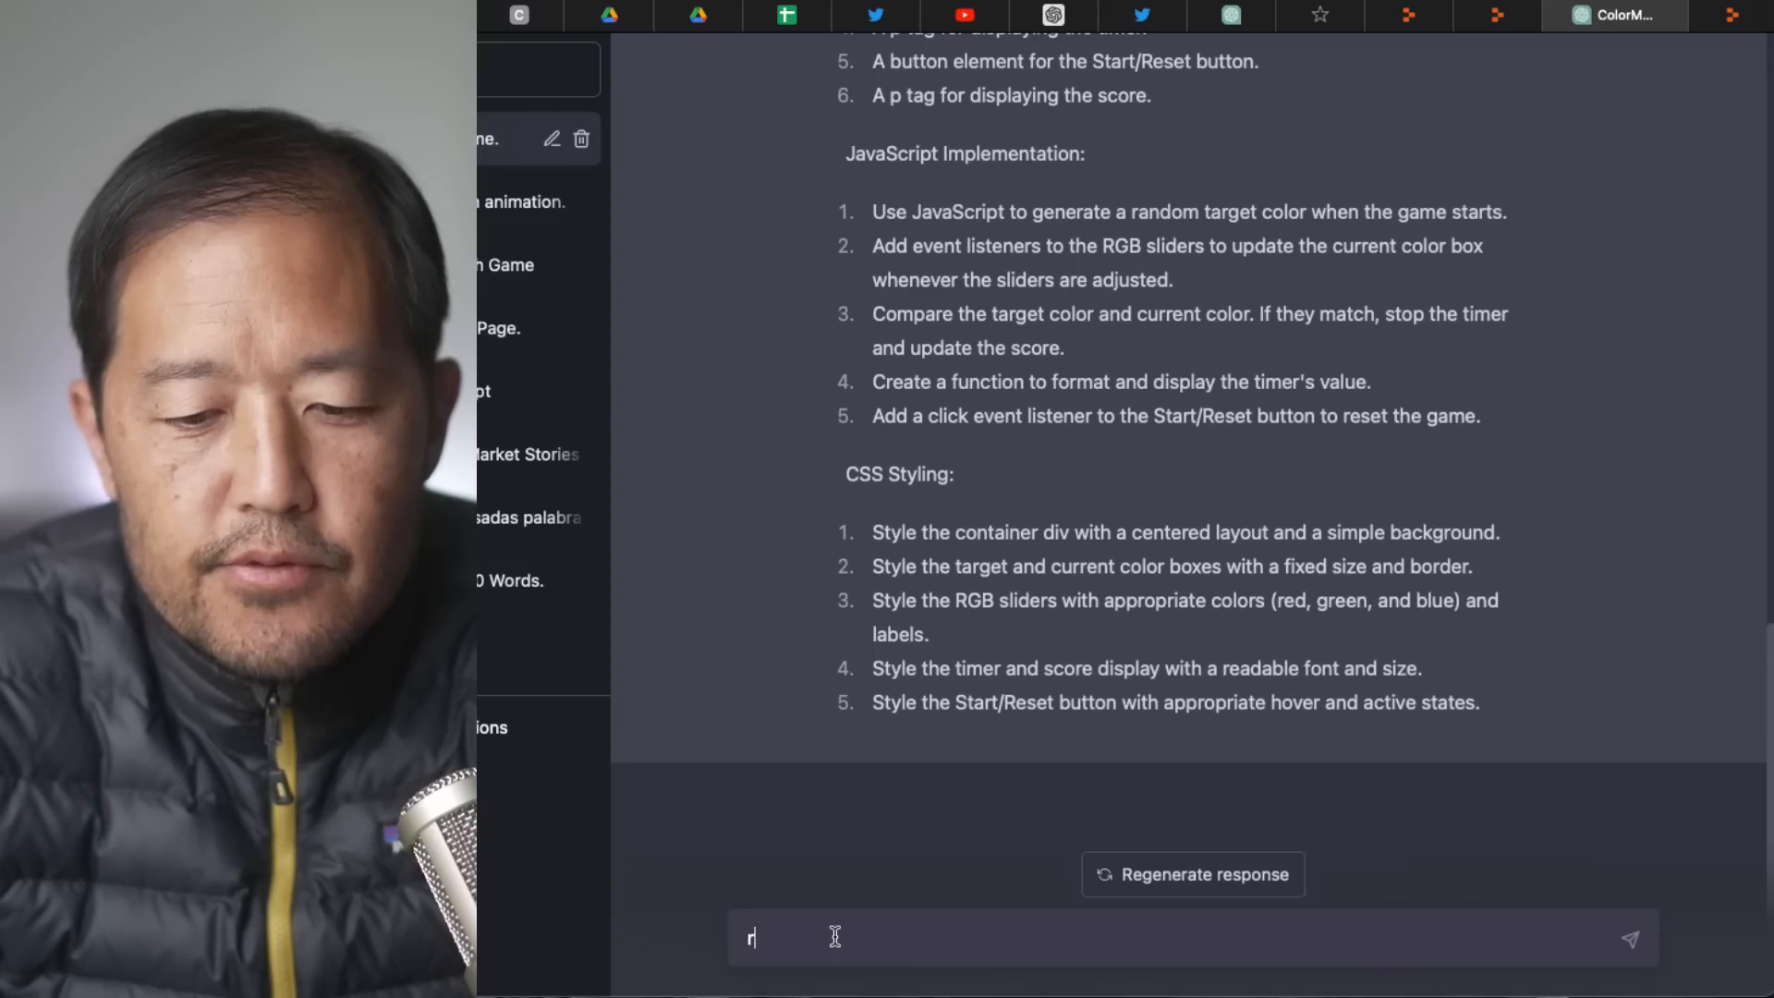
pyautogui.write('Drat')
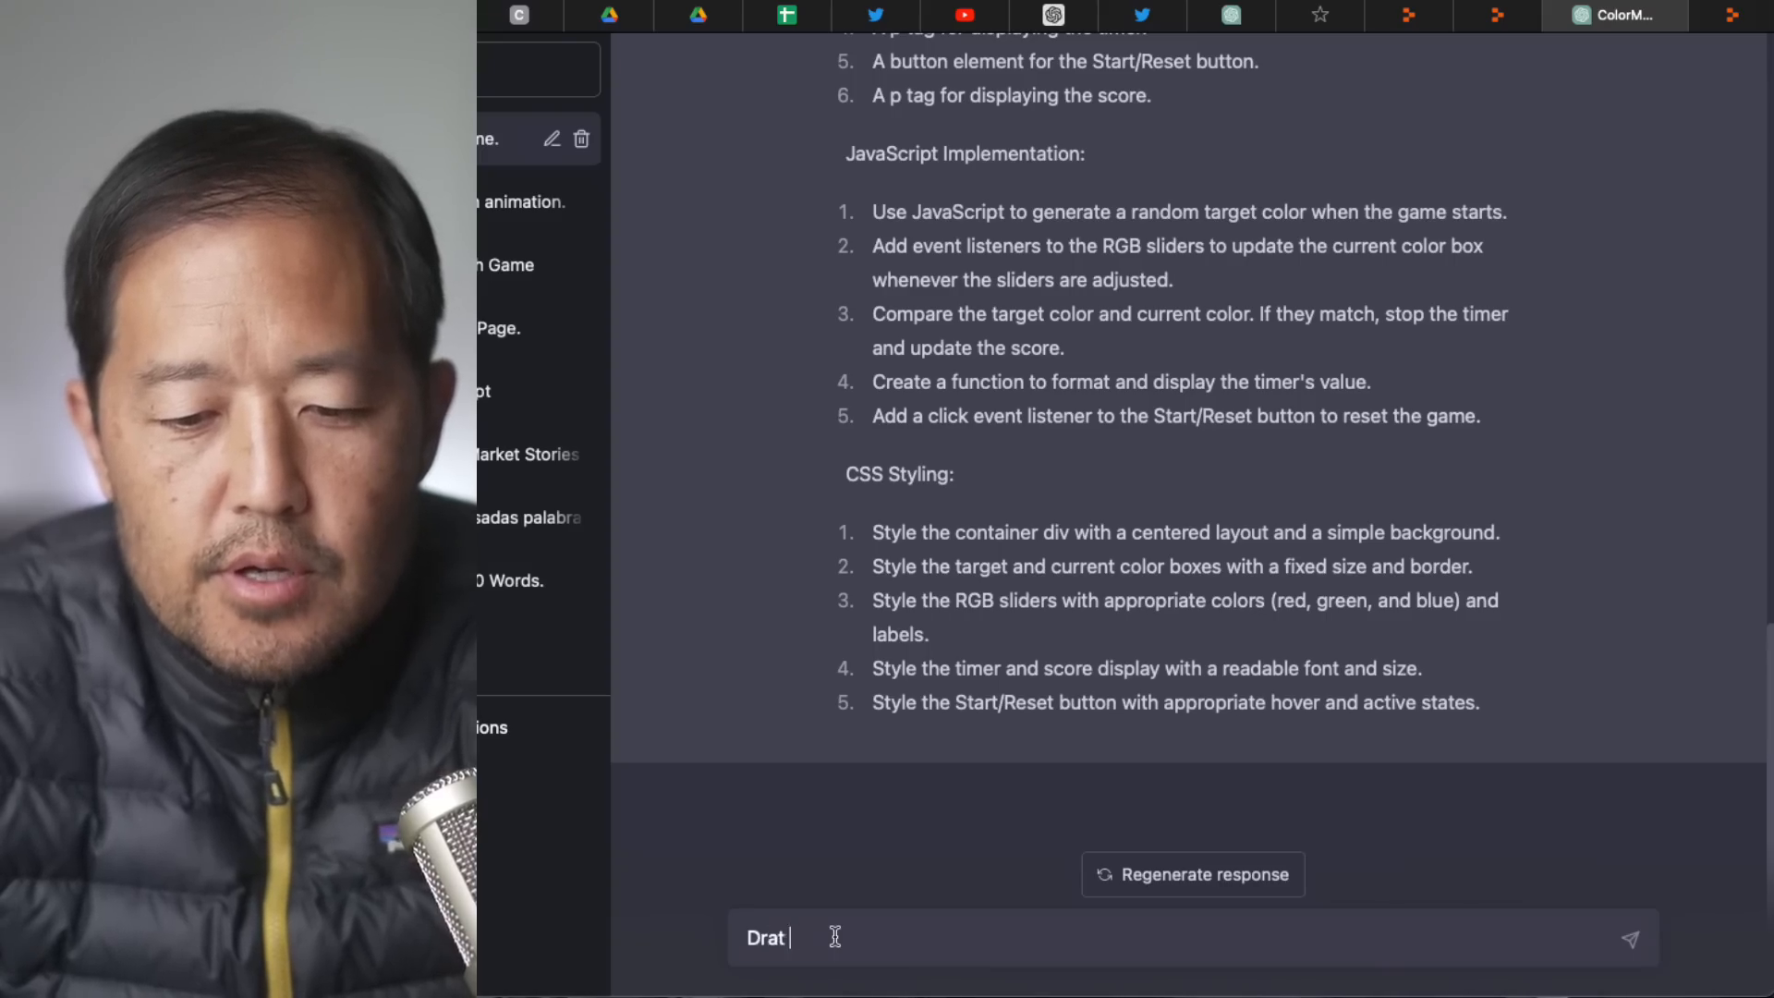
pyautogui.write('Draft teh')
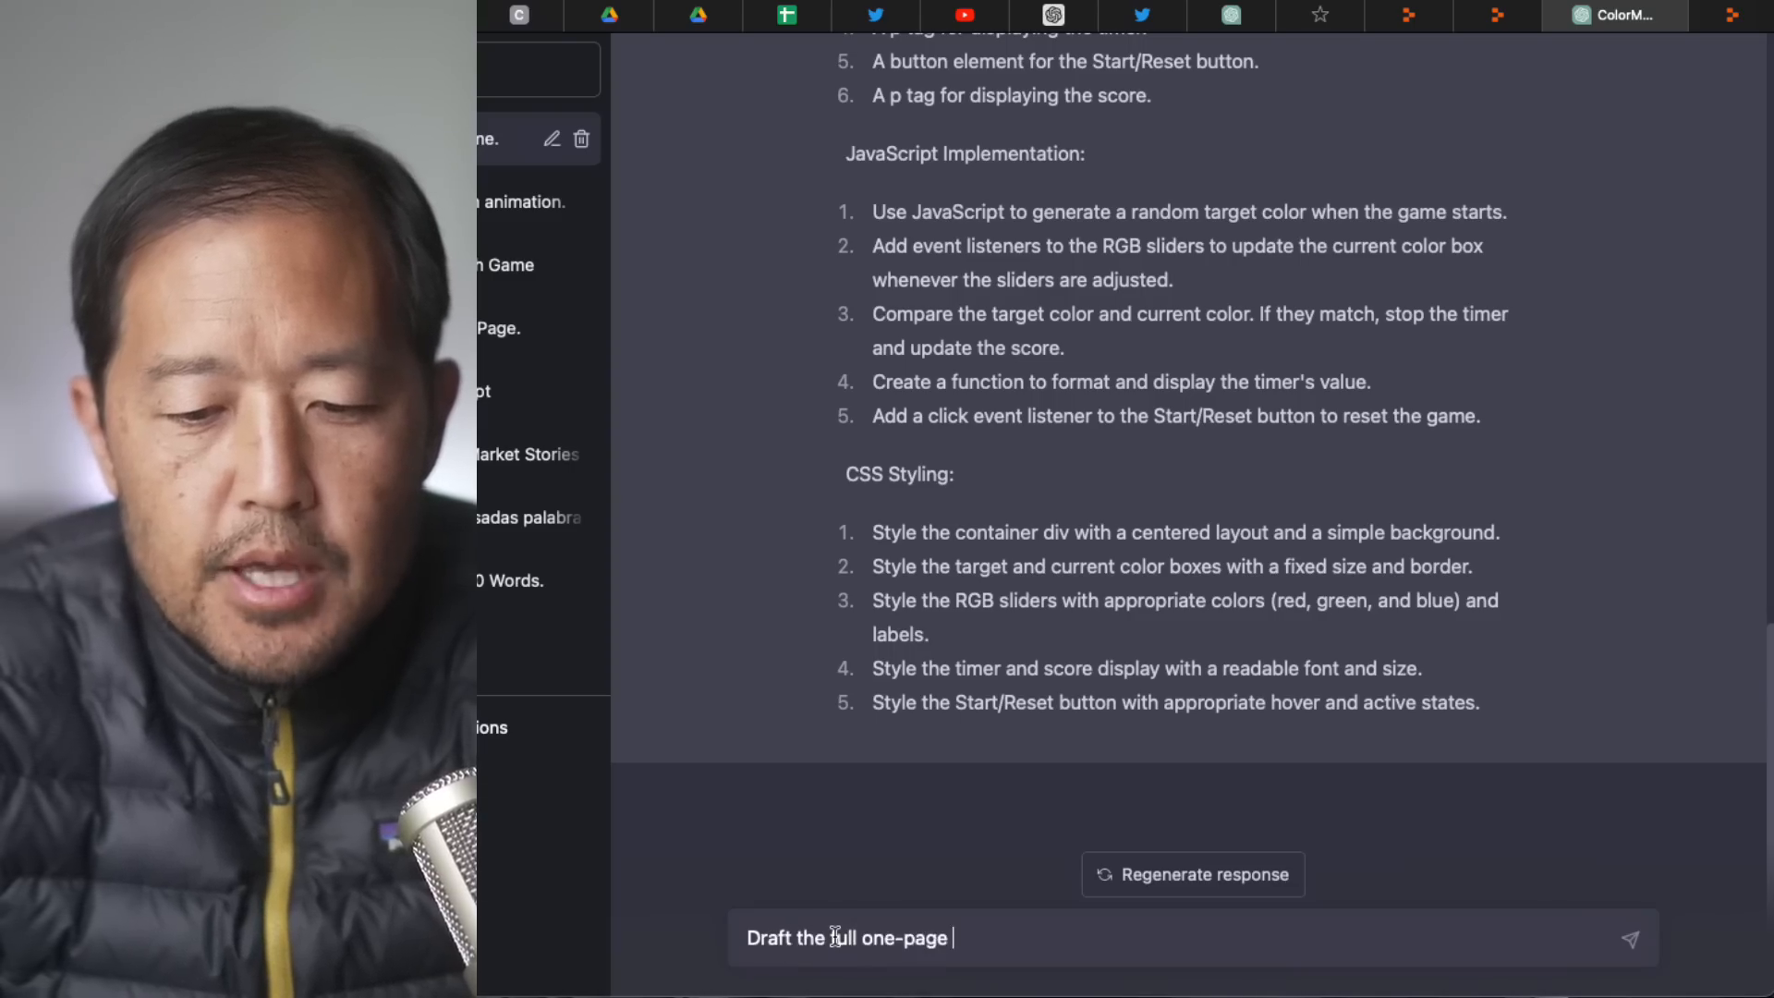
pyautogui.write('html/jac')
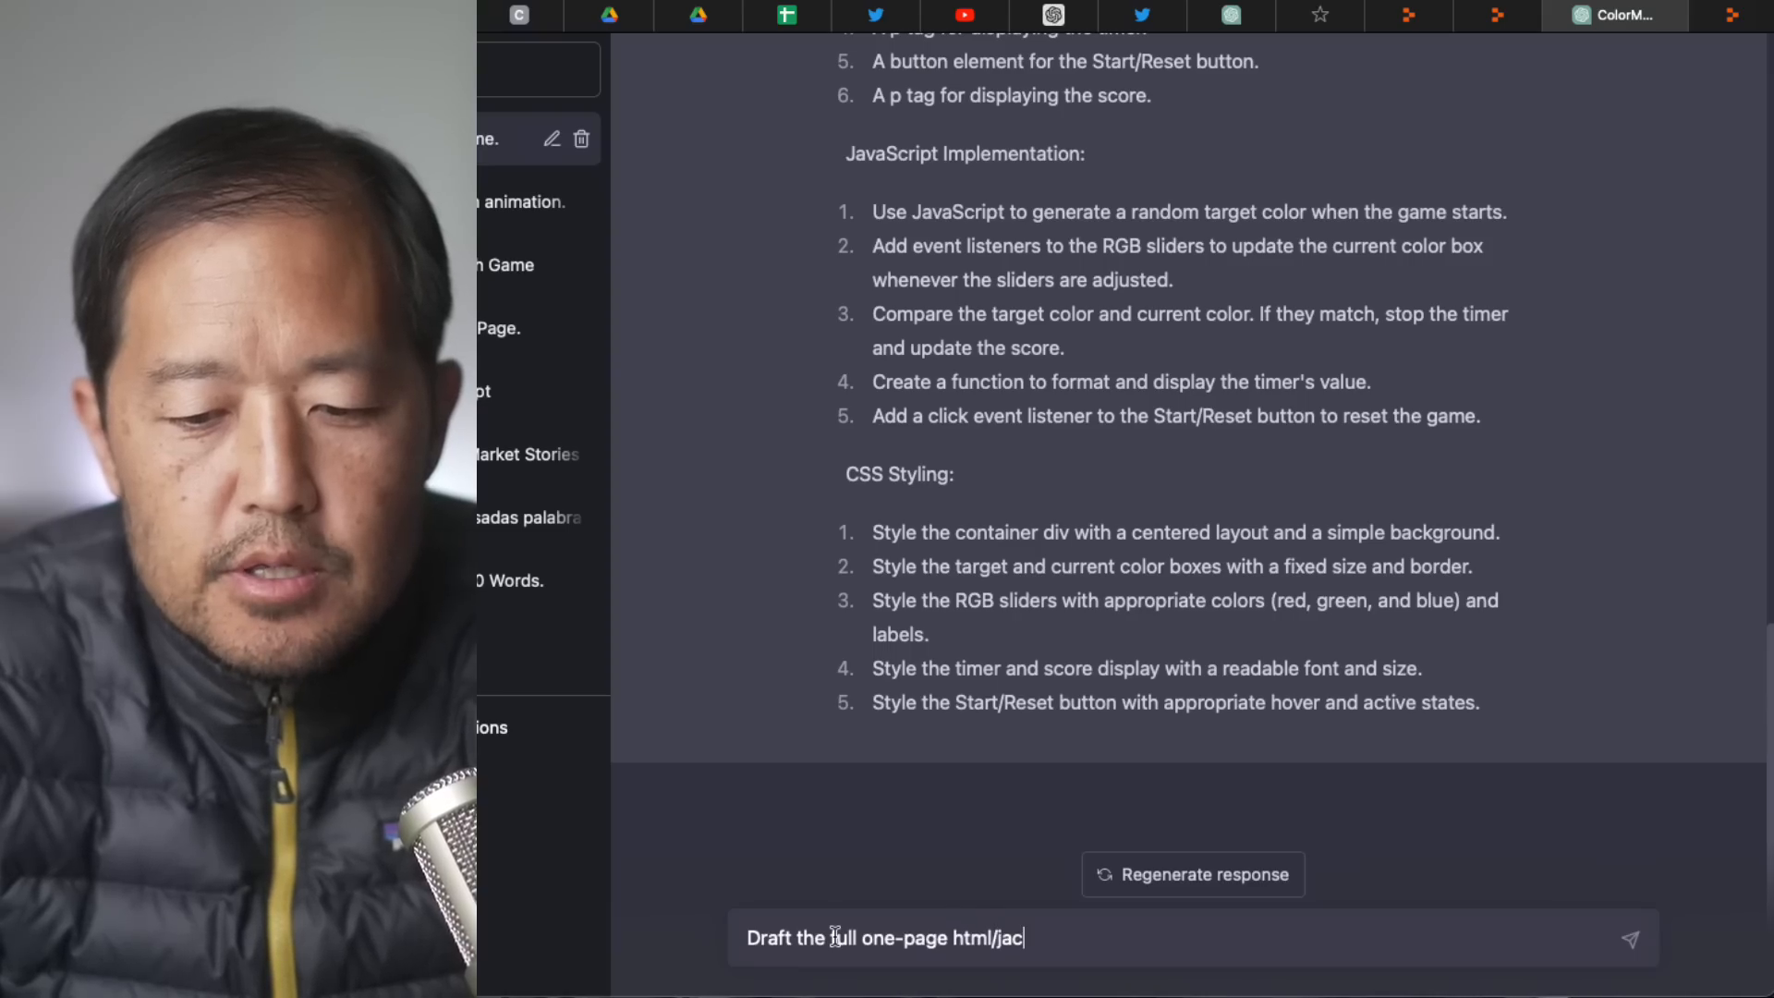
pyautogui.write('avascript fi')
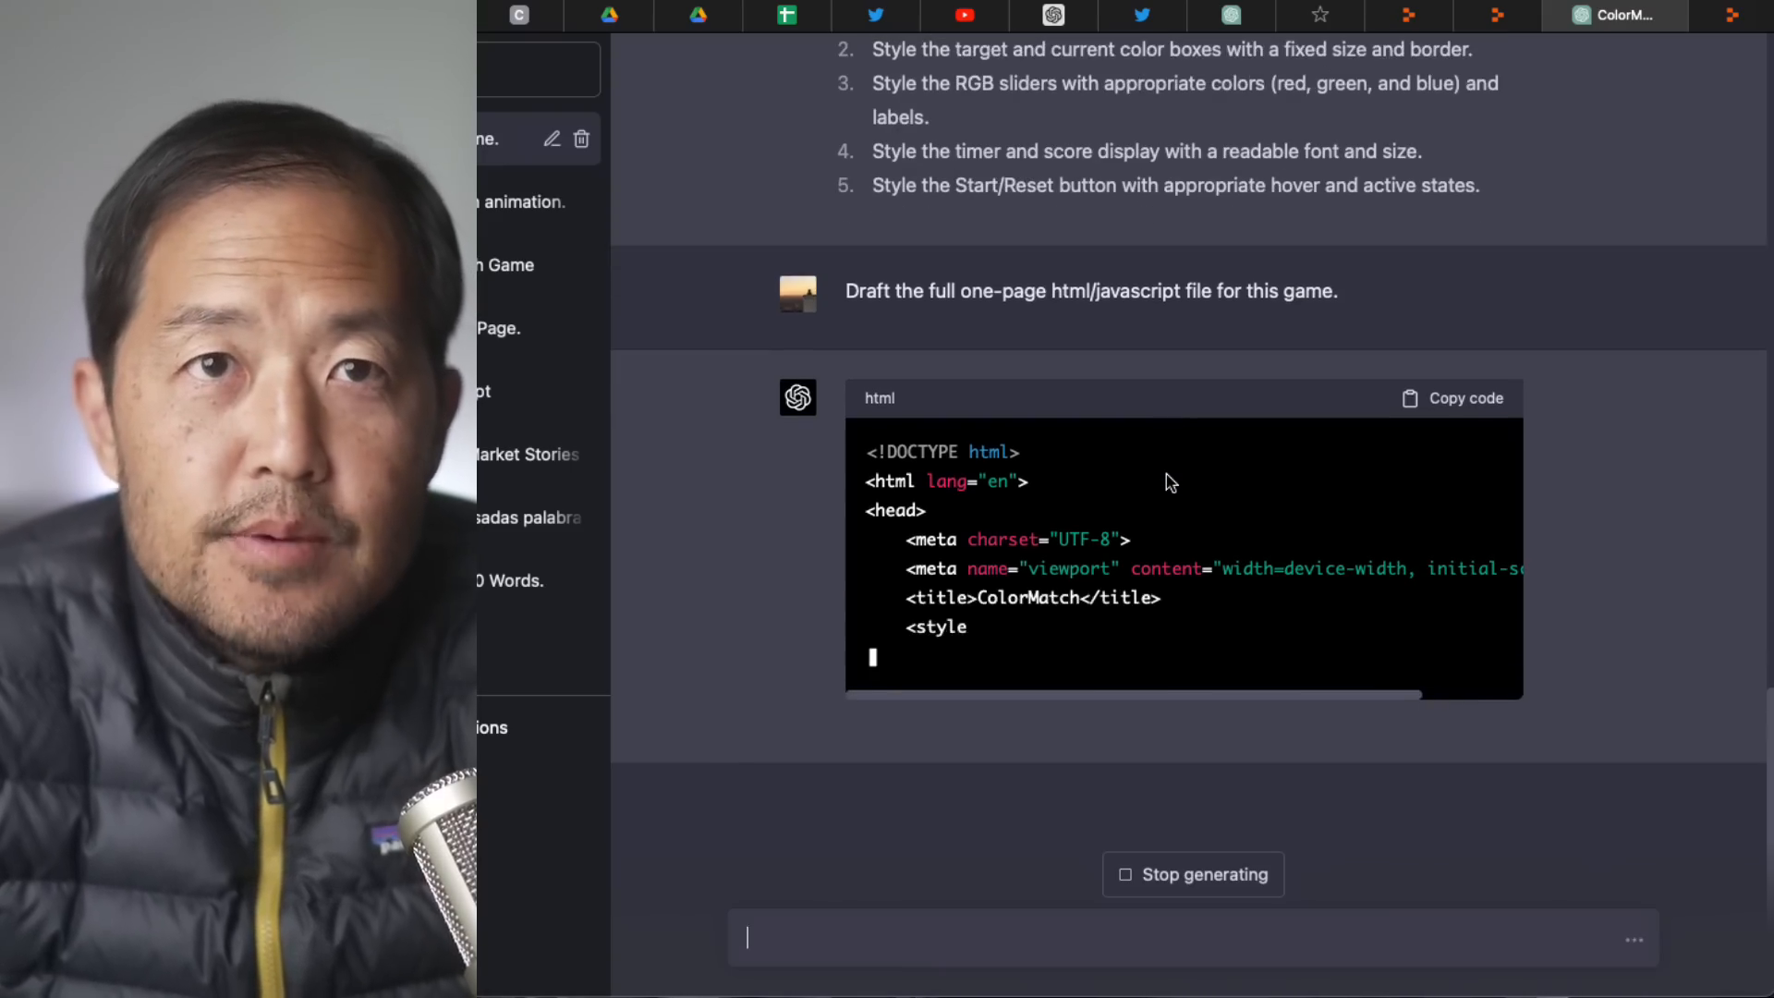
# Scroll down to follow the streaming ColorMatch HTML and CSS code.
pyautogui.scroll(-3)
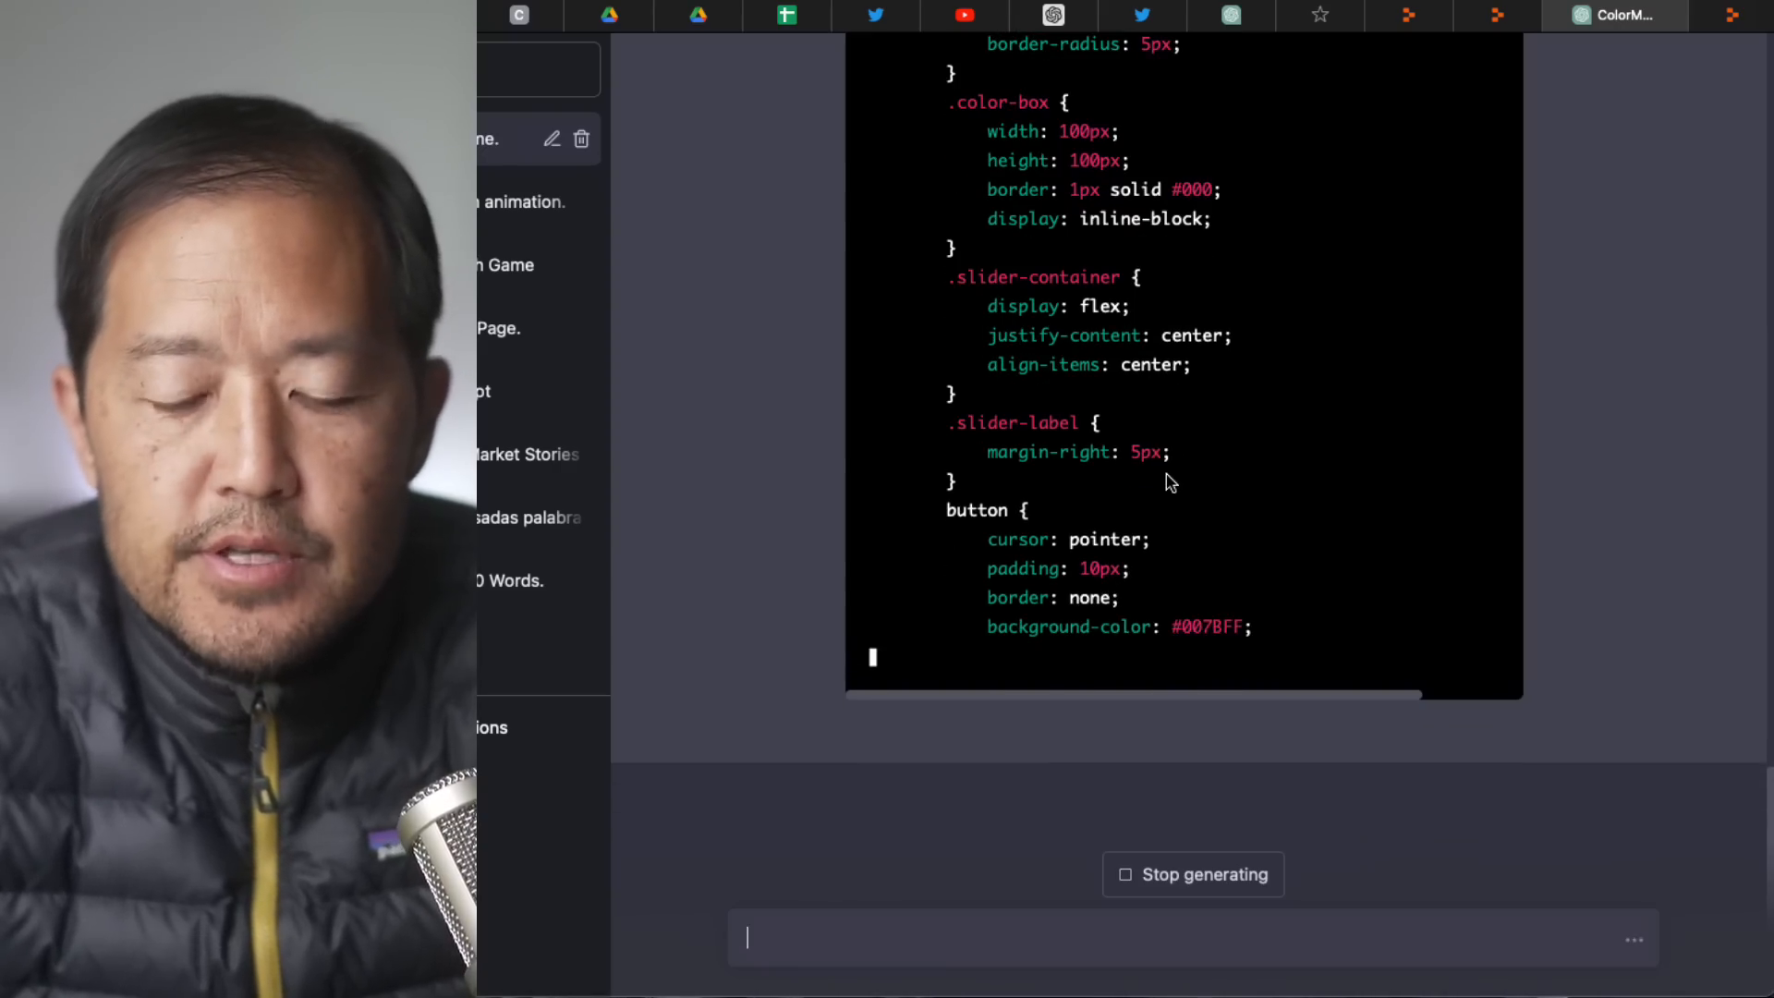
pyautogui.scroll(-3)
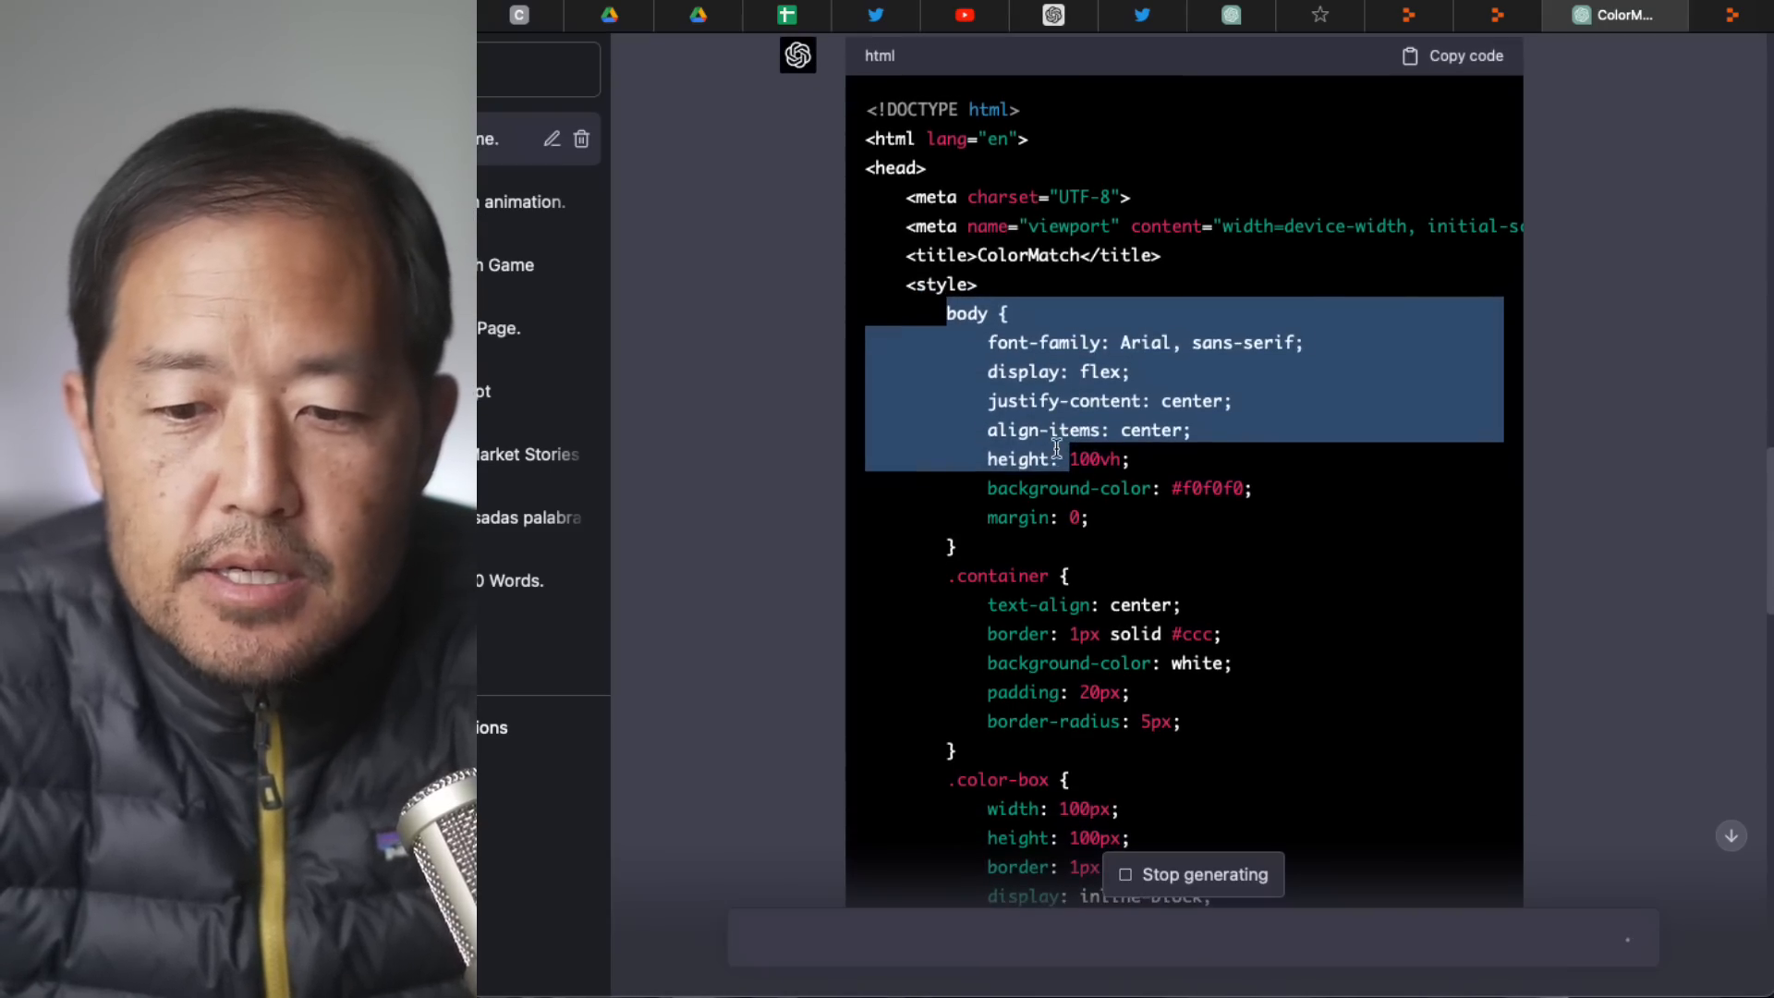
pyautogui.click(1081, 458)
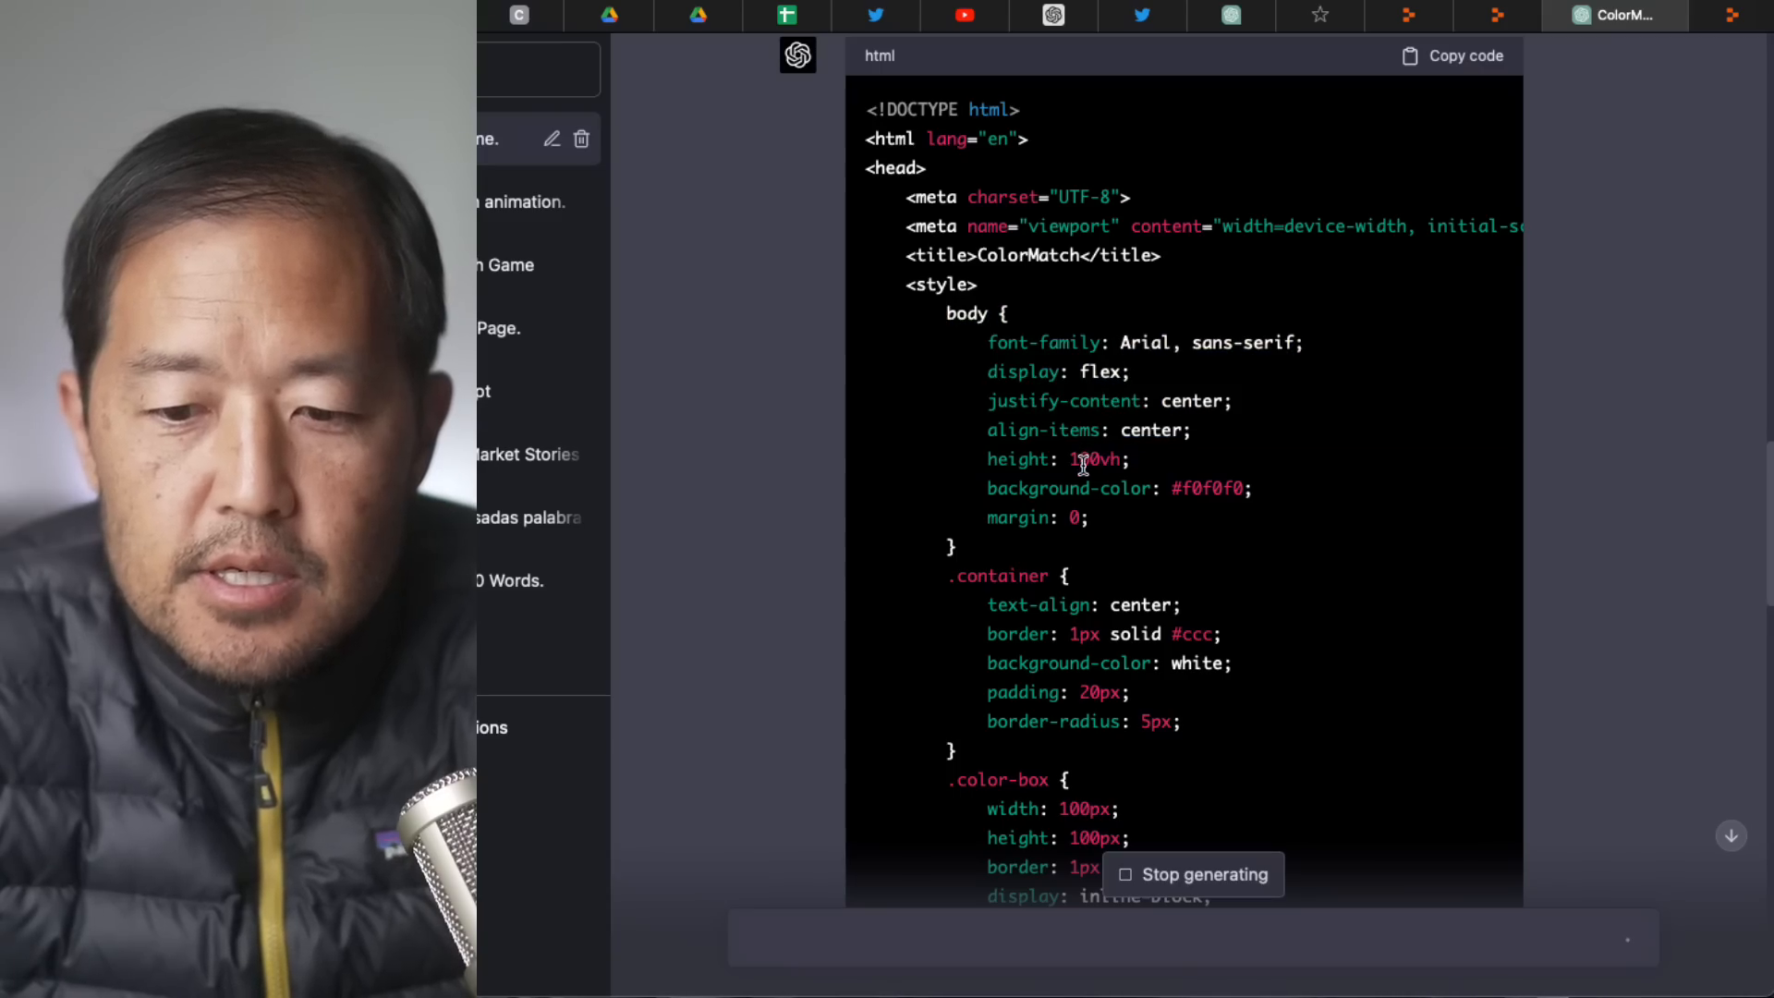
pyautogui.scroll(-3)
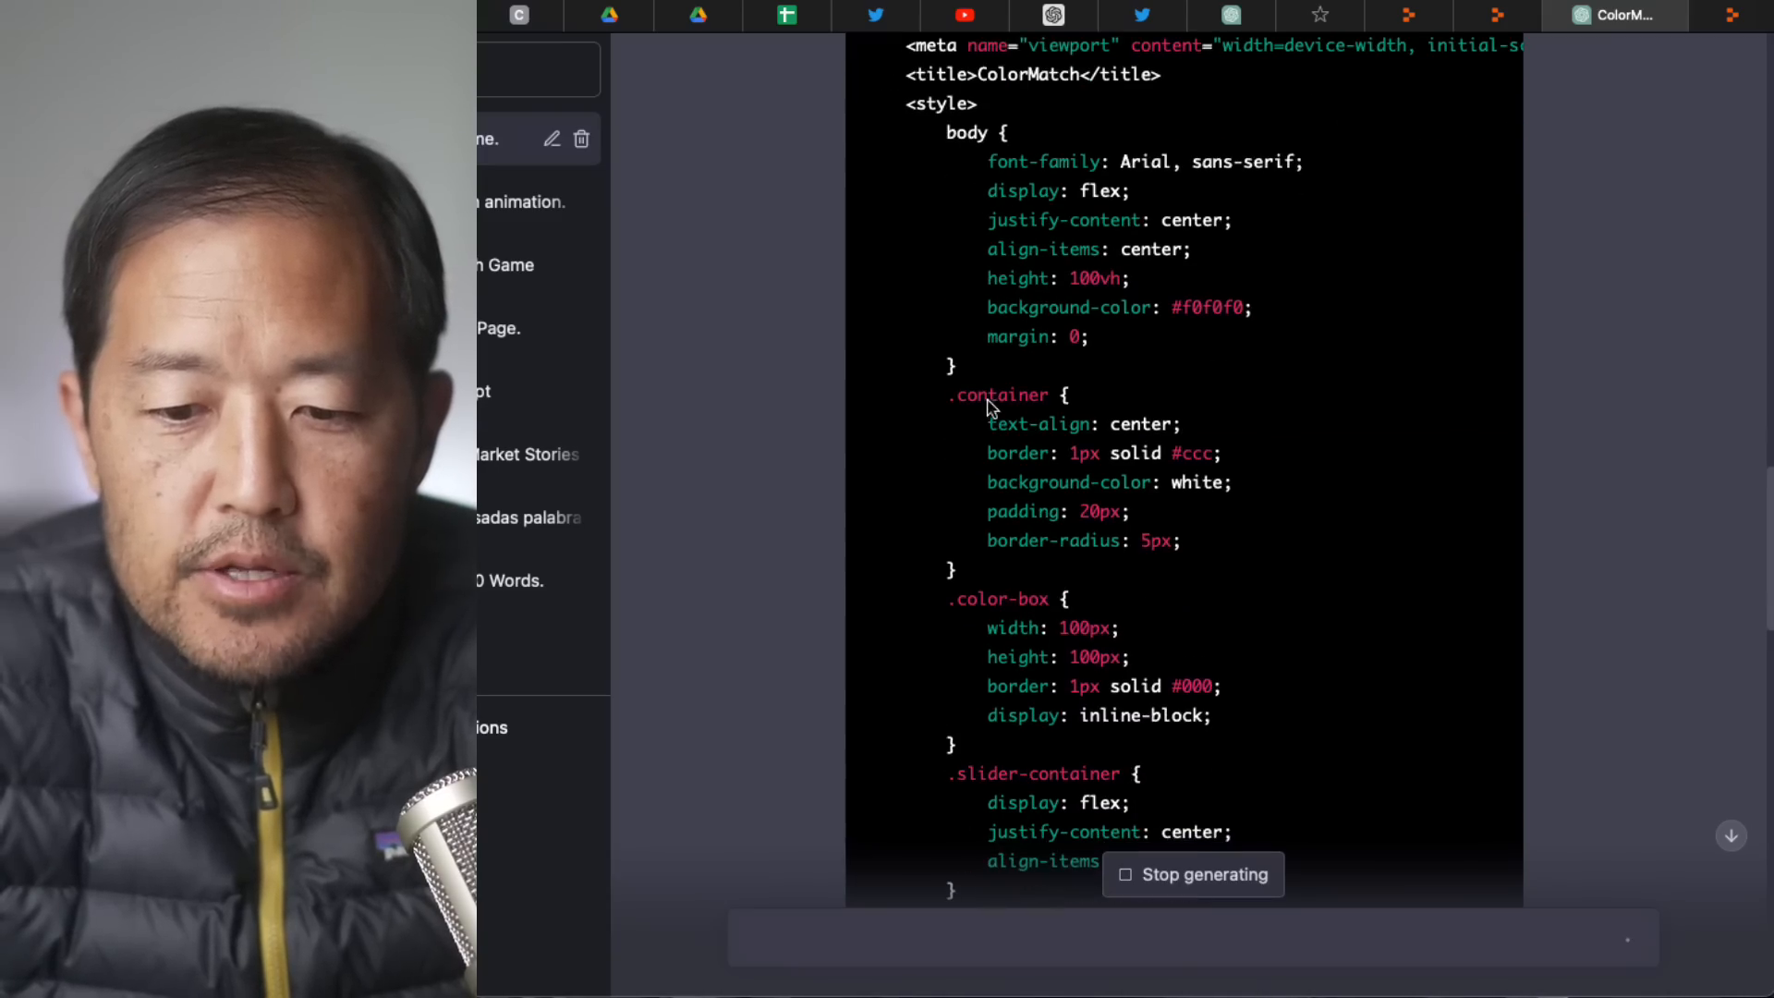
pyautogui.scroll(-3)
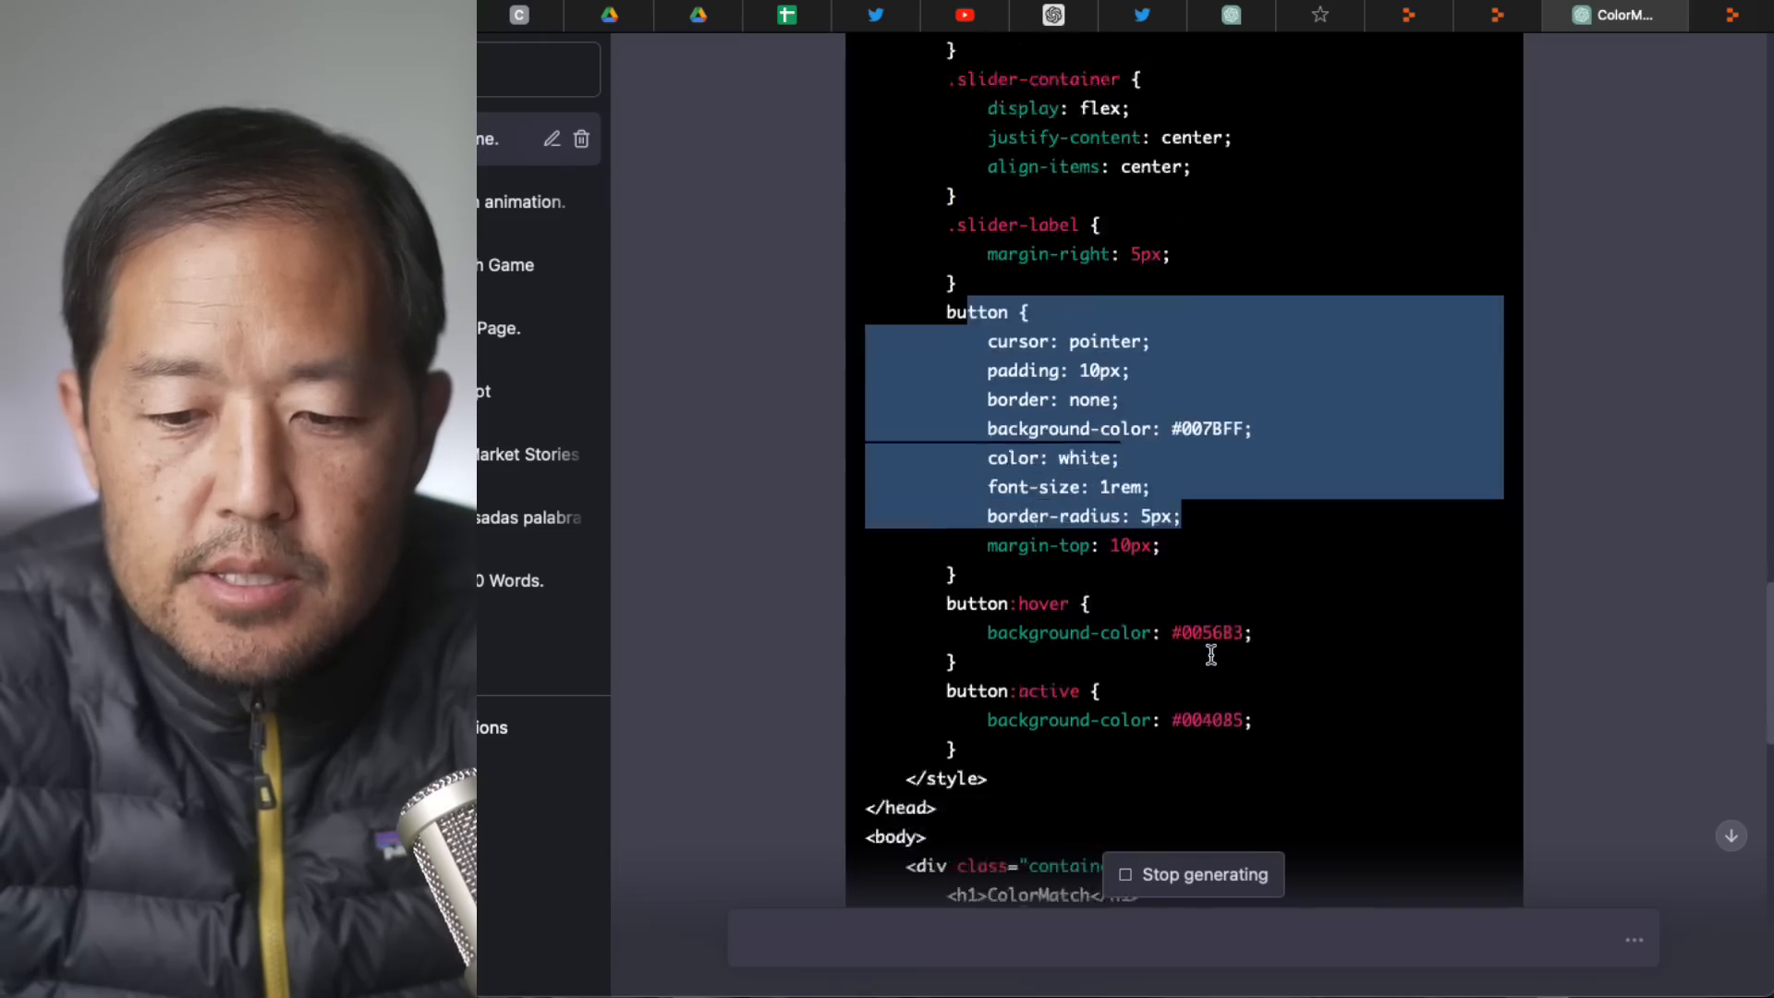
pyautogui.scroll(-3)
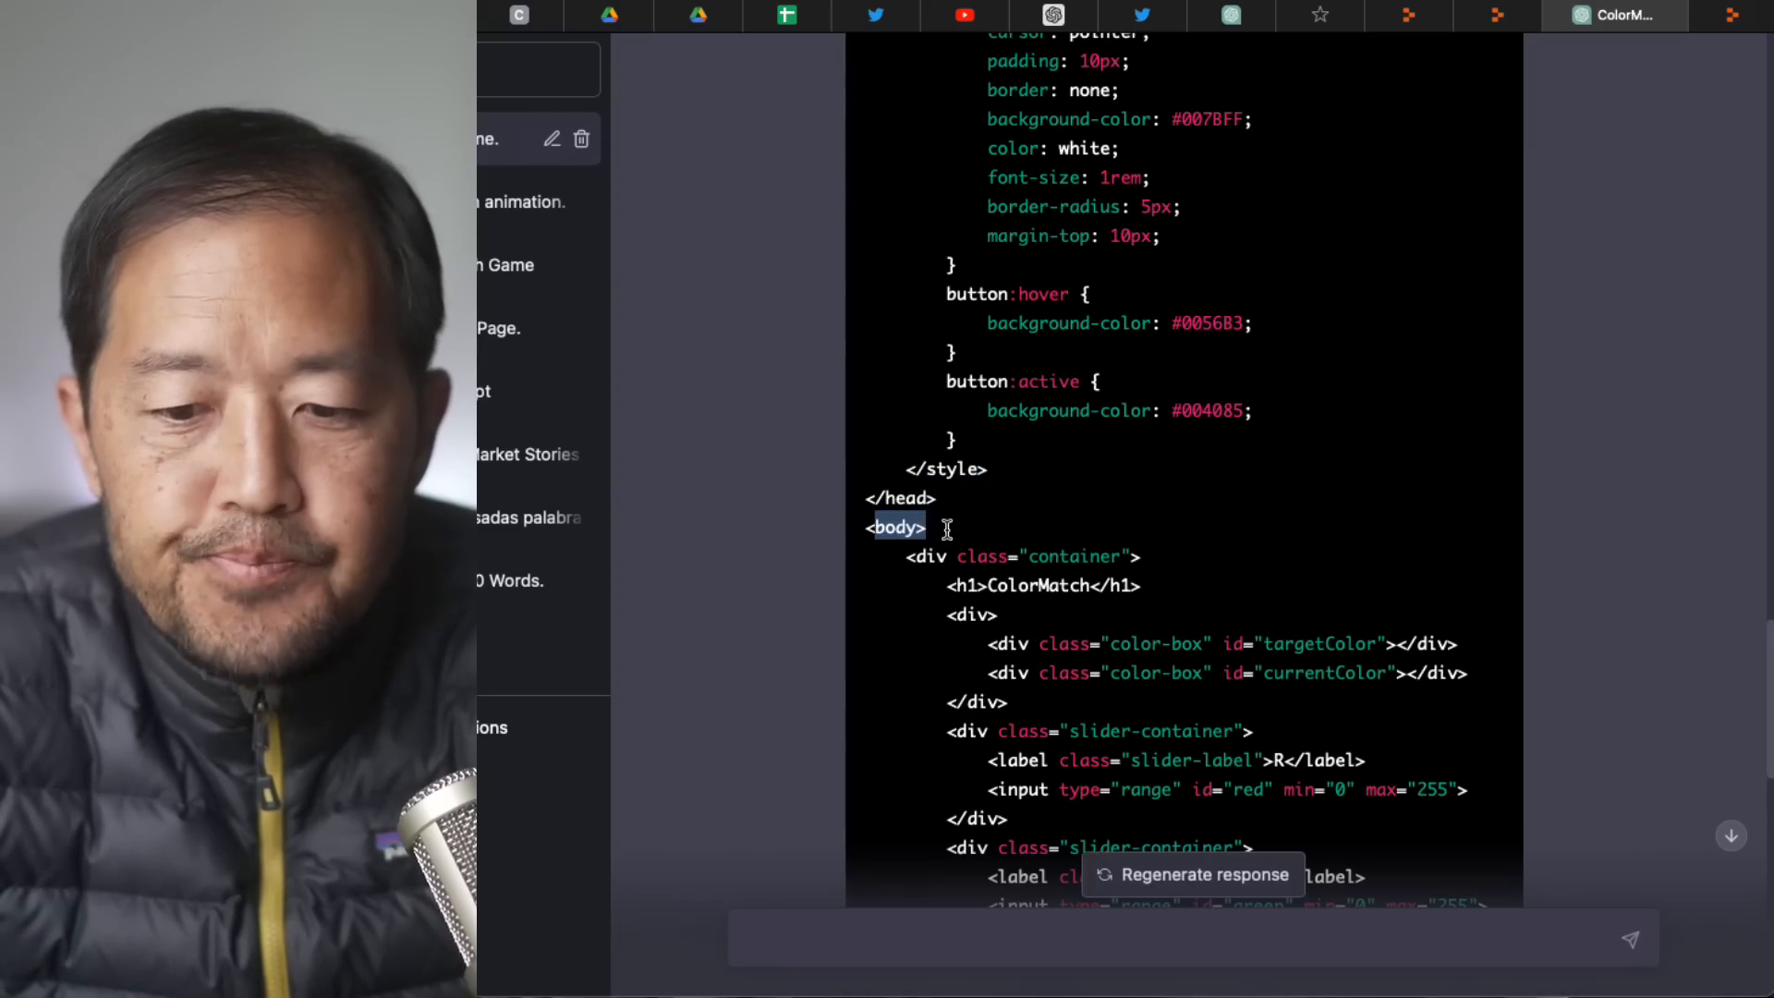
pyautogui.scroll(-3)
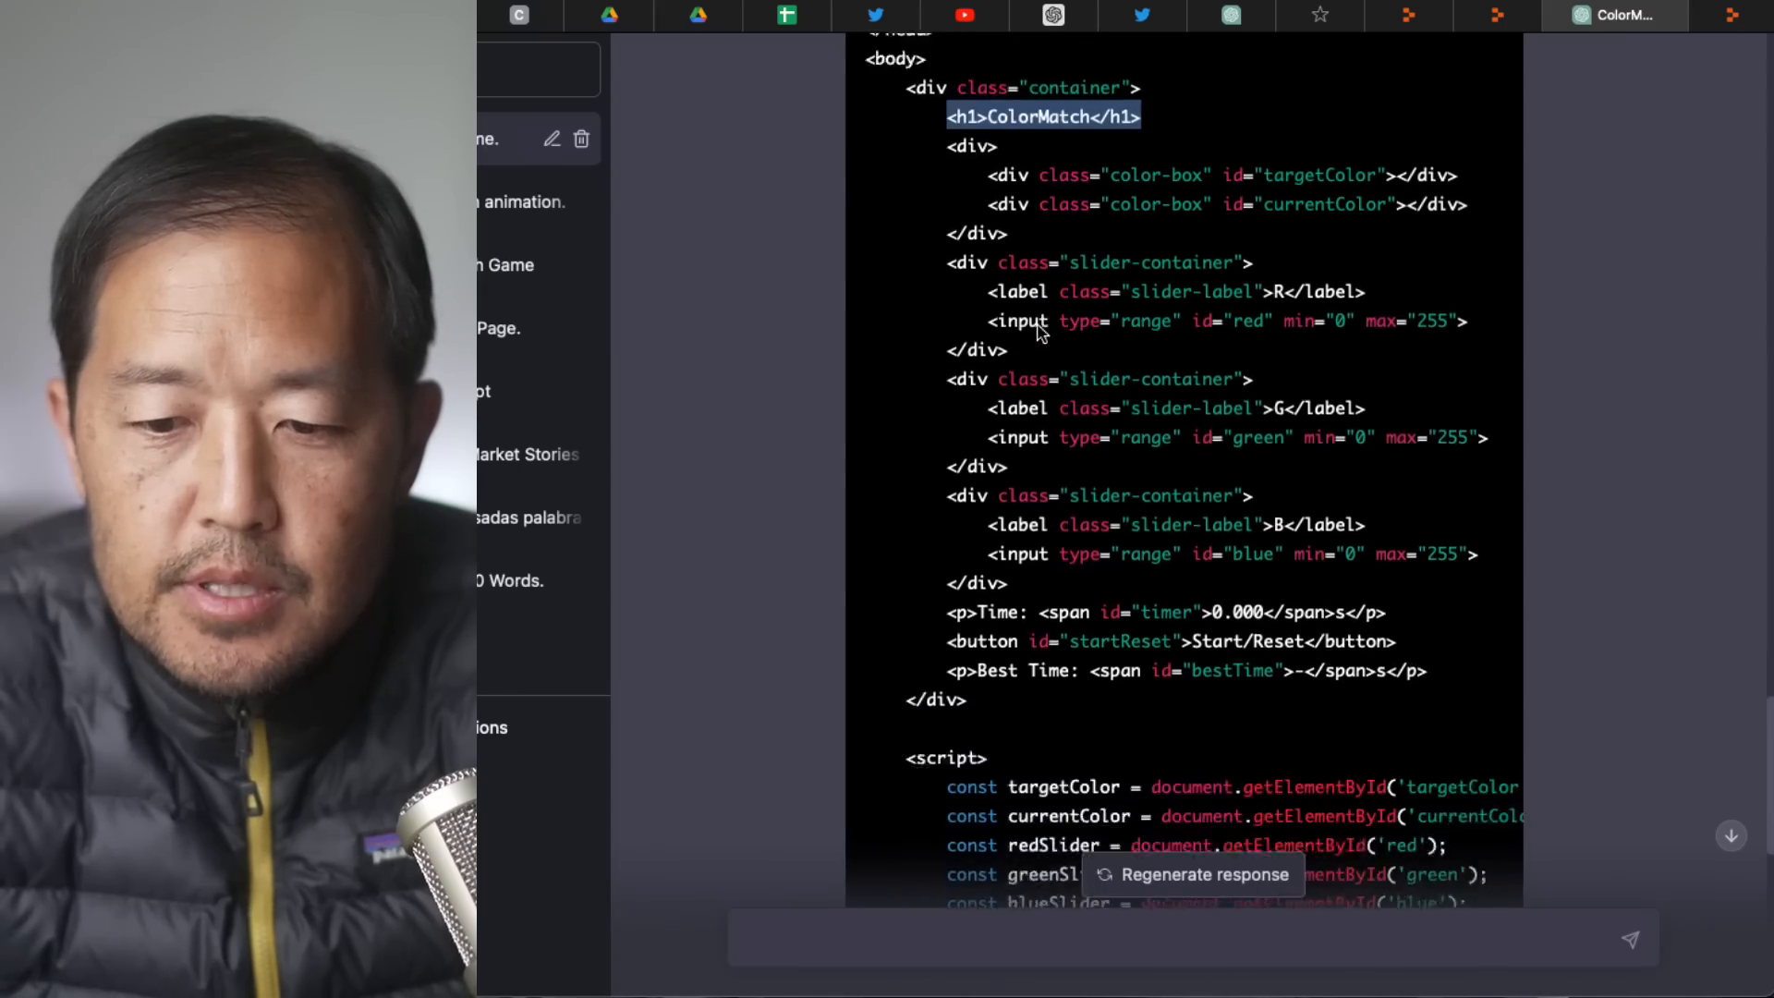
pyautogui.scroll(-3)
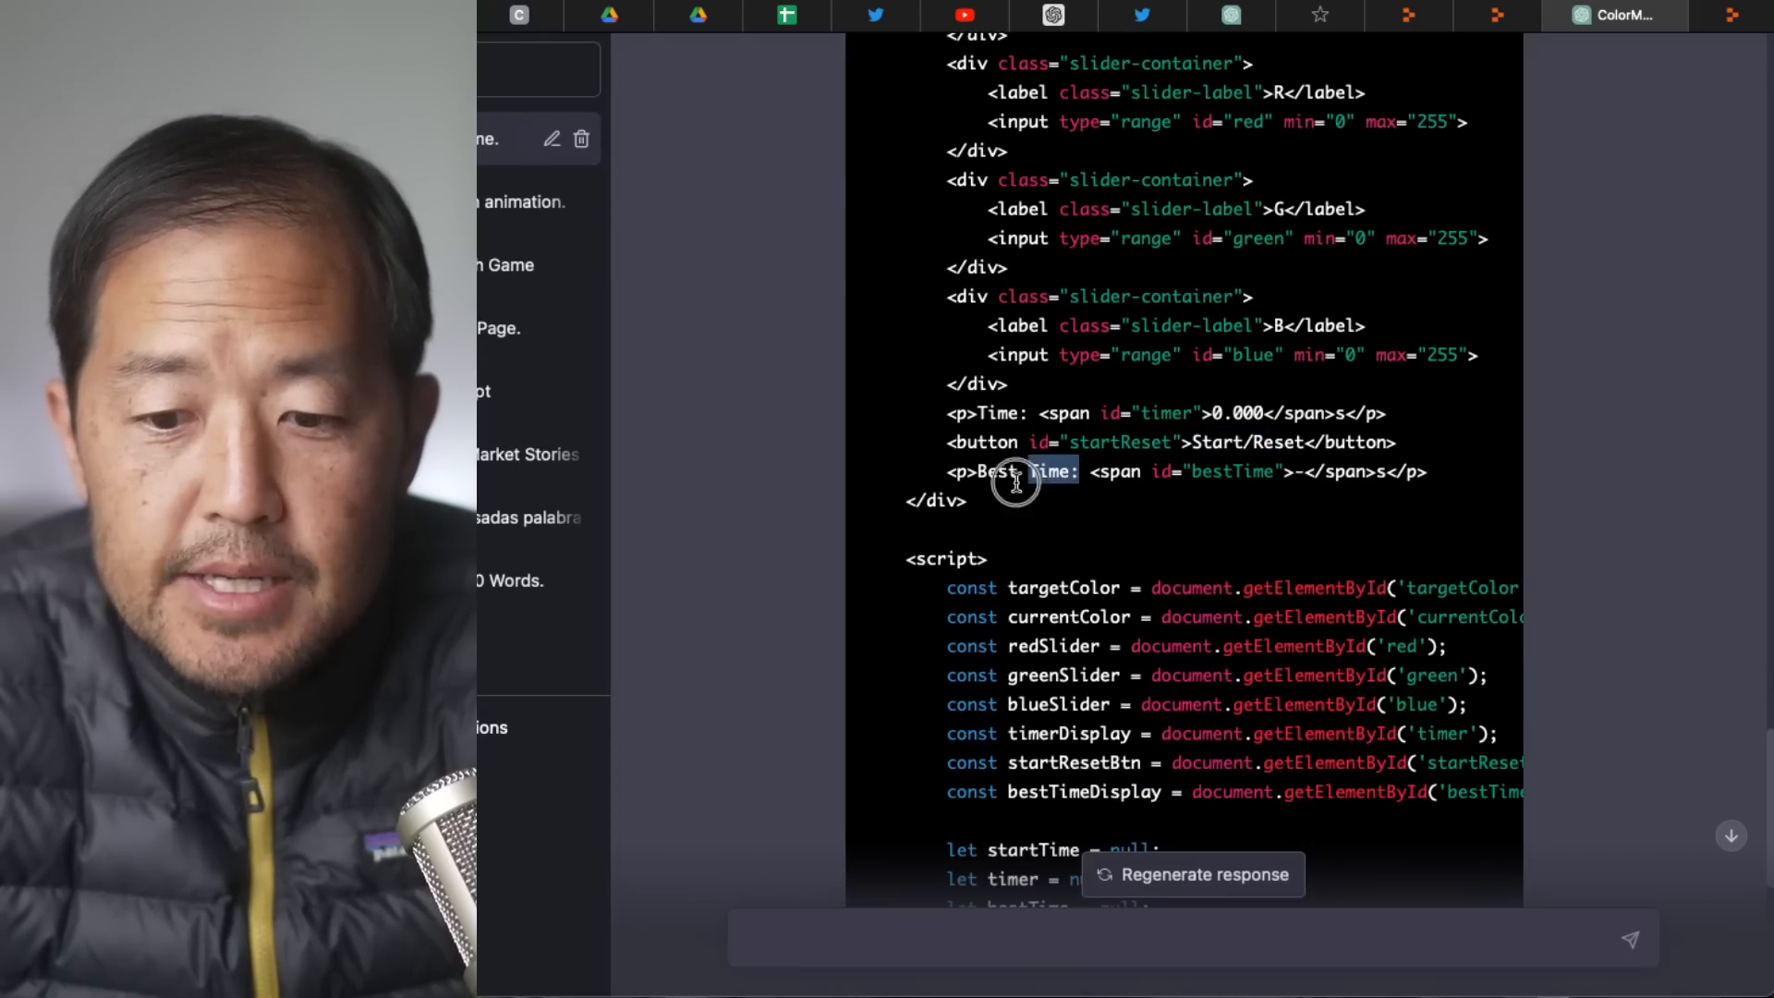
pyautogui.scroll(-3)
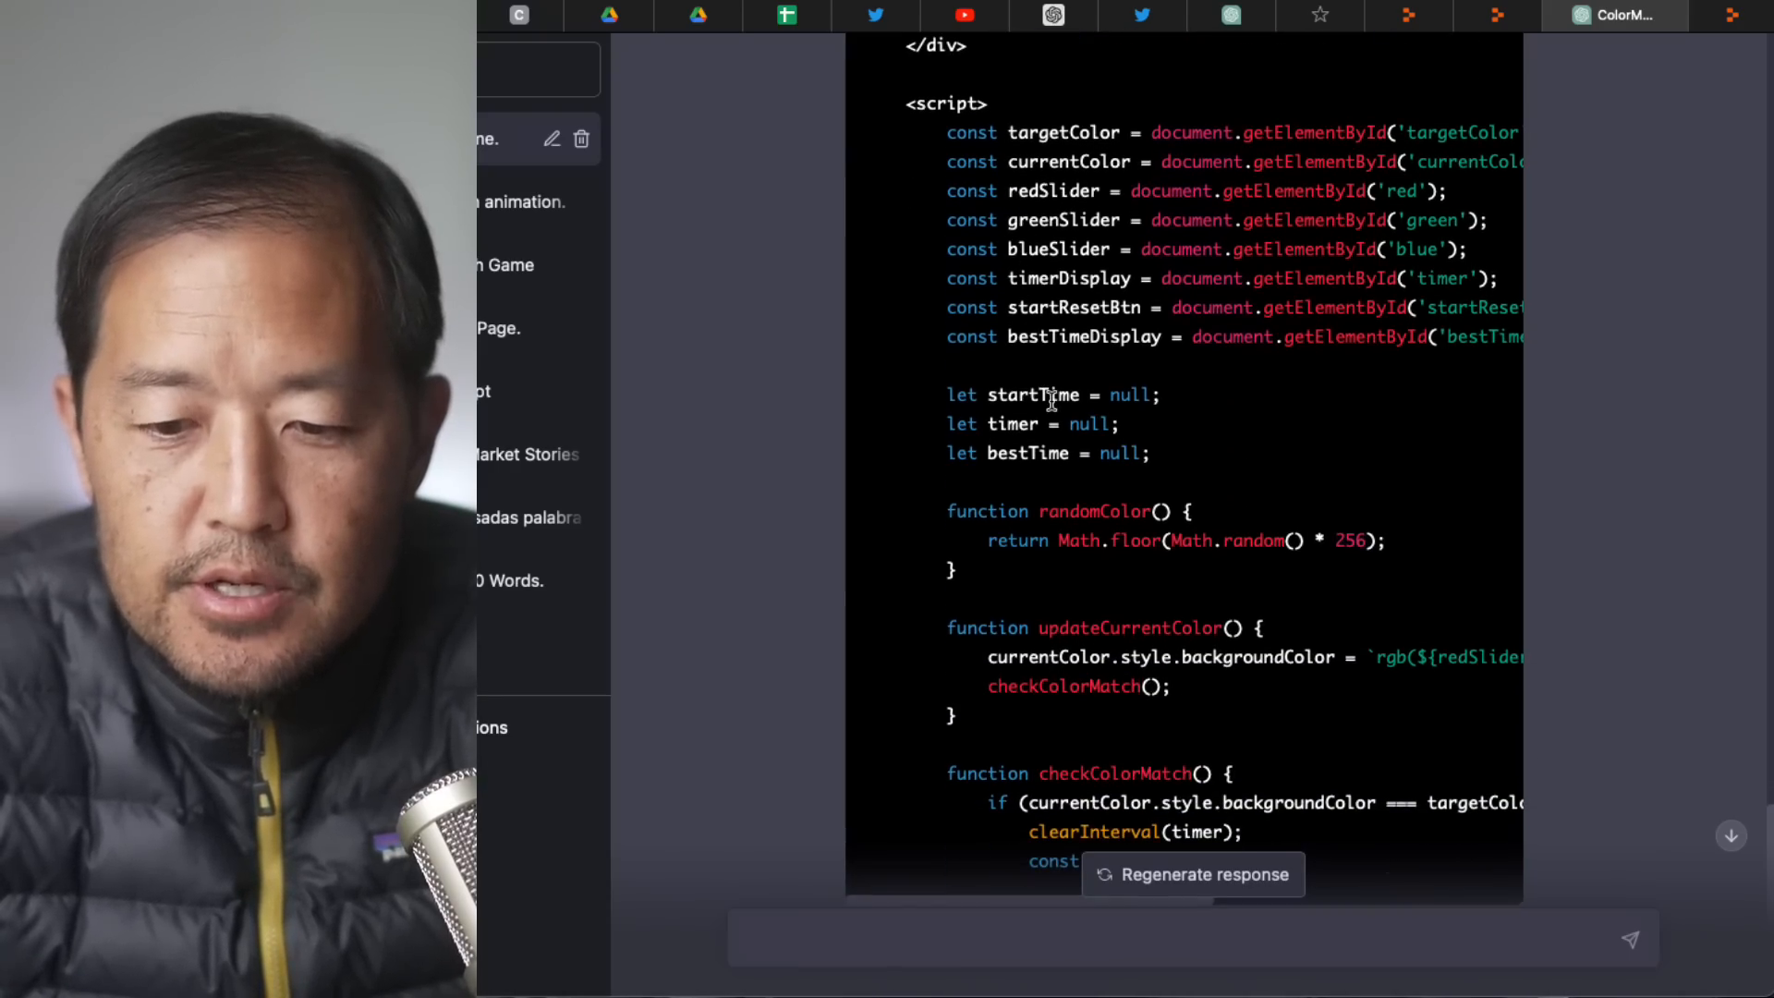
pyautogui.scroll(-3)
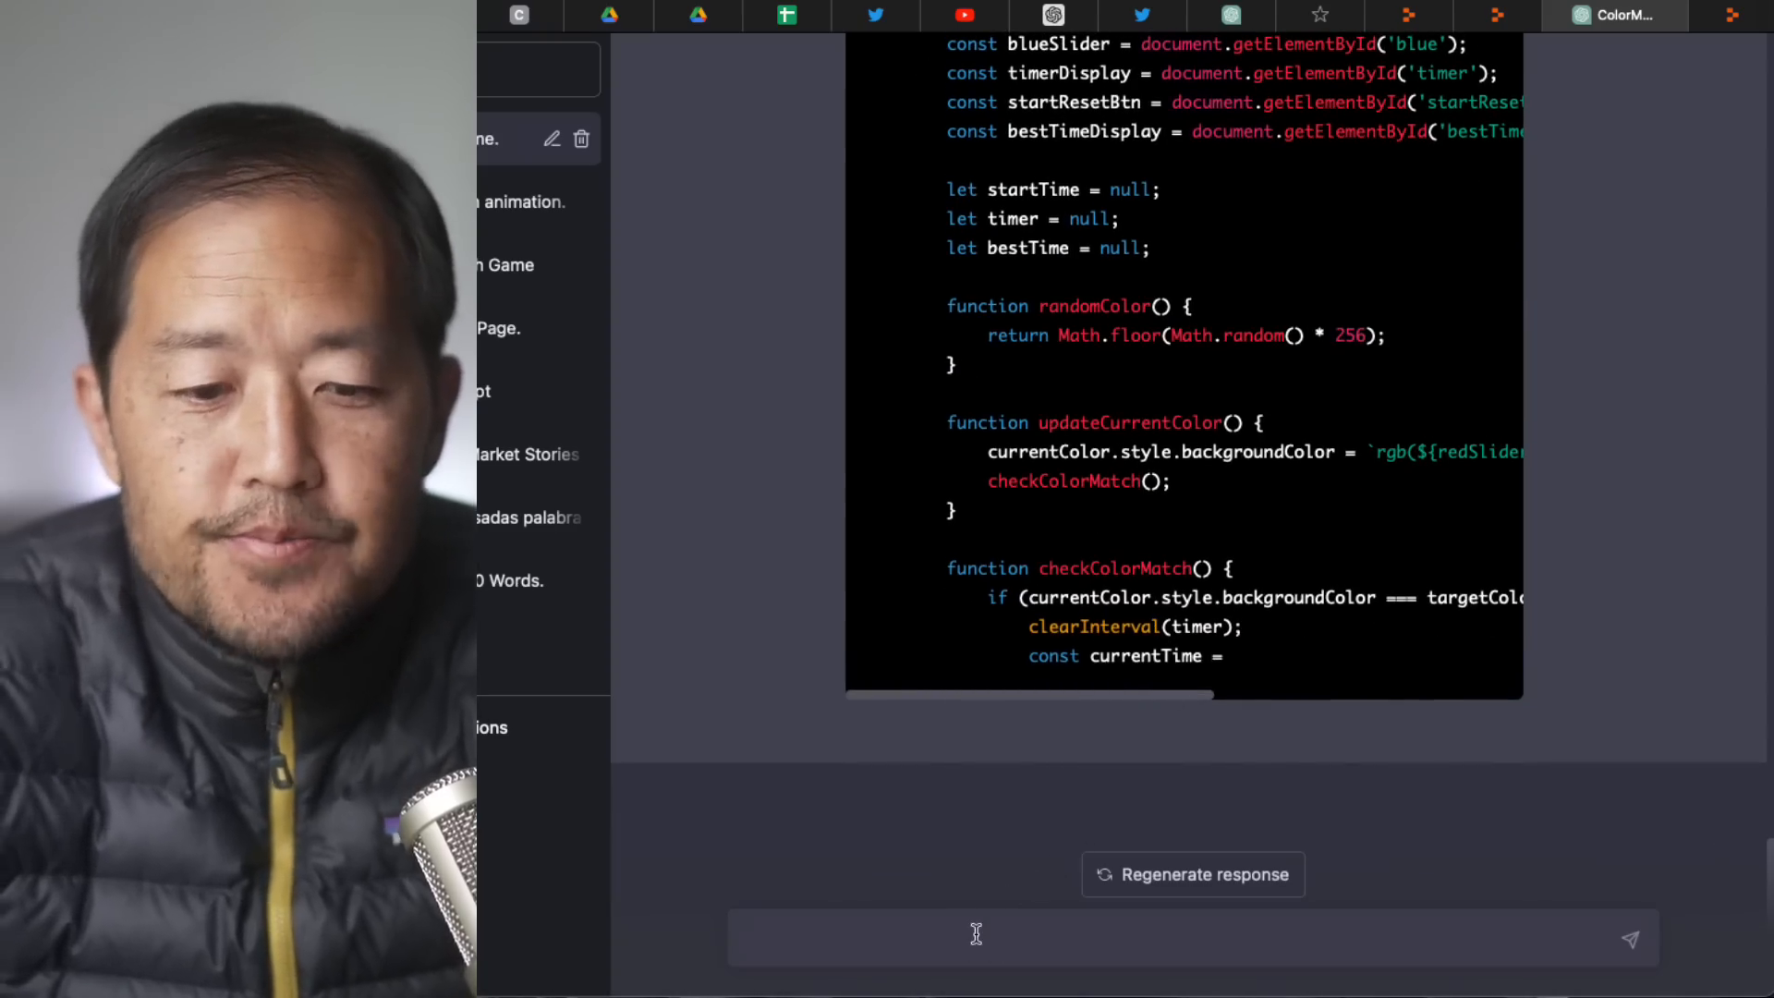
# Send 'is that the complete code?' and follow the regenerated ColorMatch file.
pyautogui.write('is that')
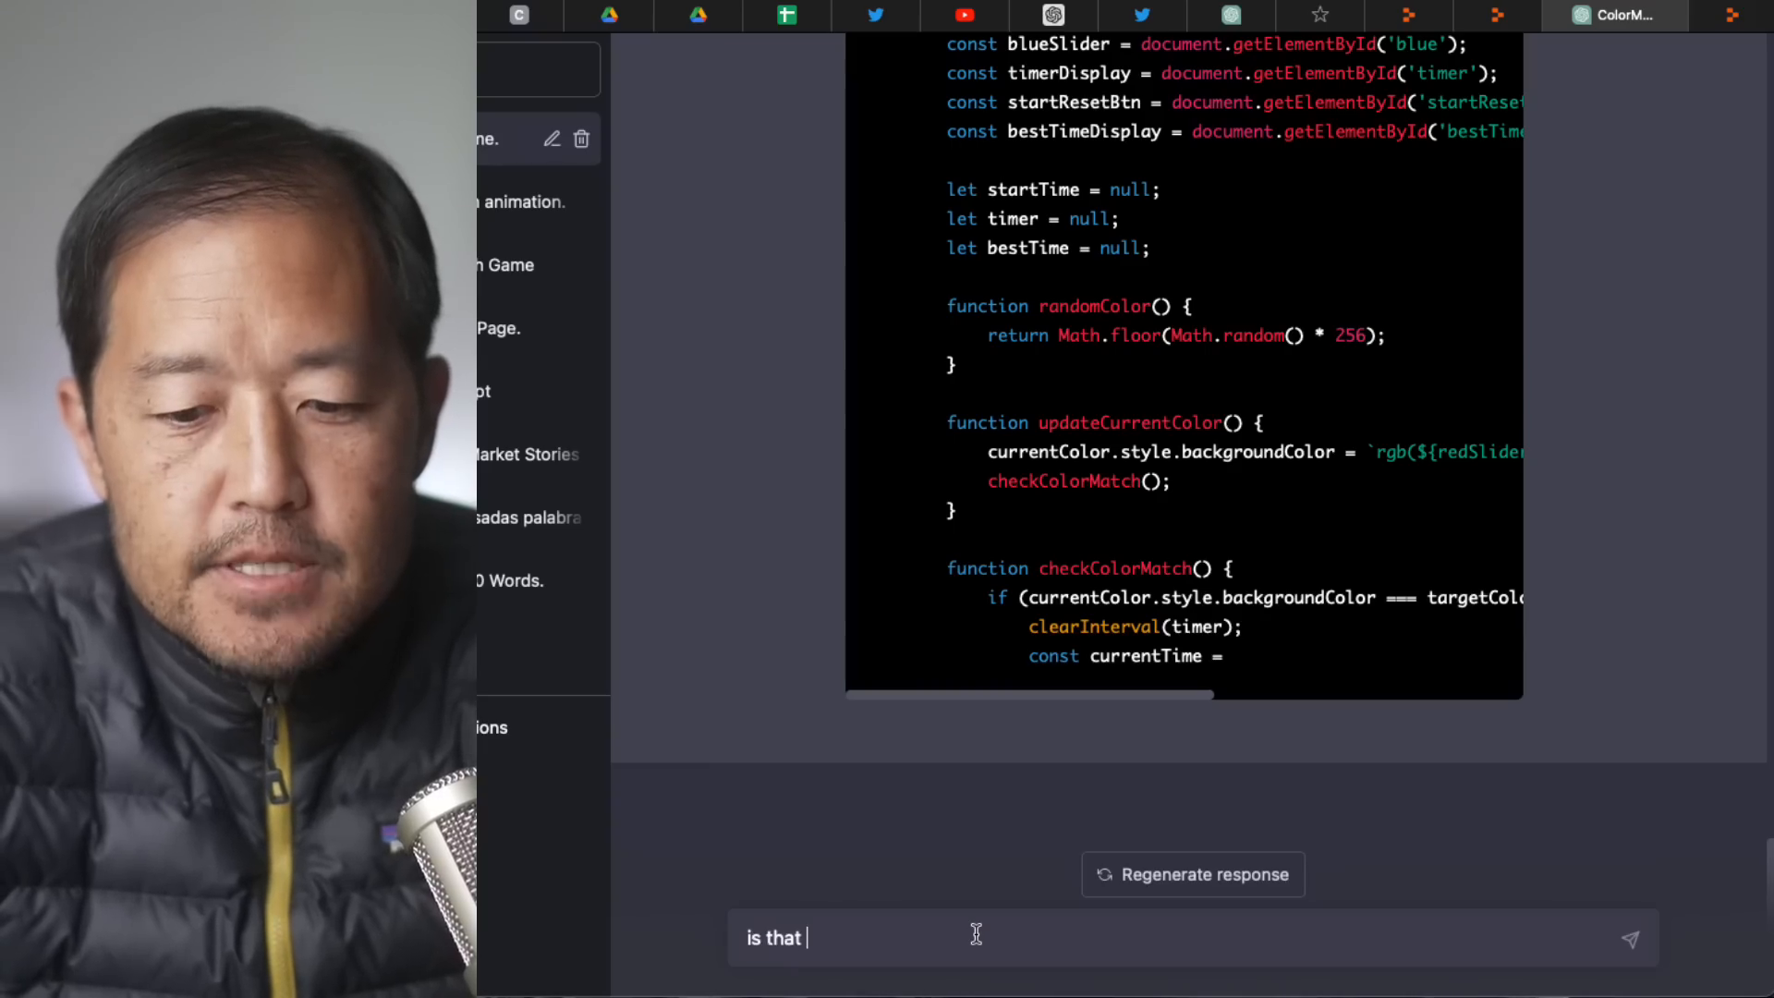
pyautogui.write('the compel')
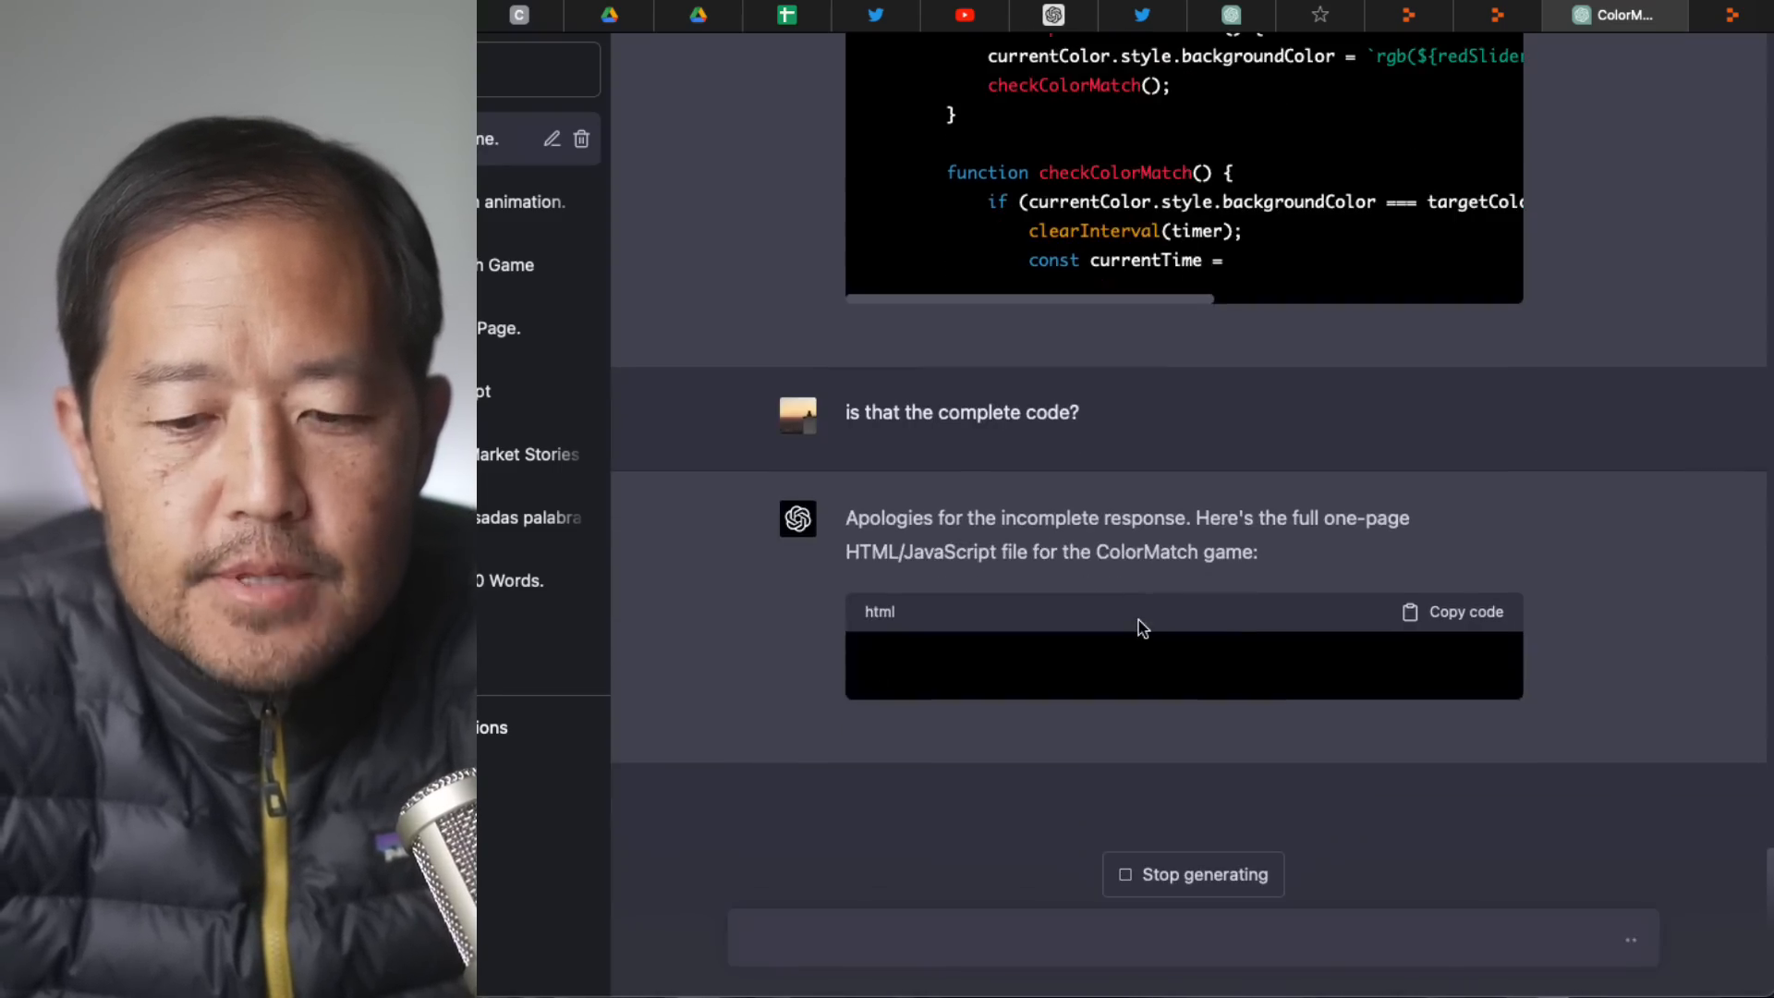
pyautogui.scroll(-3)
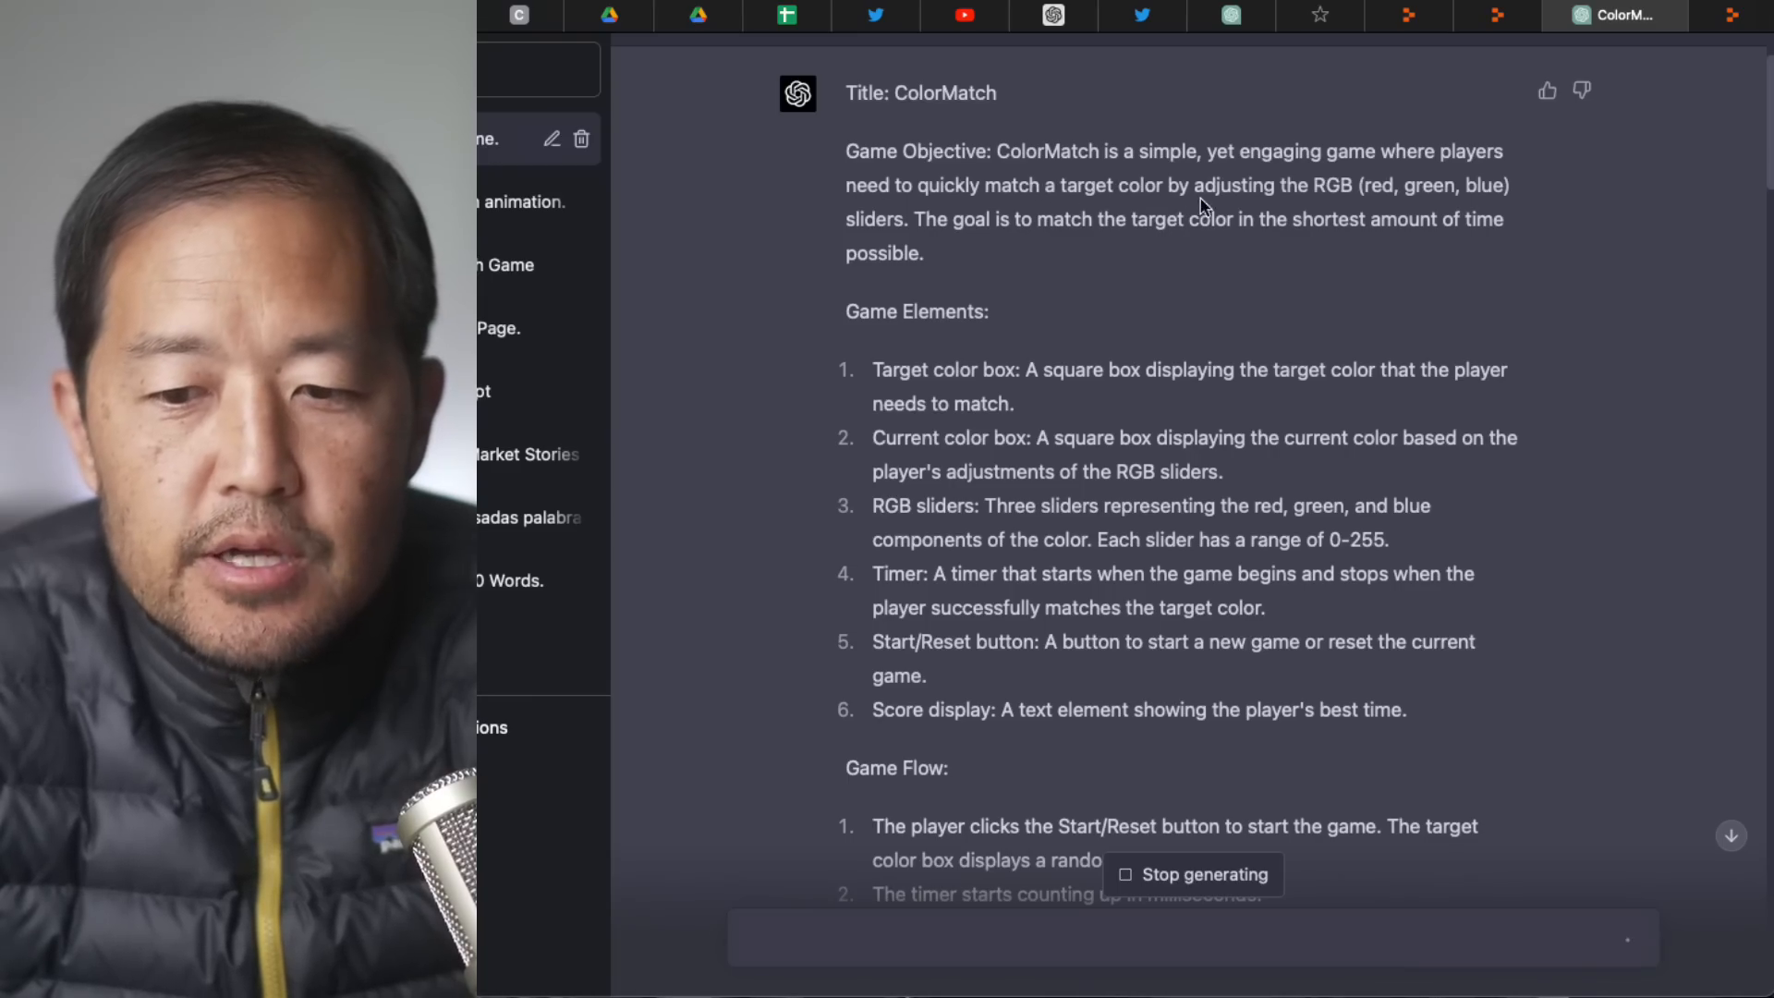
pyautogui.moveTo(1077, 222)
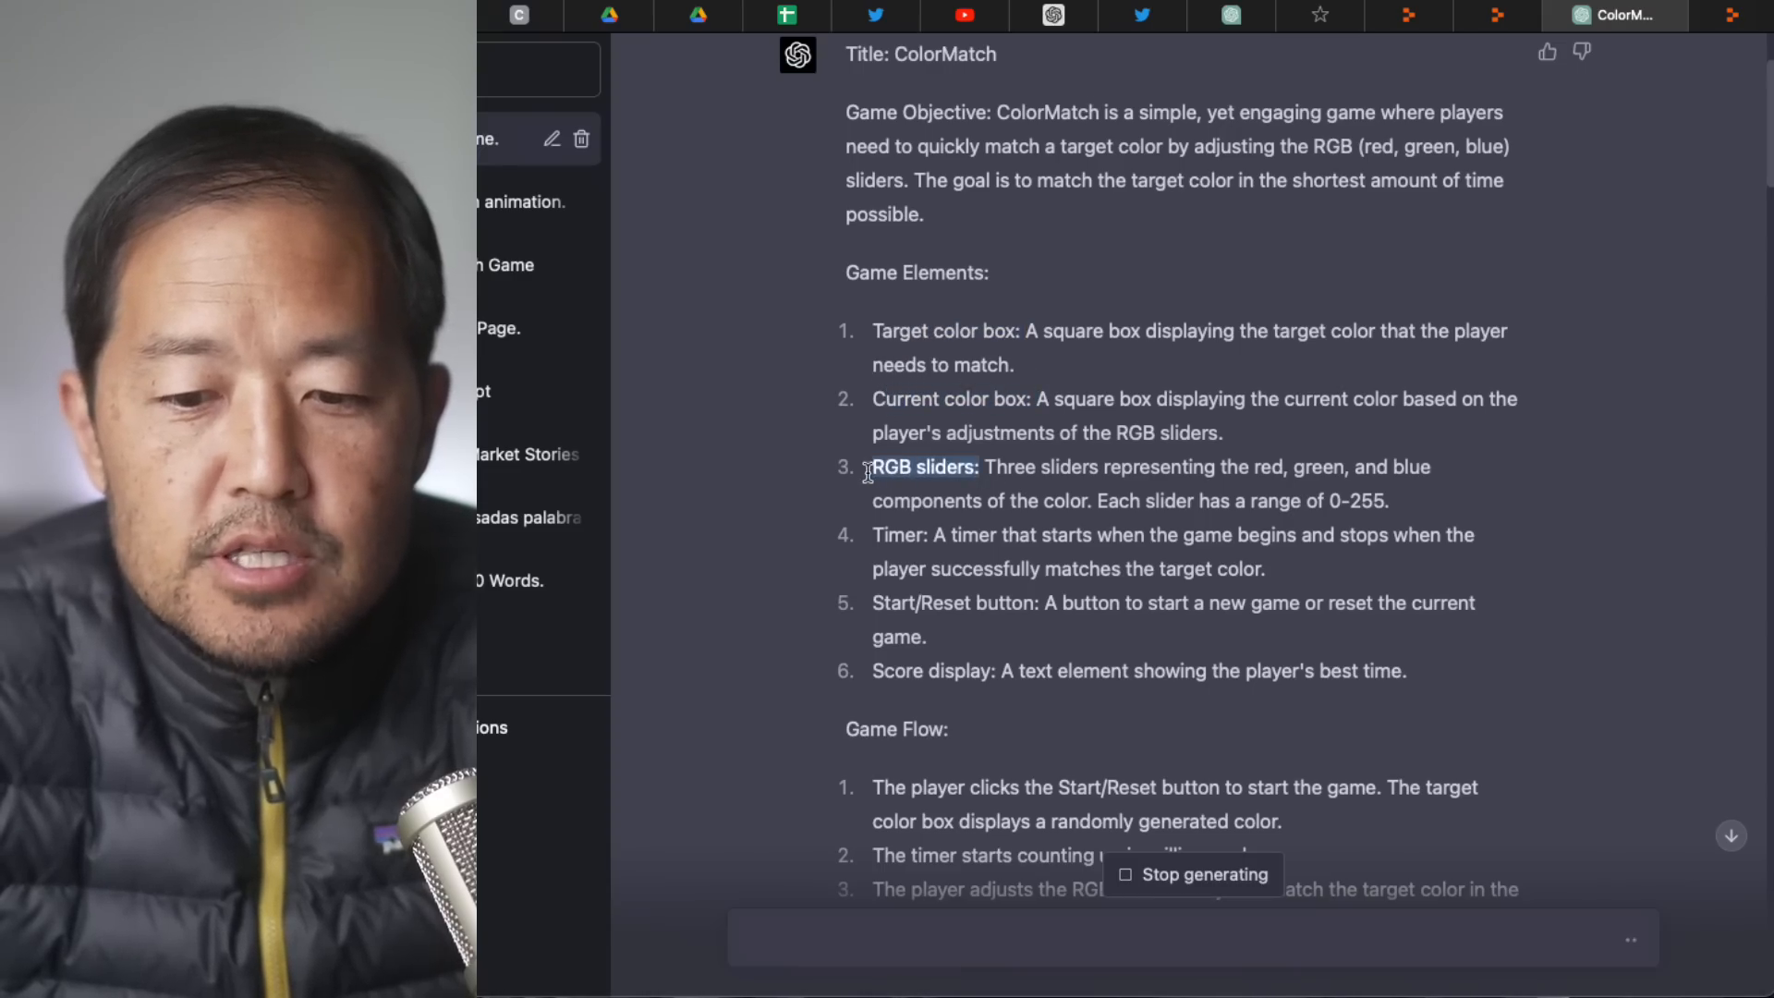
# Scroll through the game plan and the restarting ColorMatch HTML generation.
pyautogui.scroll(-3)
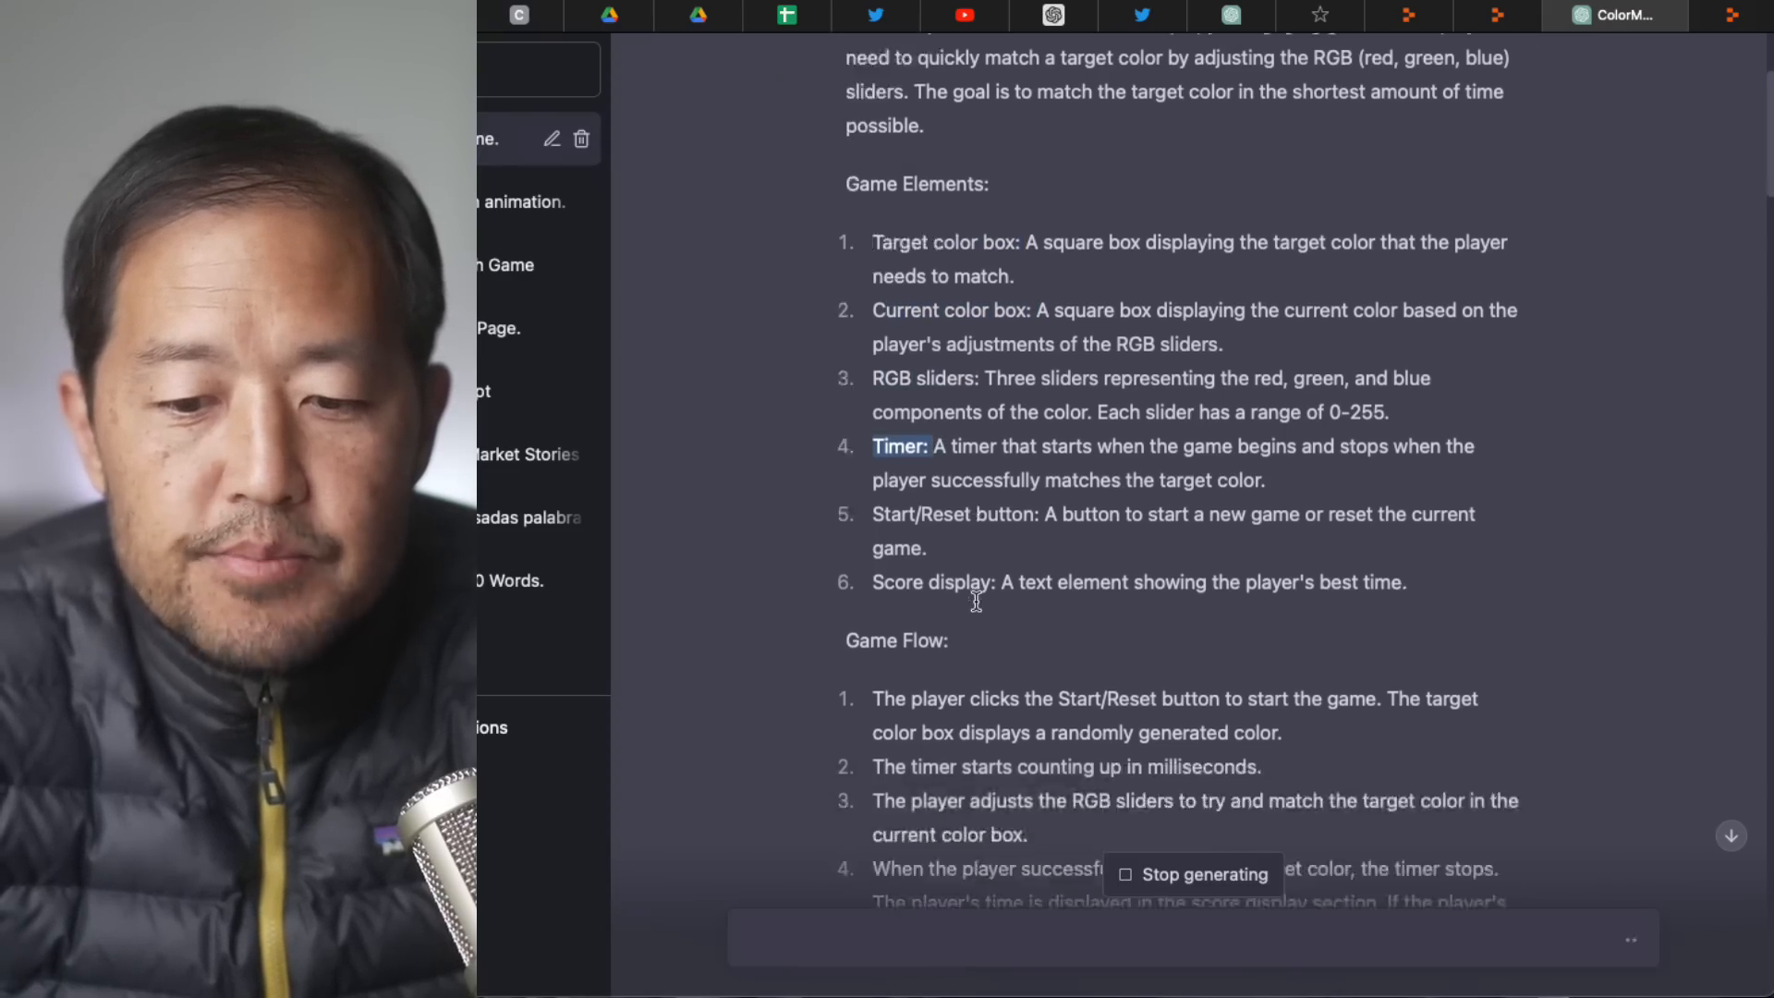
pyautogui.scroll(-3)
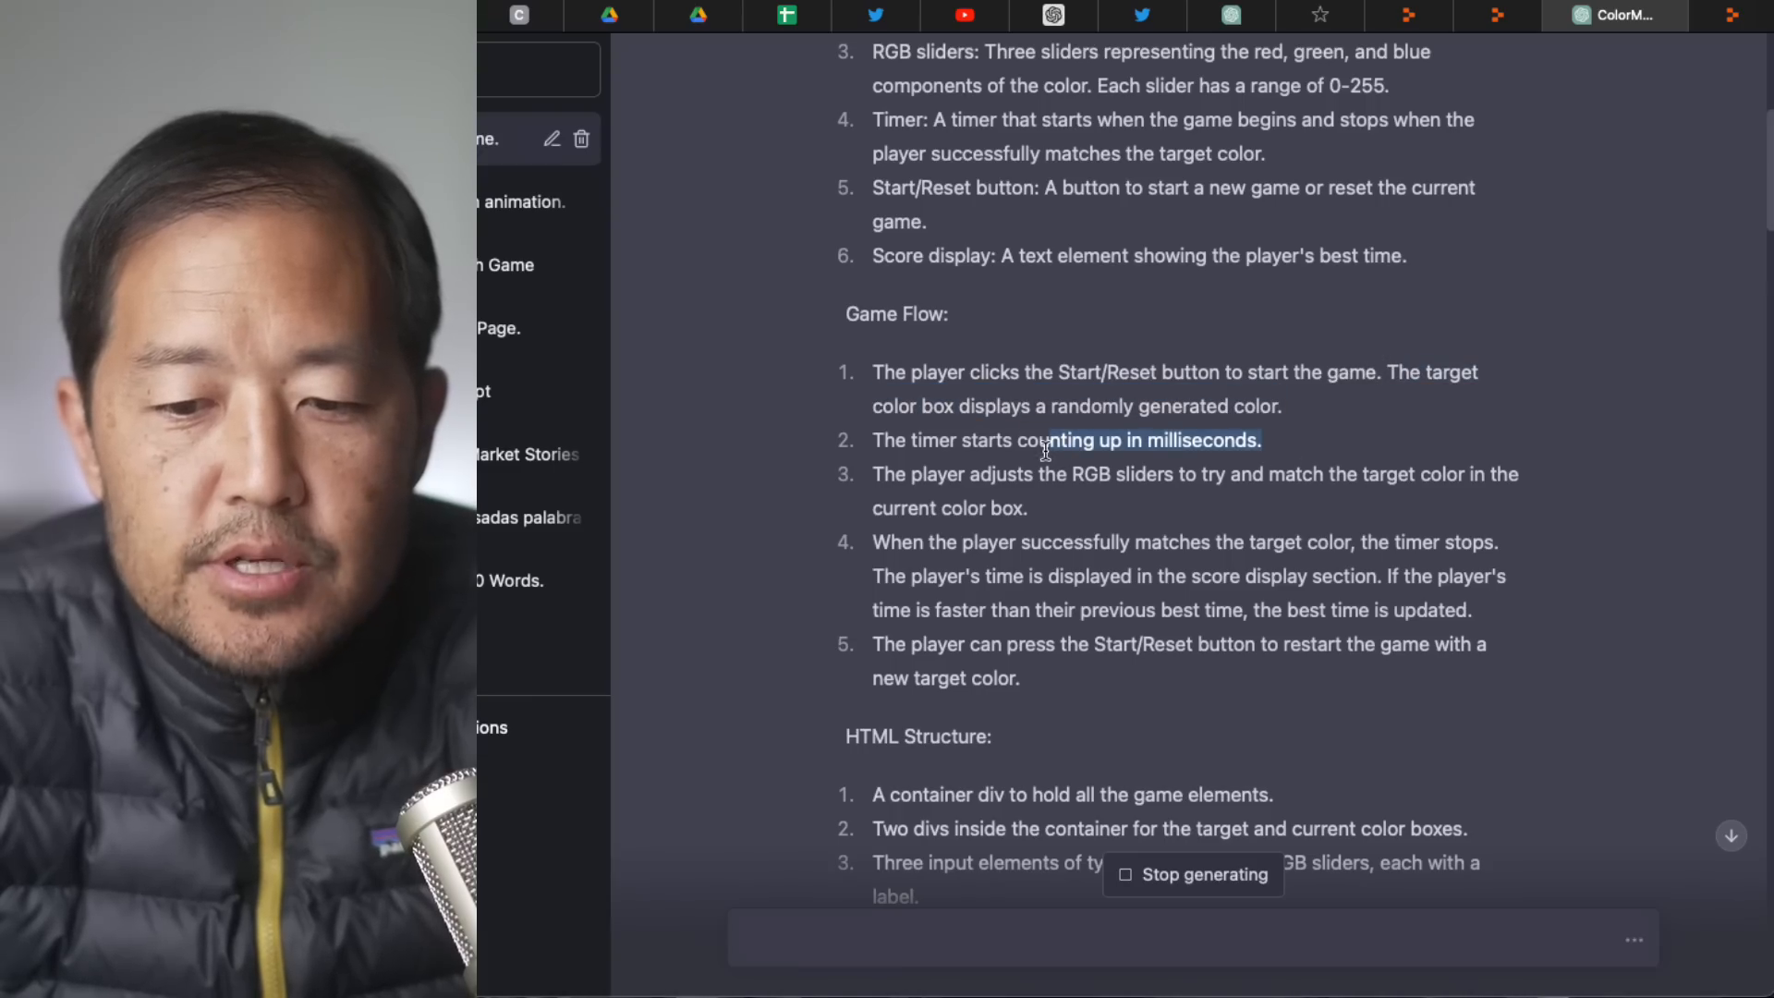
pyautogui.scroll(-3)
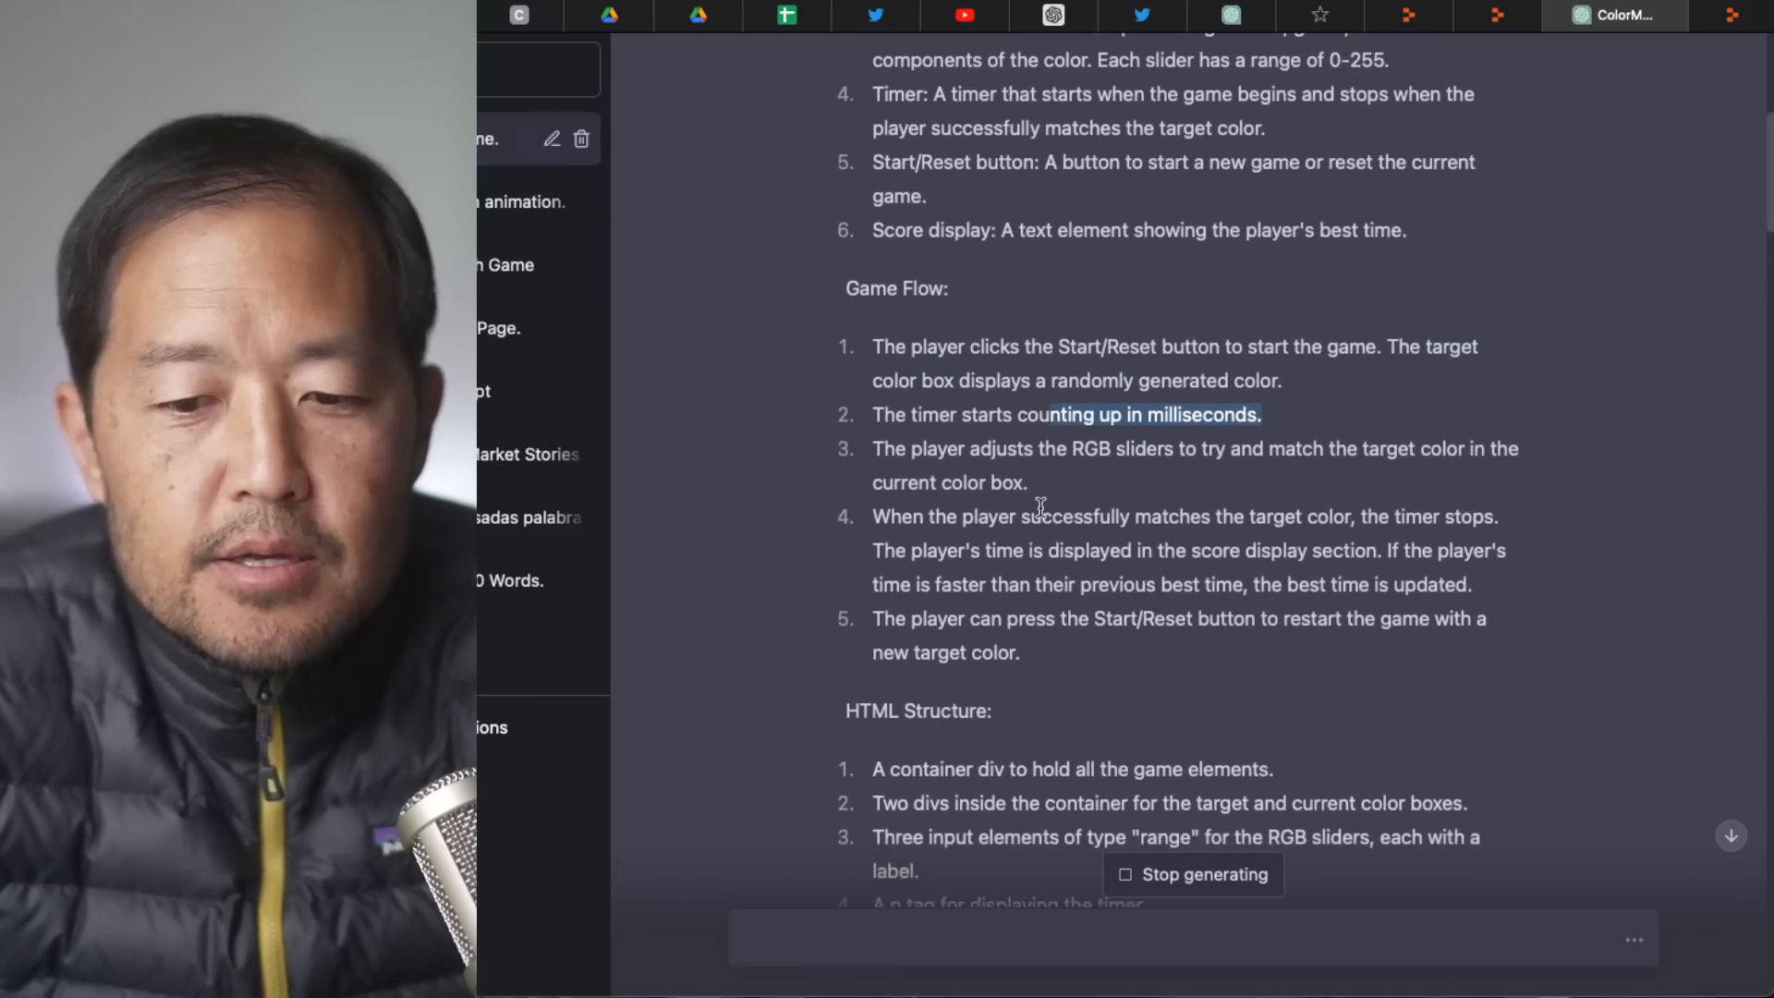
pyautogui.moveTo(1103, 475)
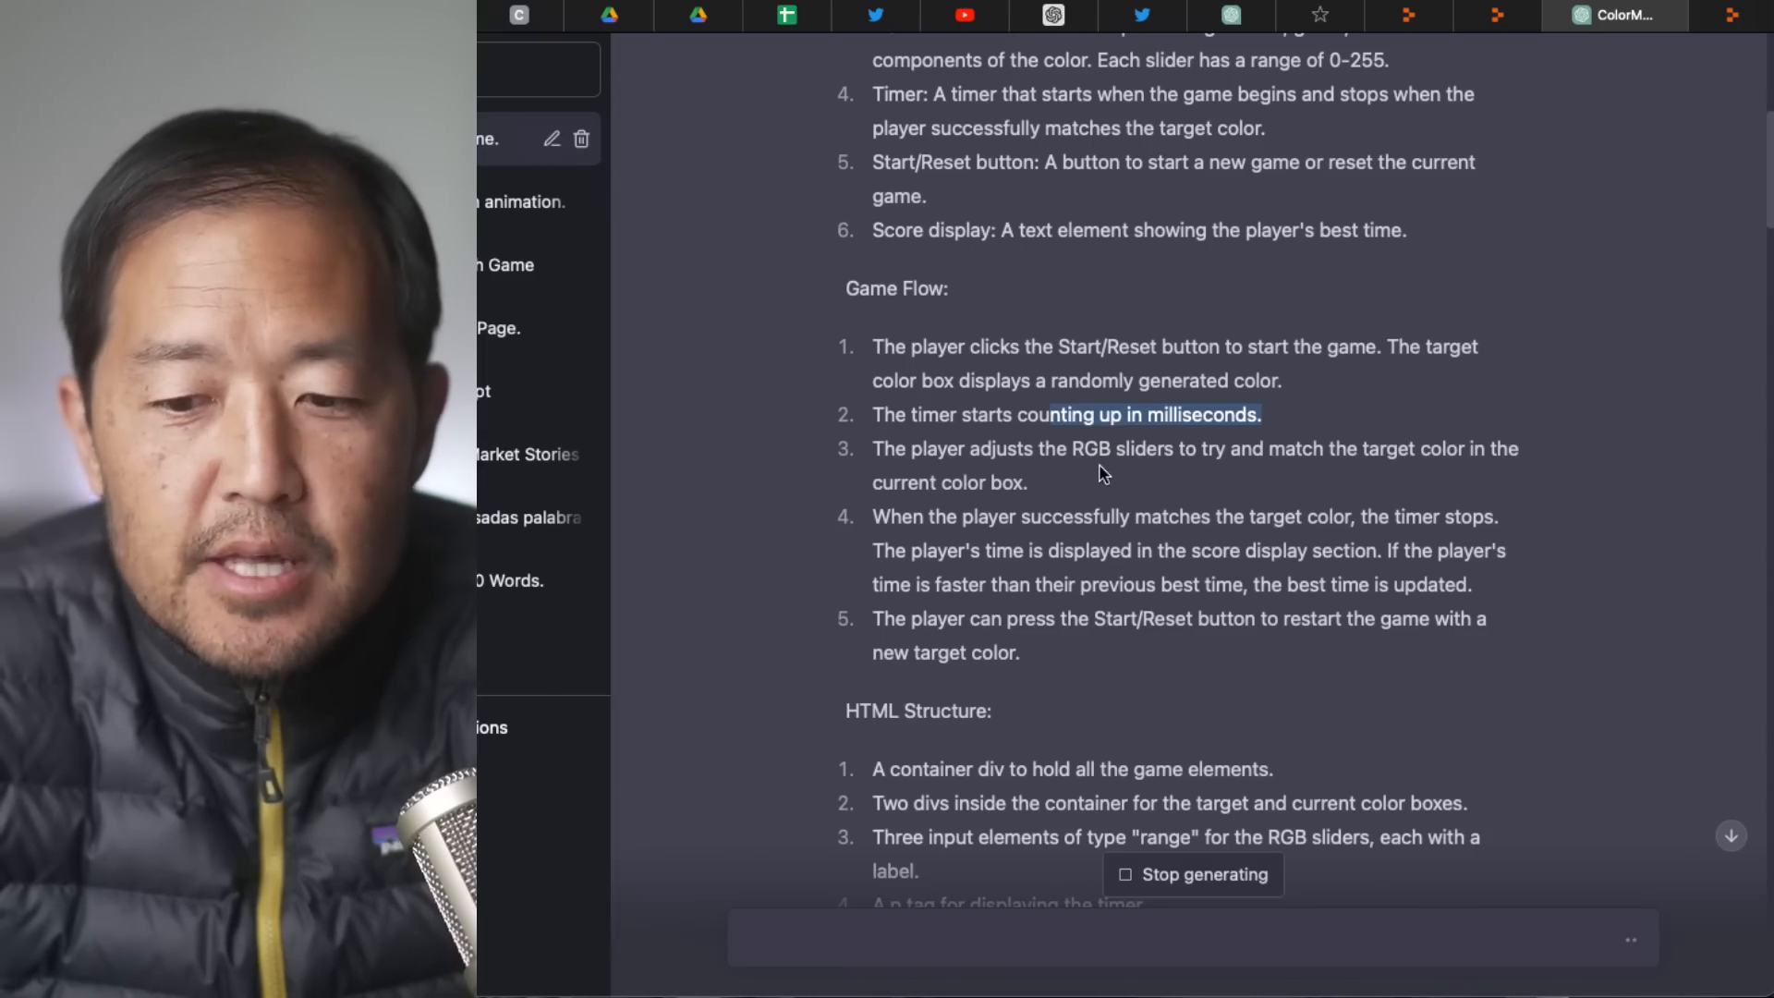
pyautogui.moveTo(1081, 506)
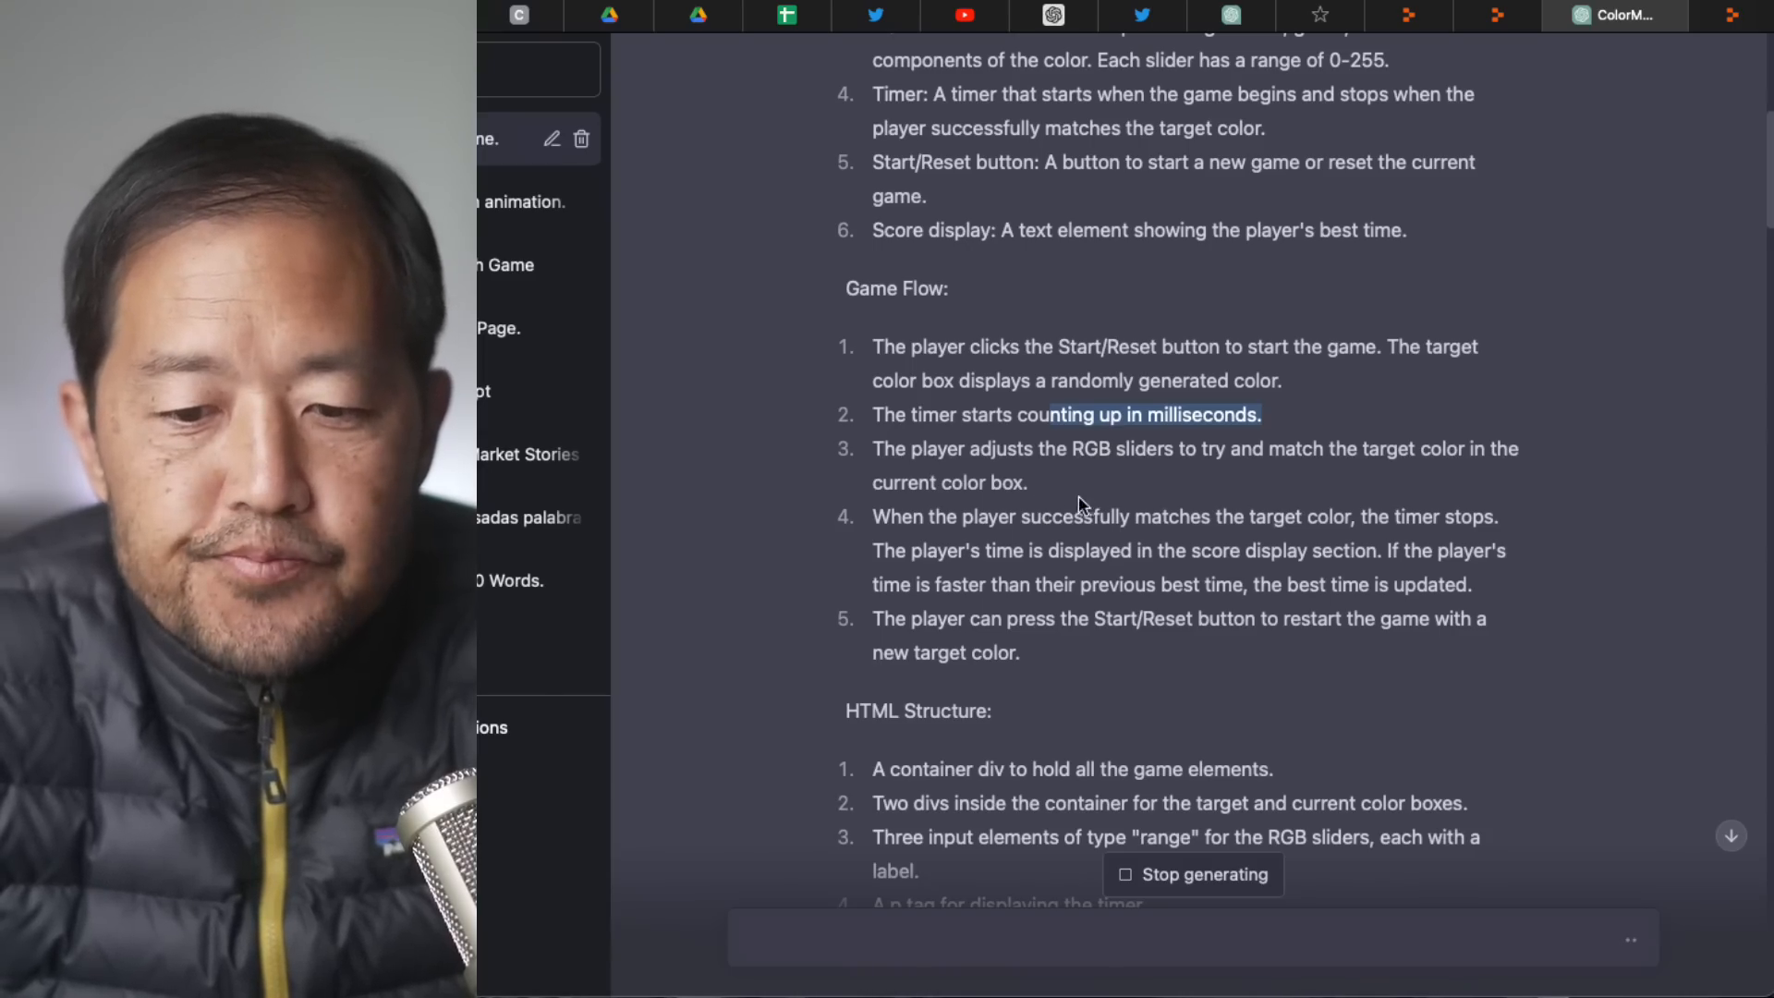
pyautogui.scroll(-3)
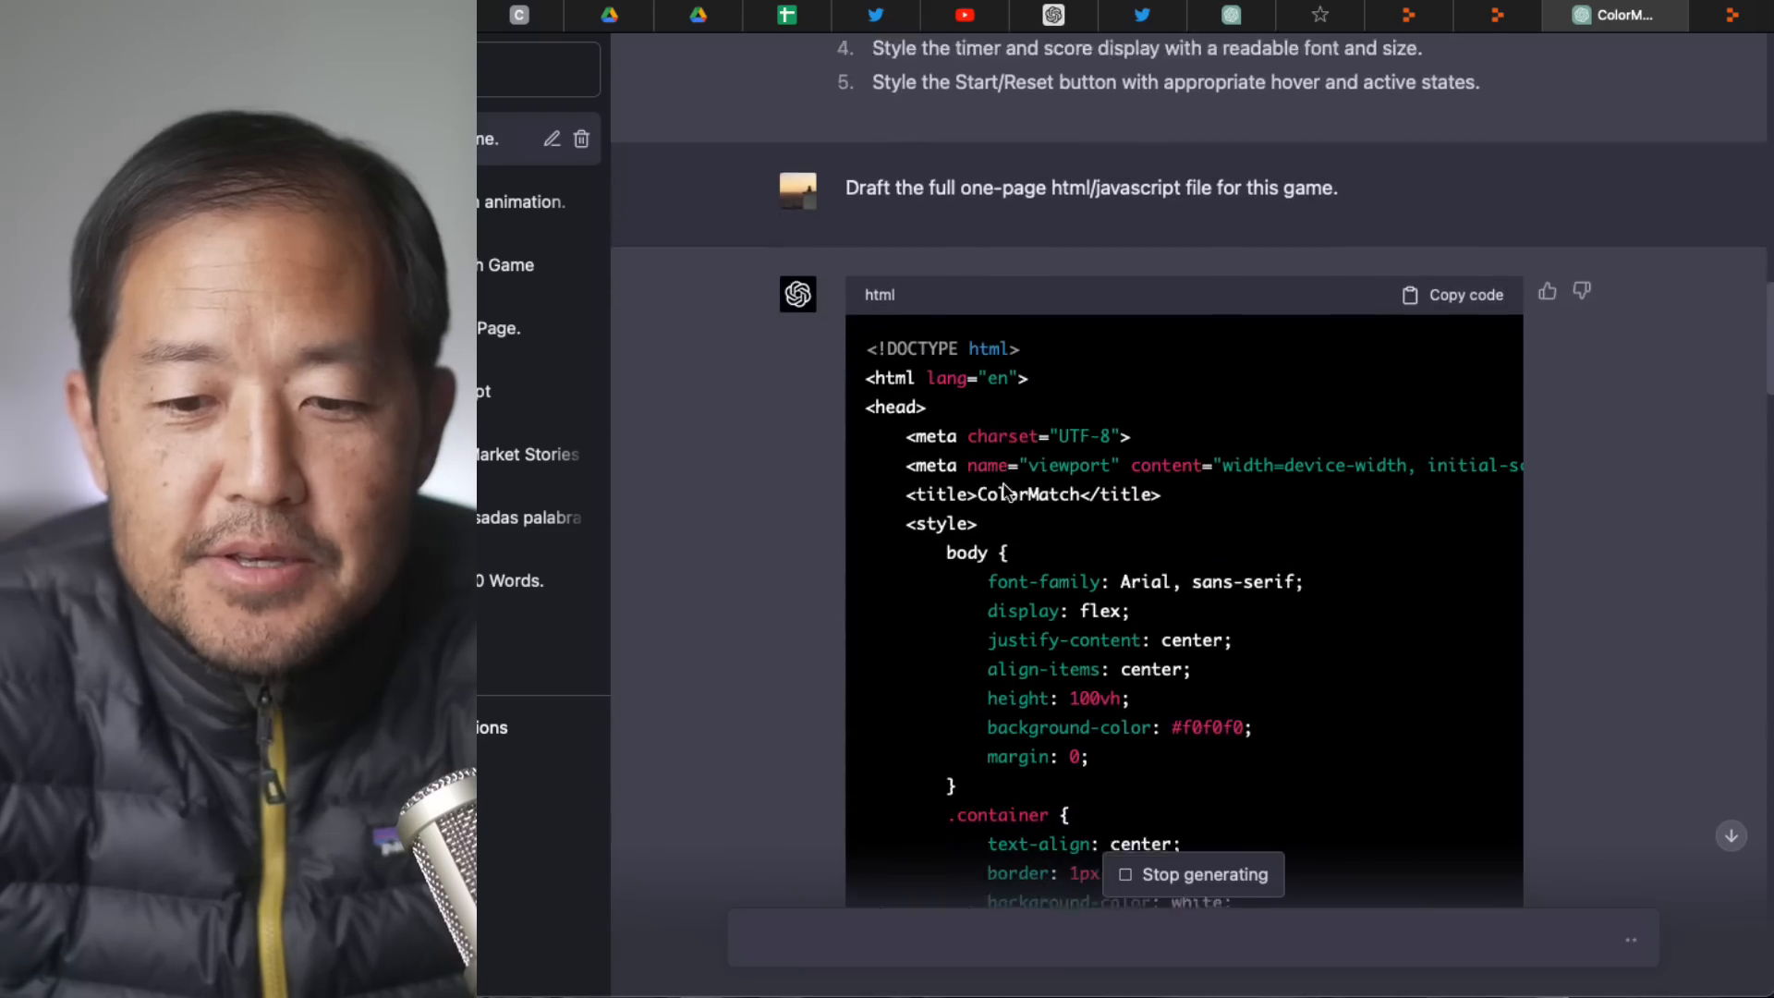
# Scroll to the finished HTML linking ColorMatch.css and ColorMatch.js.
pyautogui.scroll(-3)
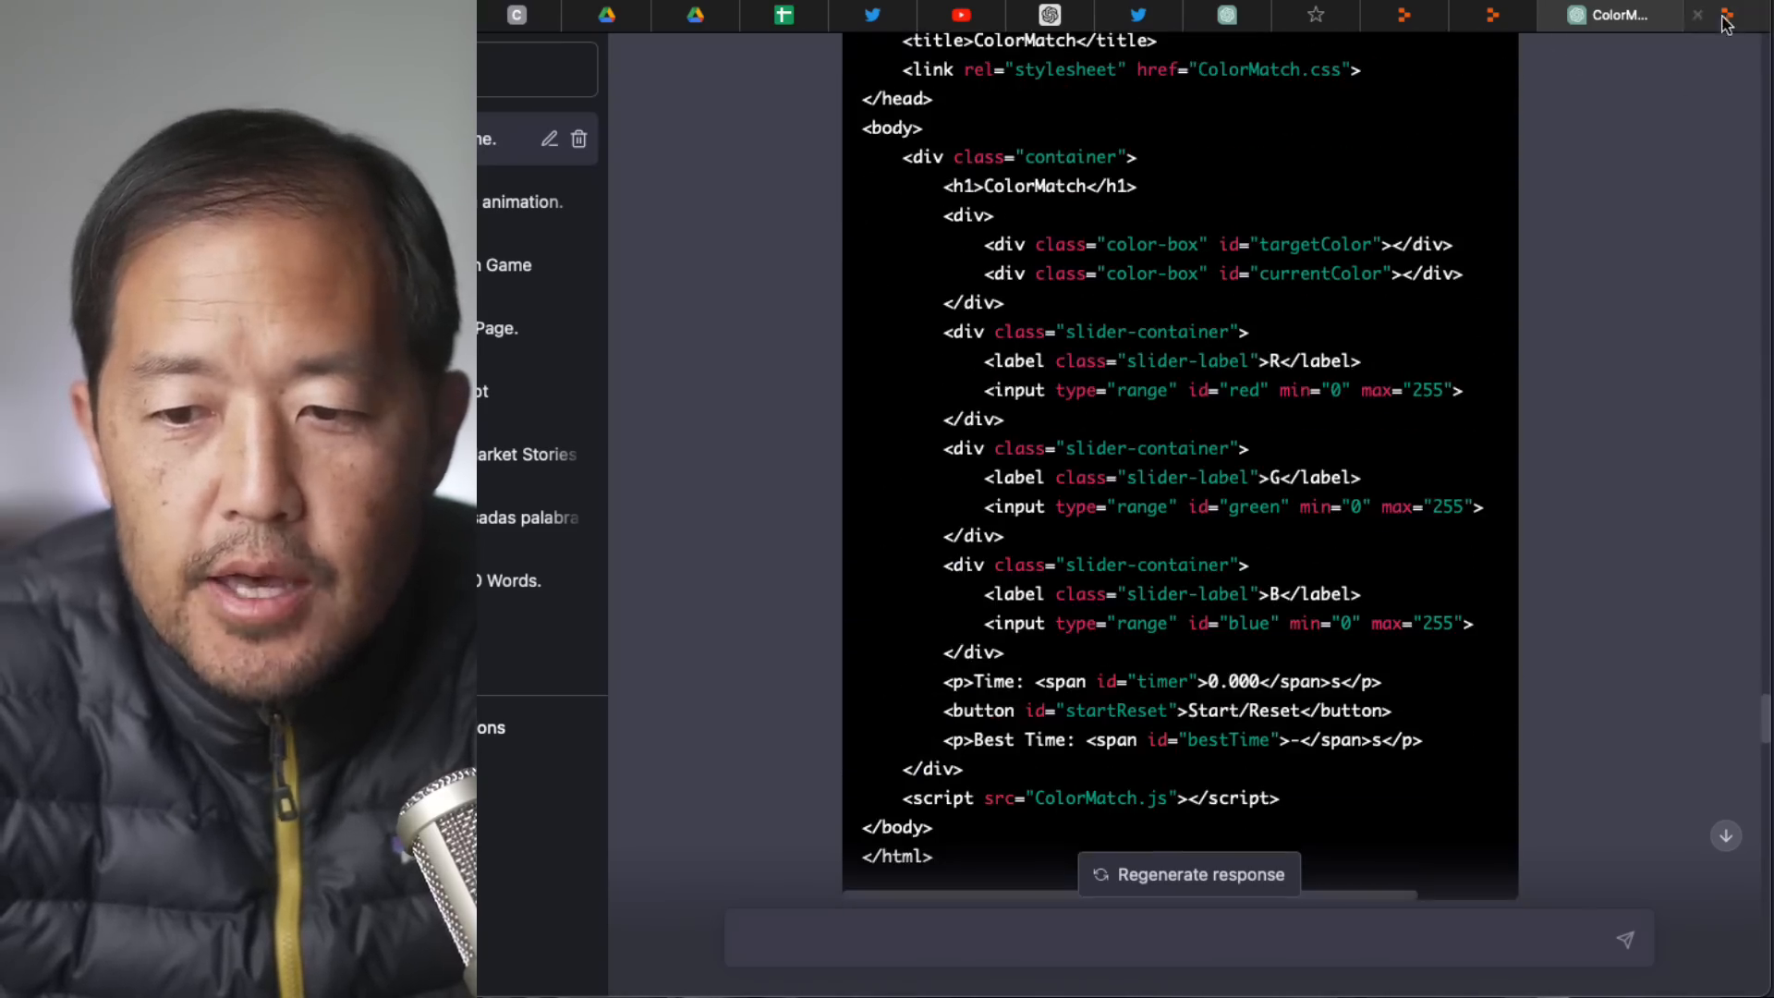
# Create a private HTML/CSS/JS Repl titled GPTColorMatch from the Replit home page.
pyautogui.click(1705, 15)
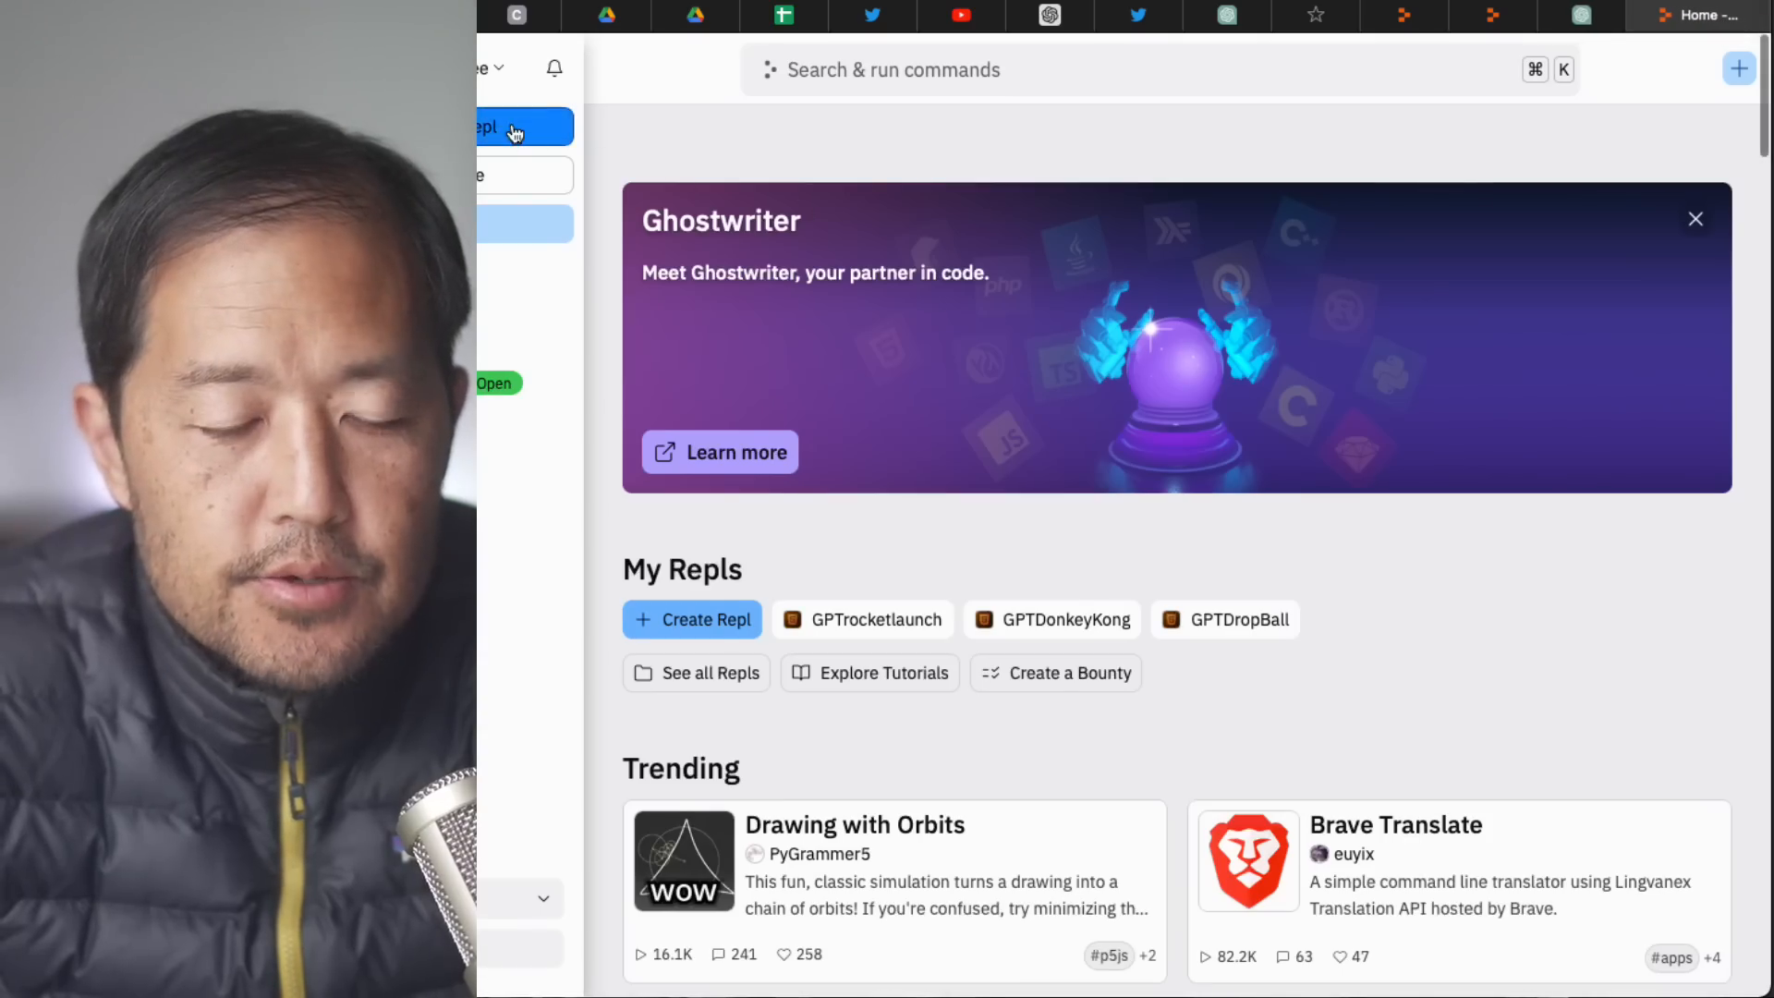
pyautogui.click(691, 619)
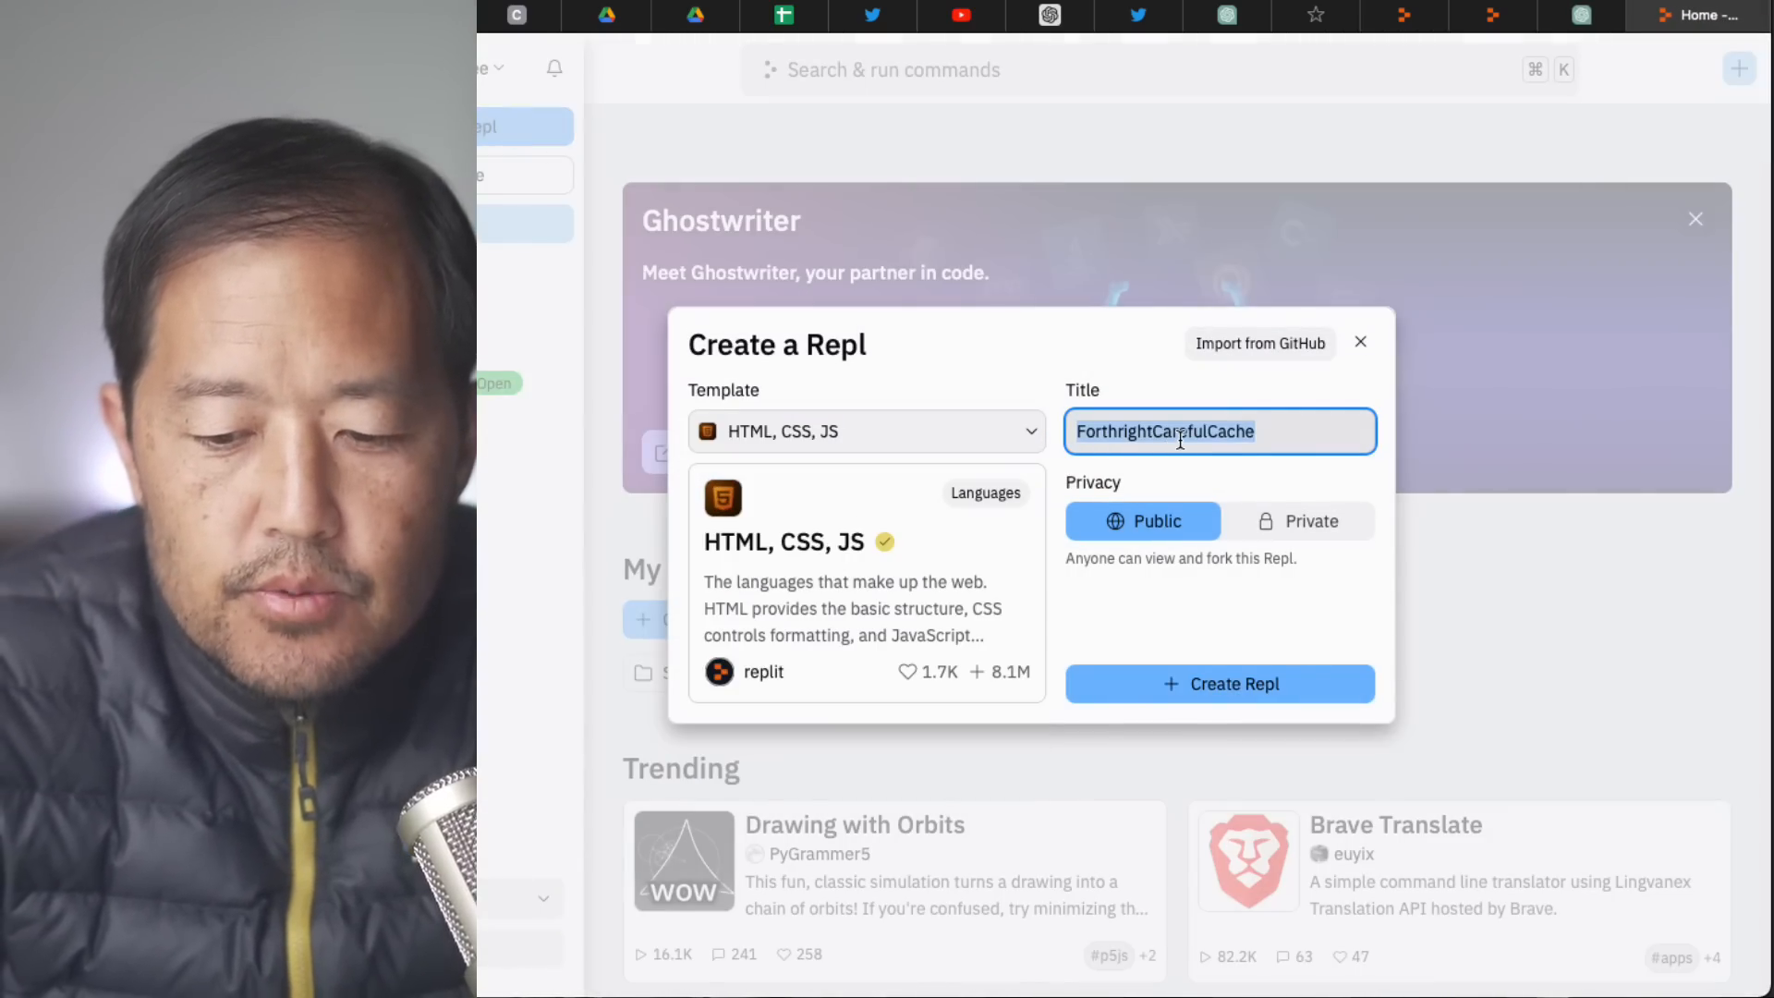
pyautogui.write('GPTCoplor')
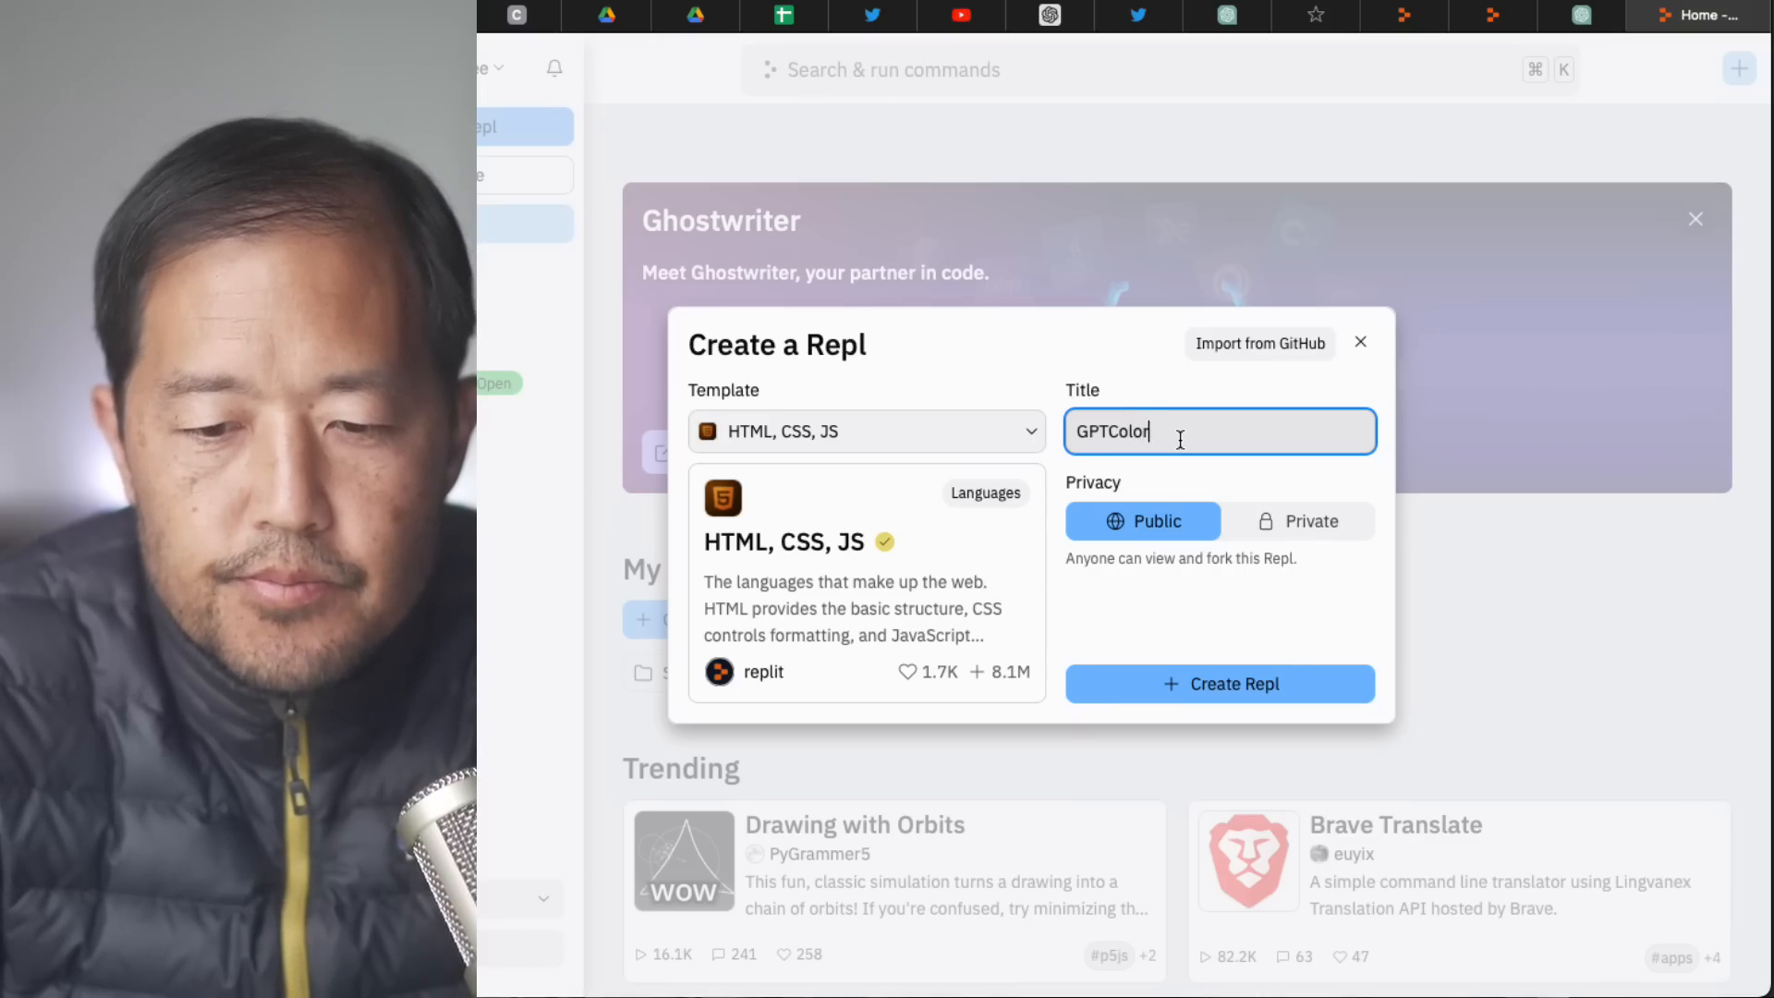
pyautogui.click(1297, 521)
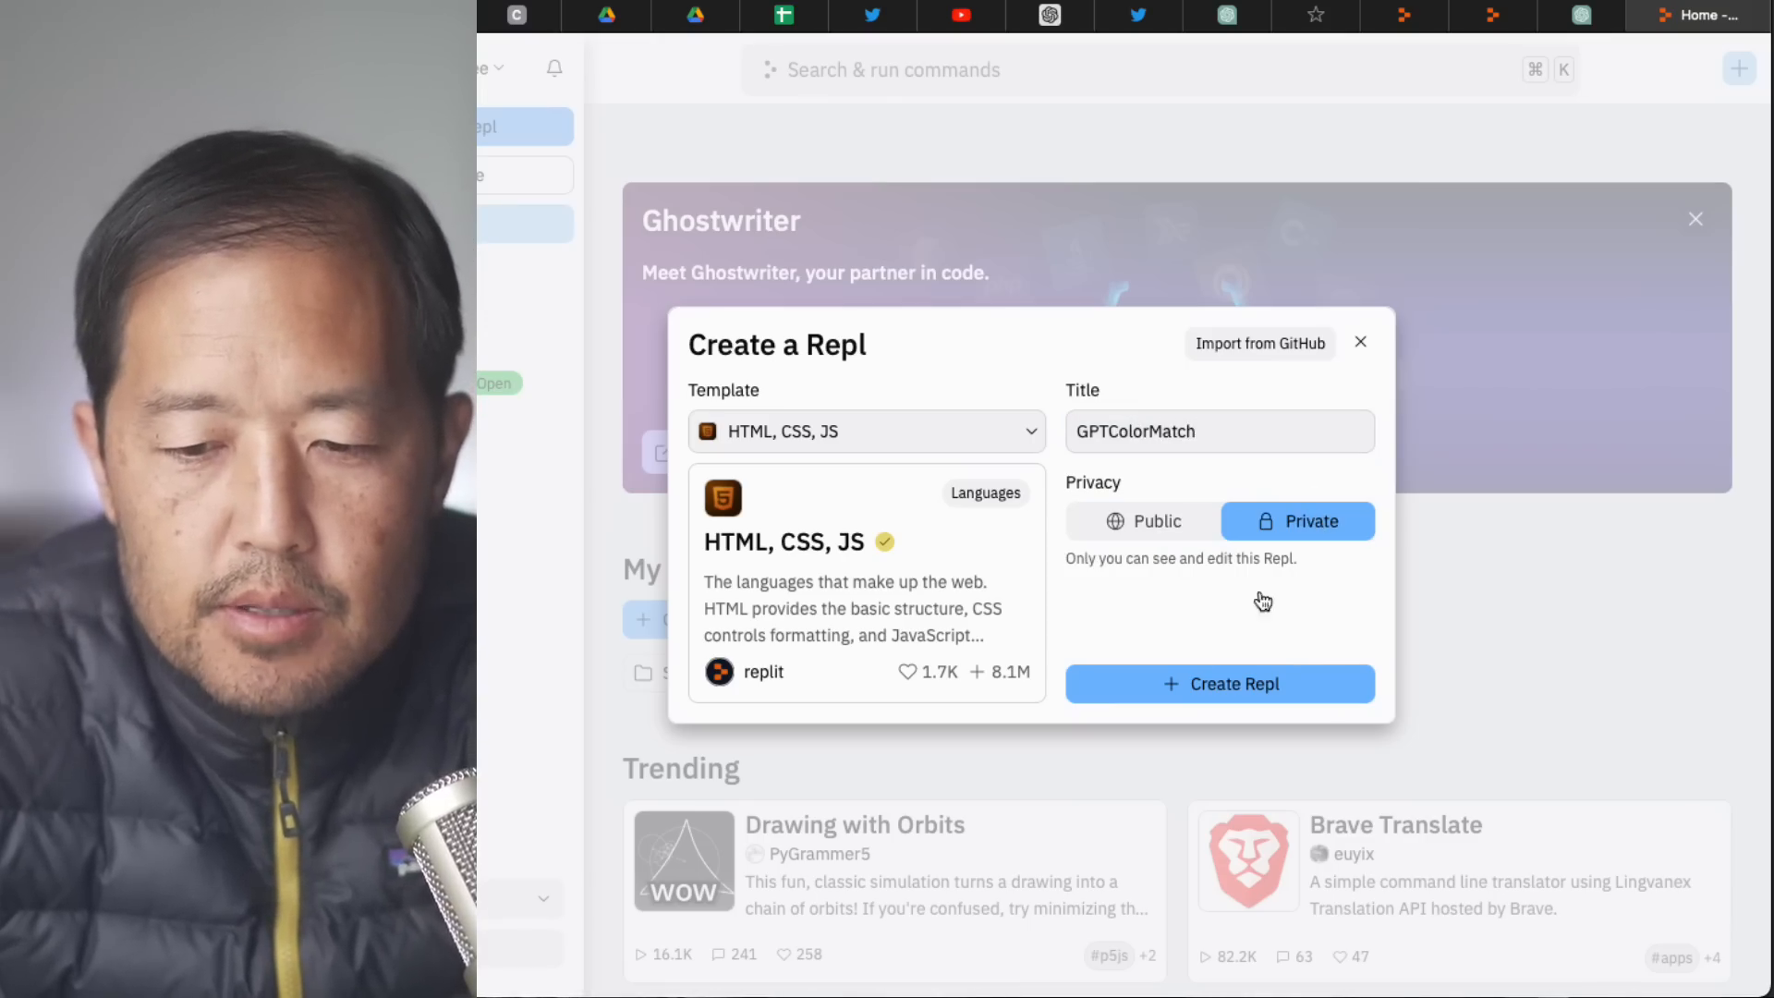
pyautogui.click(1218, 684)
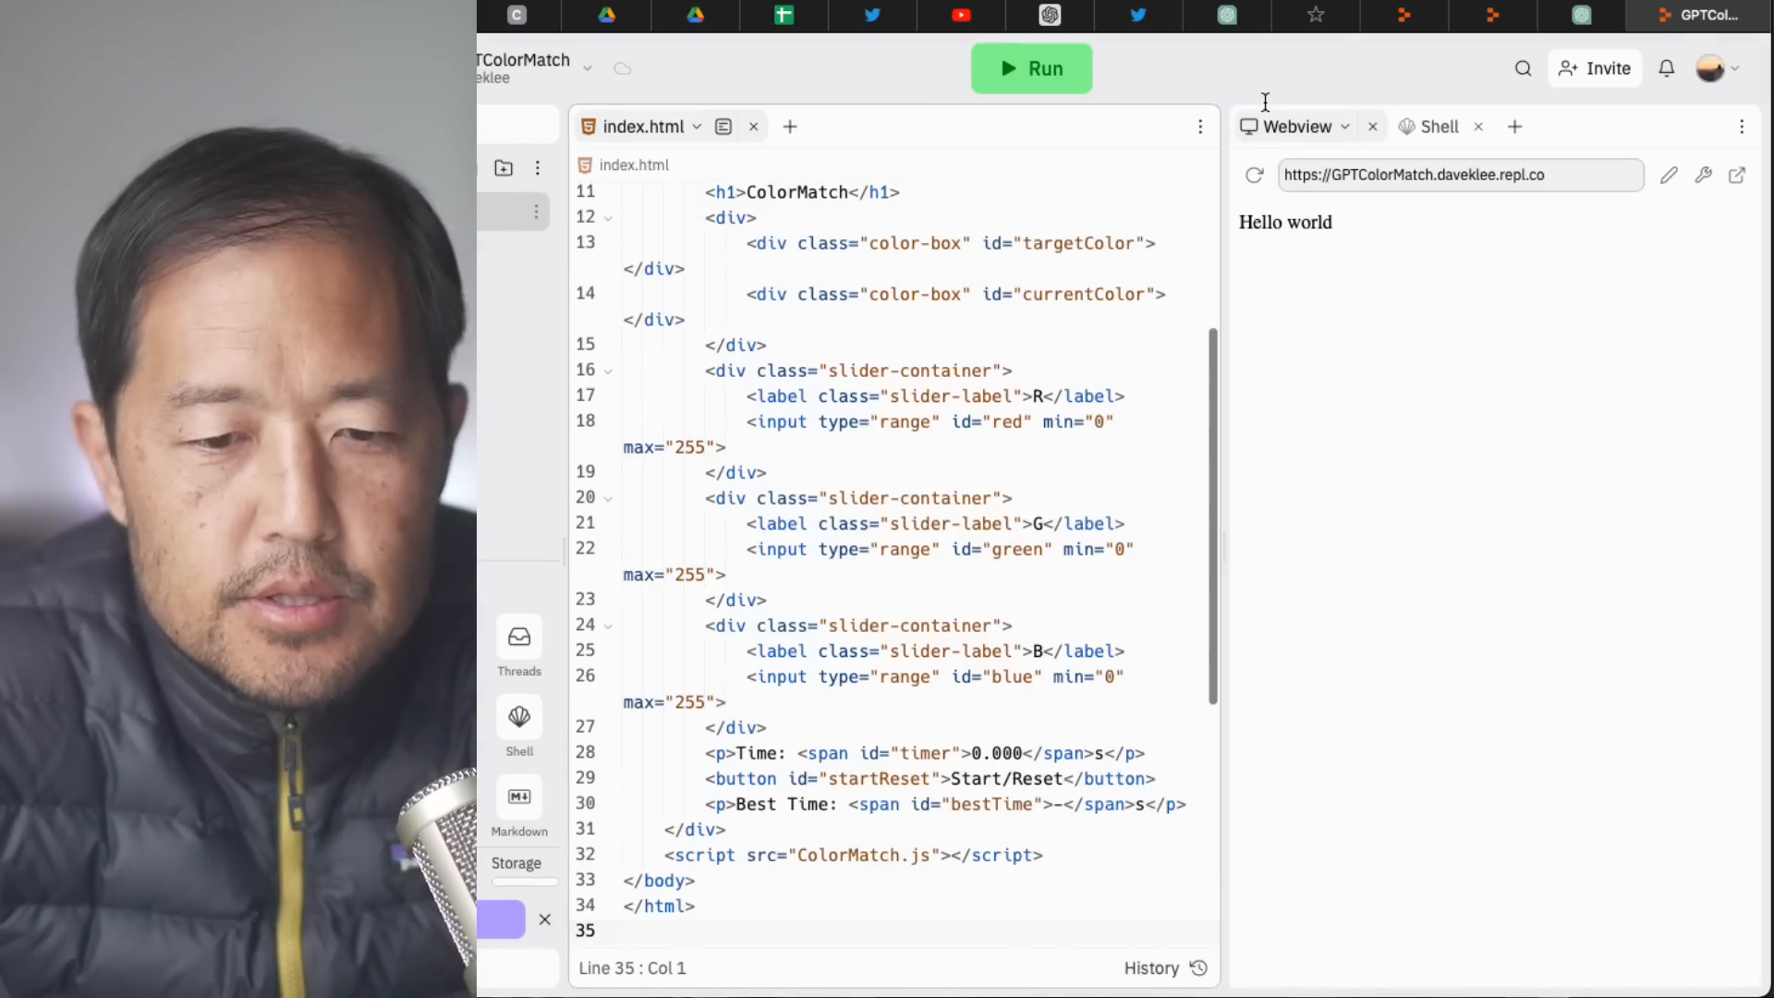
# Paste the ColorMatch code into the project files and rename the stylesheet ColorMatch.css.
pyautogui.click(1611, 15)
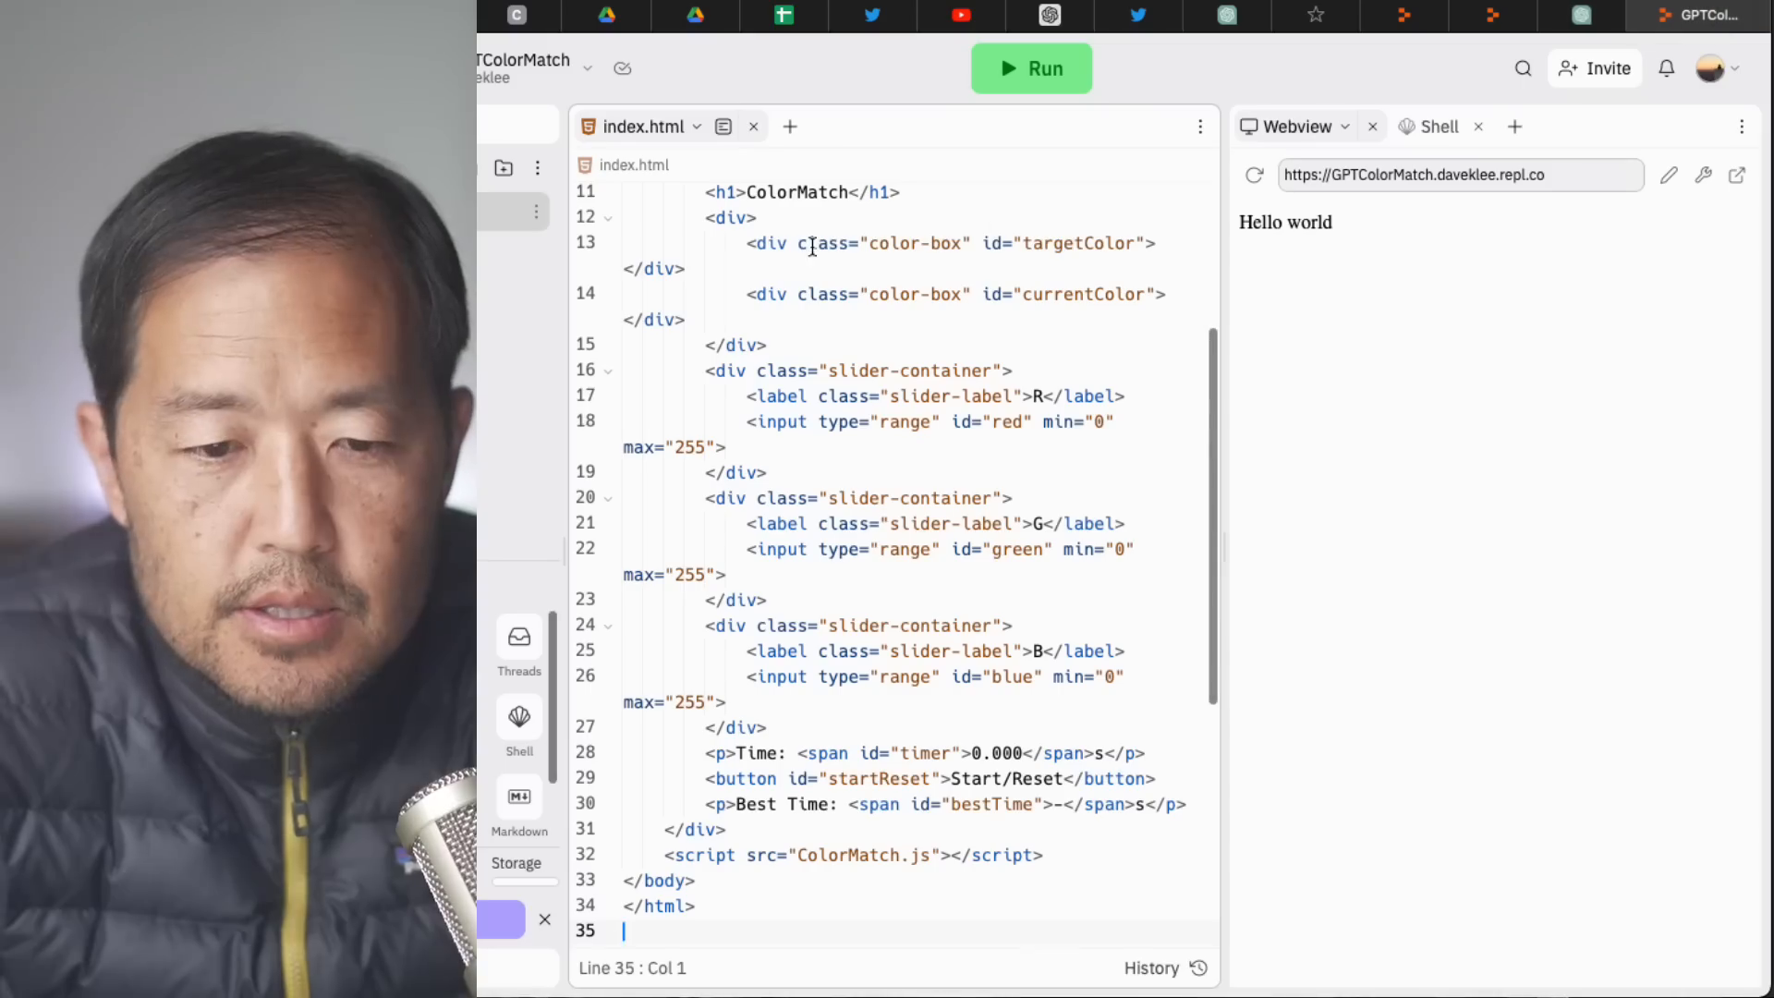
pyautogui.click(763, 126)
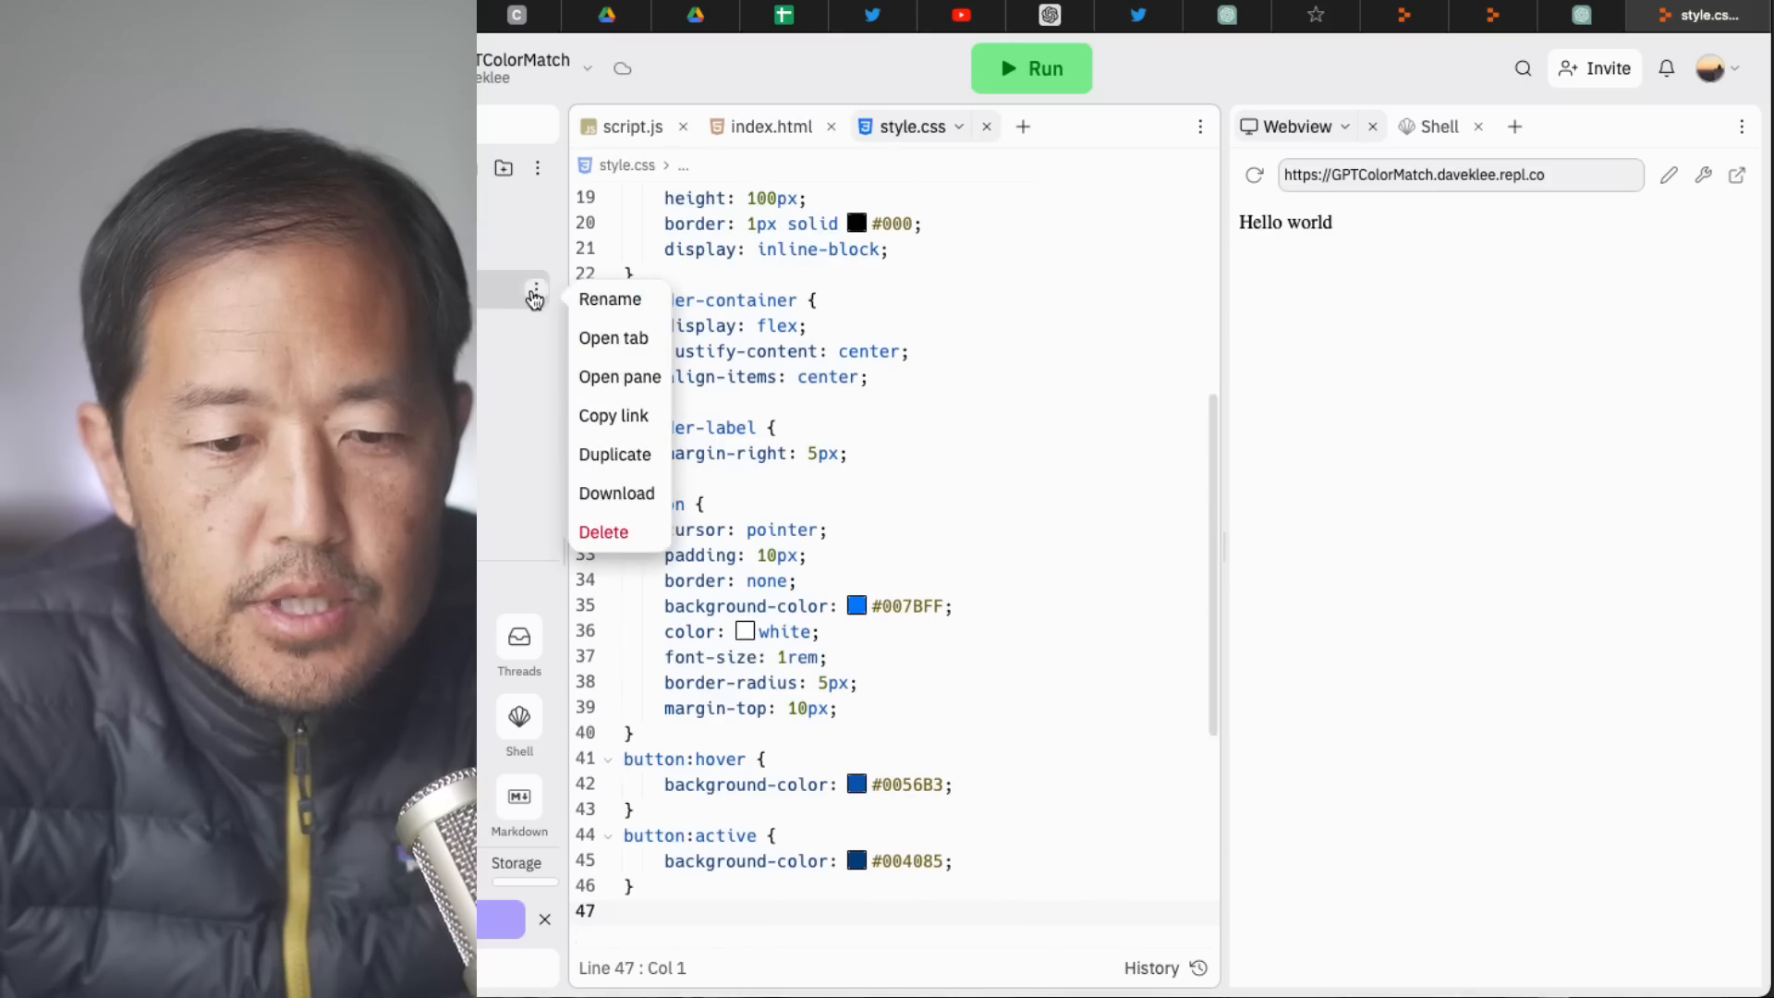
pyautogui.click(953, 229)
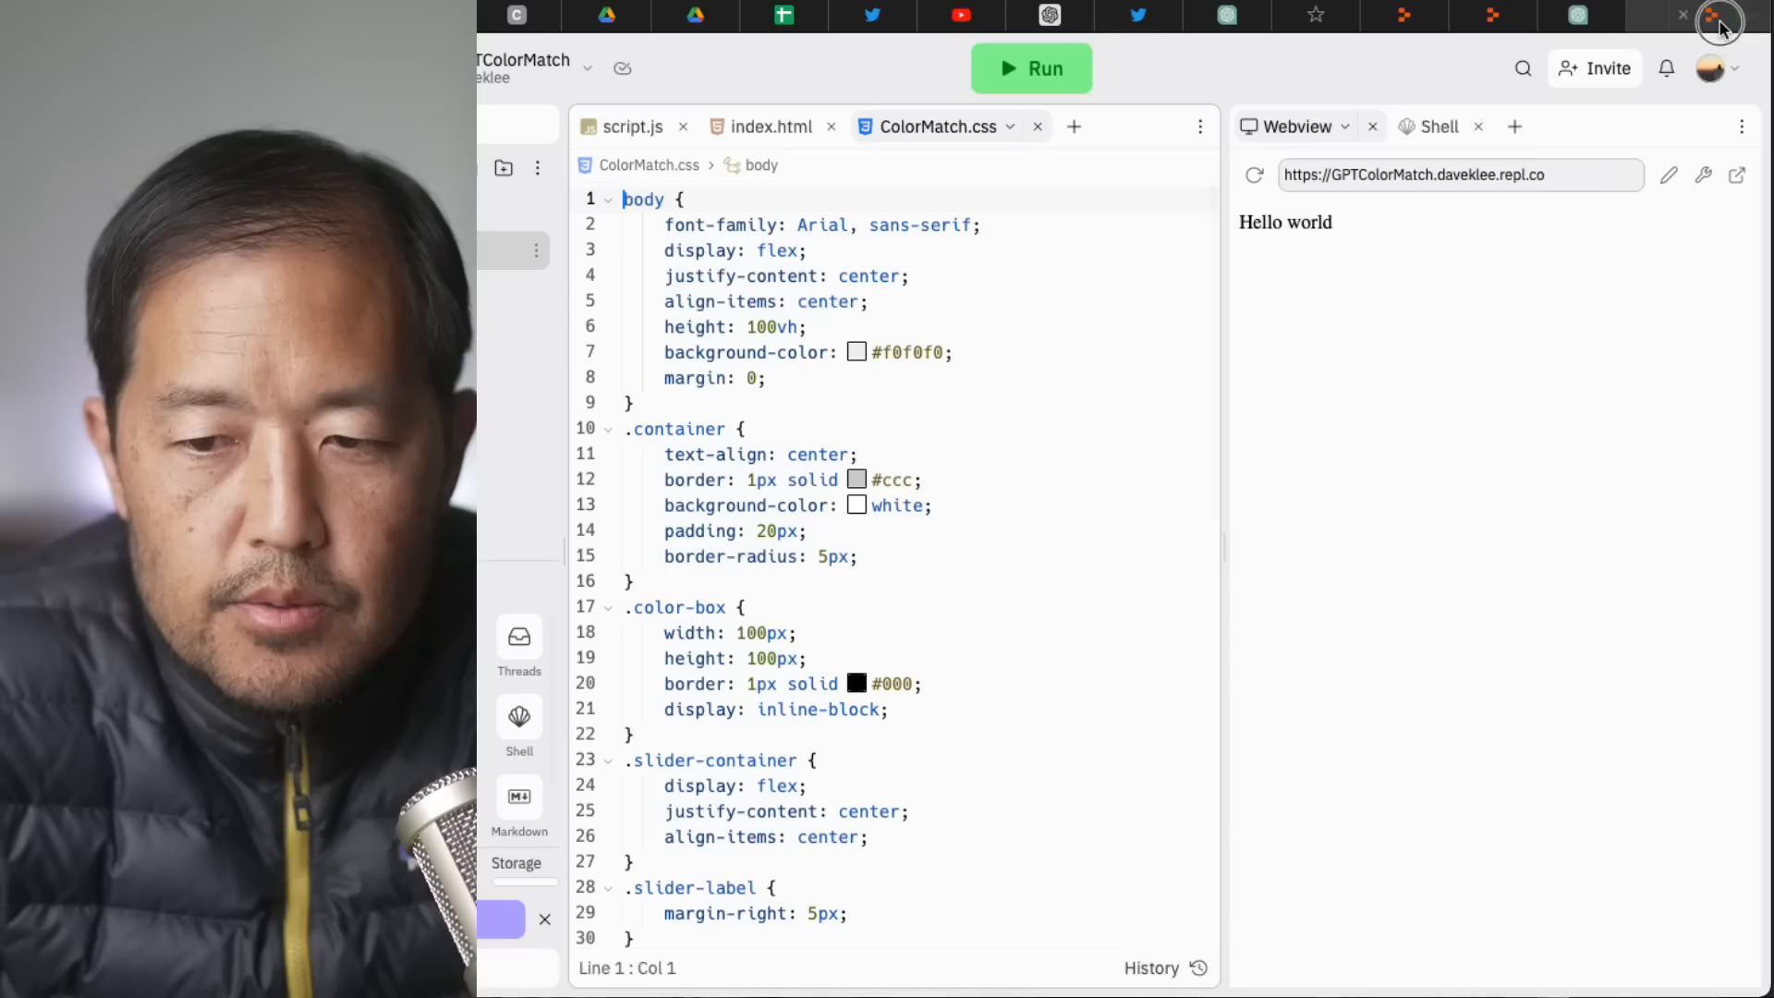
# Check index.html's linked file names and rename the script ColorMatch.js.
pyautogui.click(633, 125)
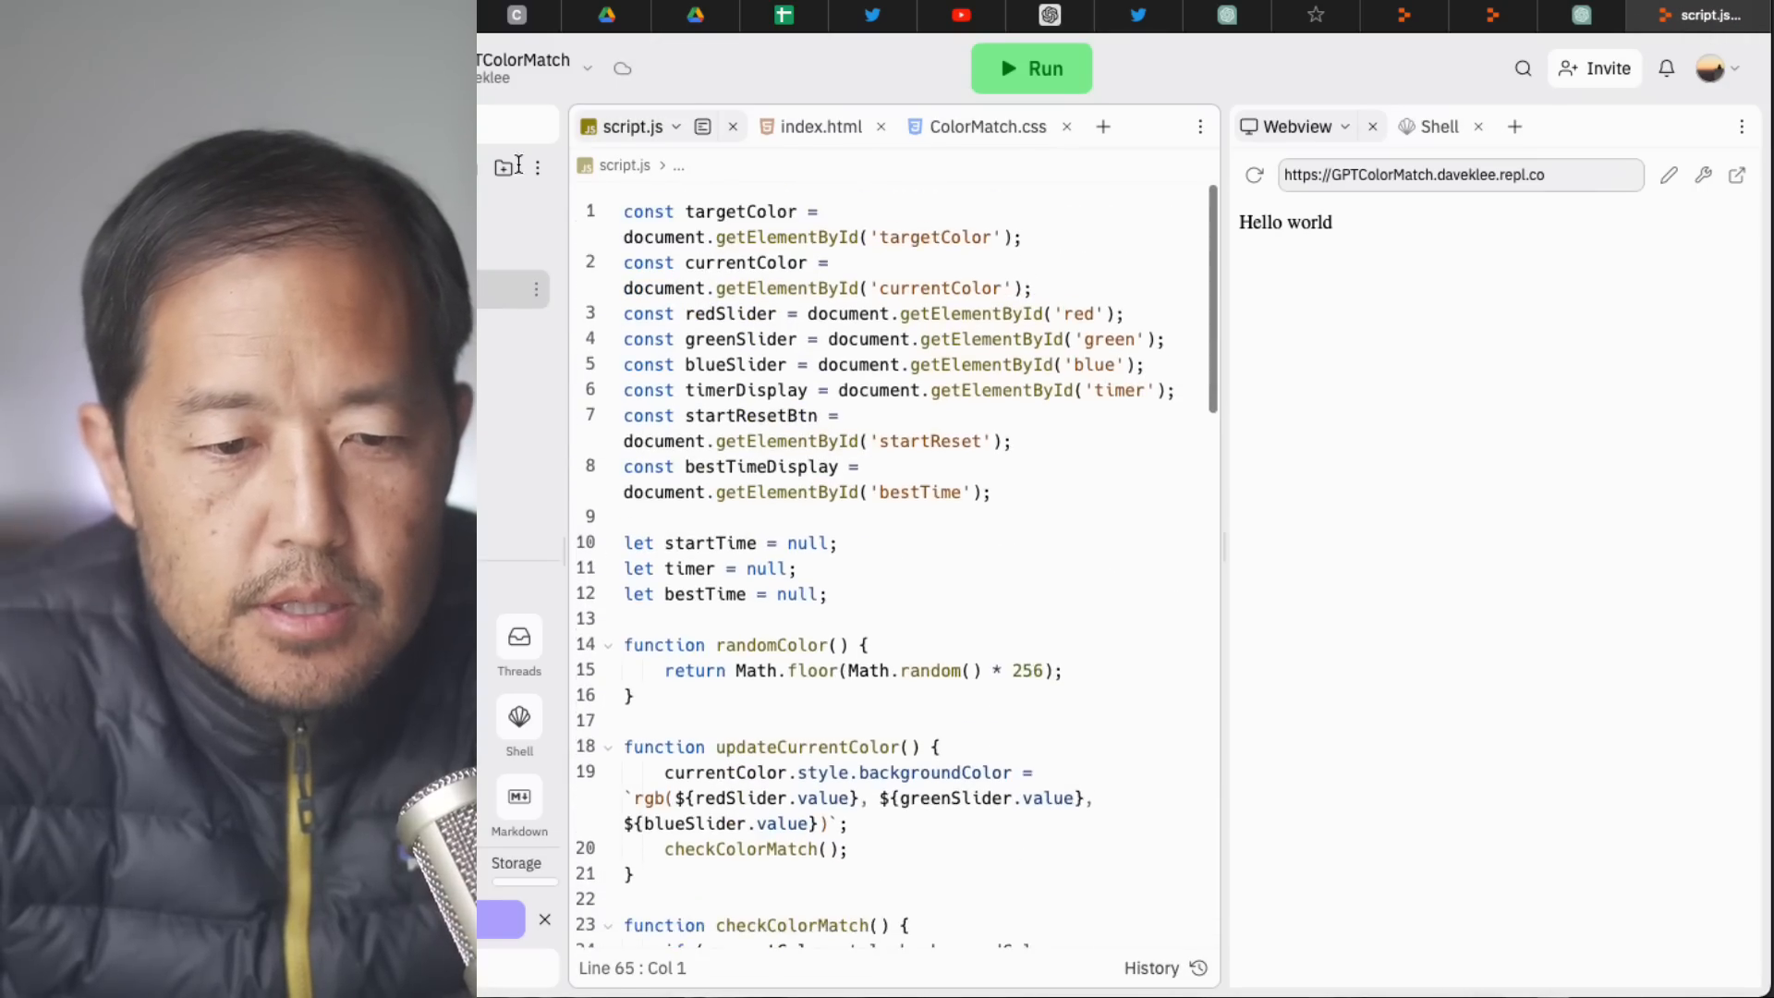
pyautogui.click(818, 126)
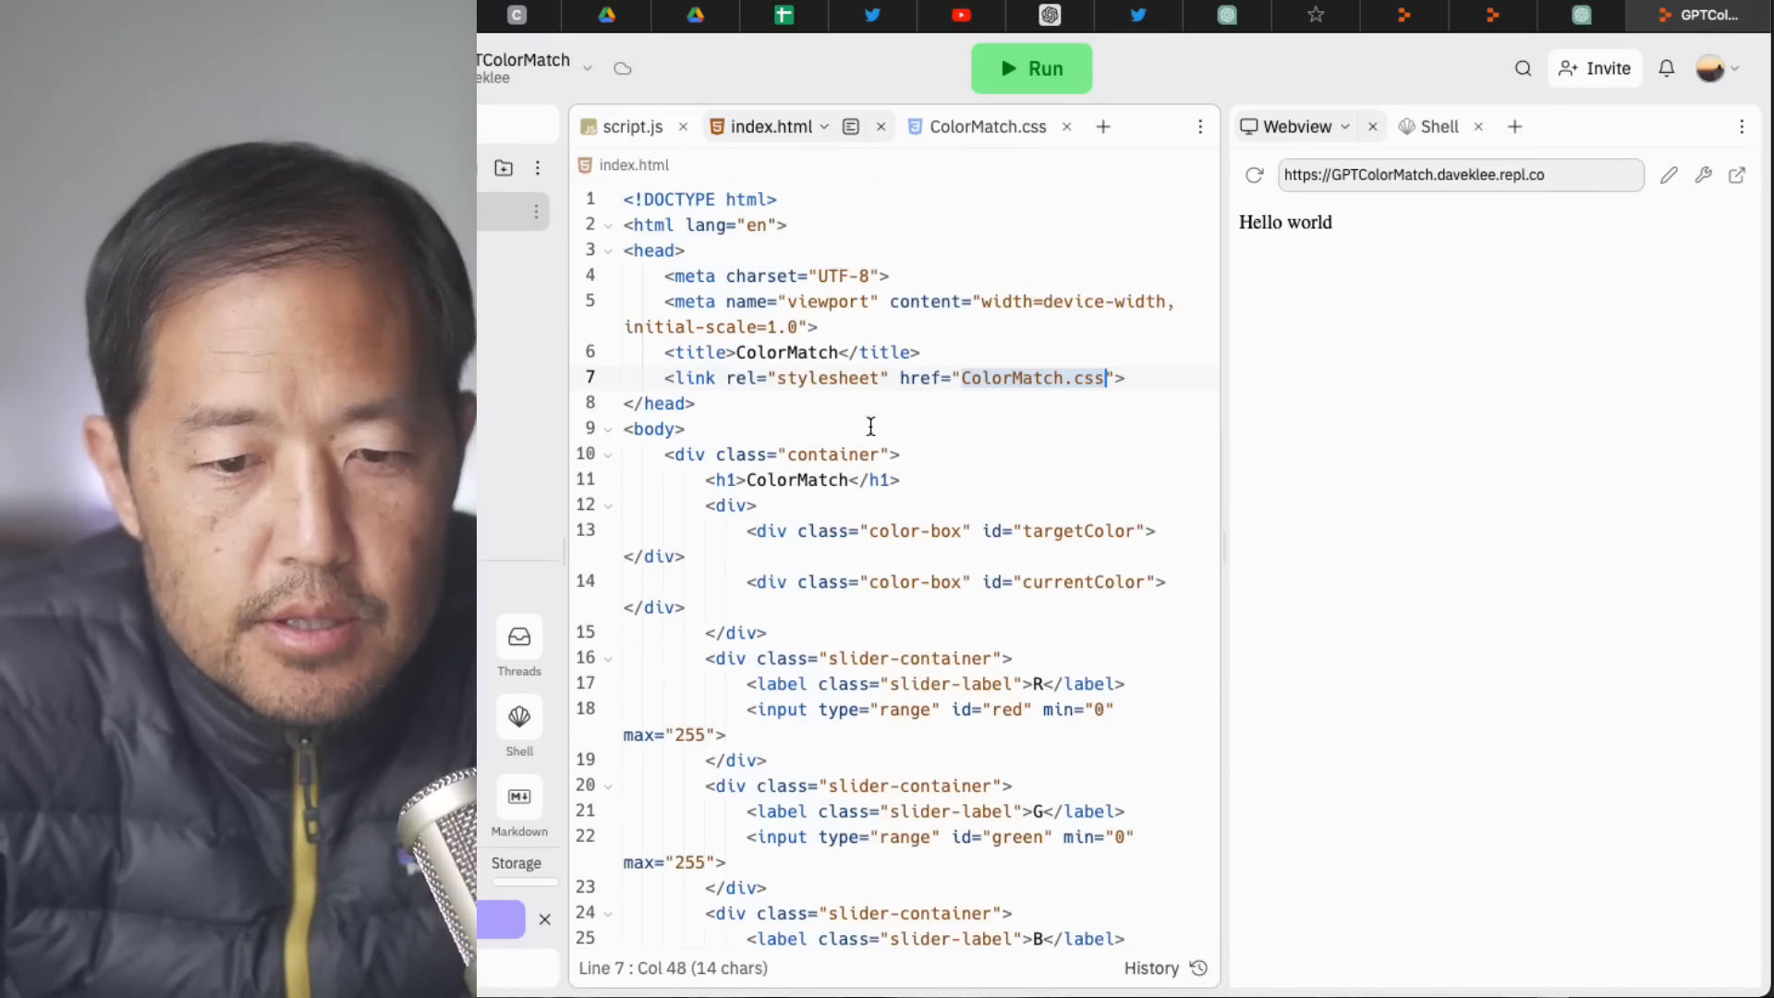
pyautogui.scroll(-3)
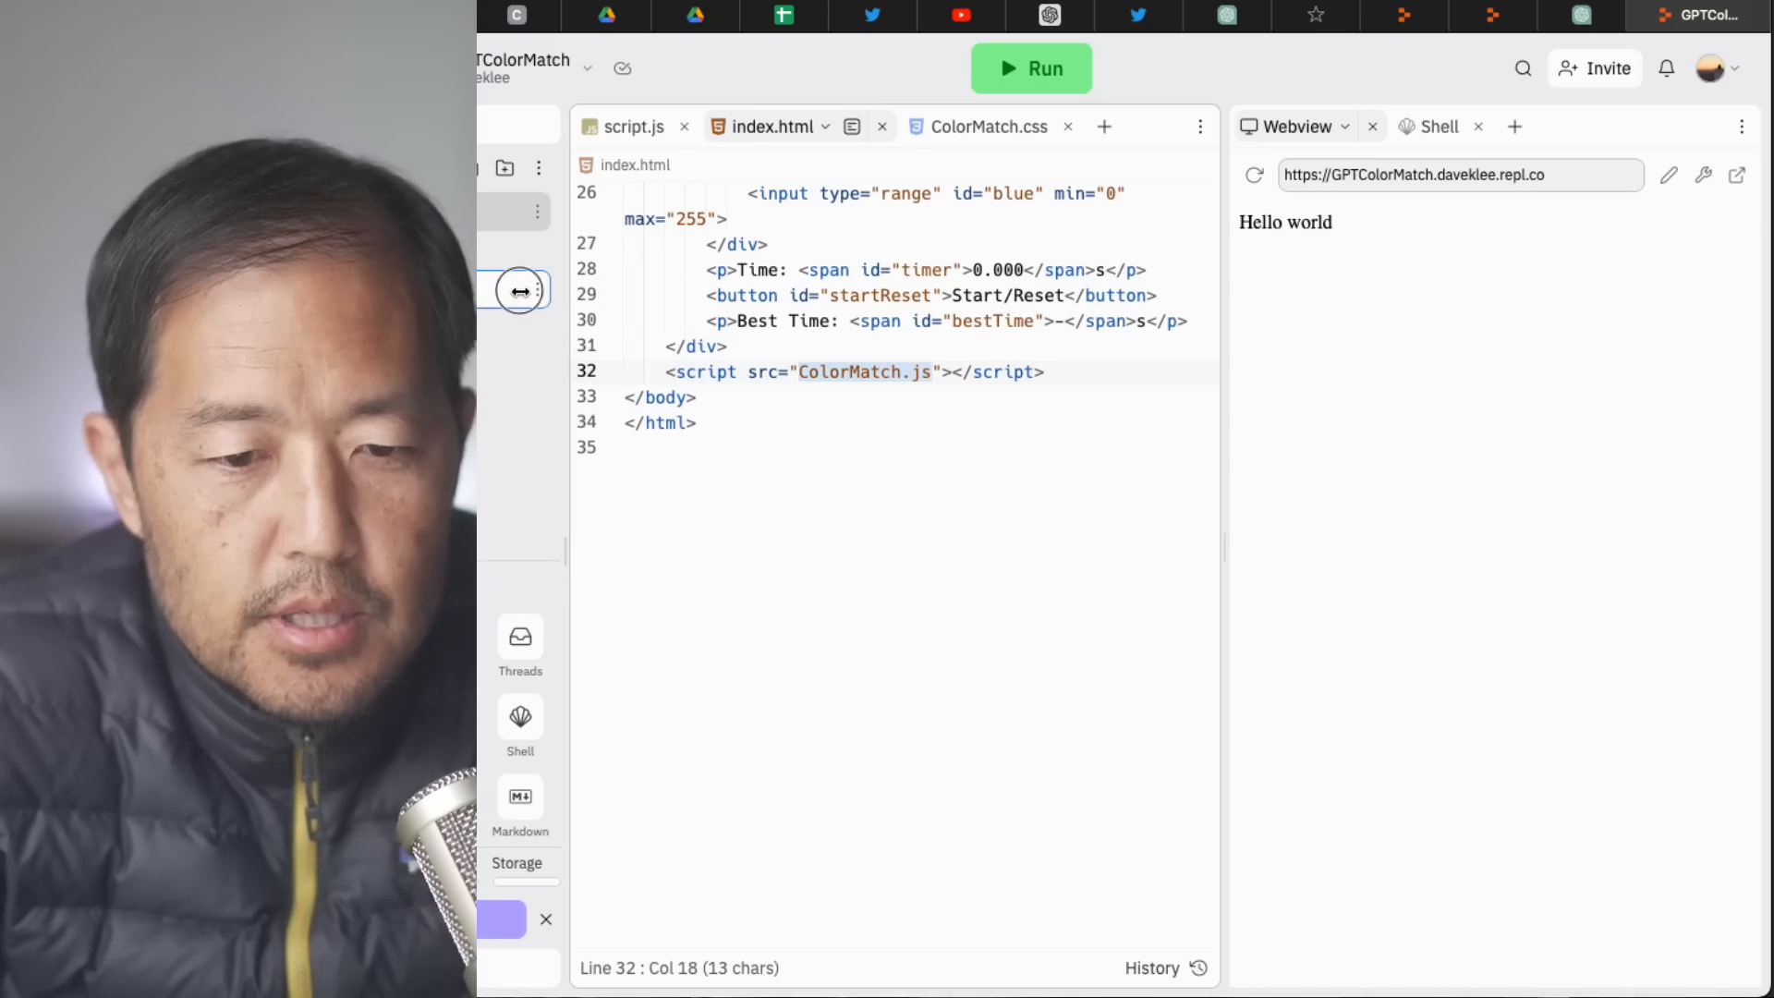
pyautogui.click(634, 126)
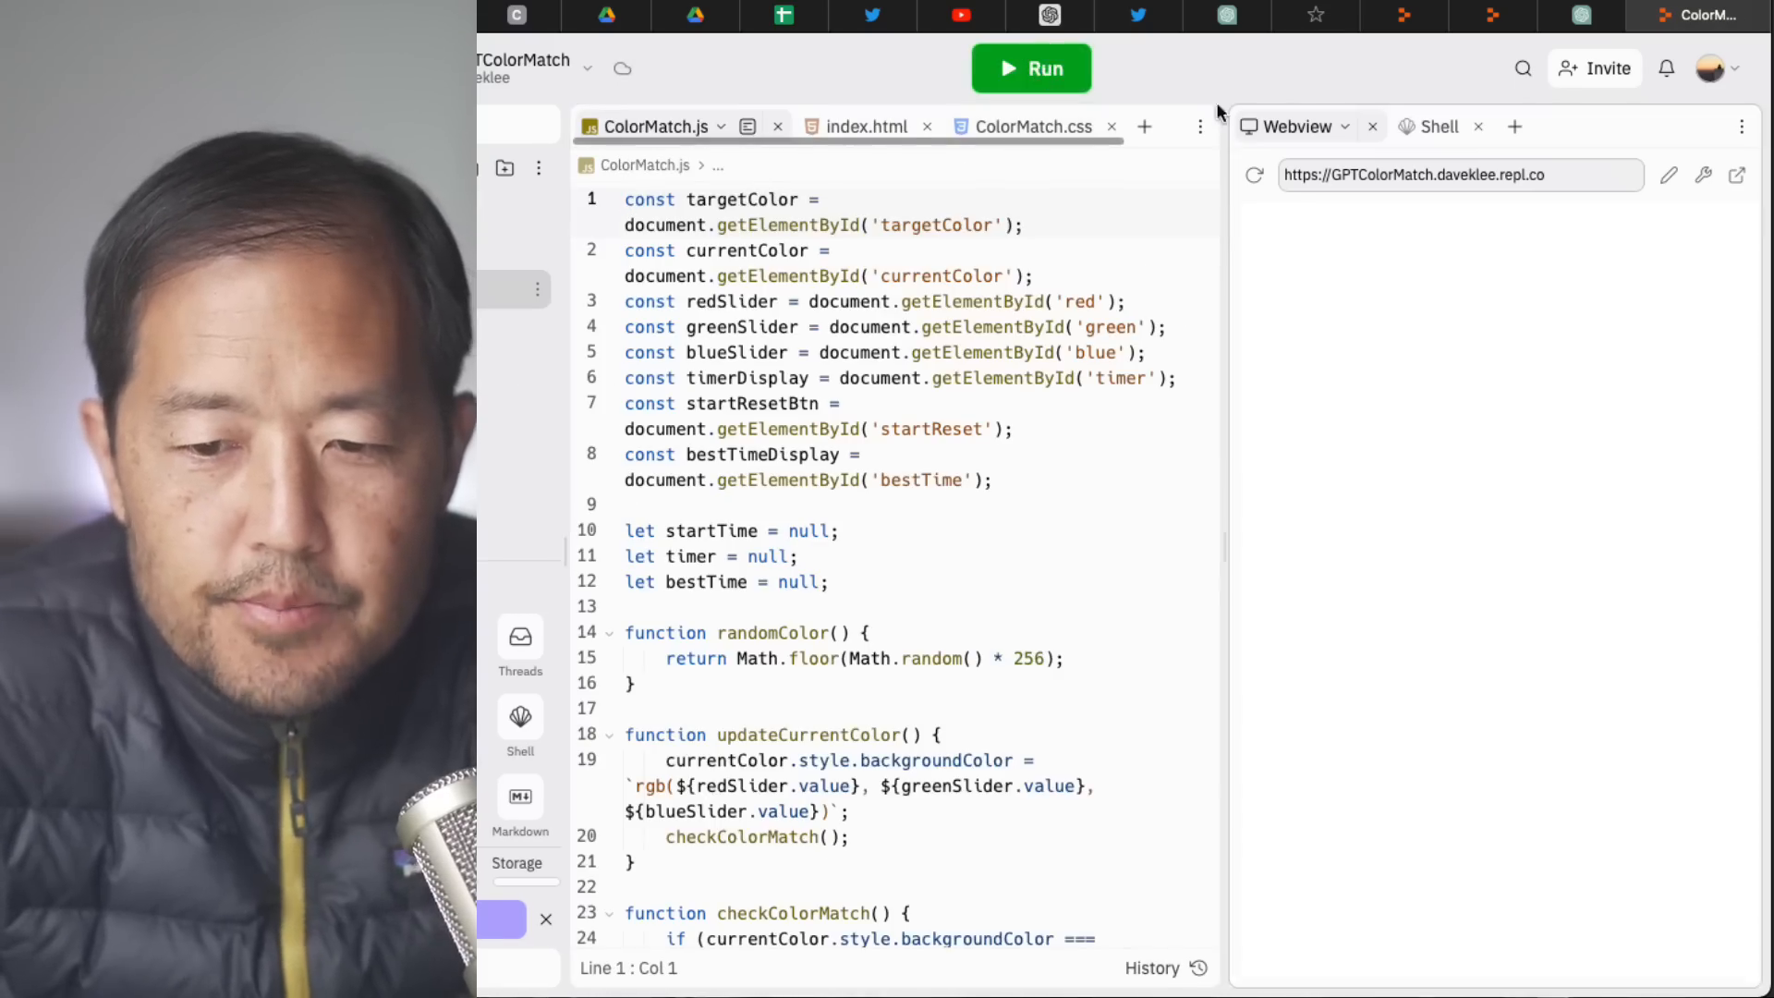
# Run ColorMatch, start a round and push the red slider toward the target color.
pyautogui.click(1030, 68)
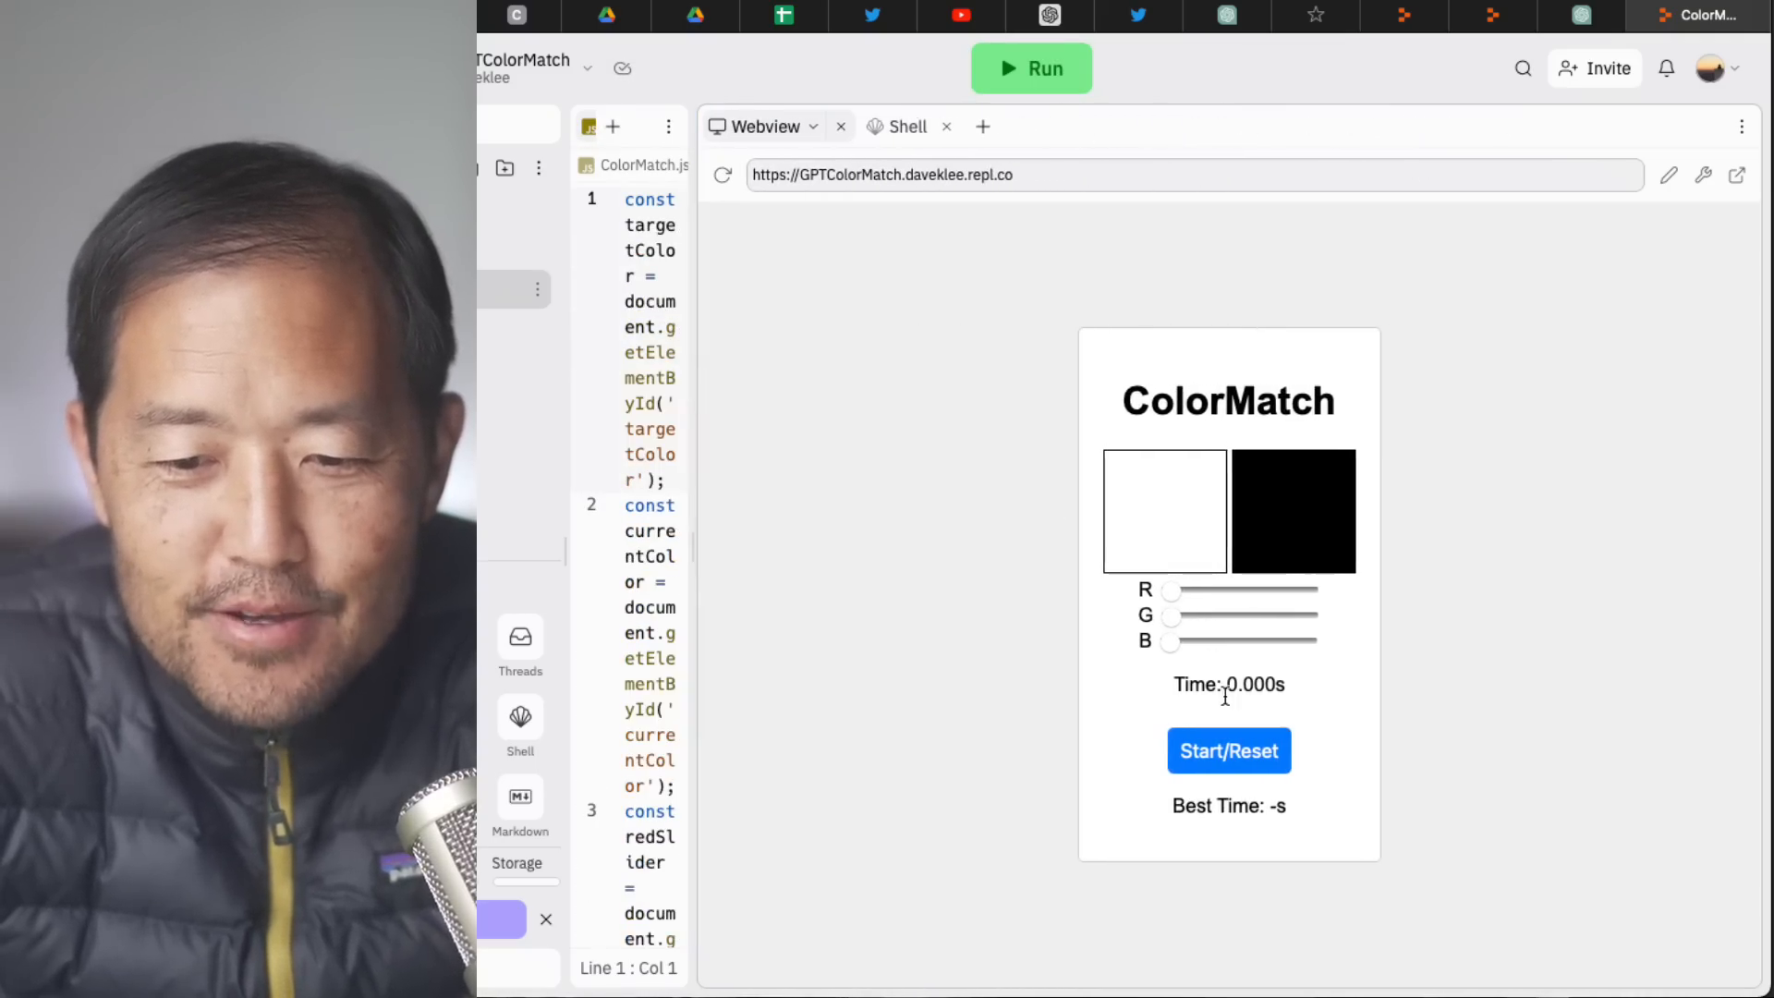
pyautogui.click(1227, 750)
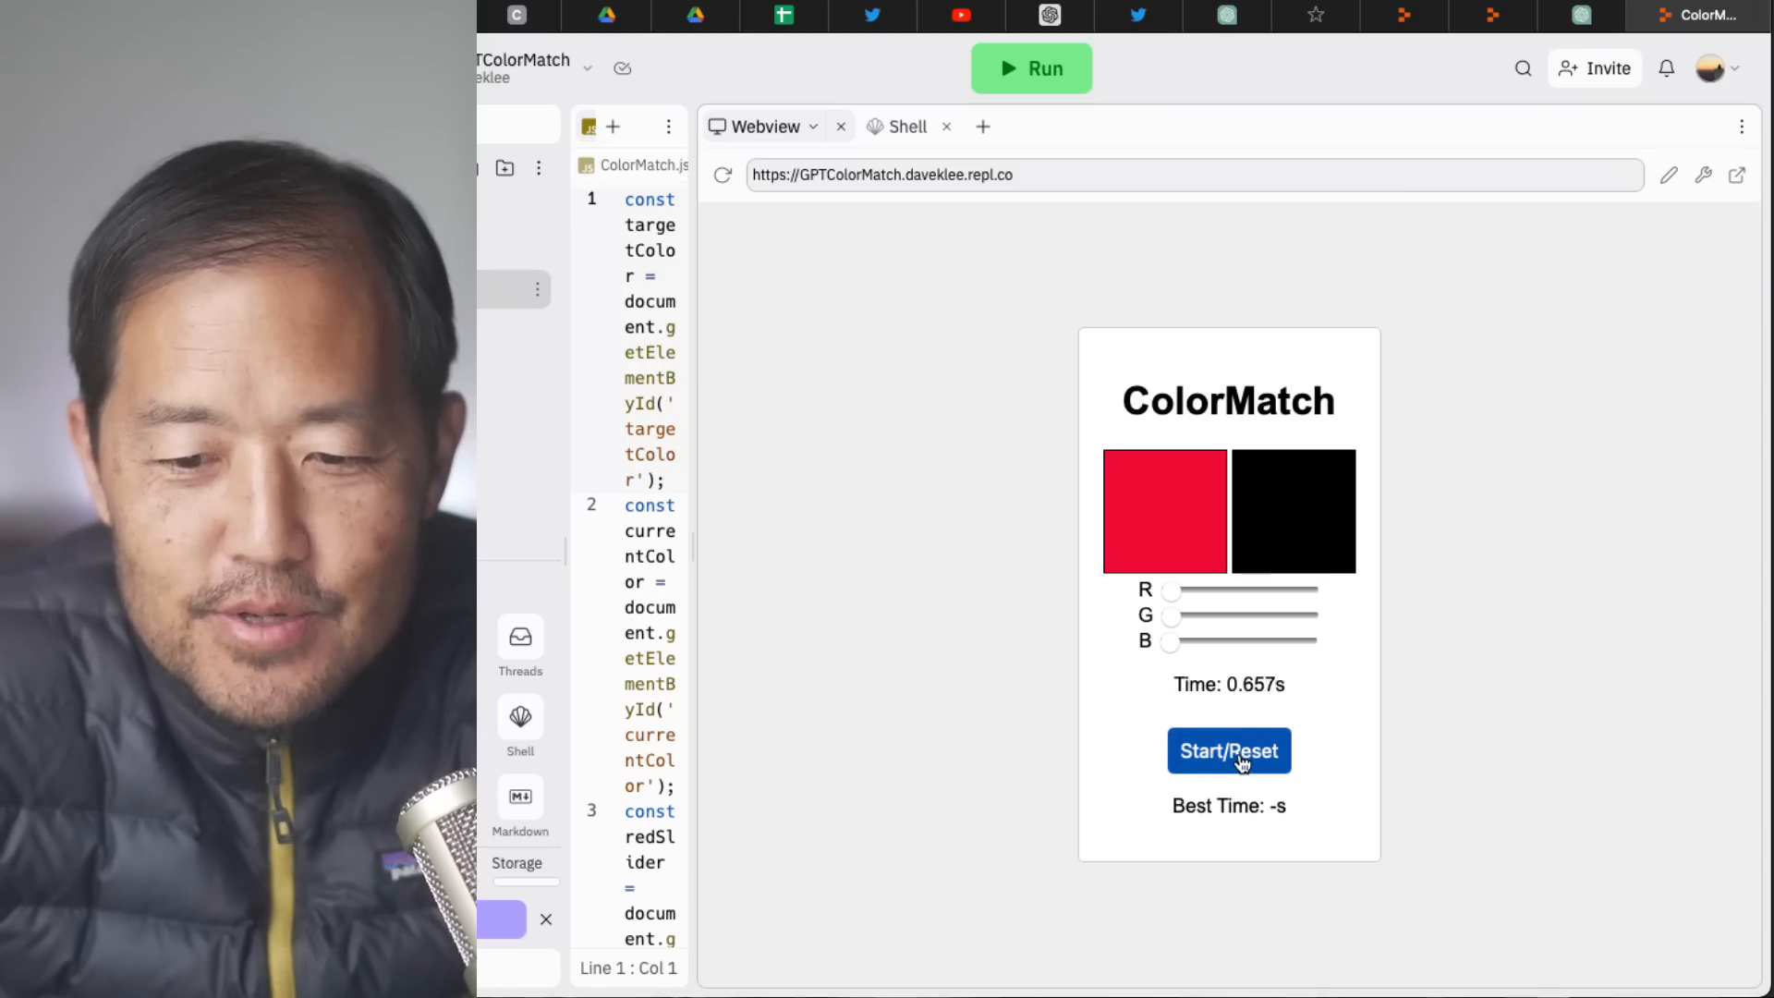
pyautogui.moveTo(1171, 590); pyautogui.dragTo(1233, 590)
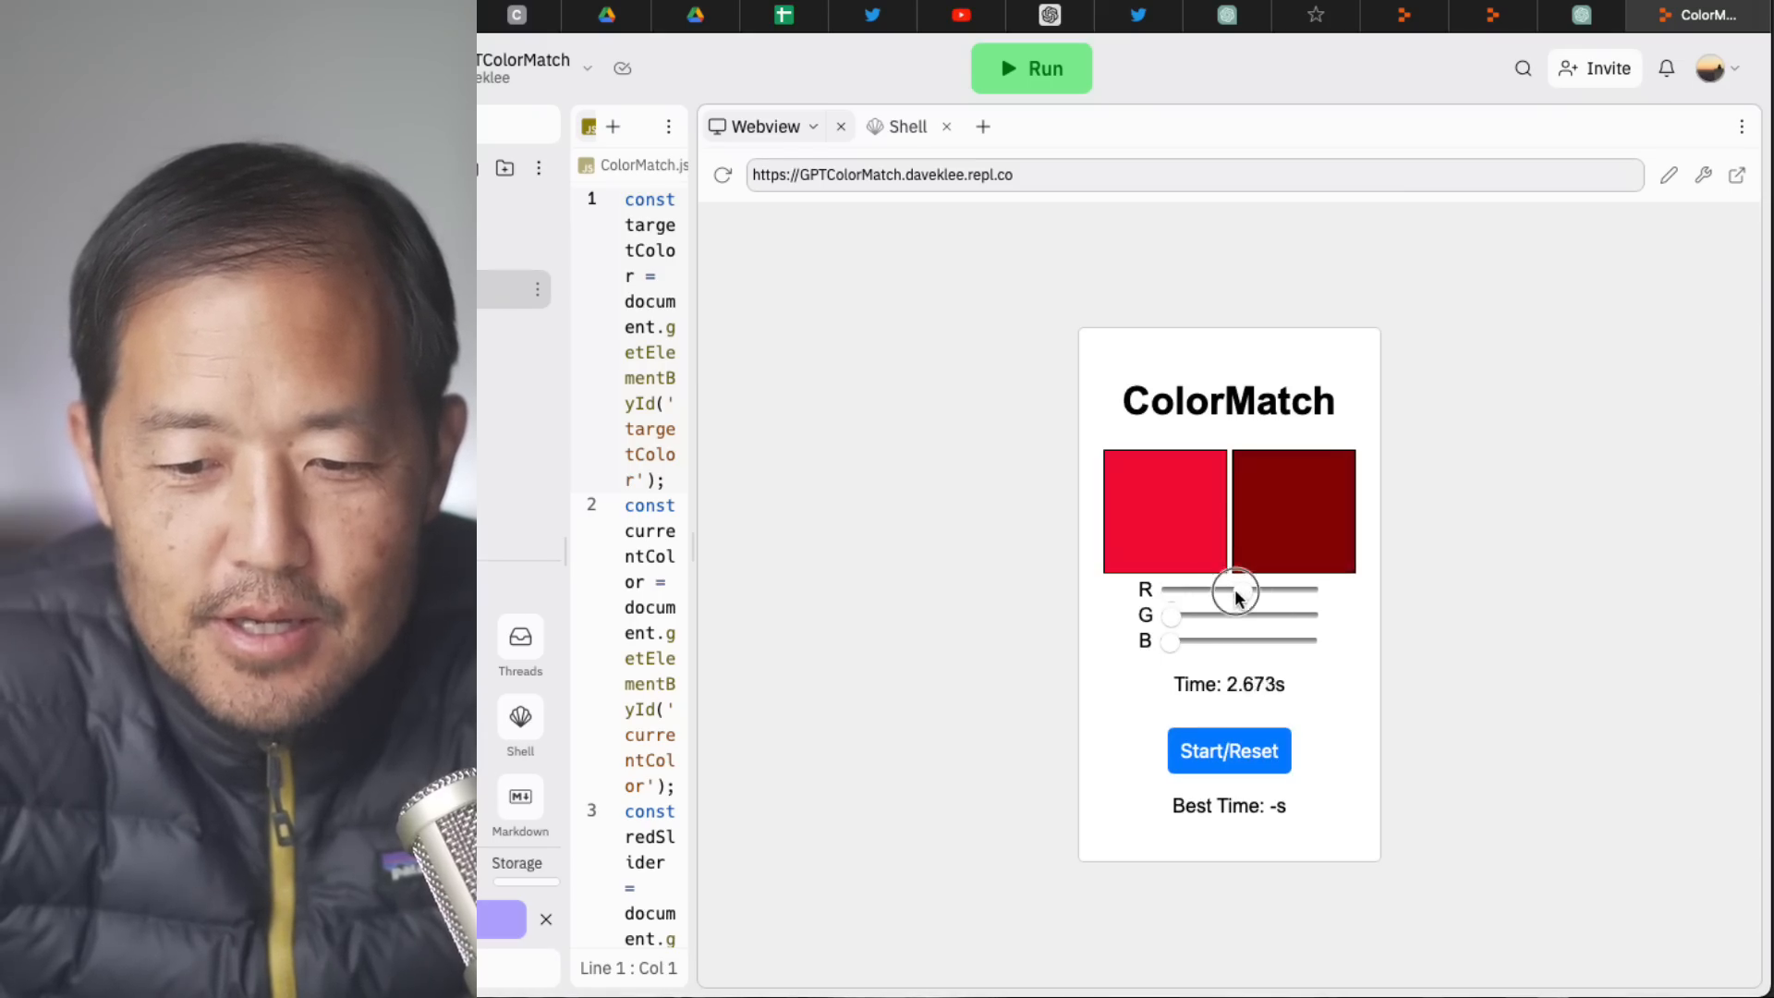
pyautogui.moveTo(1232, 591); pyautogui.dragTo(1284, 591)
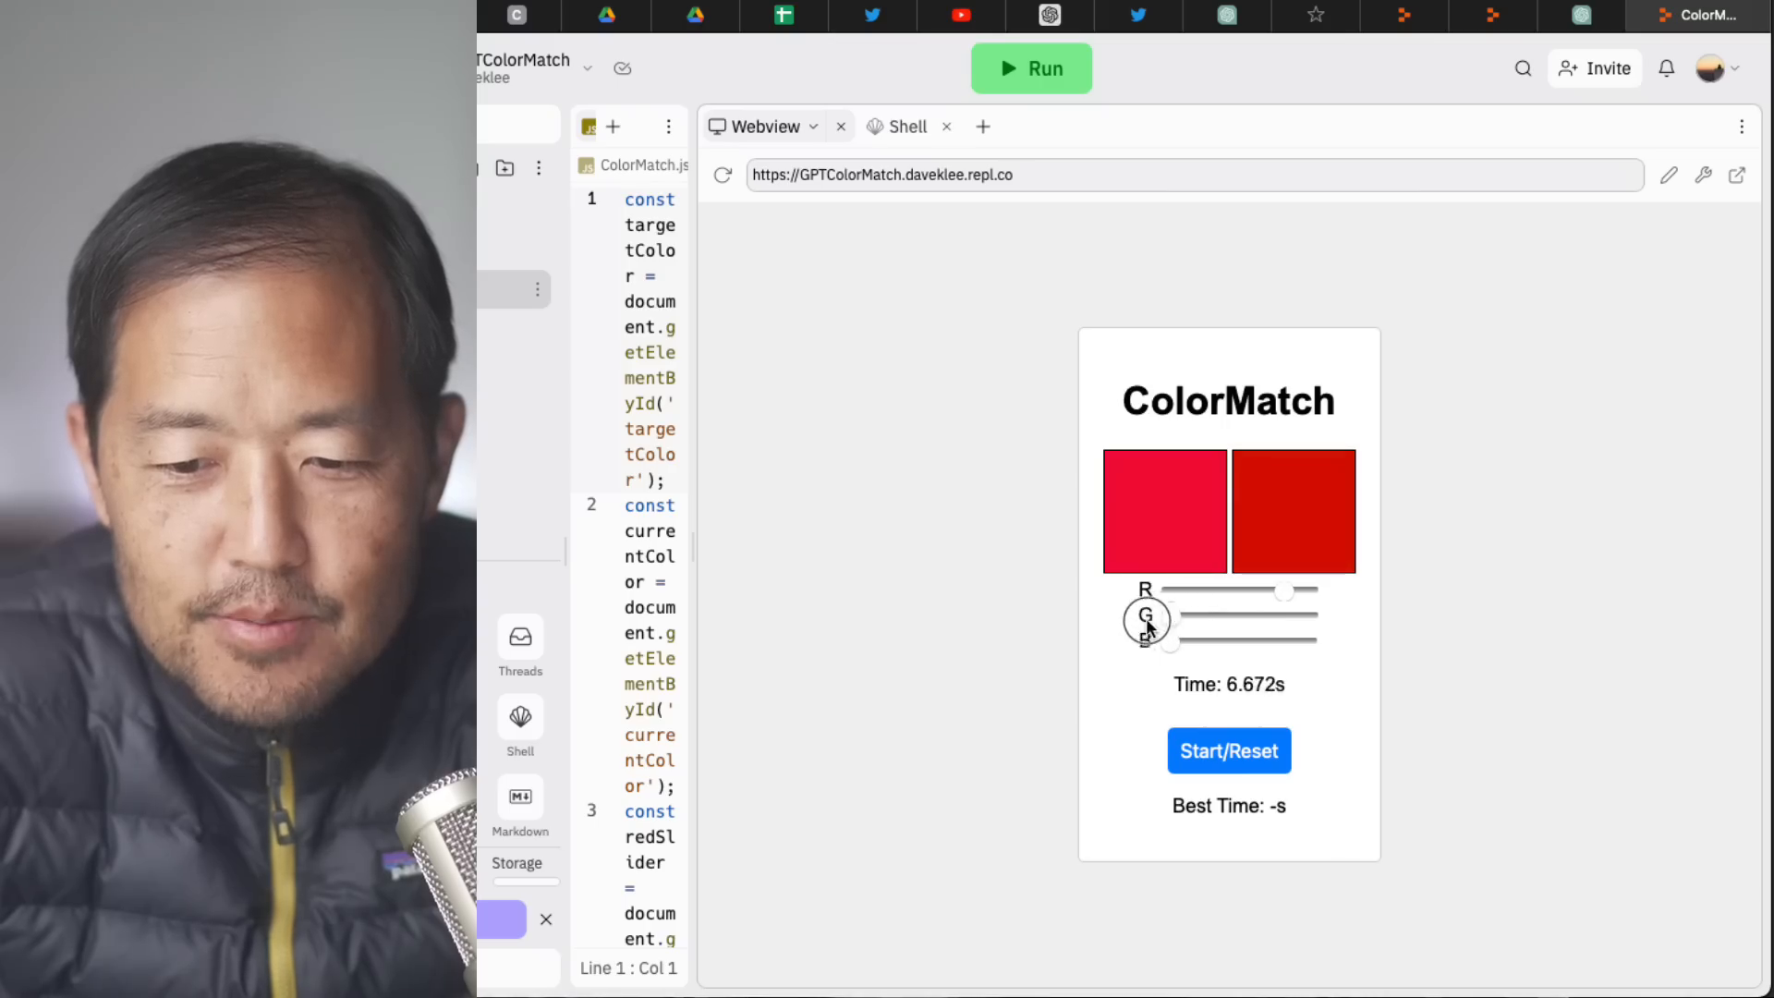
pyautogui.moveTo(1146, 619); pyautogui.dragTo(1209, 641)
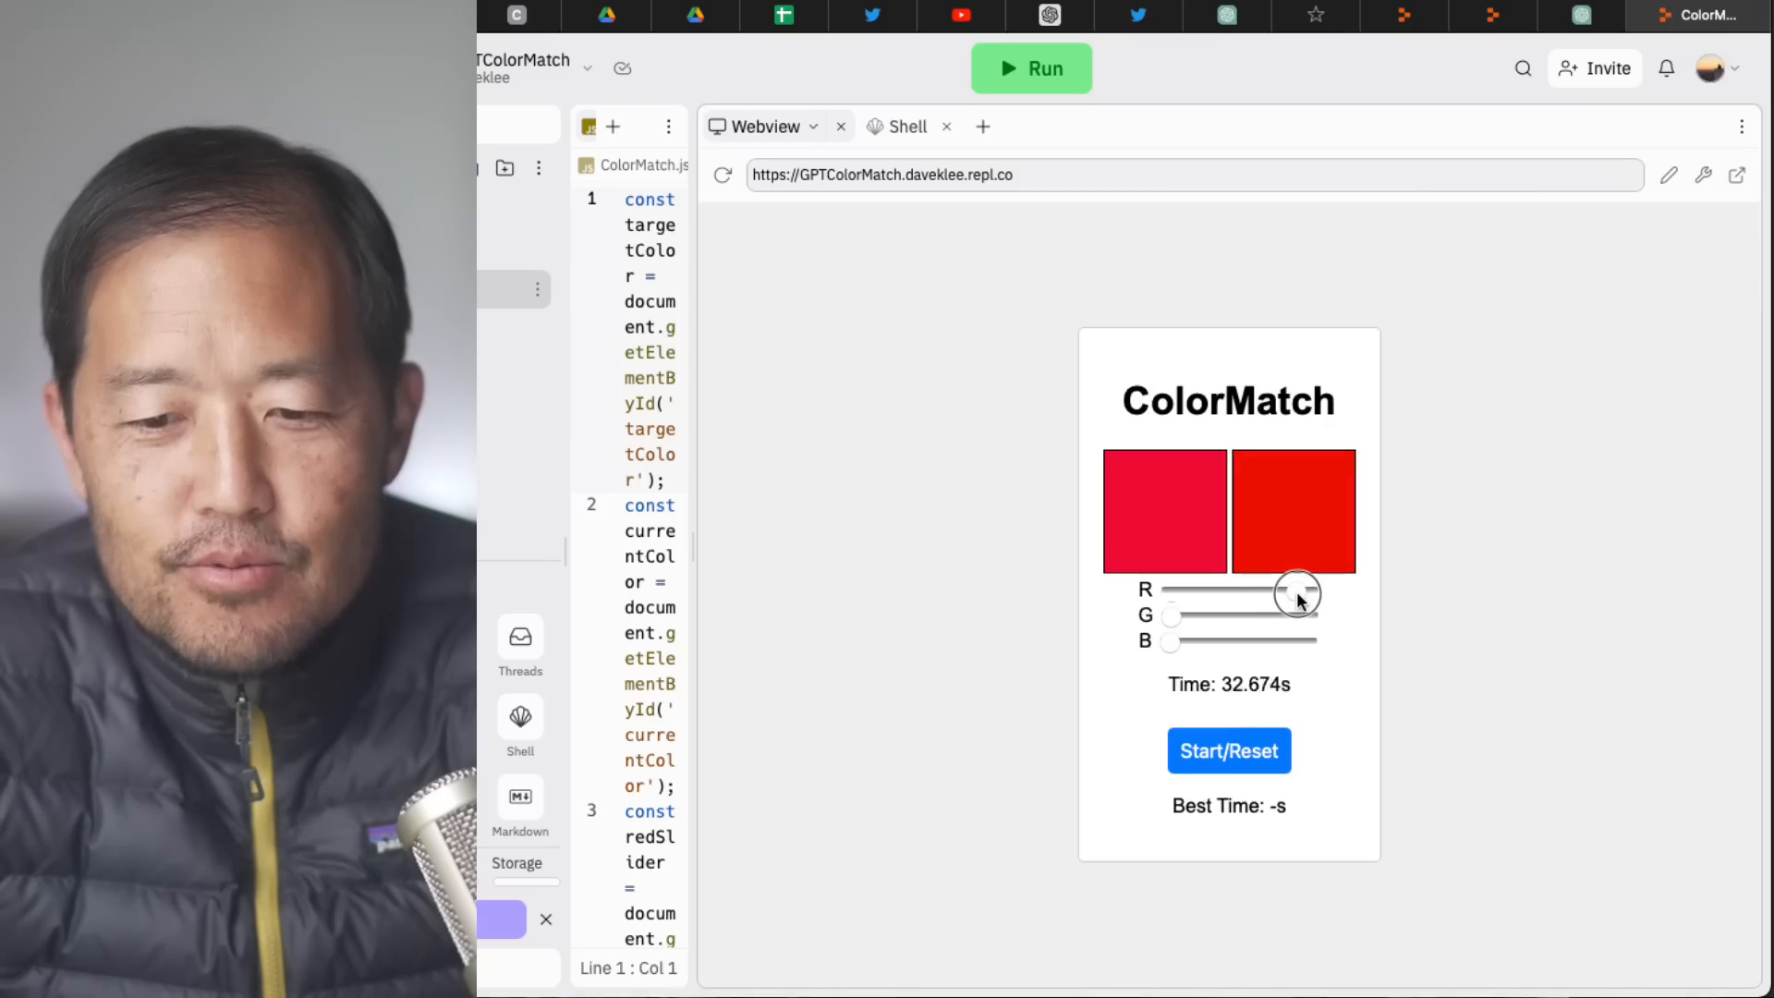
# Fine-tune green and blue levels to close in on the red target.
pyautogui.moveTo(1296, 593); pyautogui.dragTo(1307, 594)
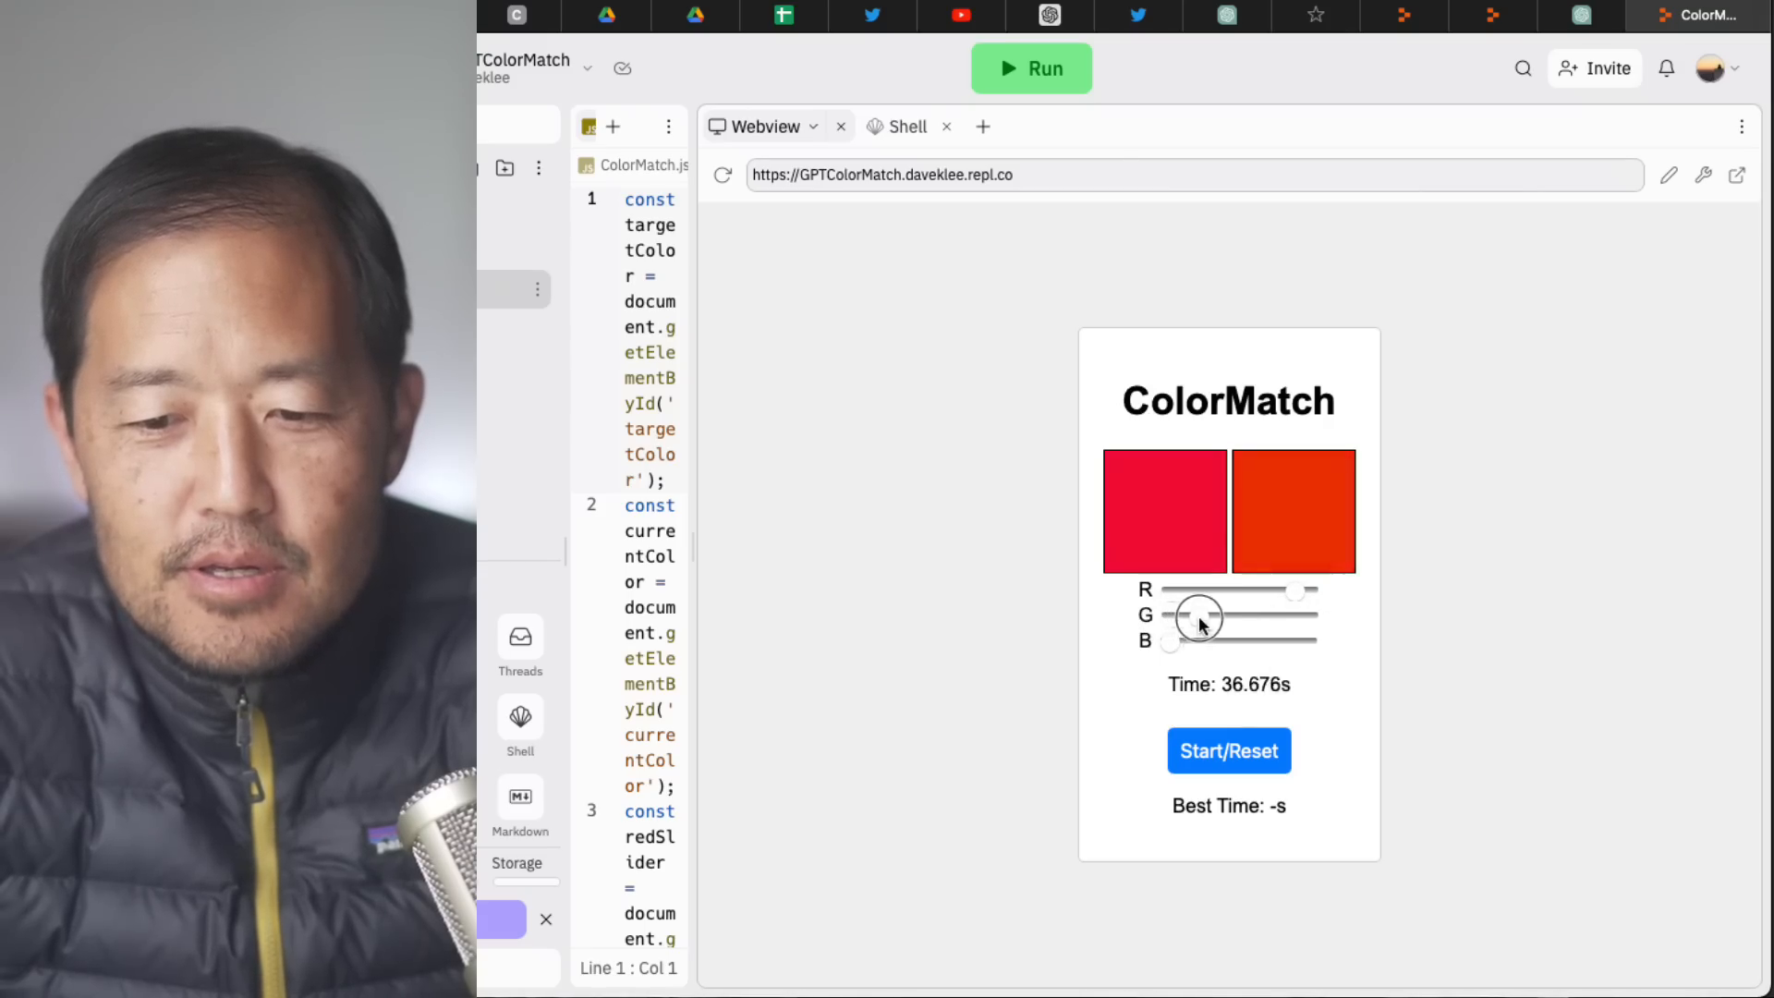
pyautogui.moveTo(1172, 642); pyautogui.dragTo(1193, 641)
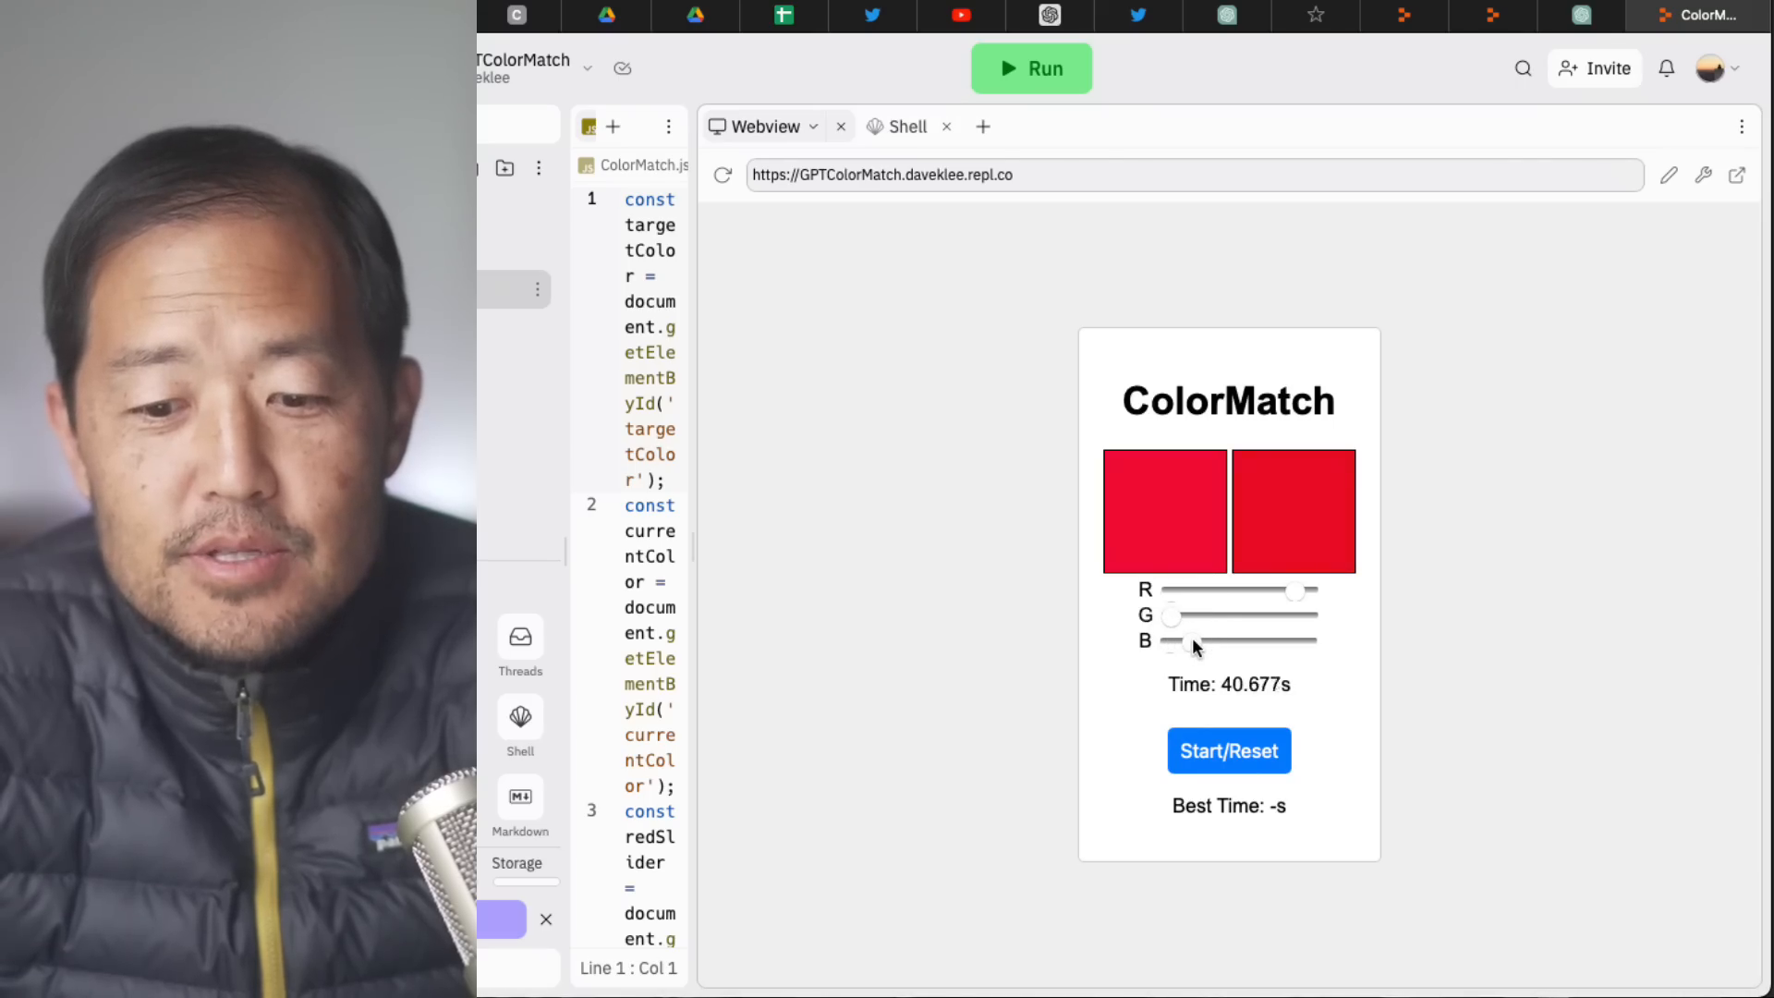
pyautogui.click(1228, 750)
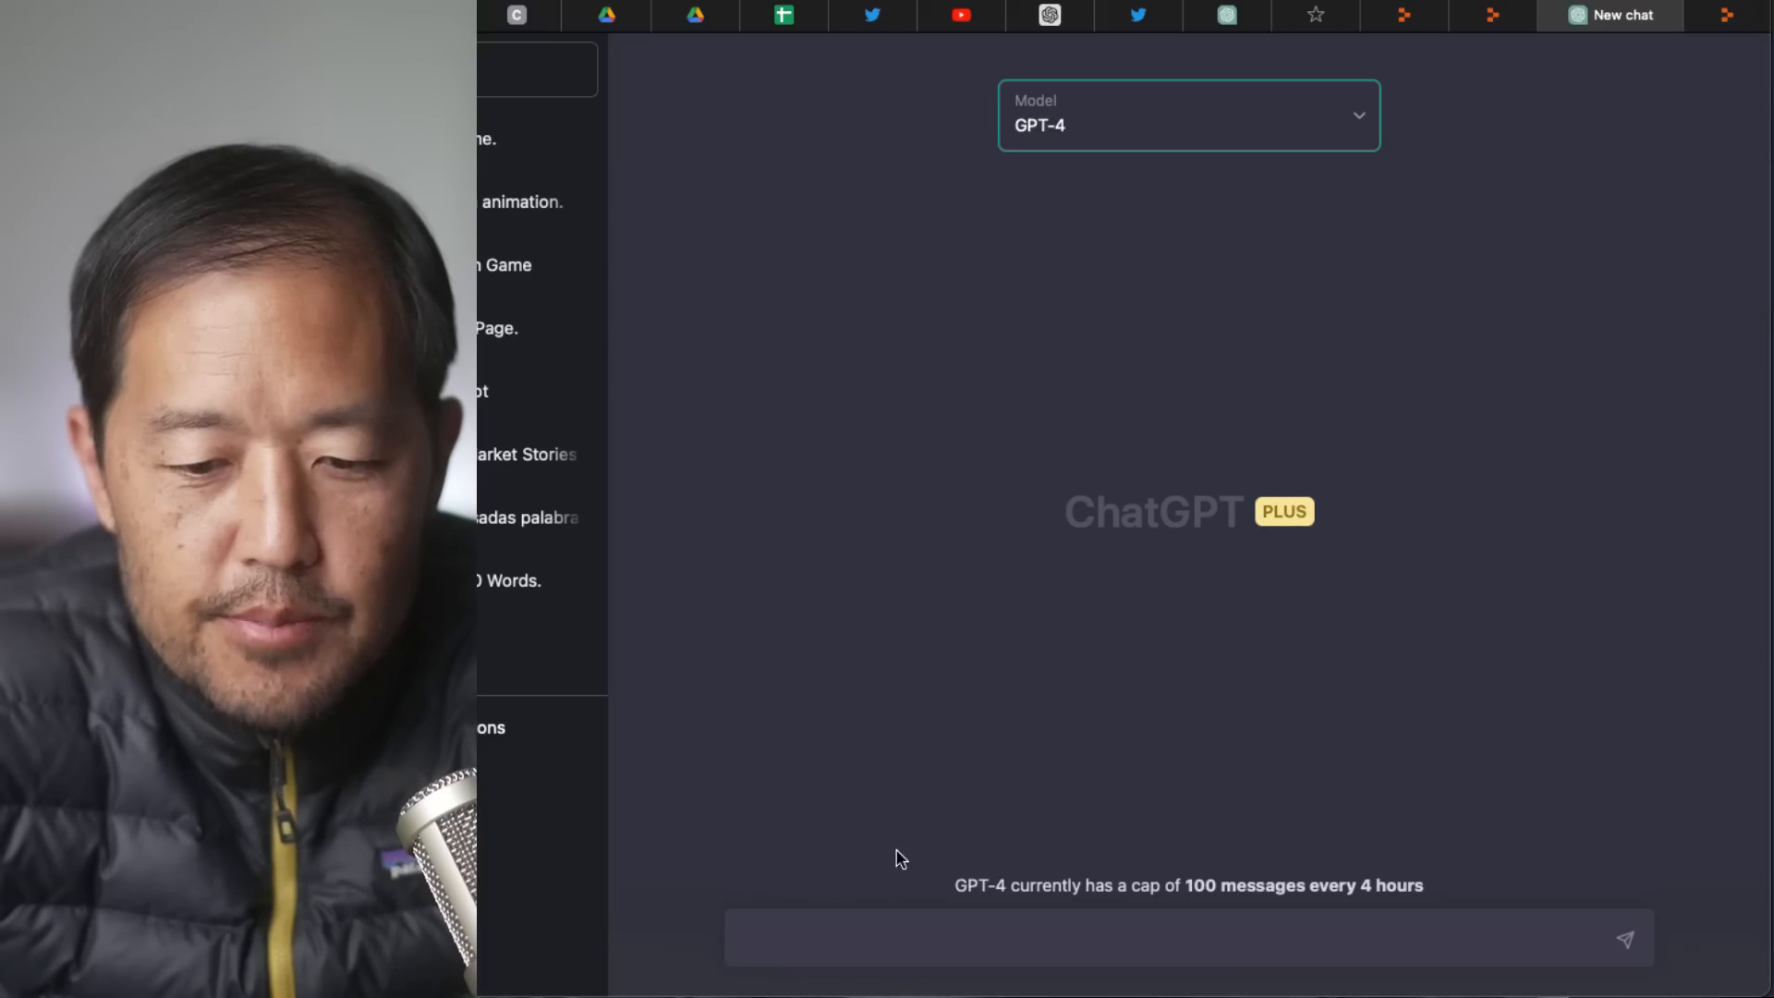
# Draft a GPT-4 prompt for a webpage that reads entered text aloud, highlighting each word.
pyautogui.write('Make a HTML/JavaScript webpage that lets the user enter a paragraph of text, press submit, and then the webpage will display the text and read each word of the text for the user while highlighting the word it is reading.')
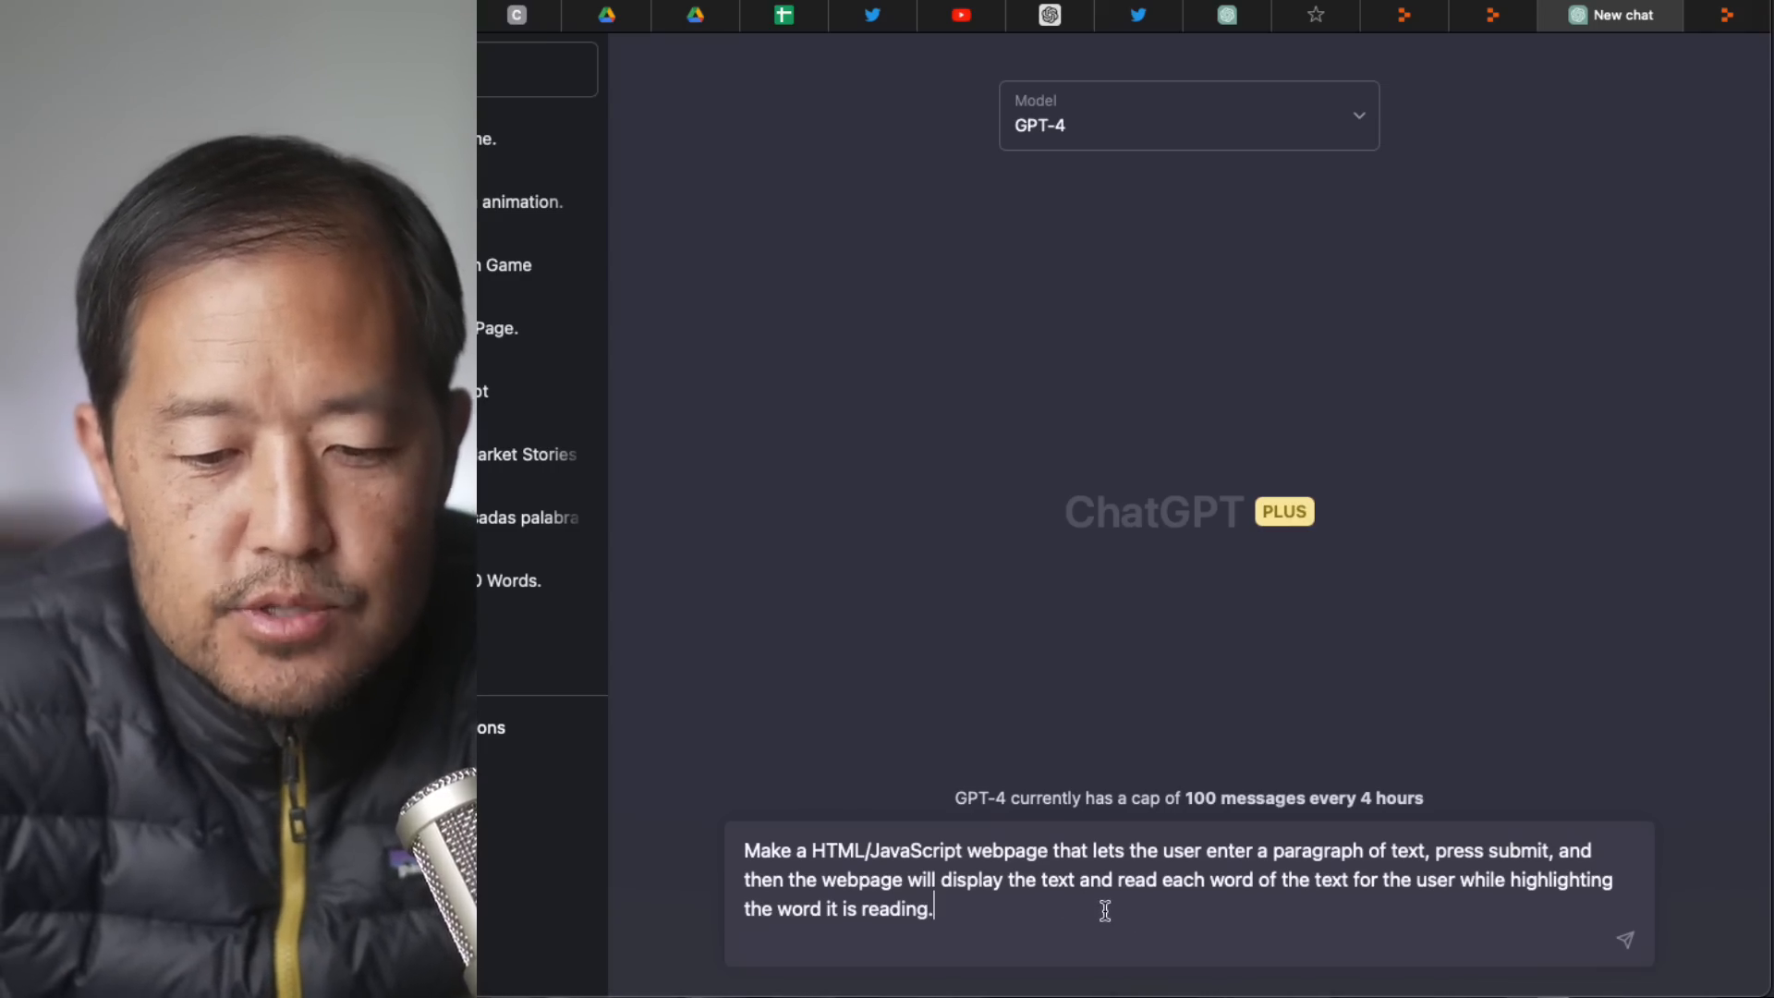
# Send the text-reader request and follow GPT-4's index.html and script.js output.
pyautogui.click(1624, 939)
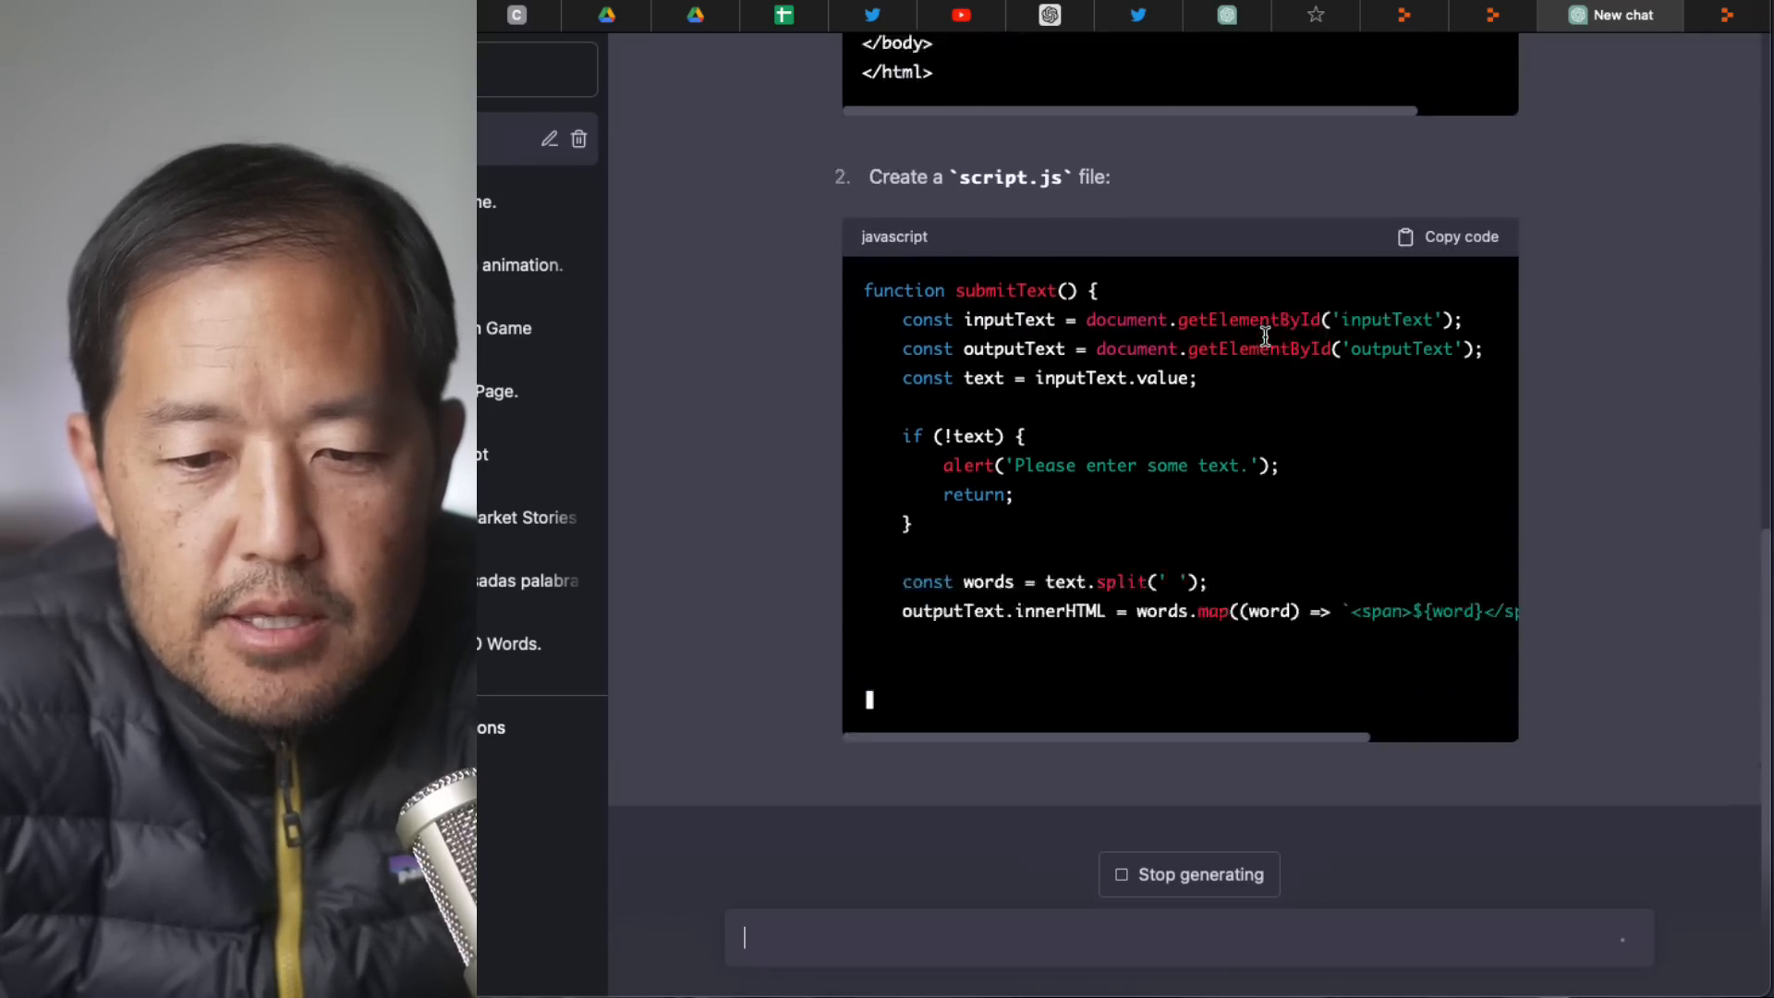
pyautogui.scroll(-3)
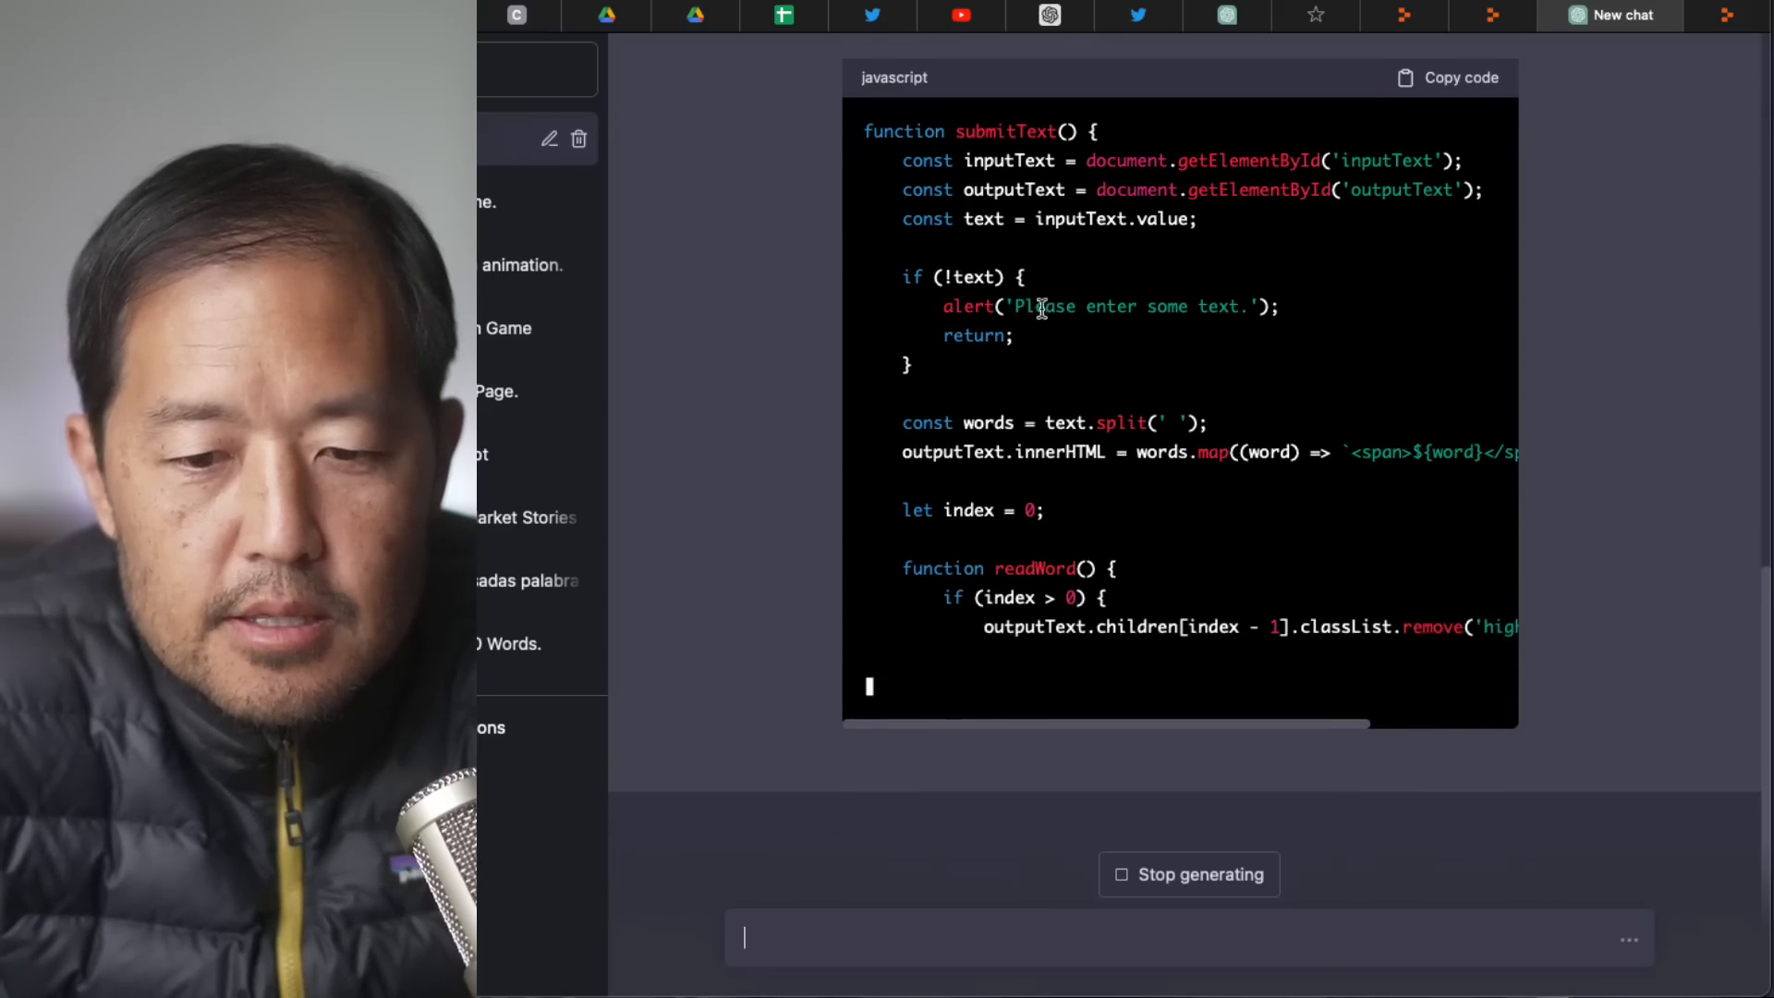
pyautogui.scroll(-3)
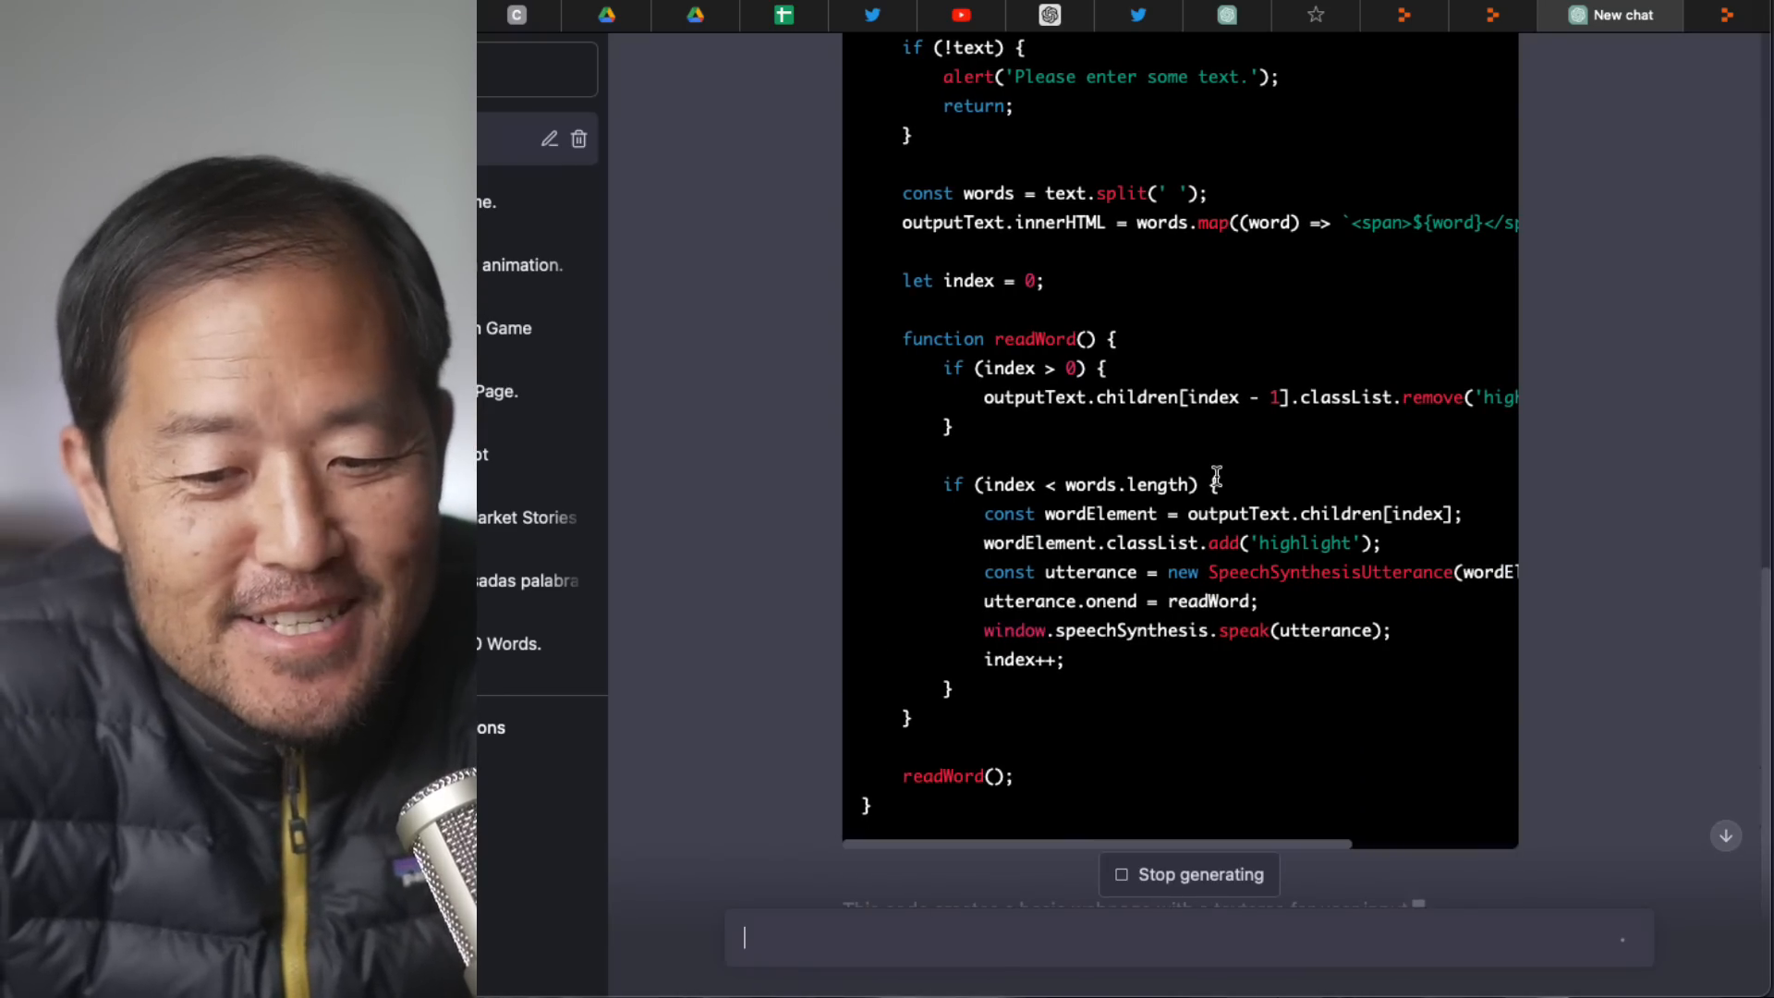
pyautogui.moveTo(1548, 497)
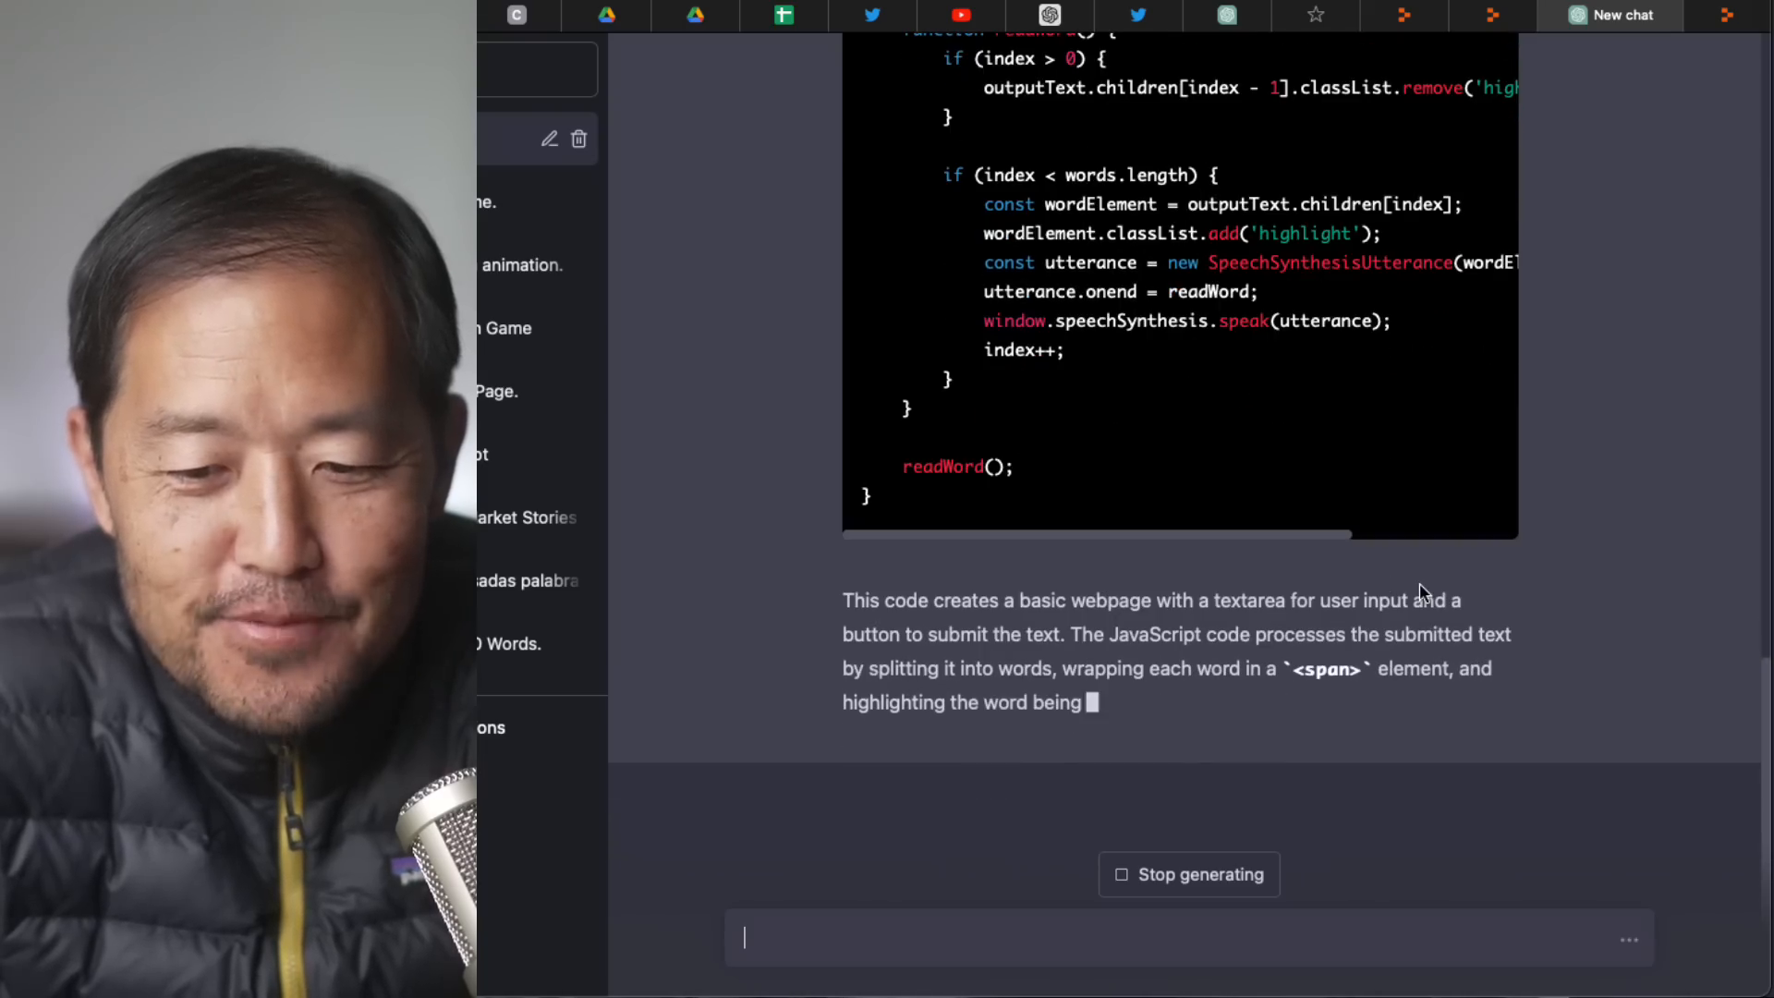
pyautogui.scroll(-3)
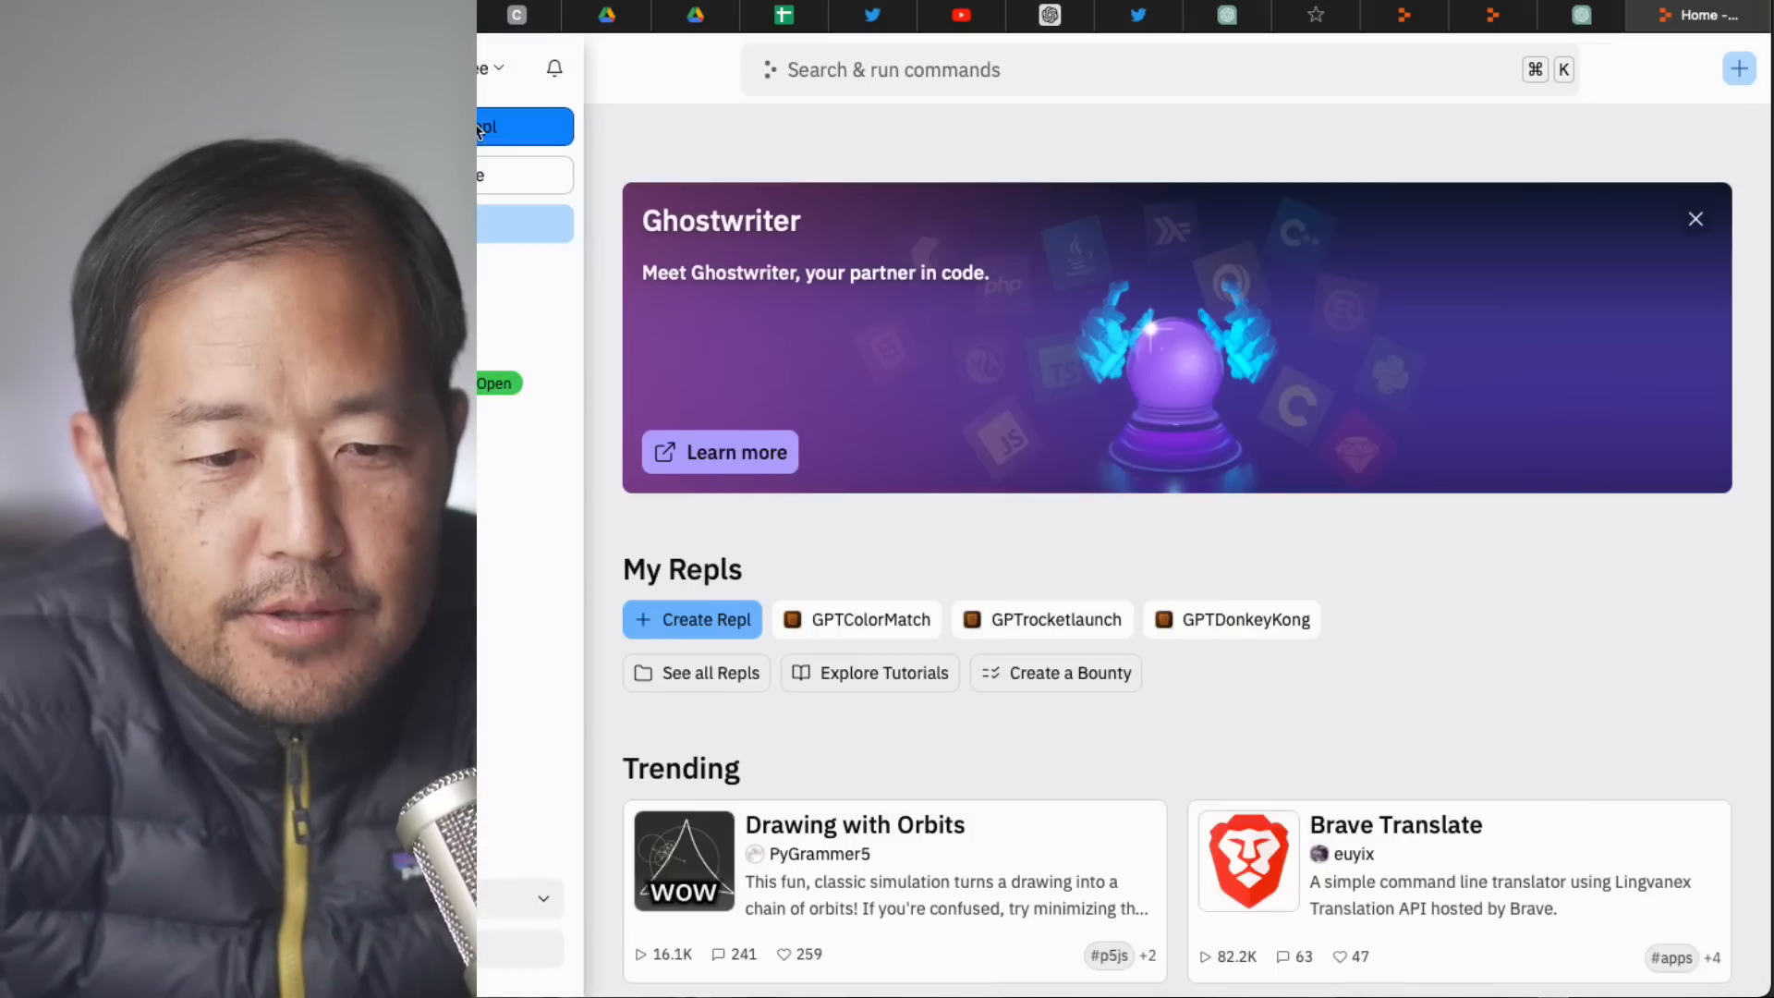
# Create a new HTML, CSS, JS Repl titled GPTReadStory.
pyautogui.click(693, 619)
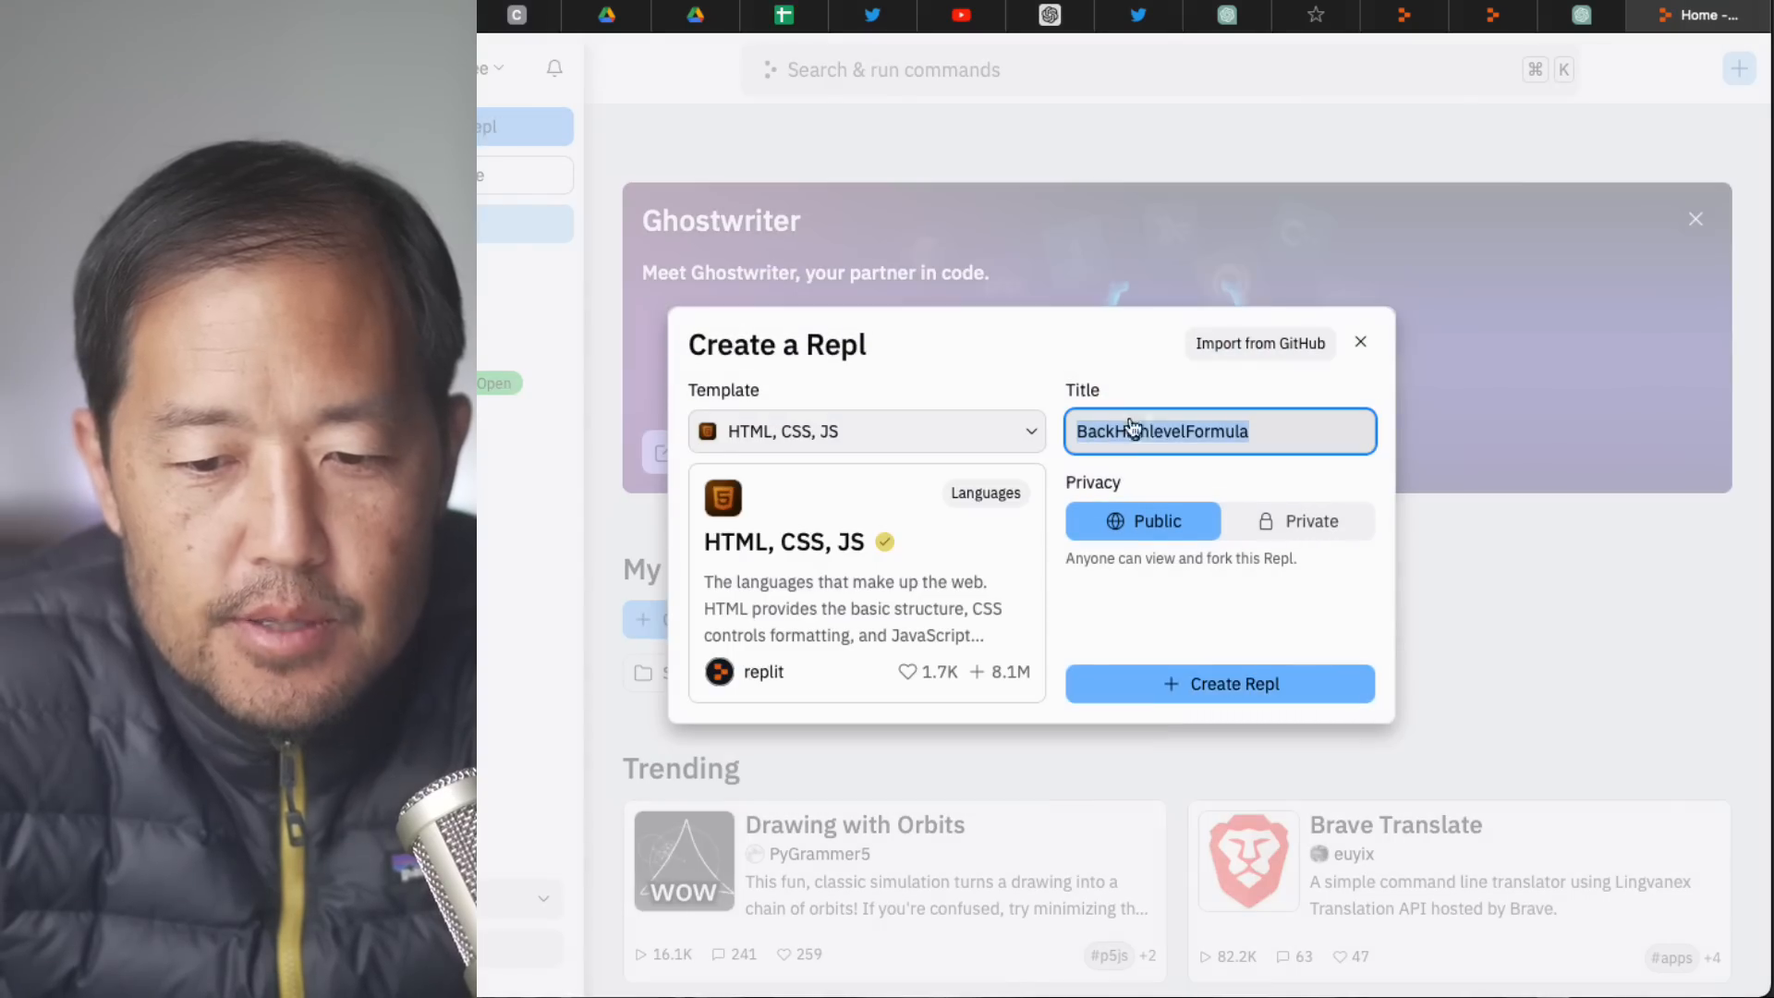
pyautogui.write('GPTReadStory')
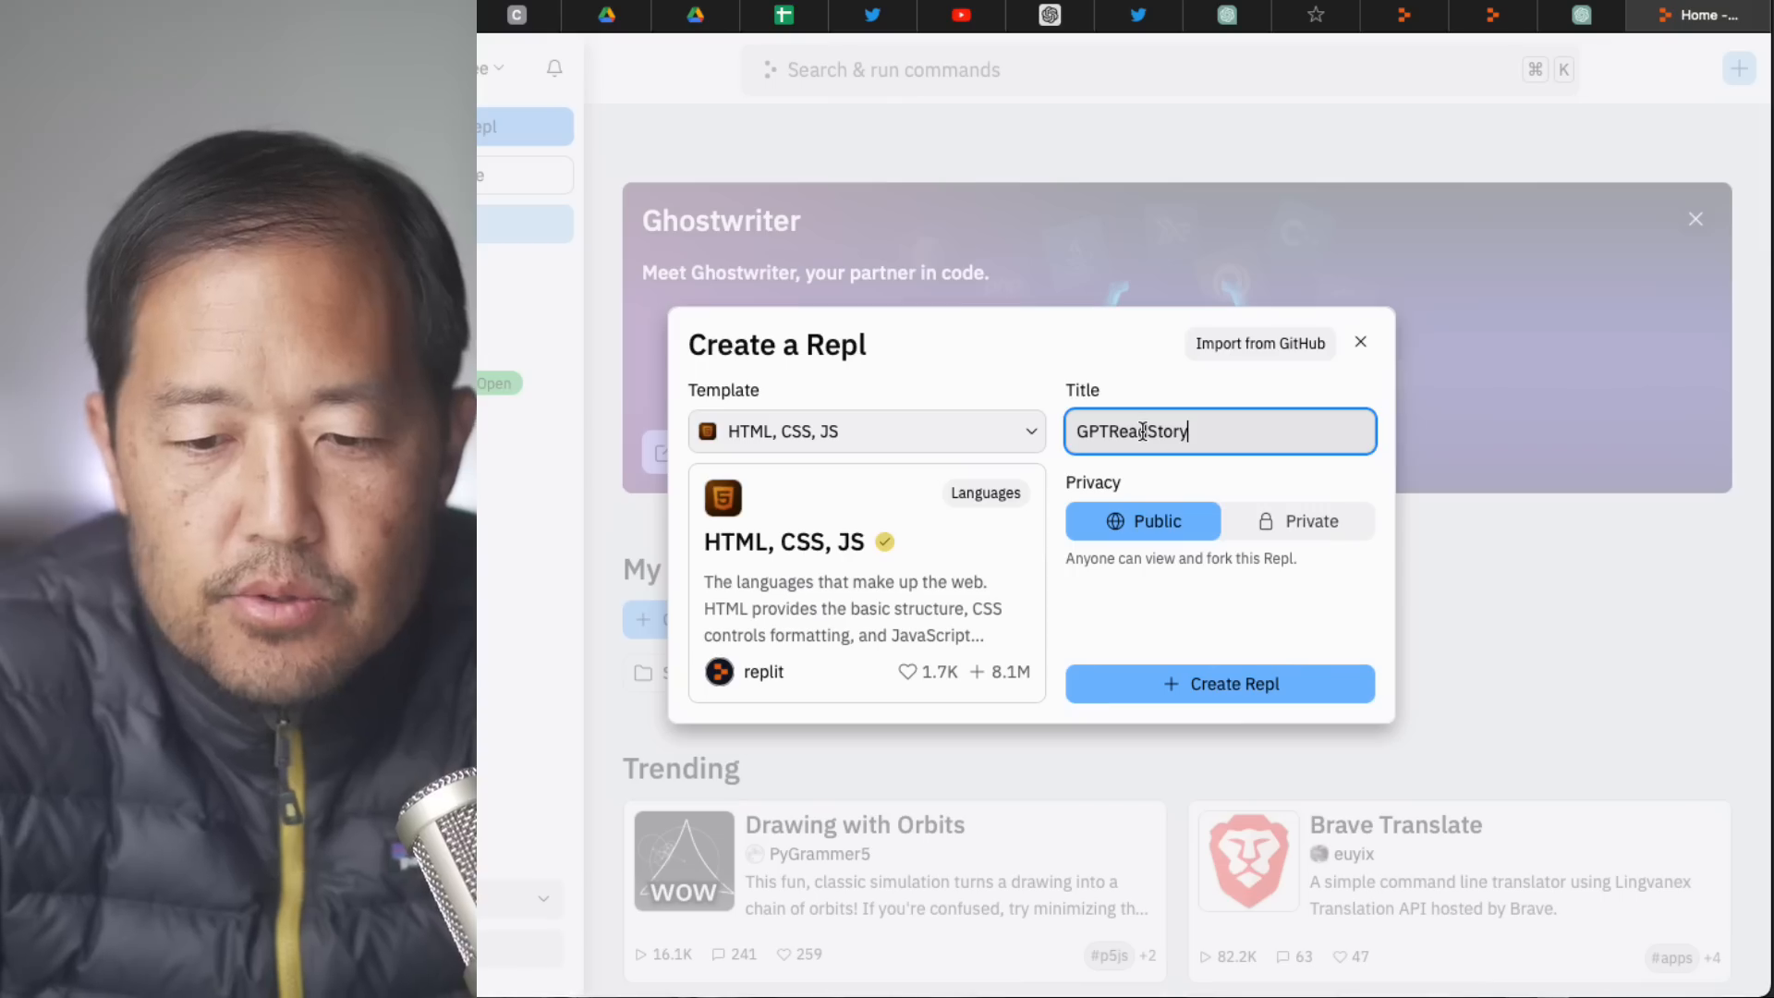
pyautogui.click(1218, 684)
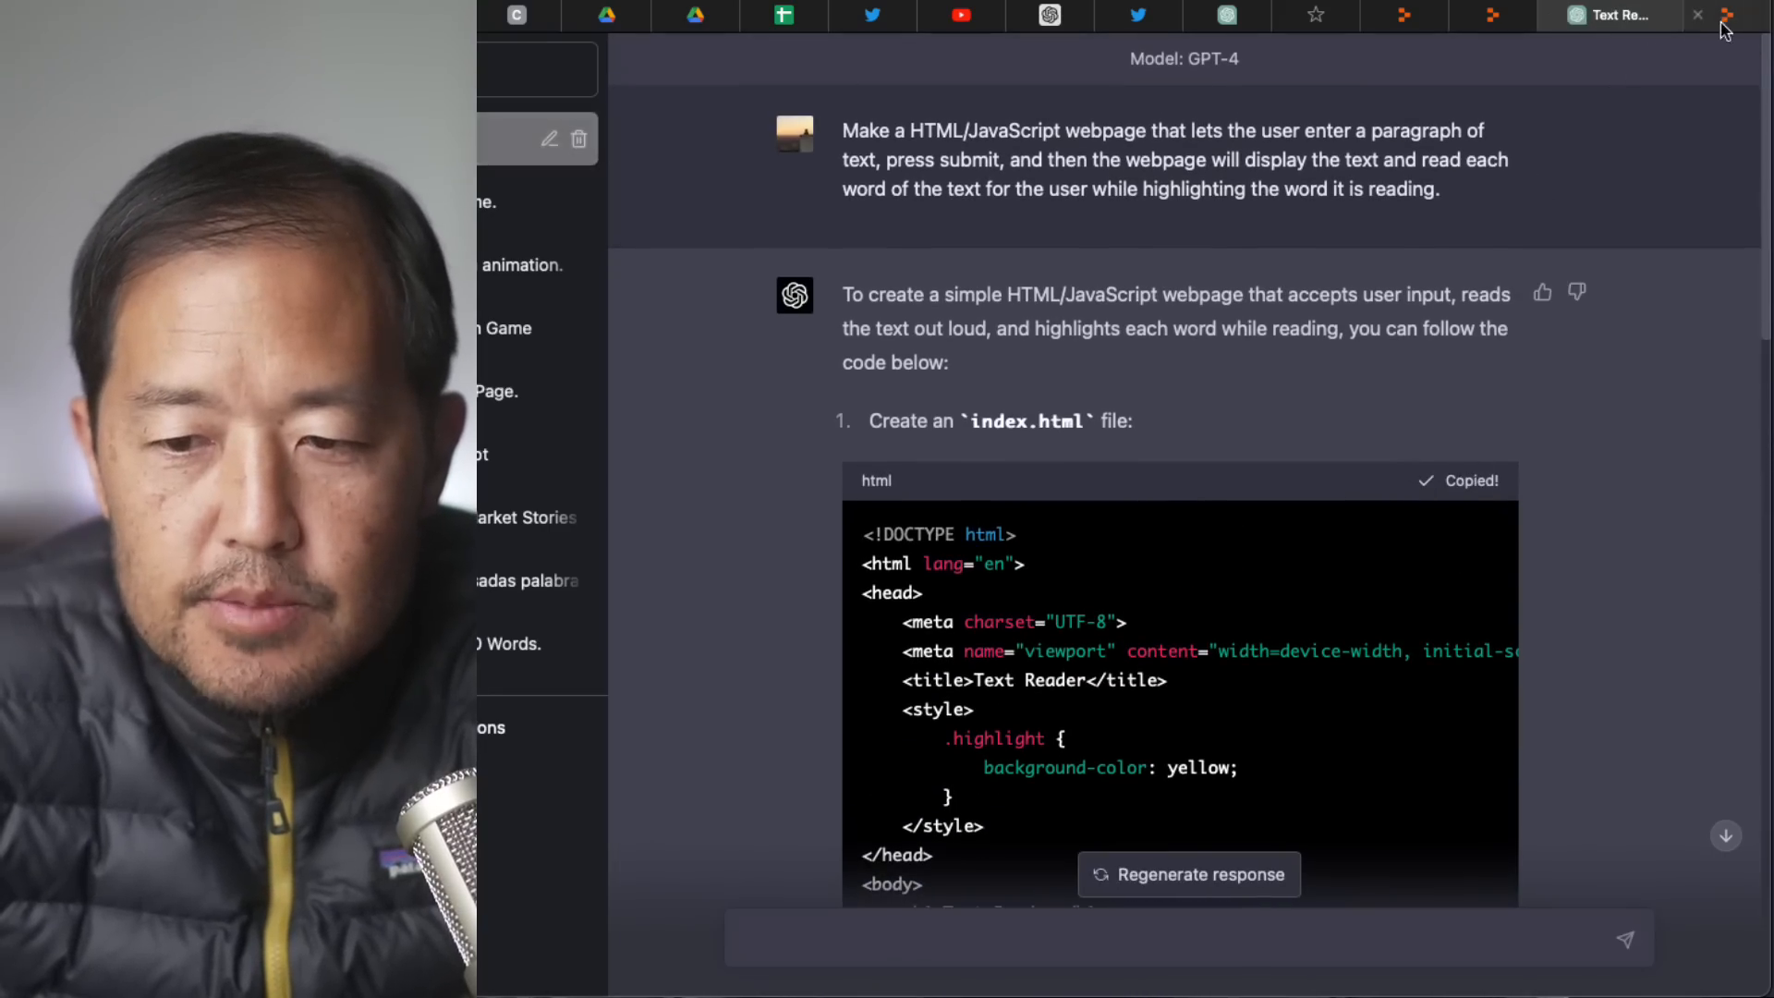
# Copy the index.html and script.js code blocks from GPT-4's answer for the Replit project.
pyautogui.click(1685, 17)
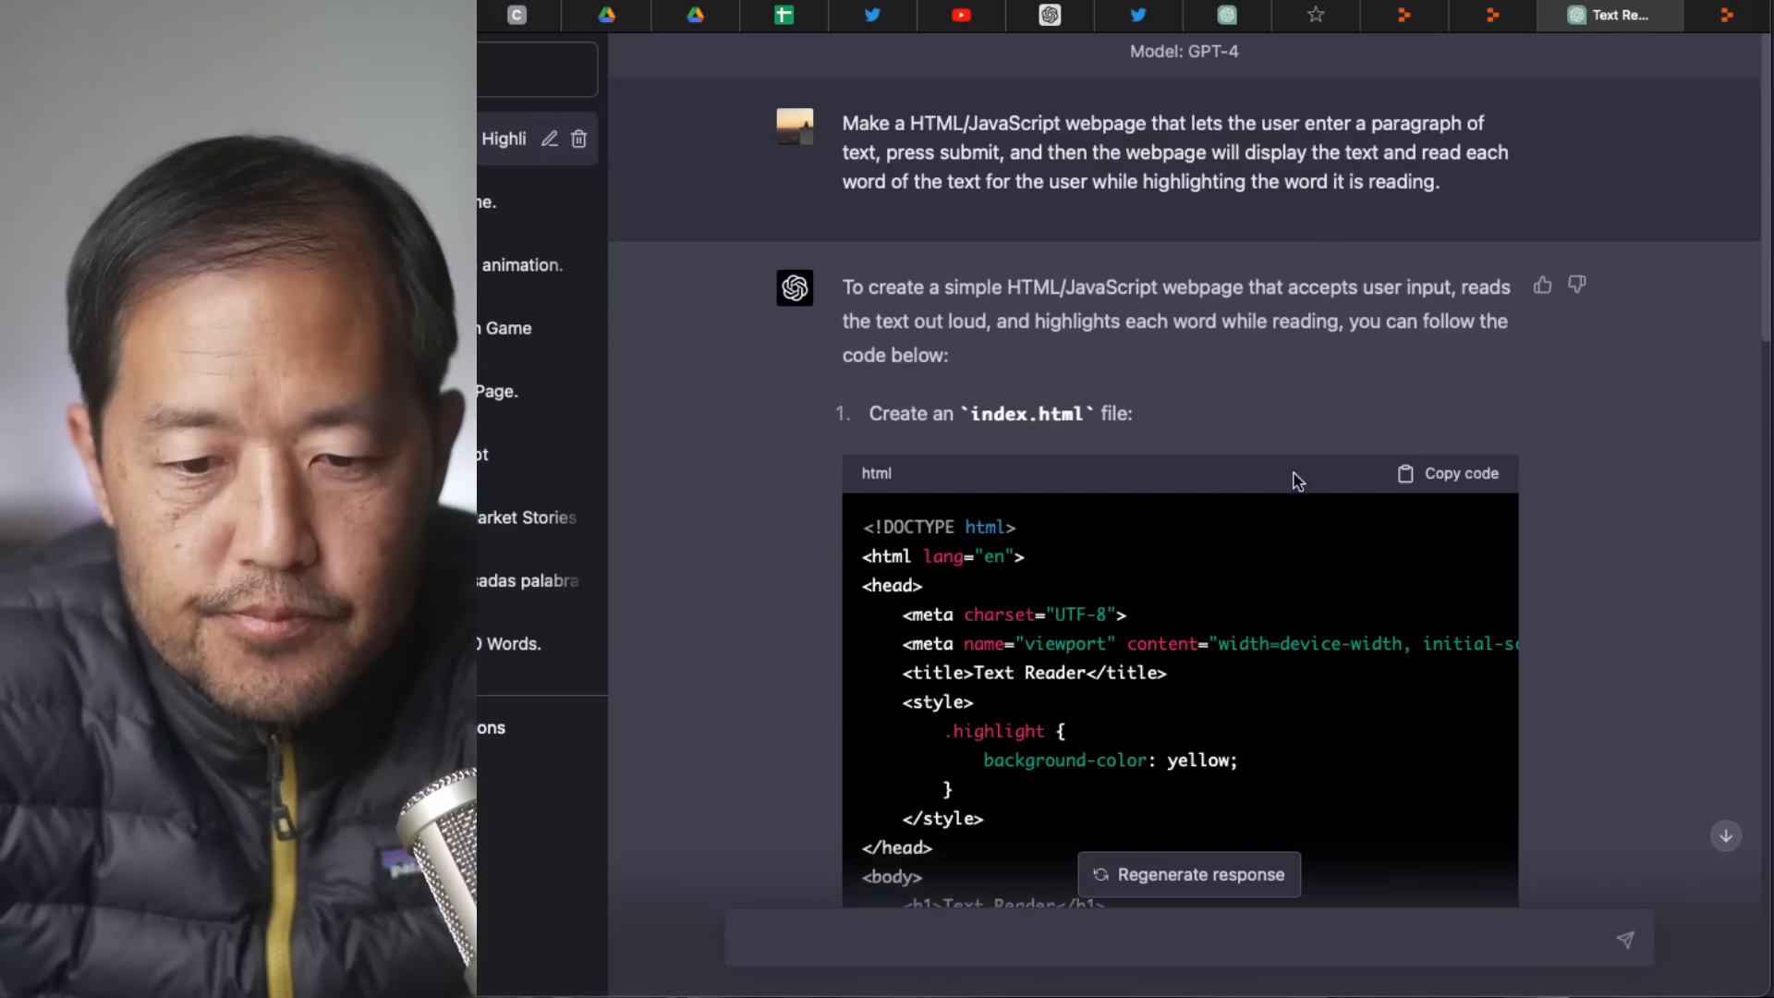
pyautogui.click(1460, 473)
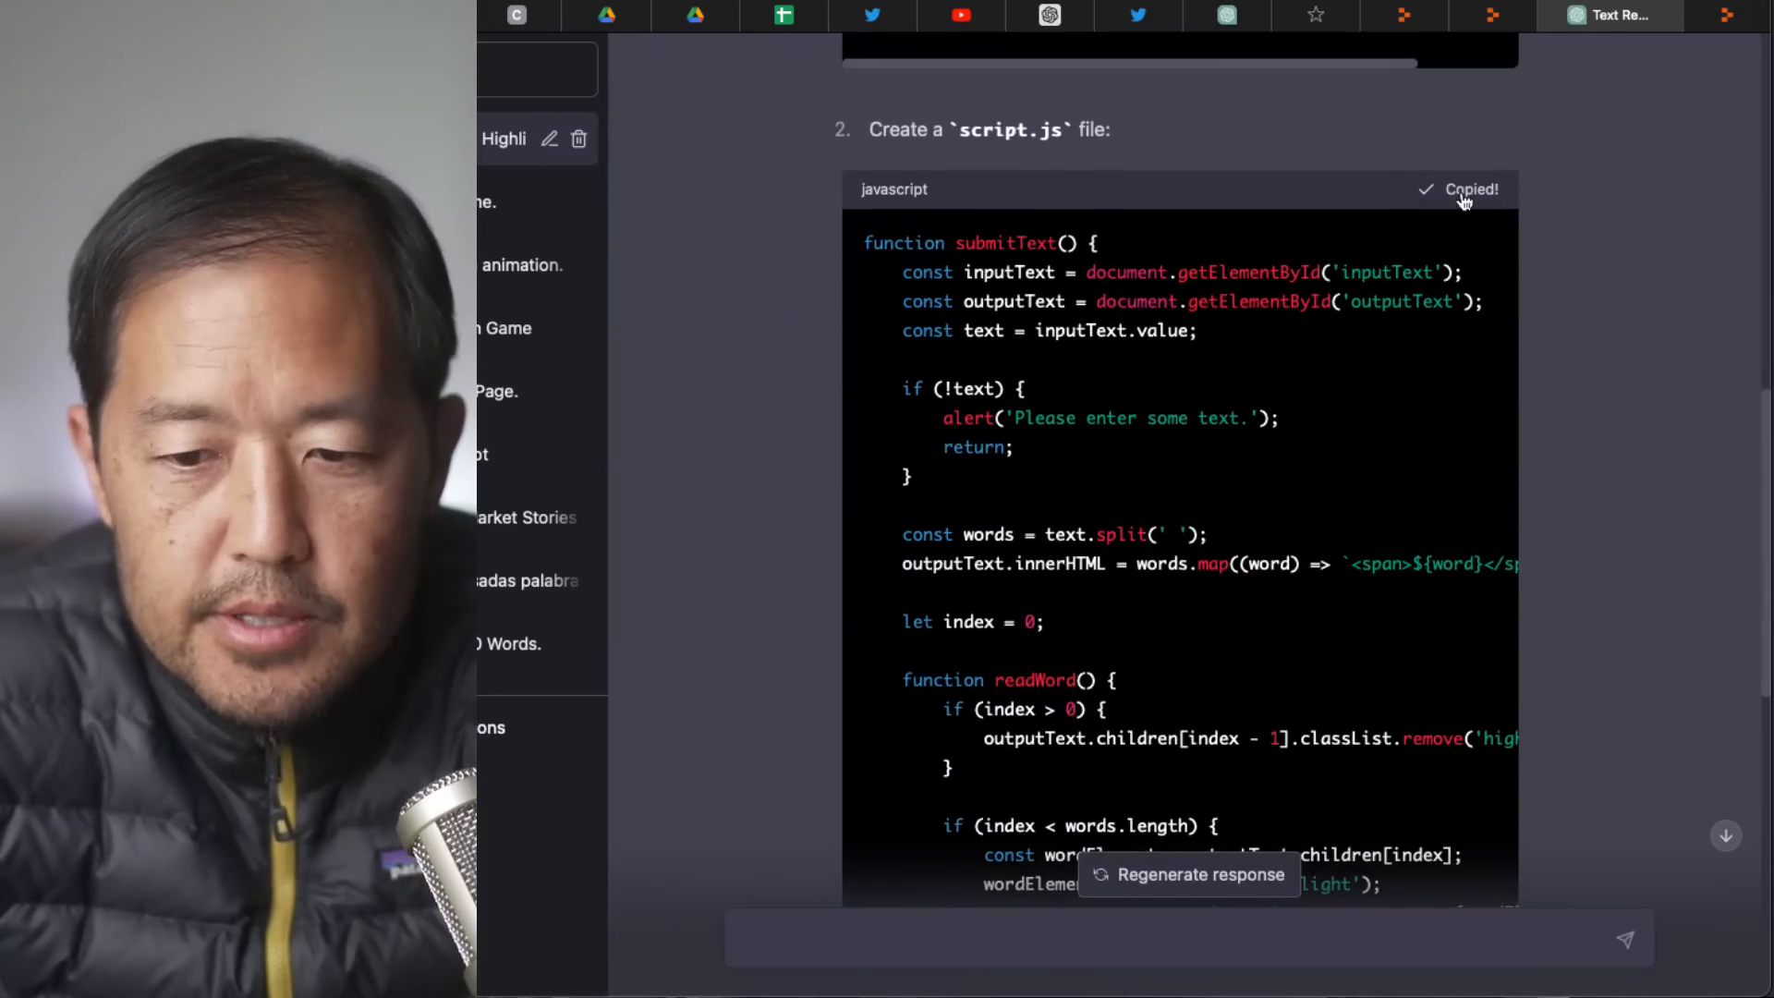
pyautogui.click(1684, 15)
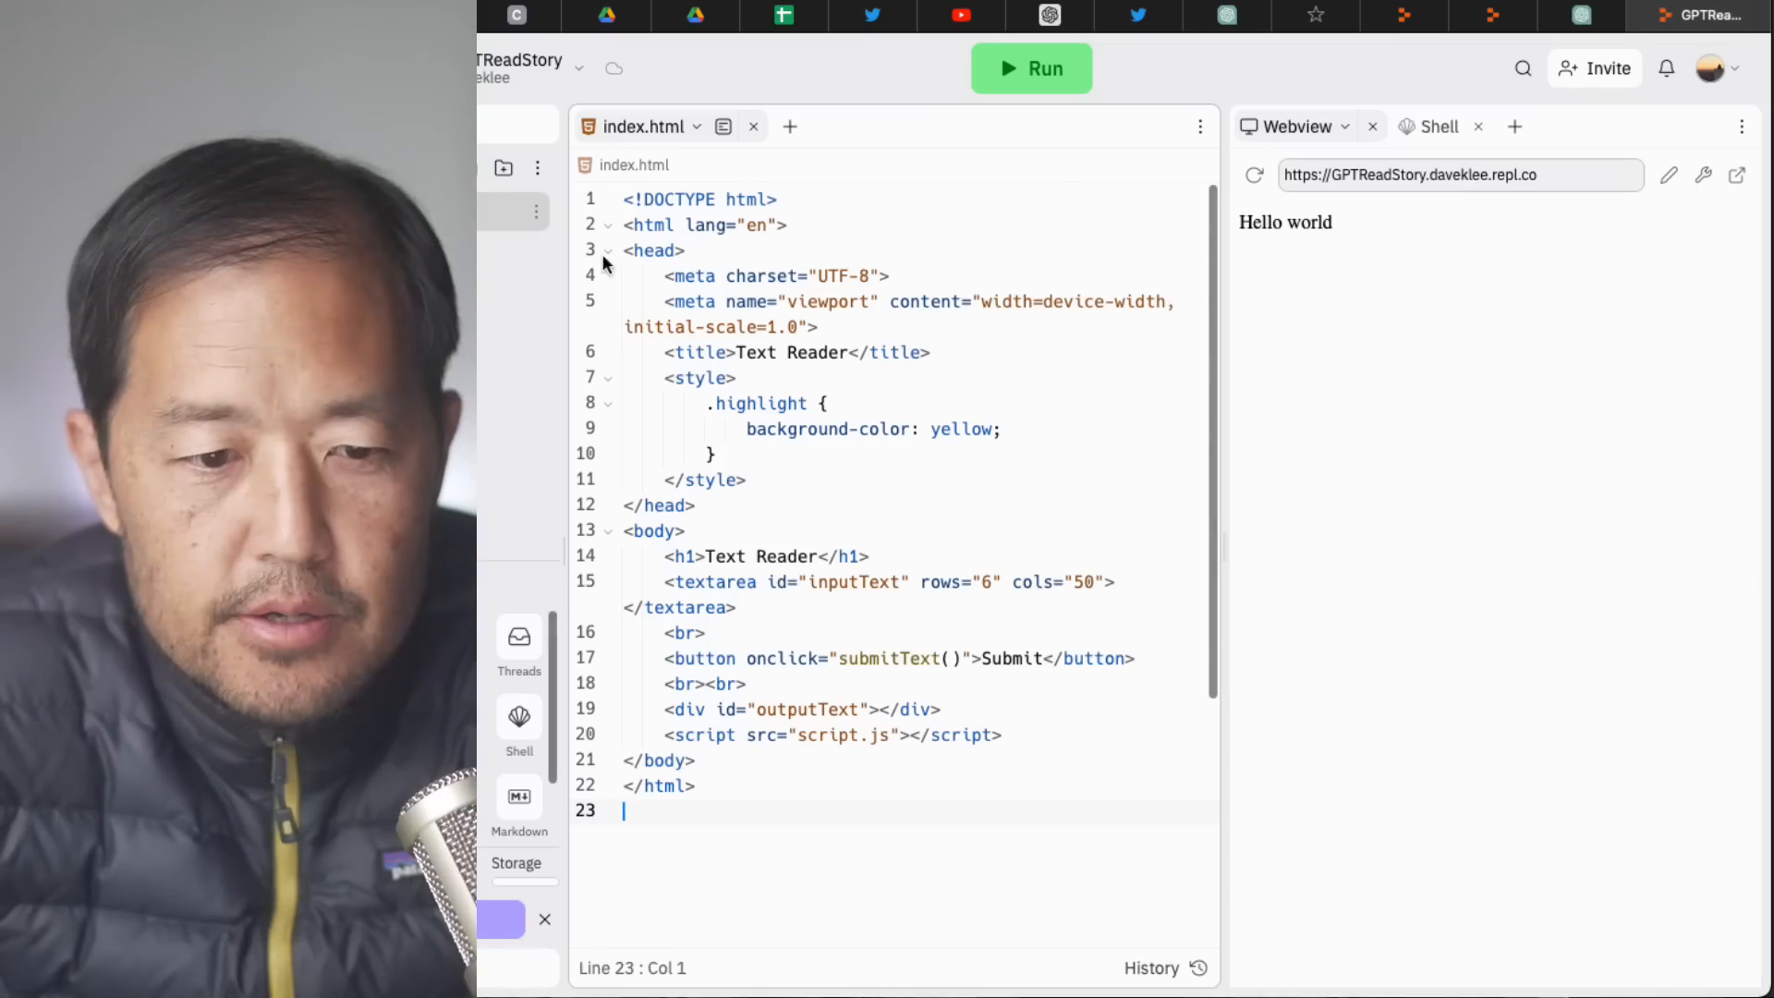
pyautogui.click(632, 125)
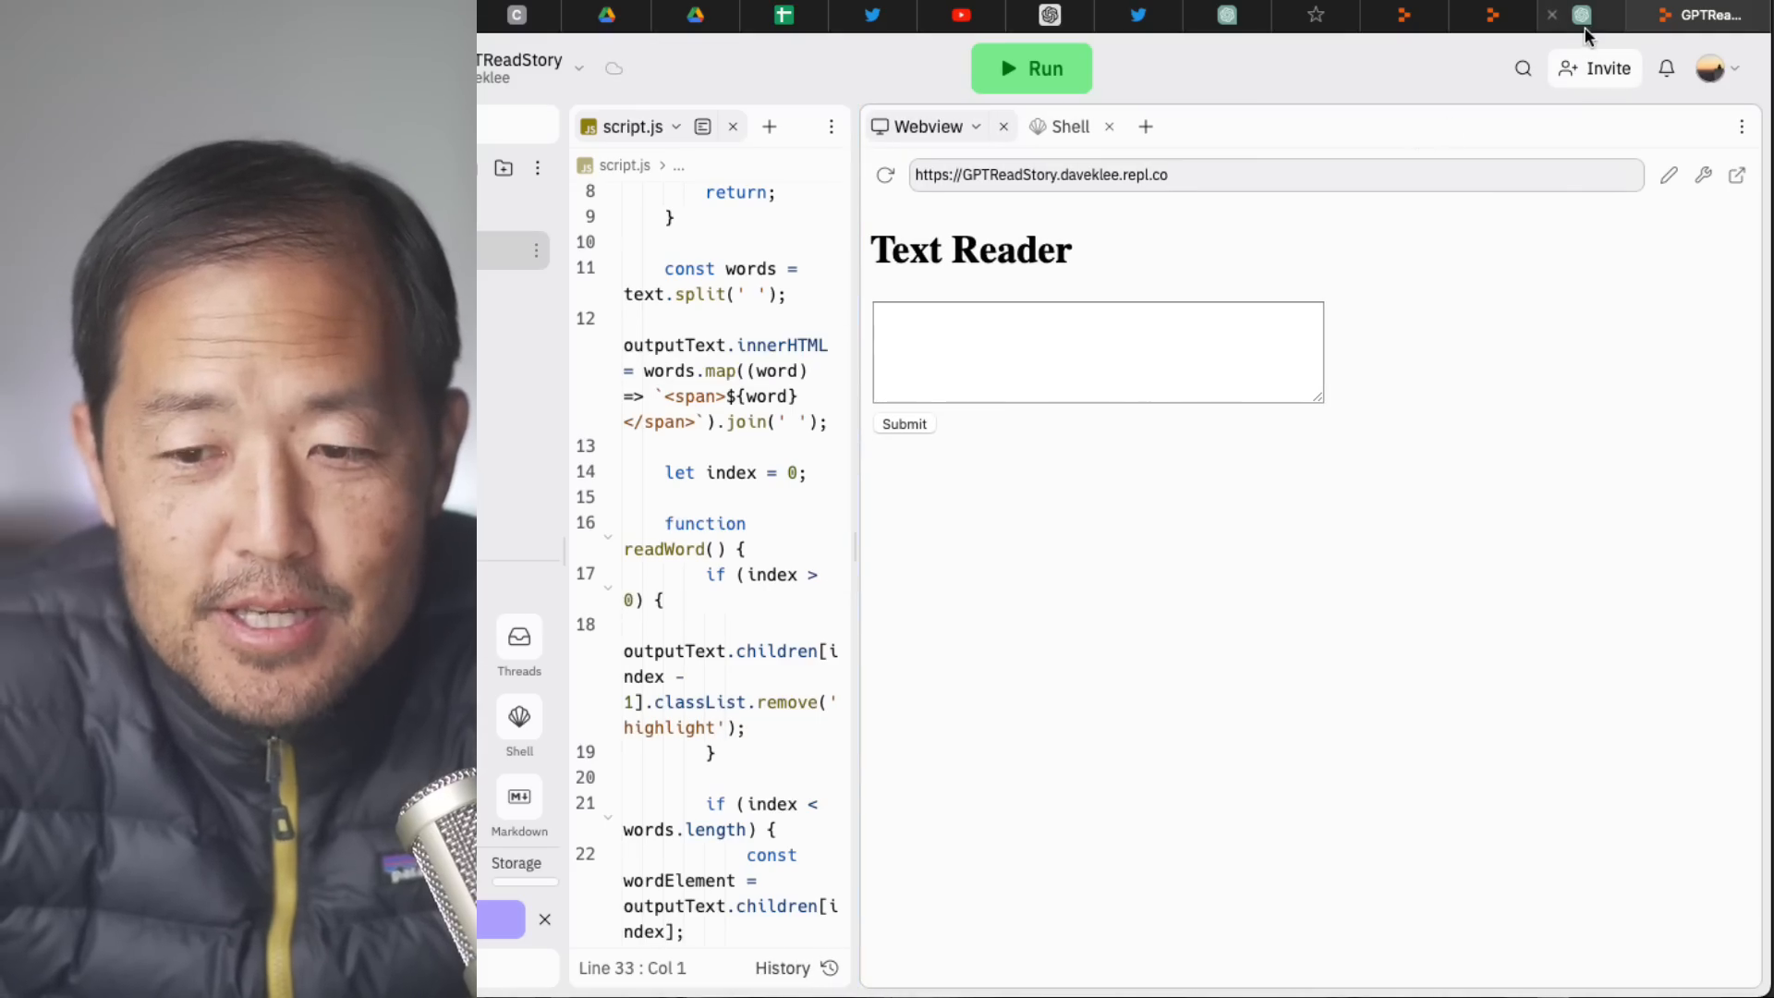
# Return to ChatGPT and start a fresh GPT-4 chat.
pyautogui.click(1609, 17)
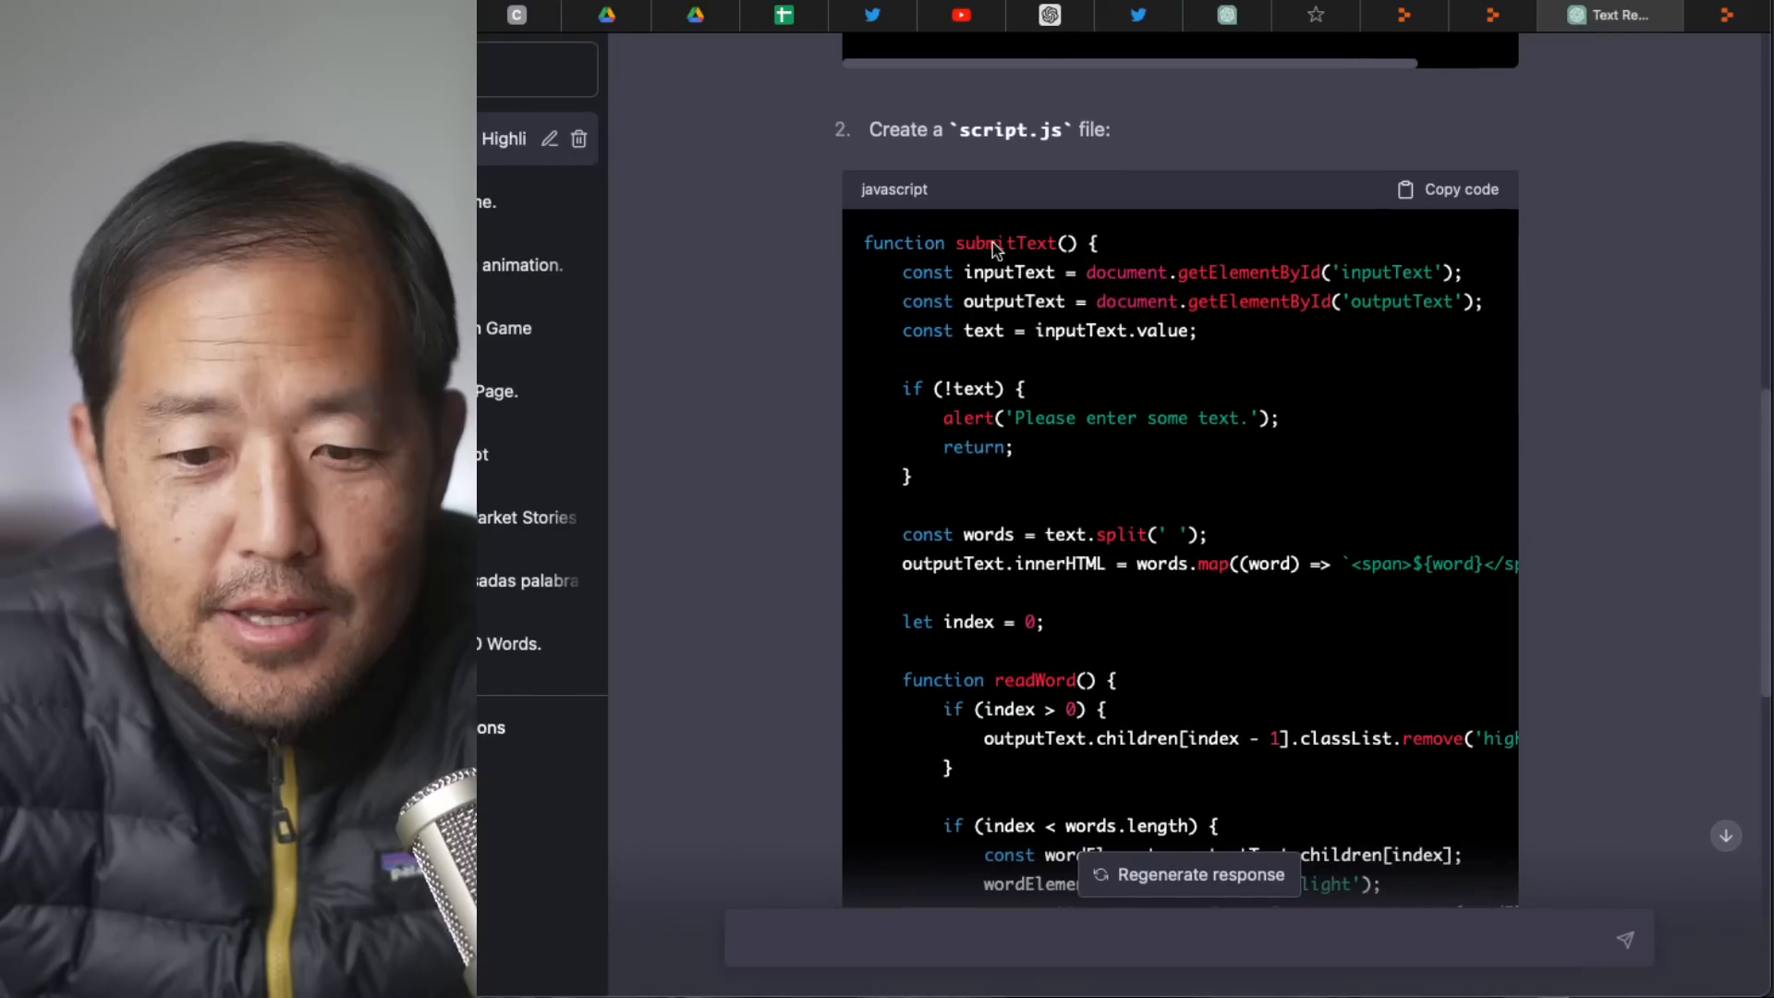
pyautogui.click(1186, 115)
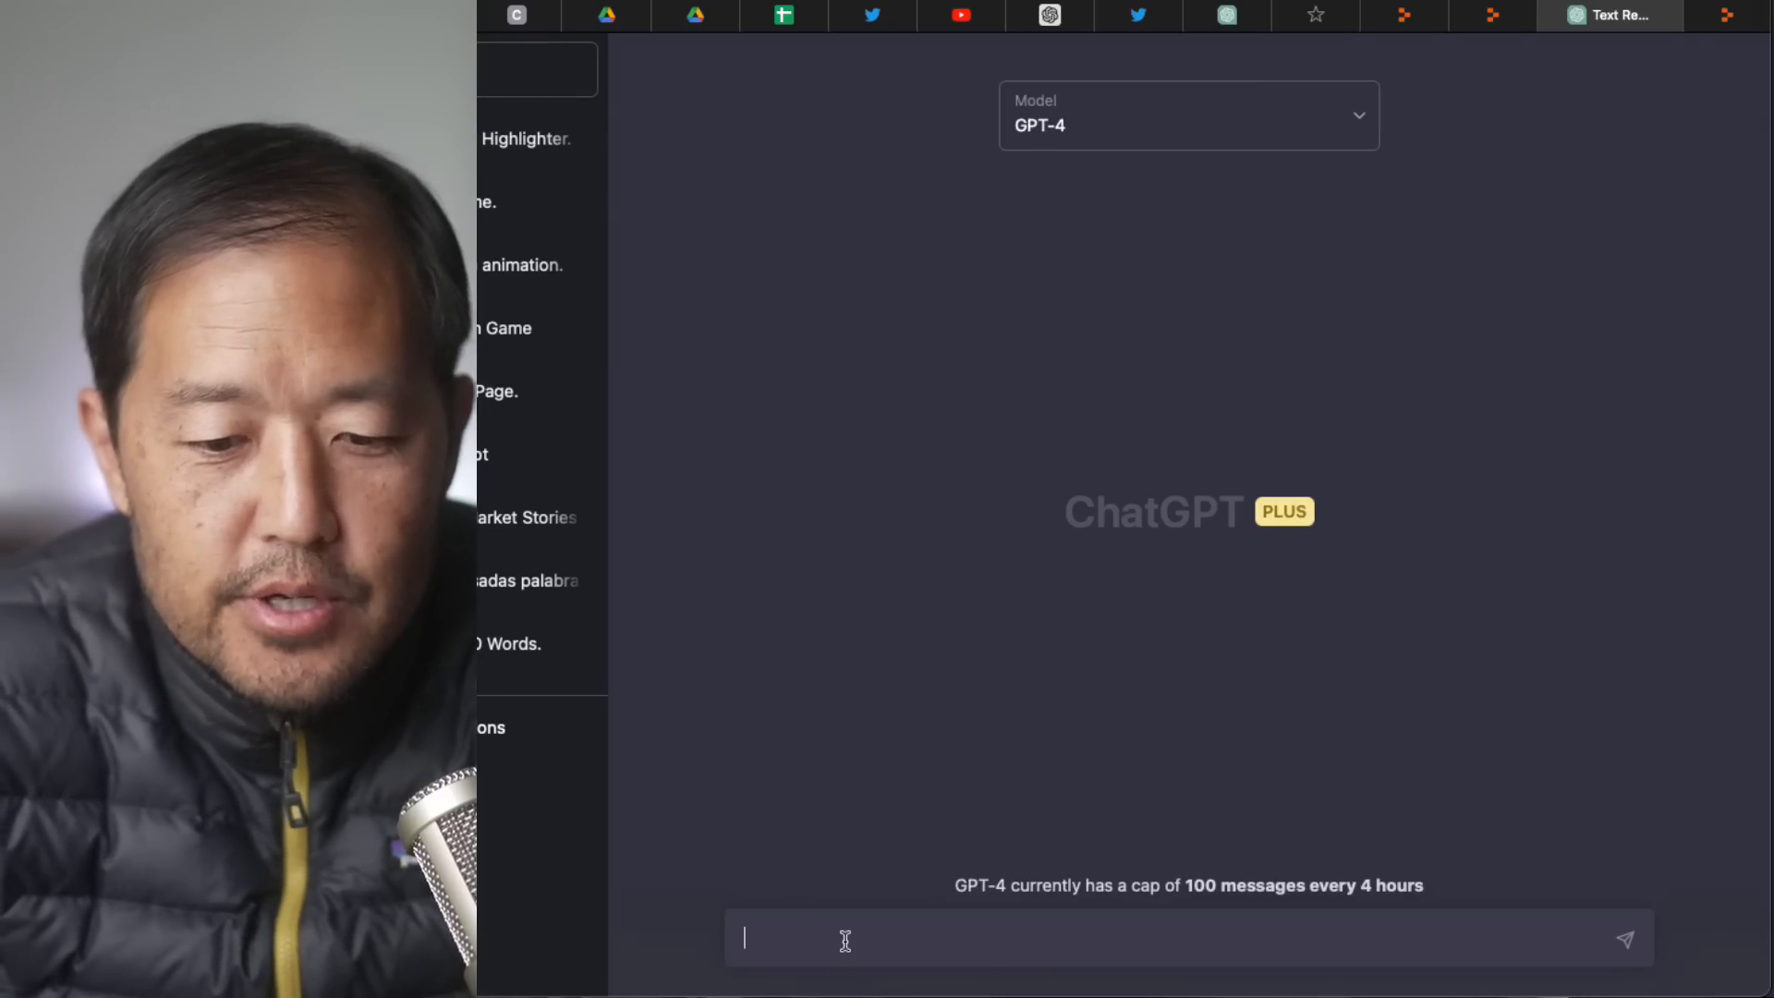
# Request a super funny story of five sentences or less featuring Biden and Trump.
pyautogui.write('Create a super funny story in 5')
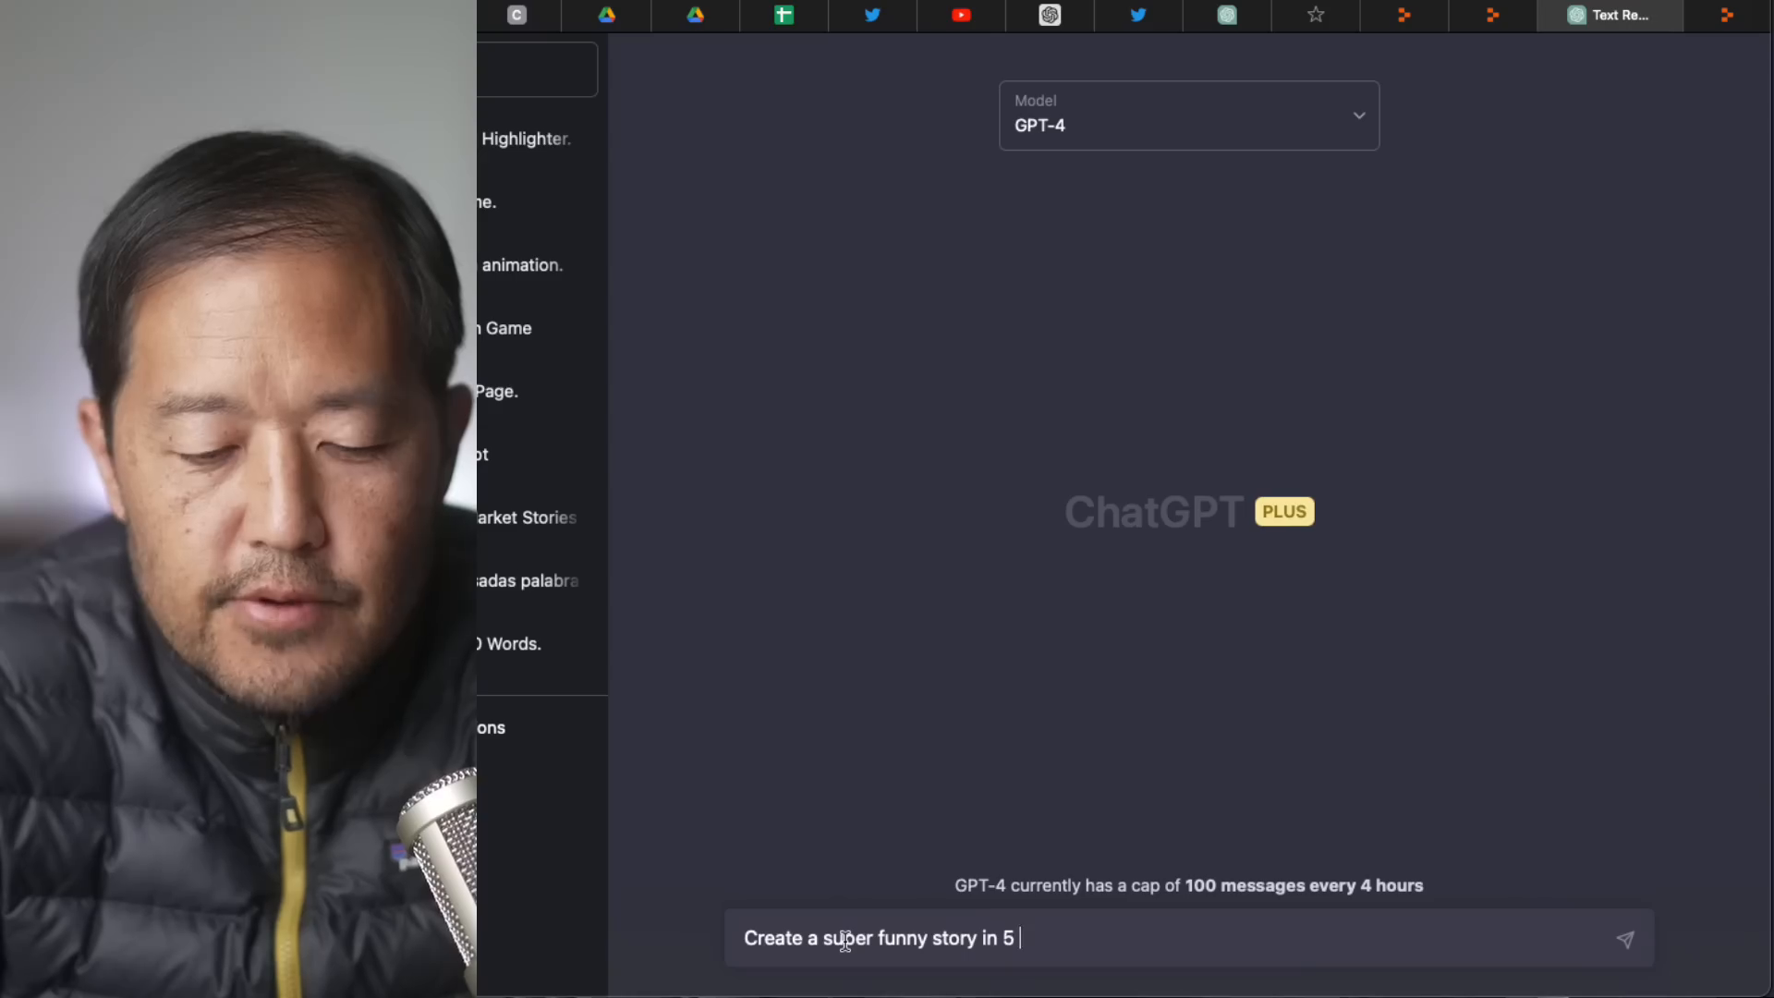
pyautogui.write('sentences')
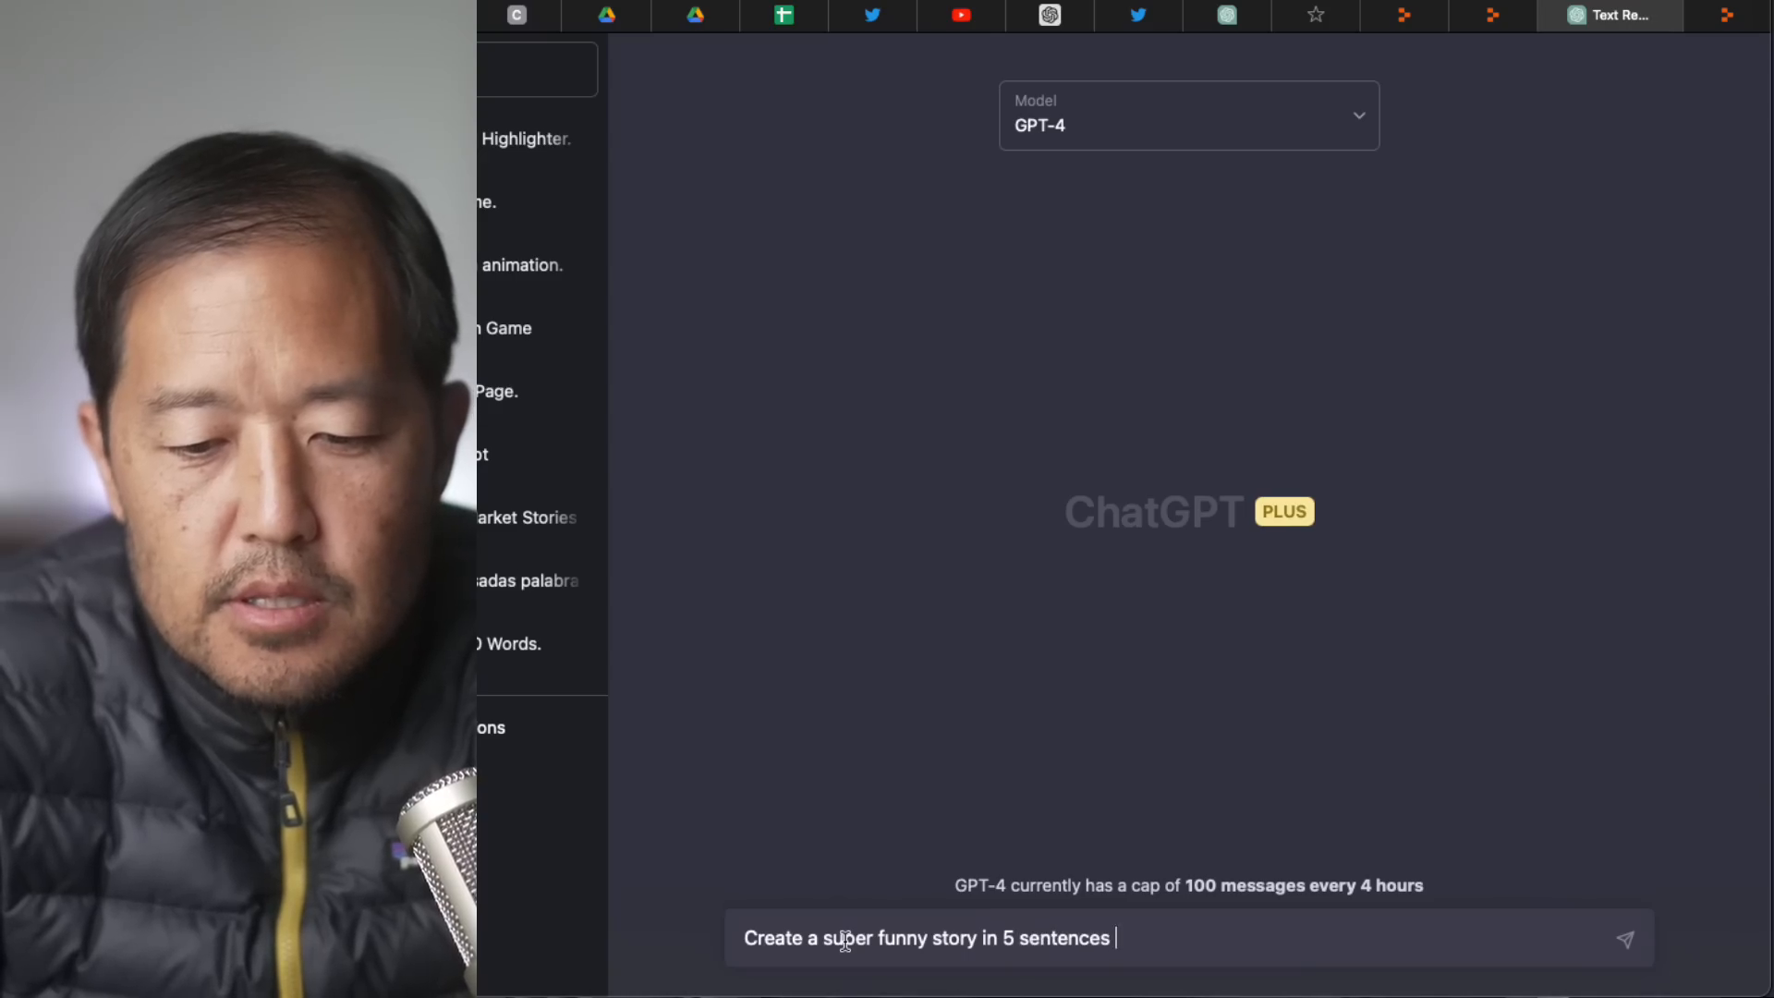
pyautogui.write('or less that c')
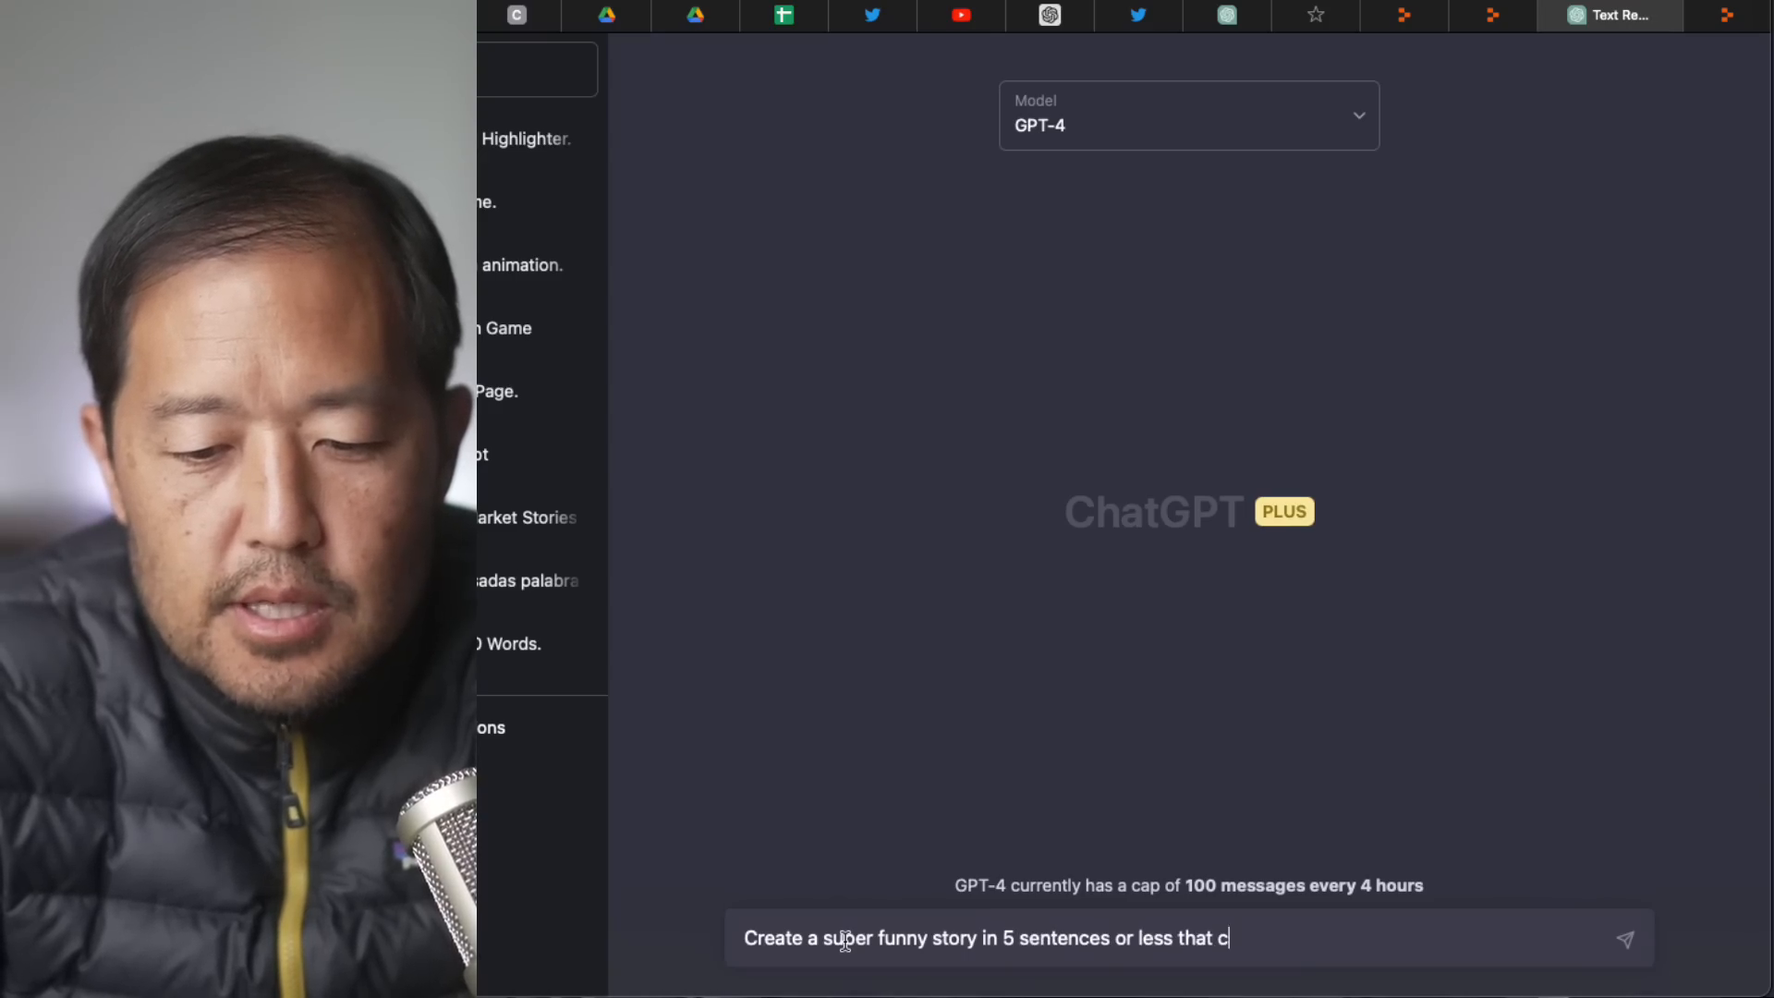
pyautogui.write('ontains the charc')
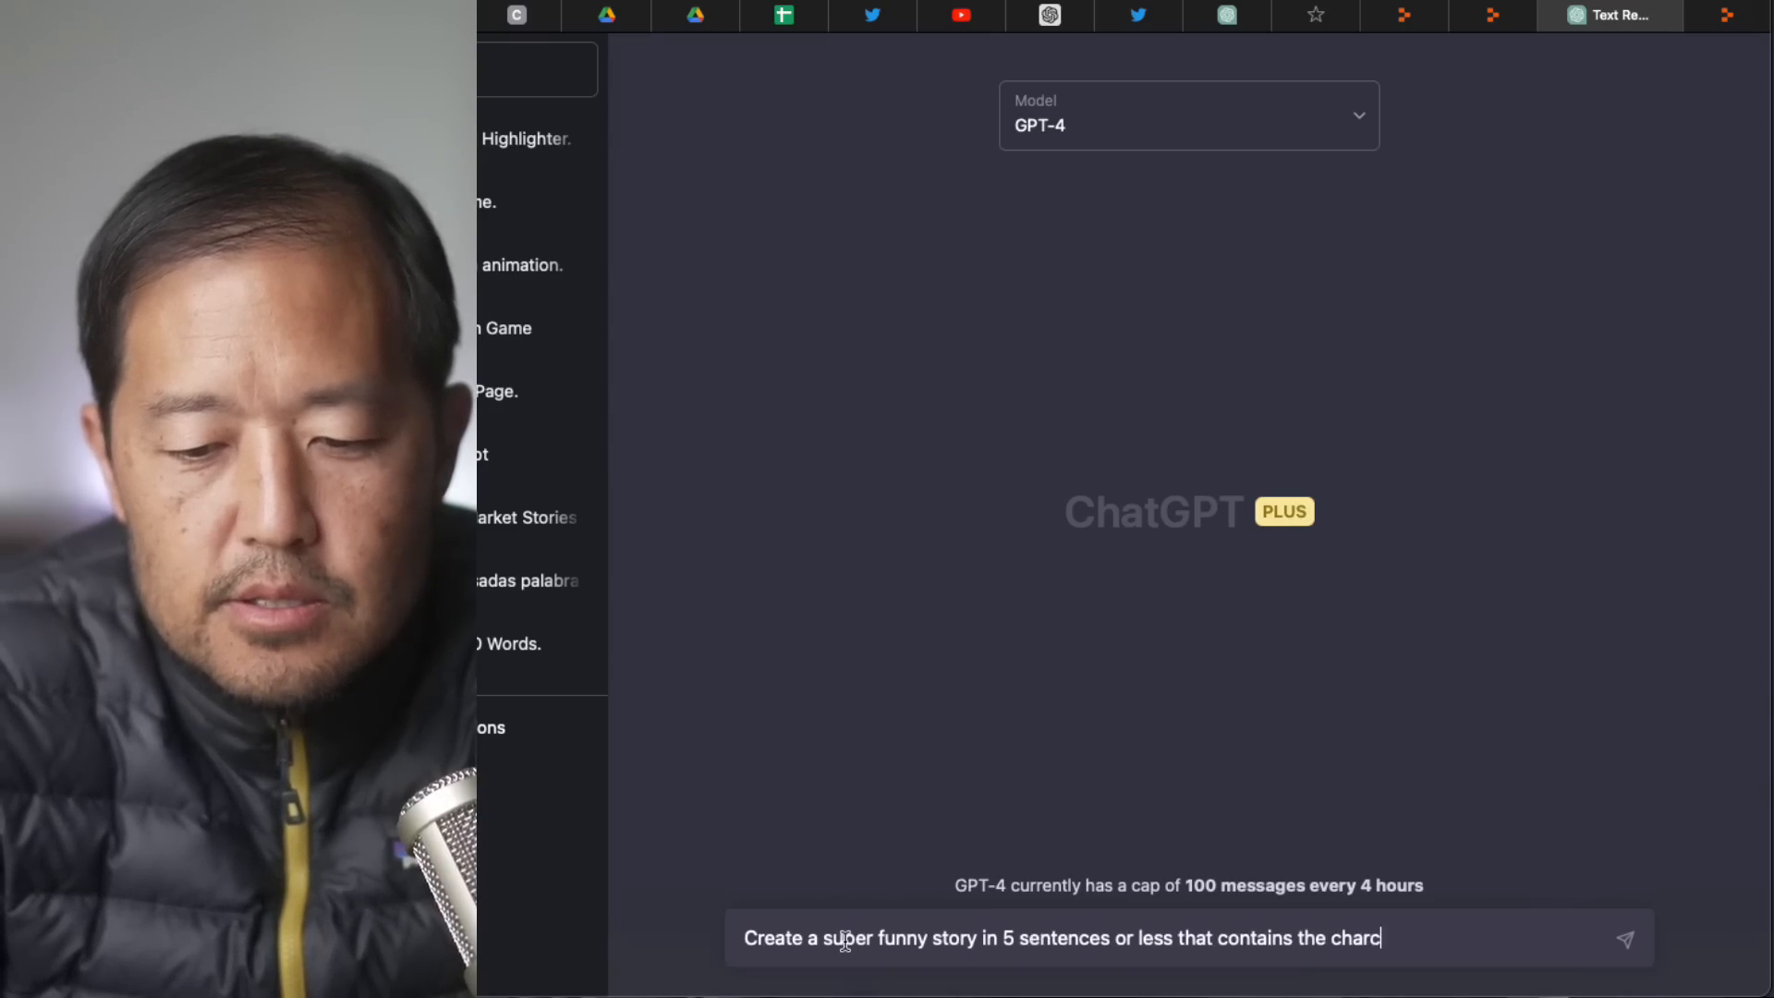
pyautogui.write('ers Biden')
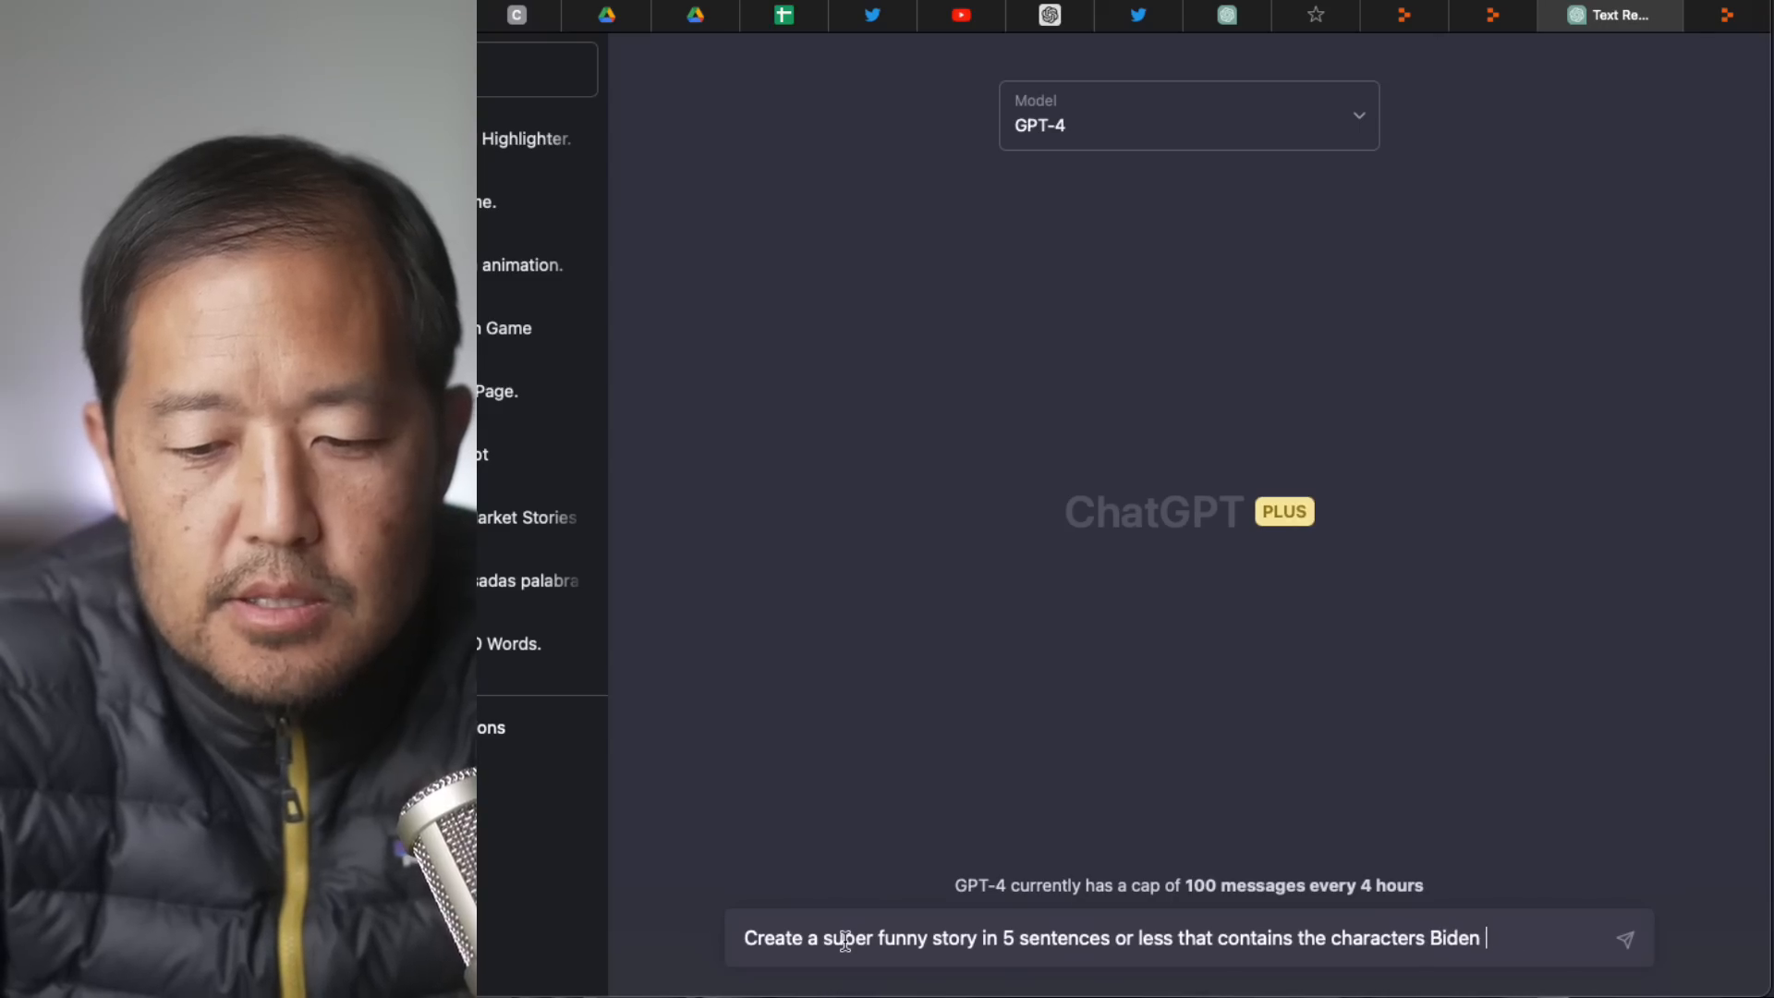
pyautogui.write('and Trump')
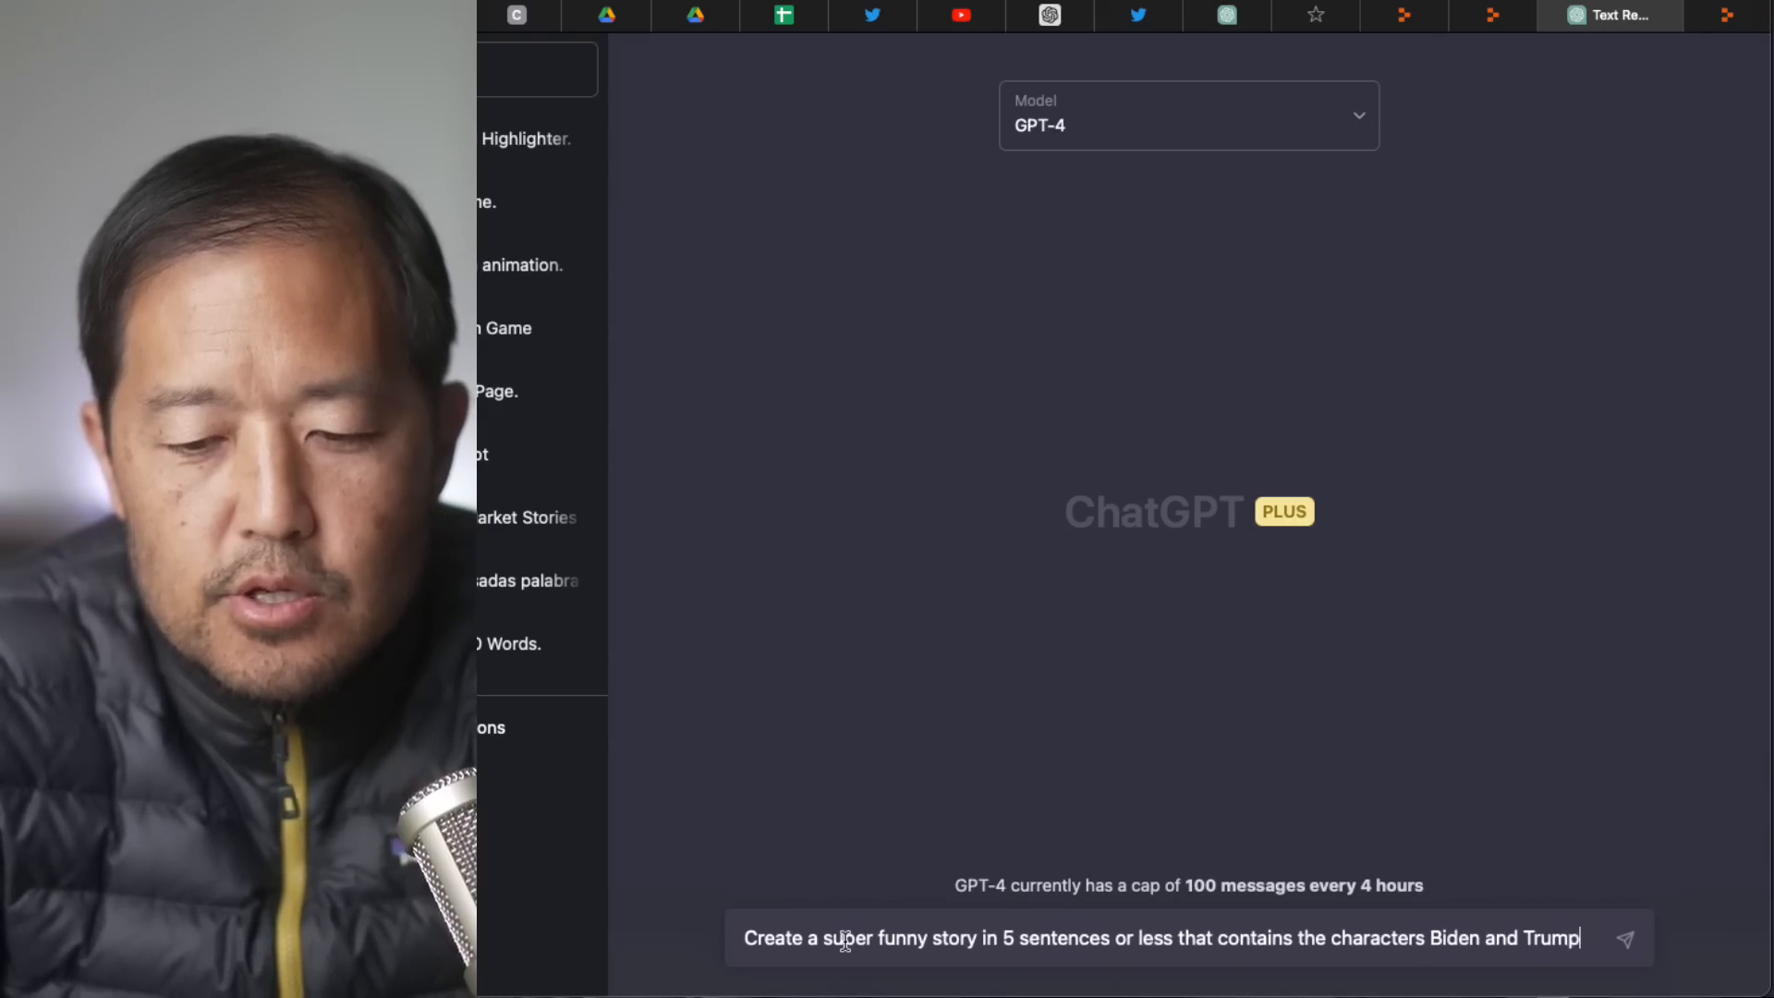
pyautogui.click(1625, 938)
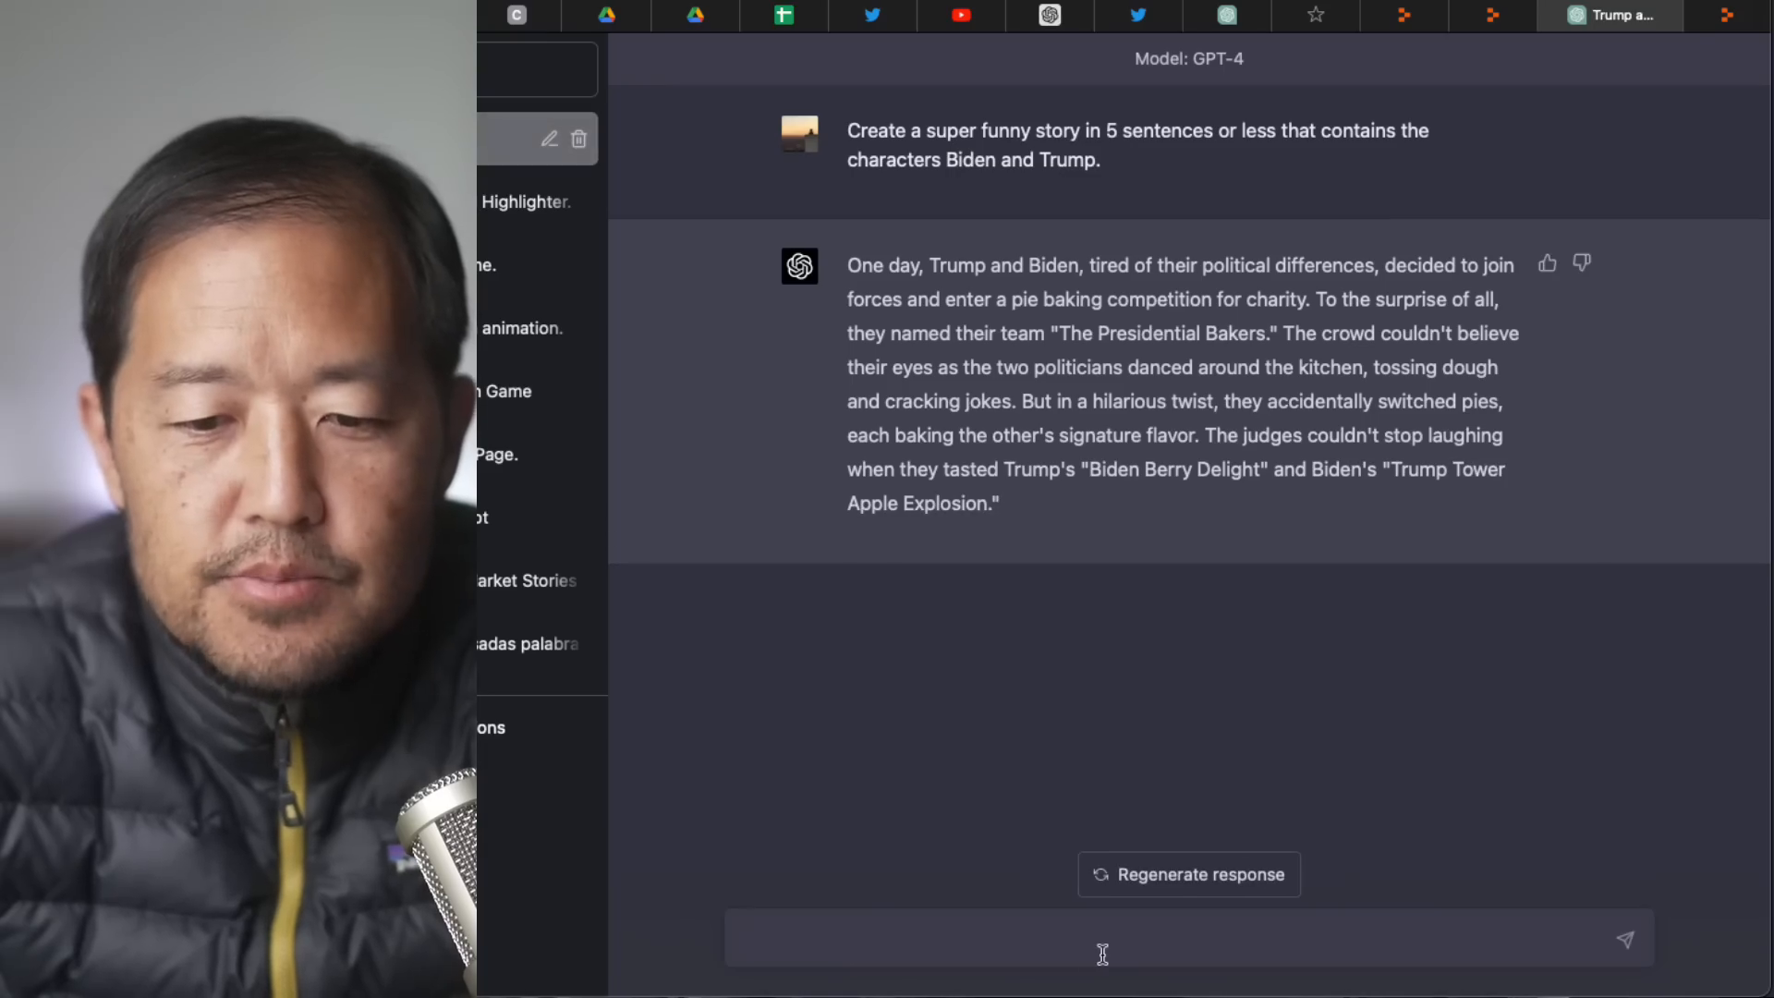
# Select and copy the generated pie-baking story for the Replit app.
pyautogui.moveTo(850, 264); pyautogui.dragTo(1000, 503)
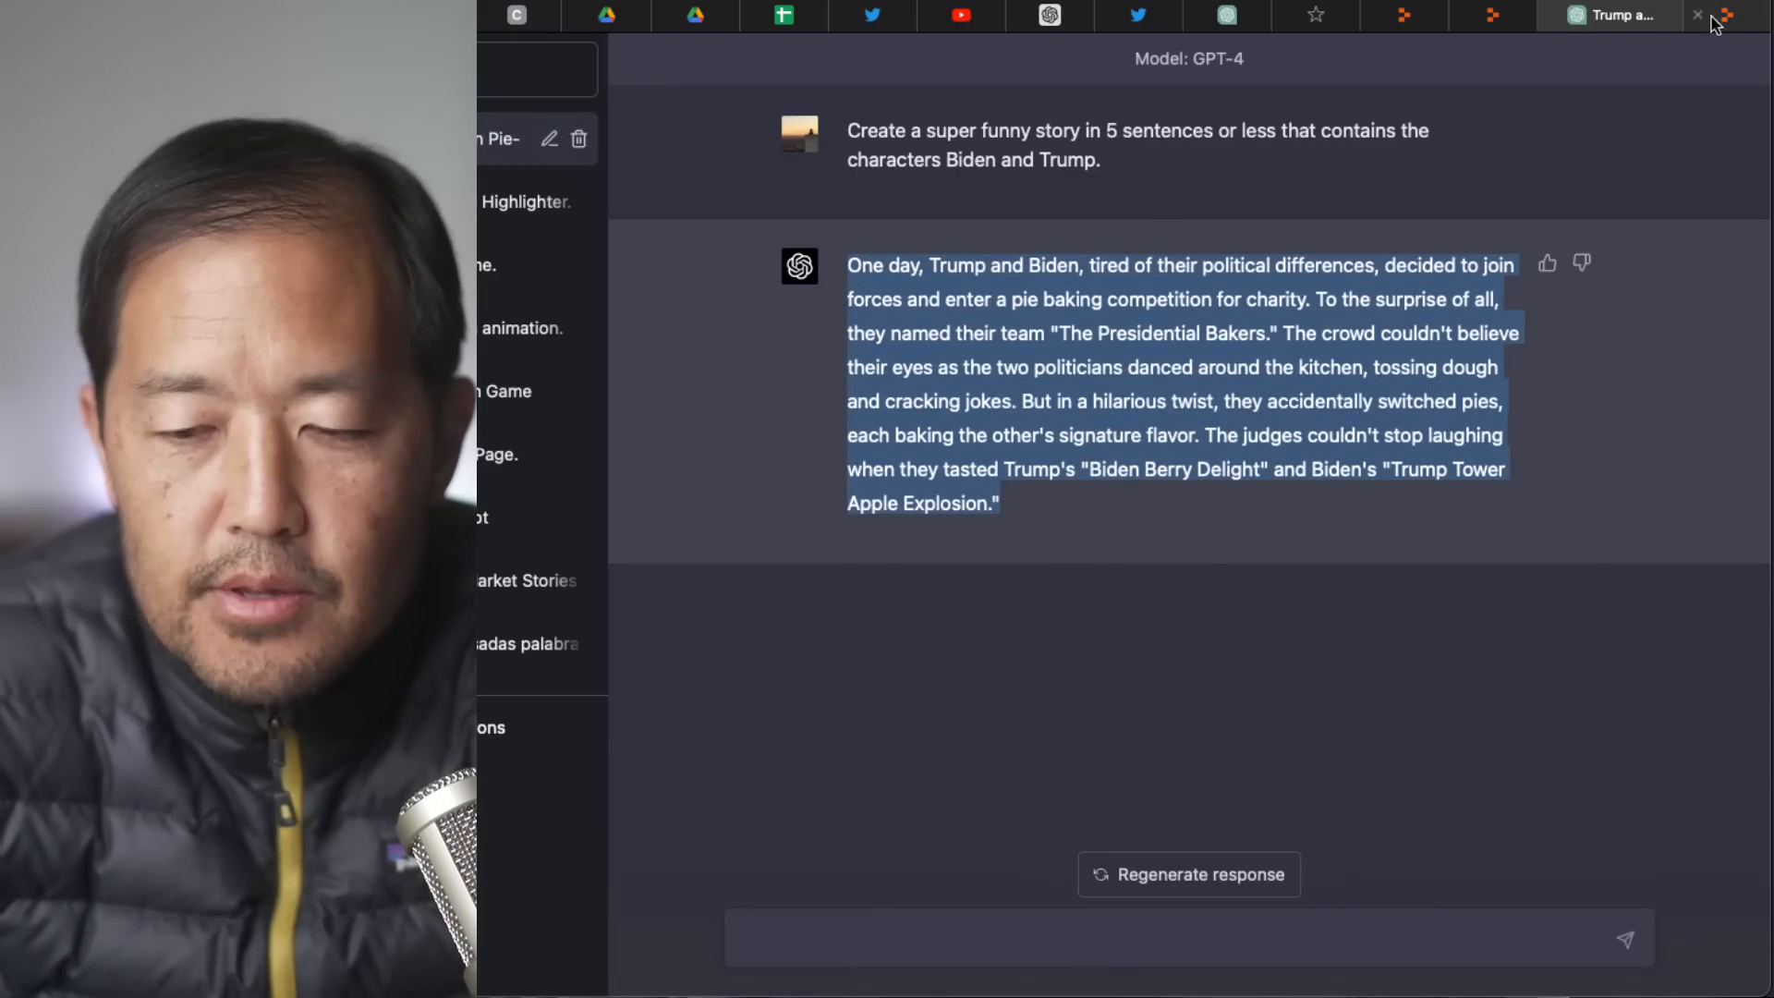
pyautogui.click(1726, 15)
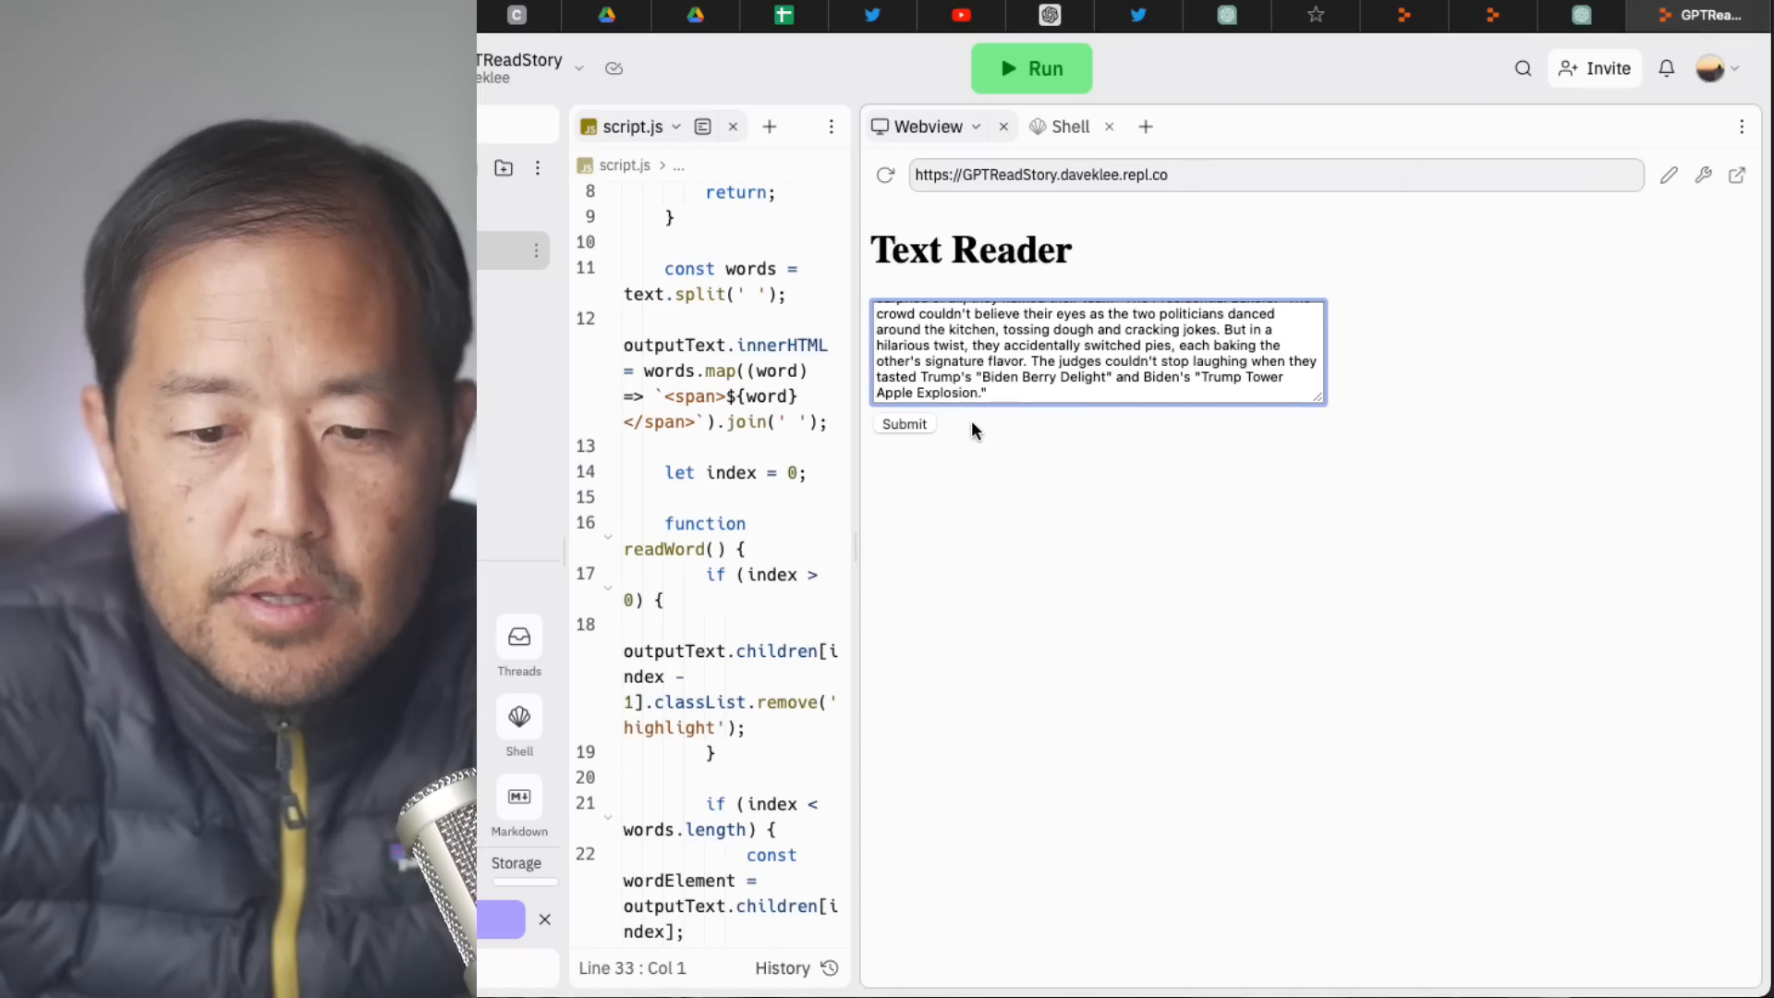
# Submit the pasted pie-baking story to the Text Reader so it appears below.
pyautogui.click(904, 423)
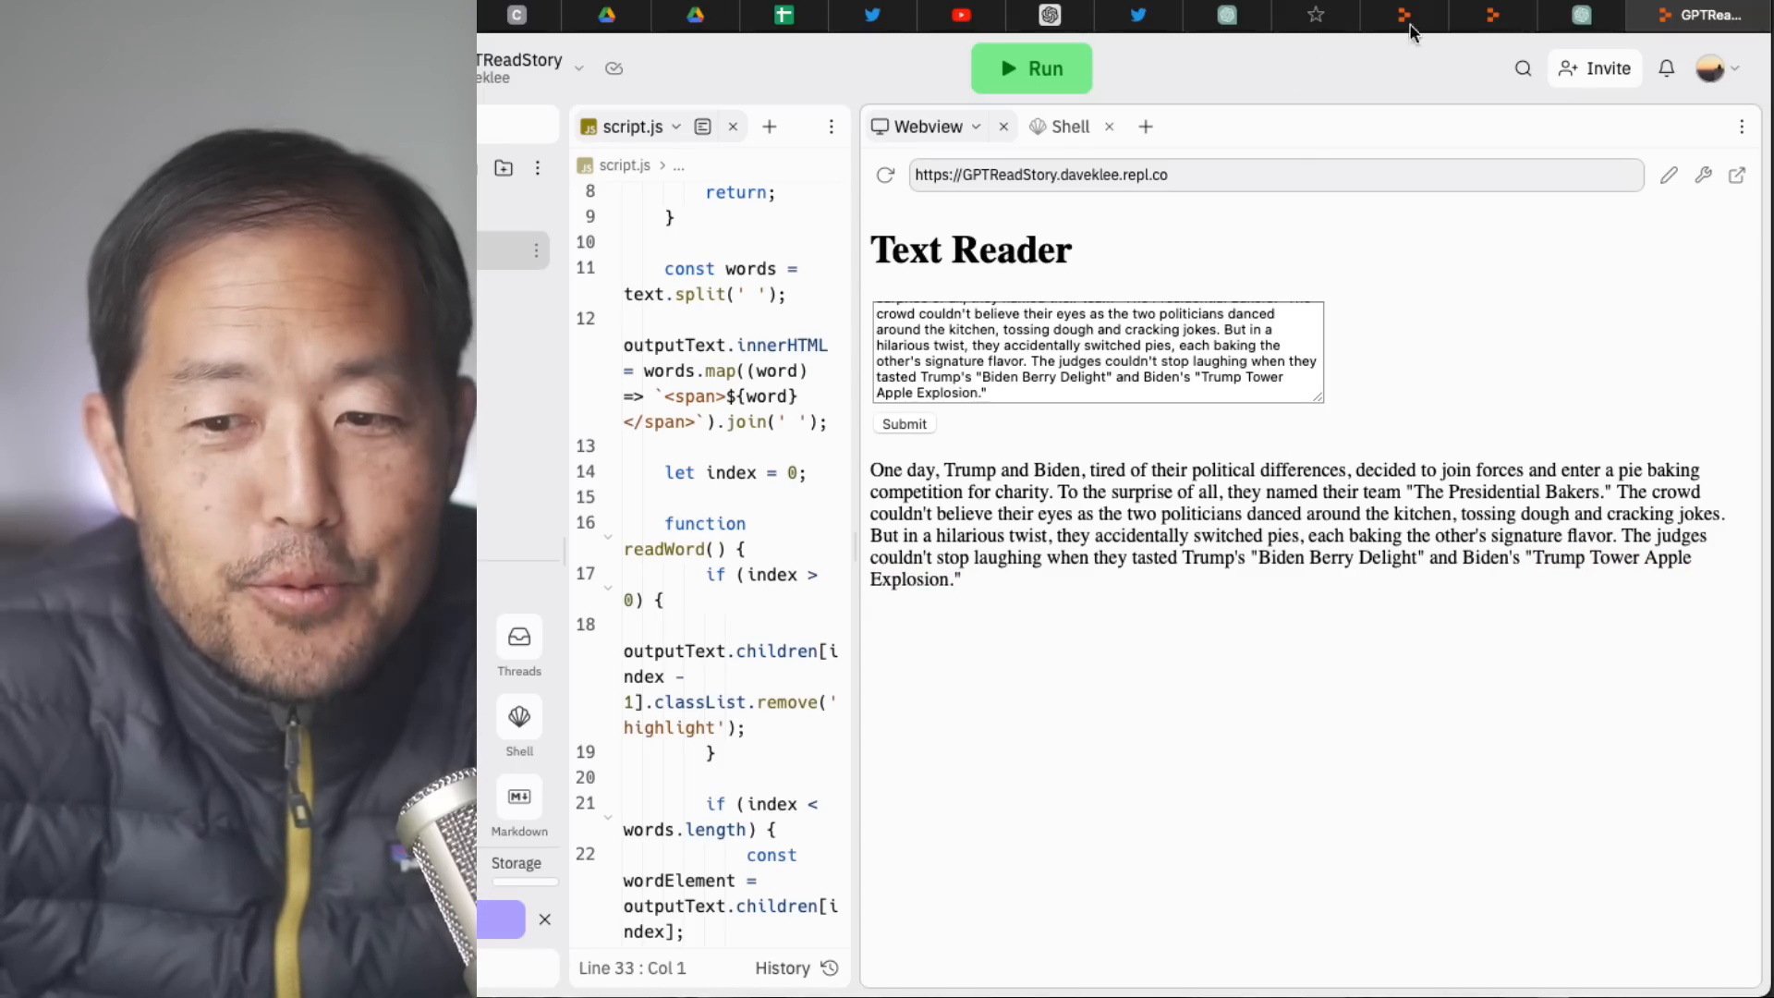
pyautogui.click(1610, 14)
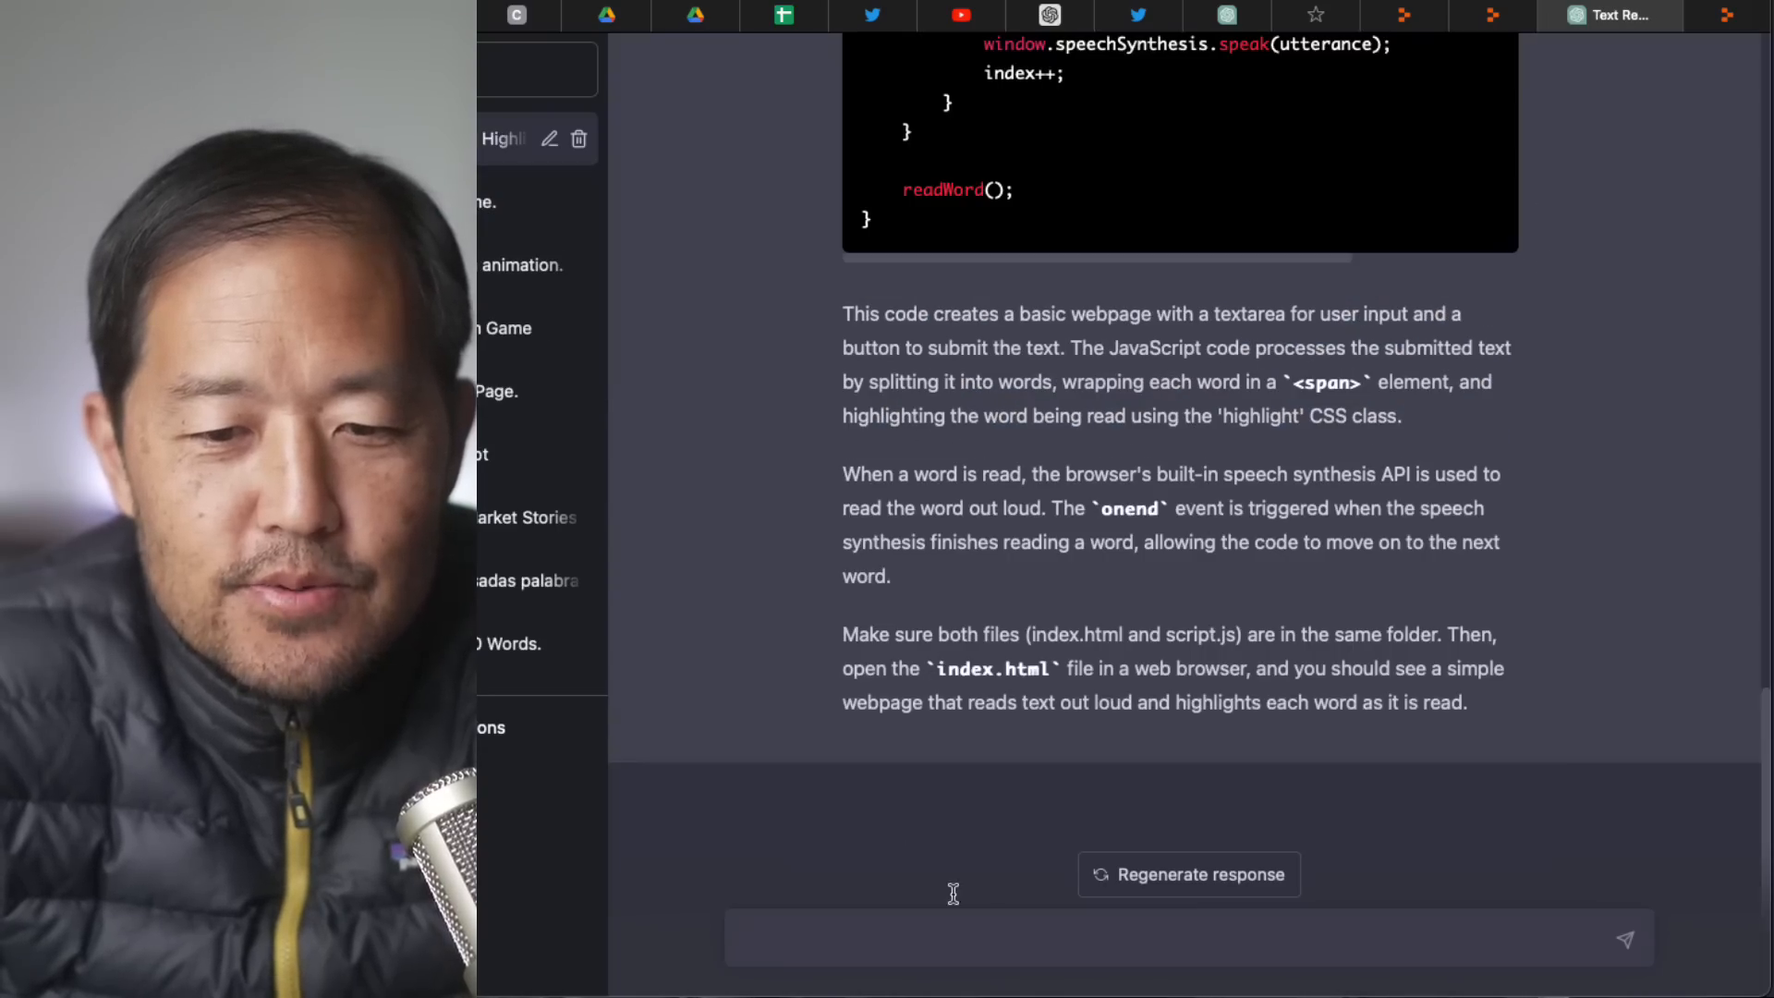
# Ask GPT-4 to highlight and read each sentence rather than each word, and copy the revised script.
pyautogui.write("Let's change the code")
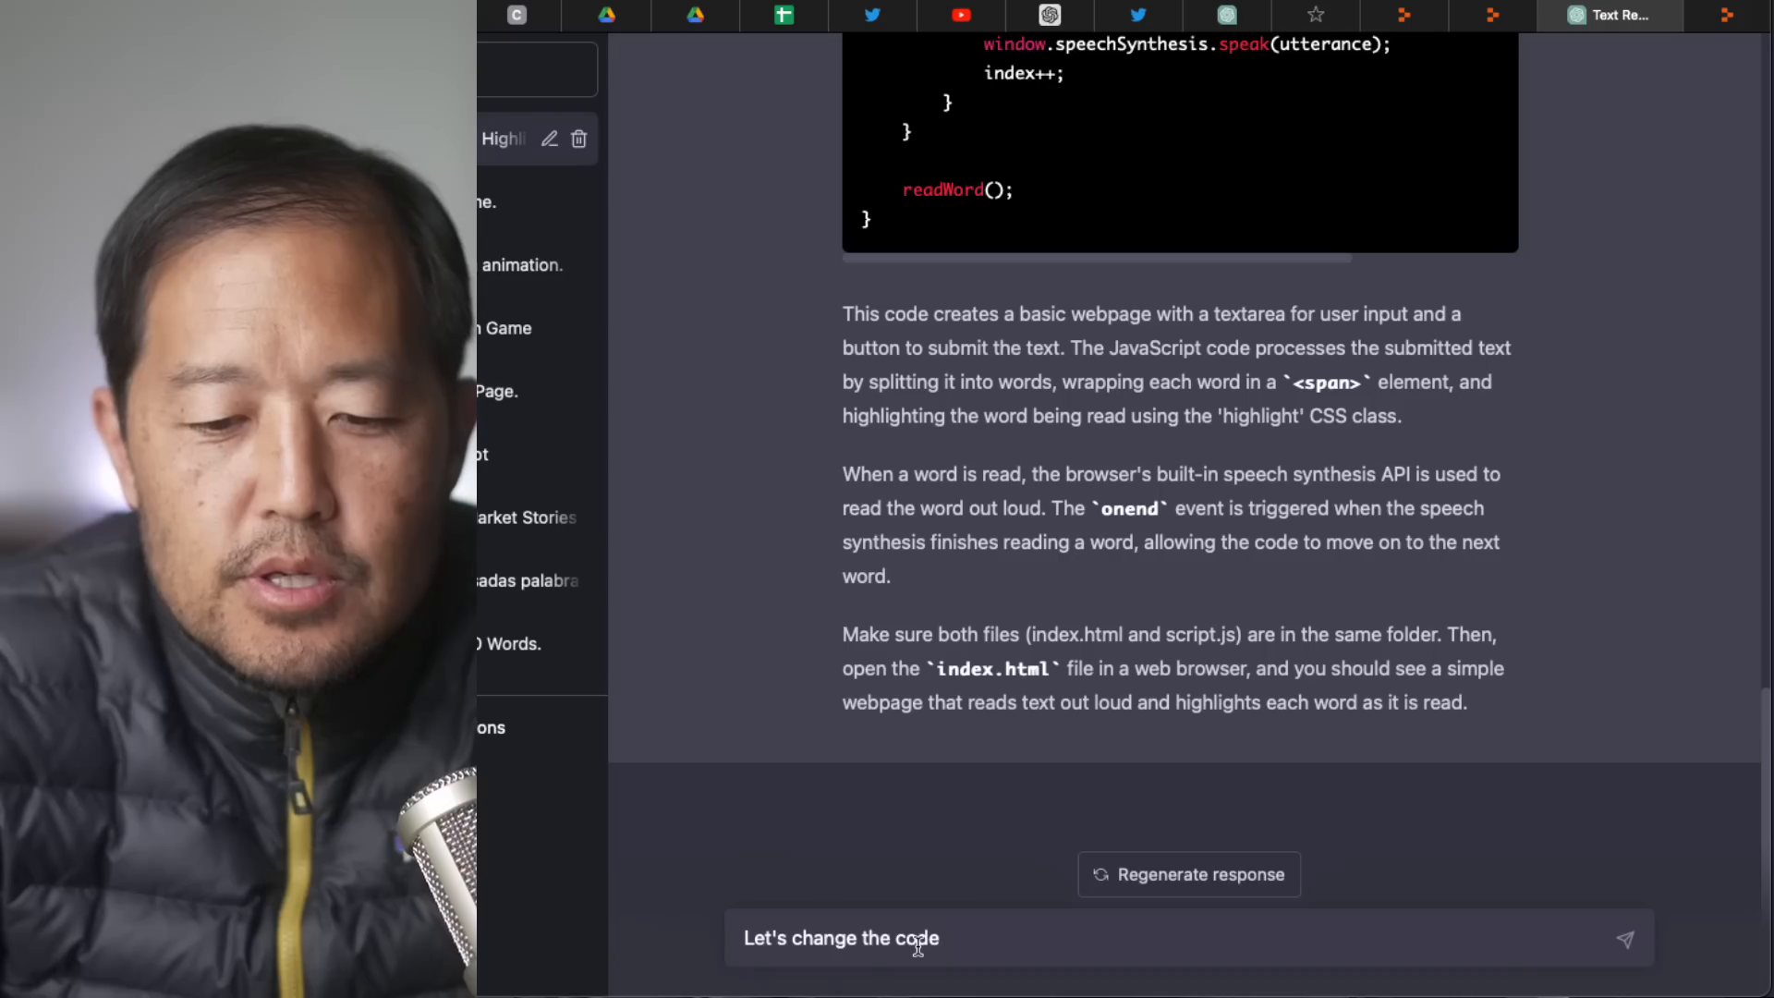
pyautogui.write('to')
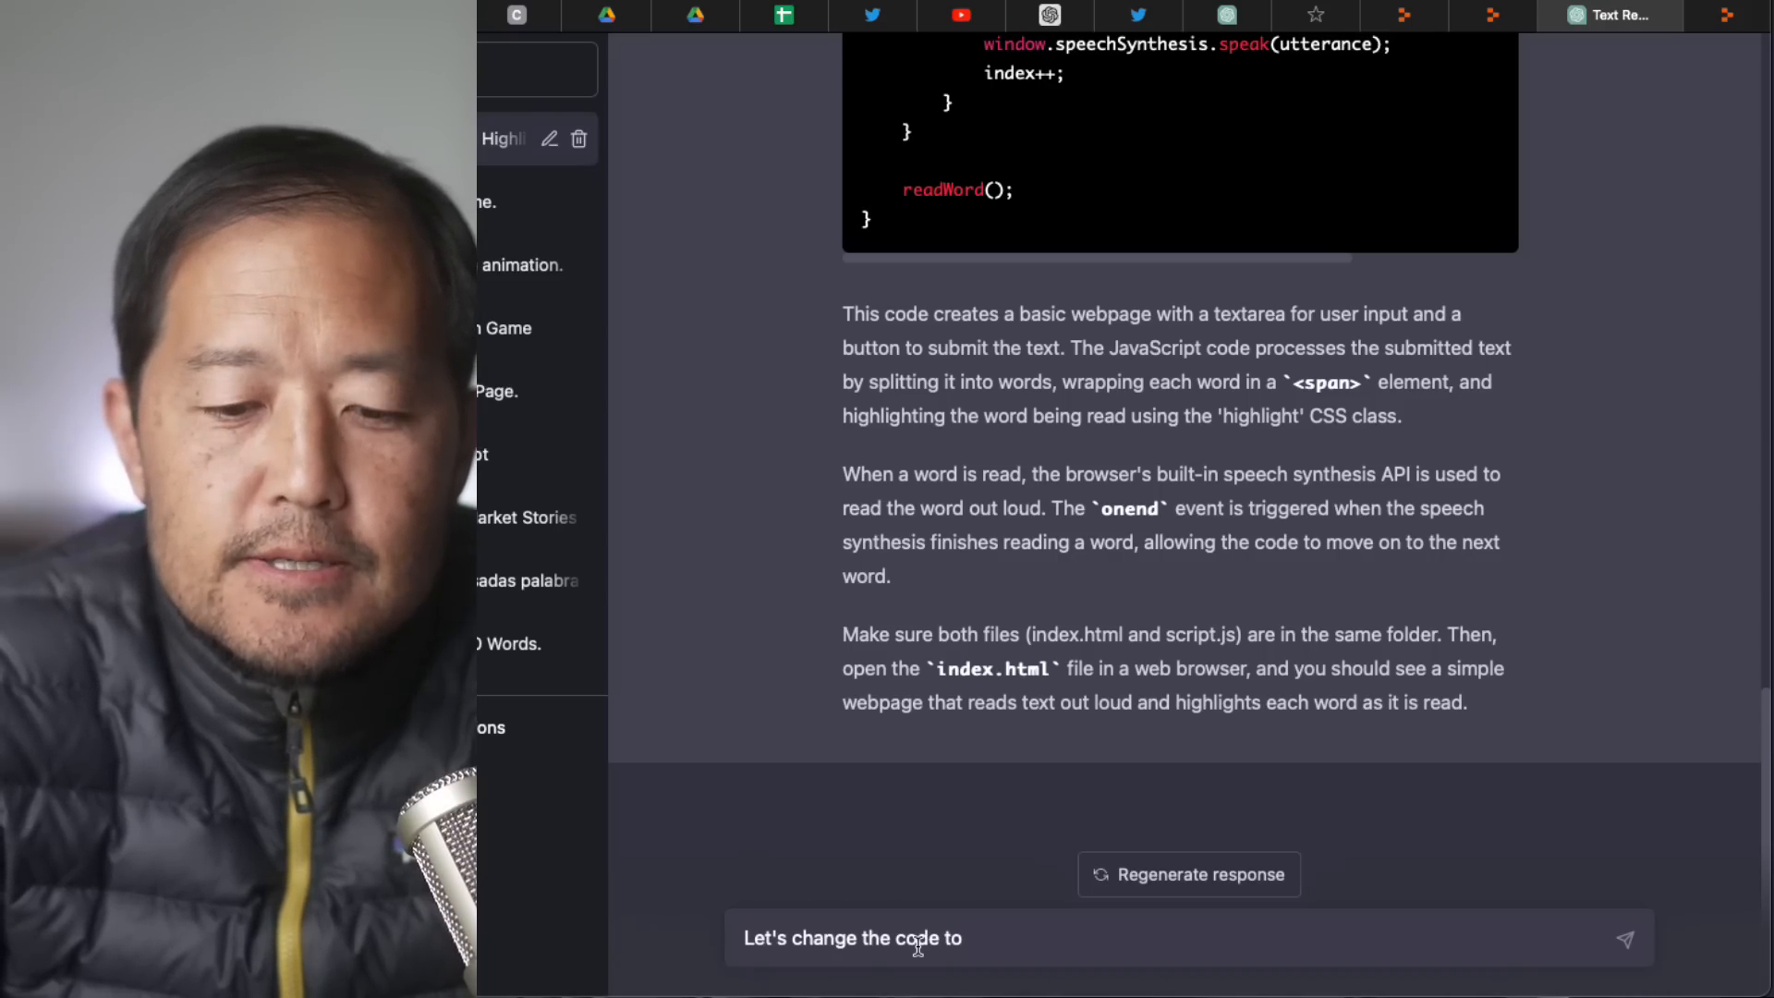
pyautogui.write('high')
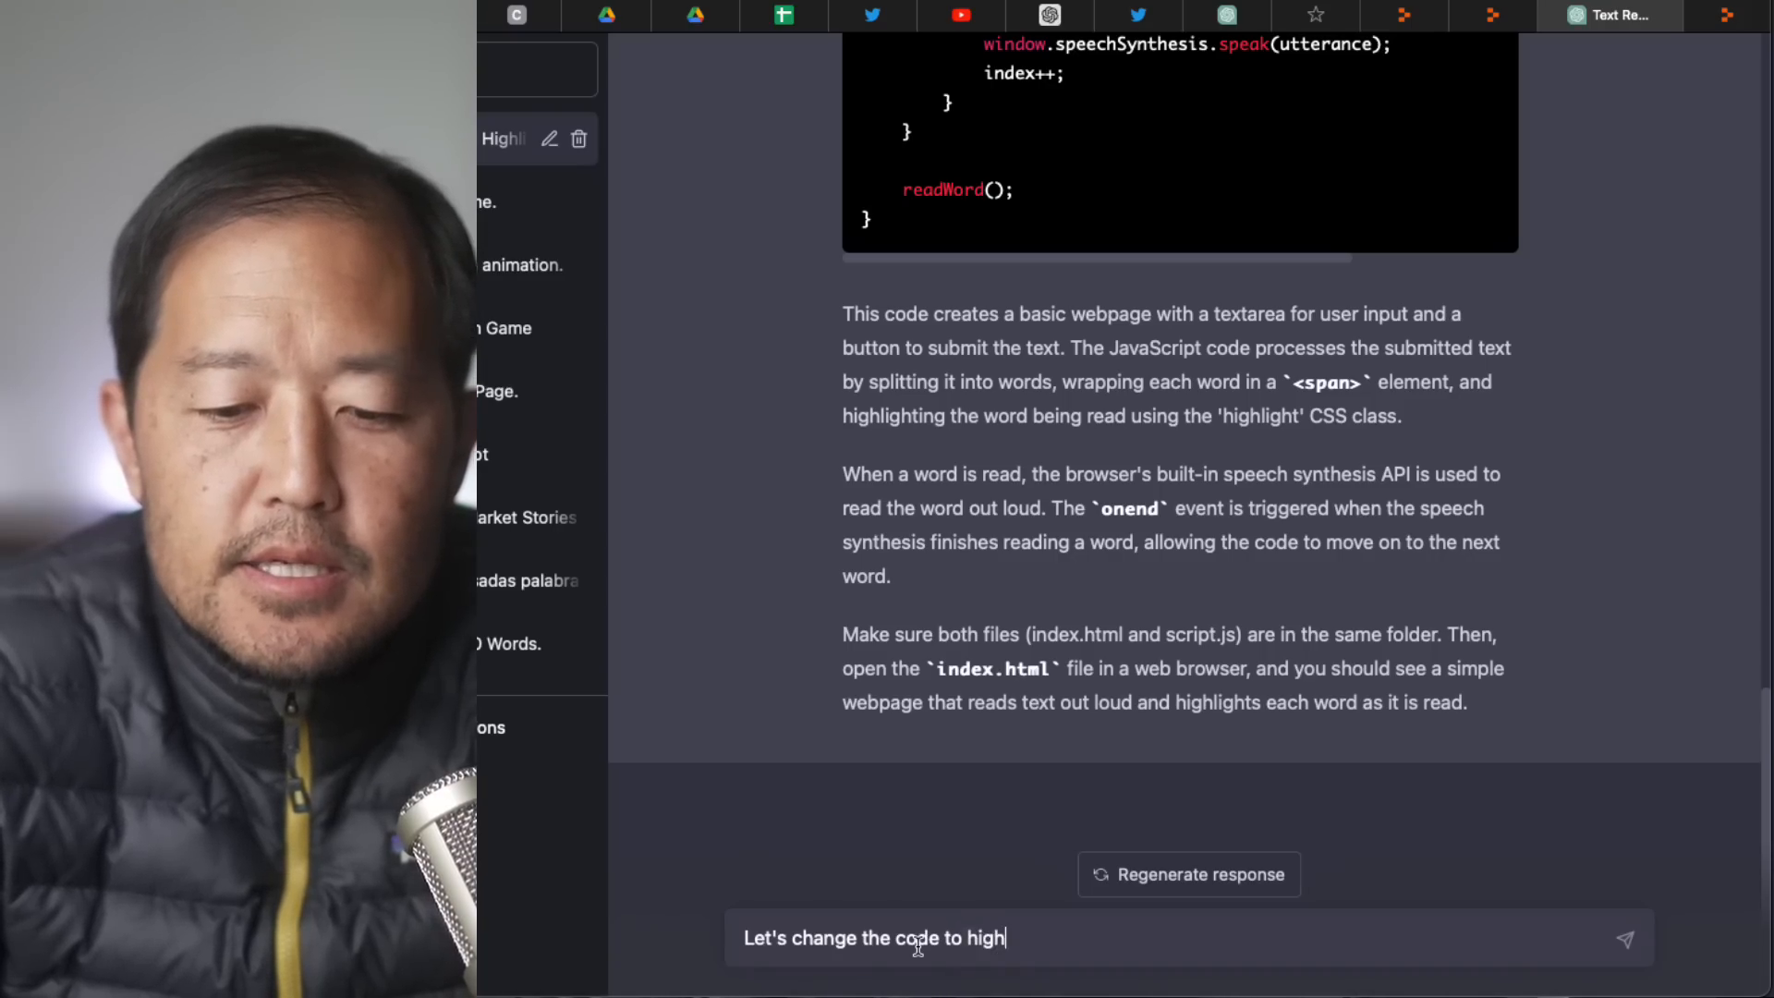
pyautogui.write('light each')
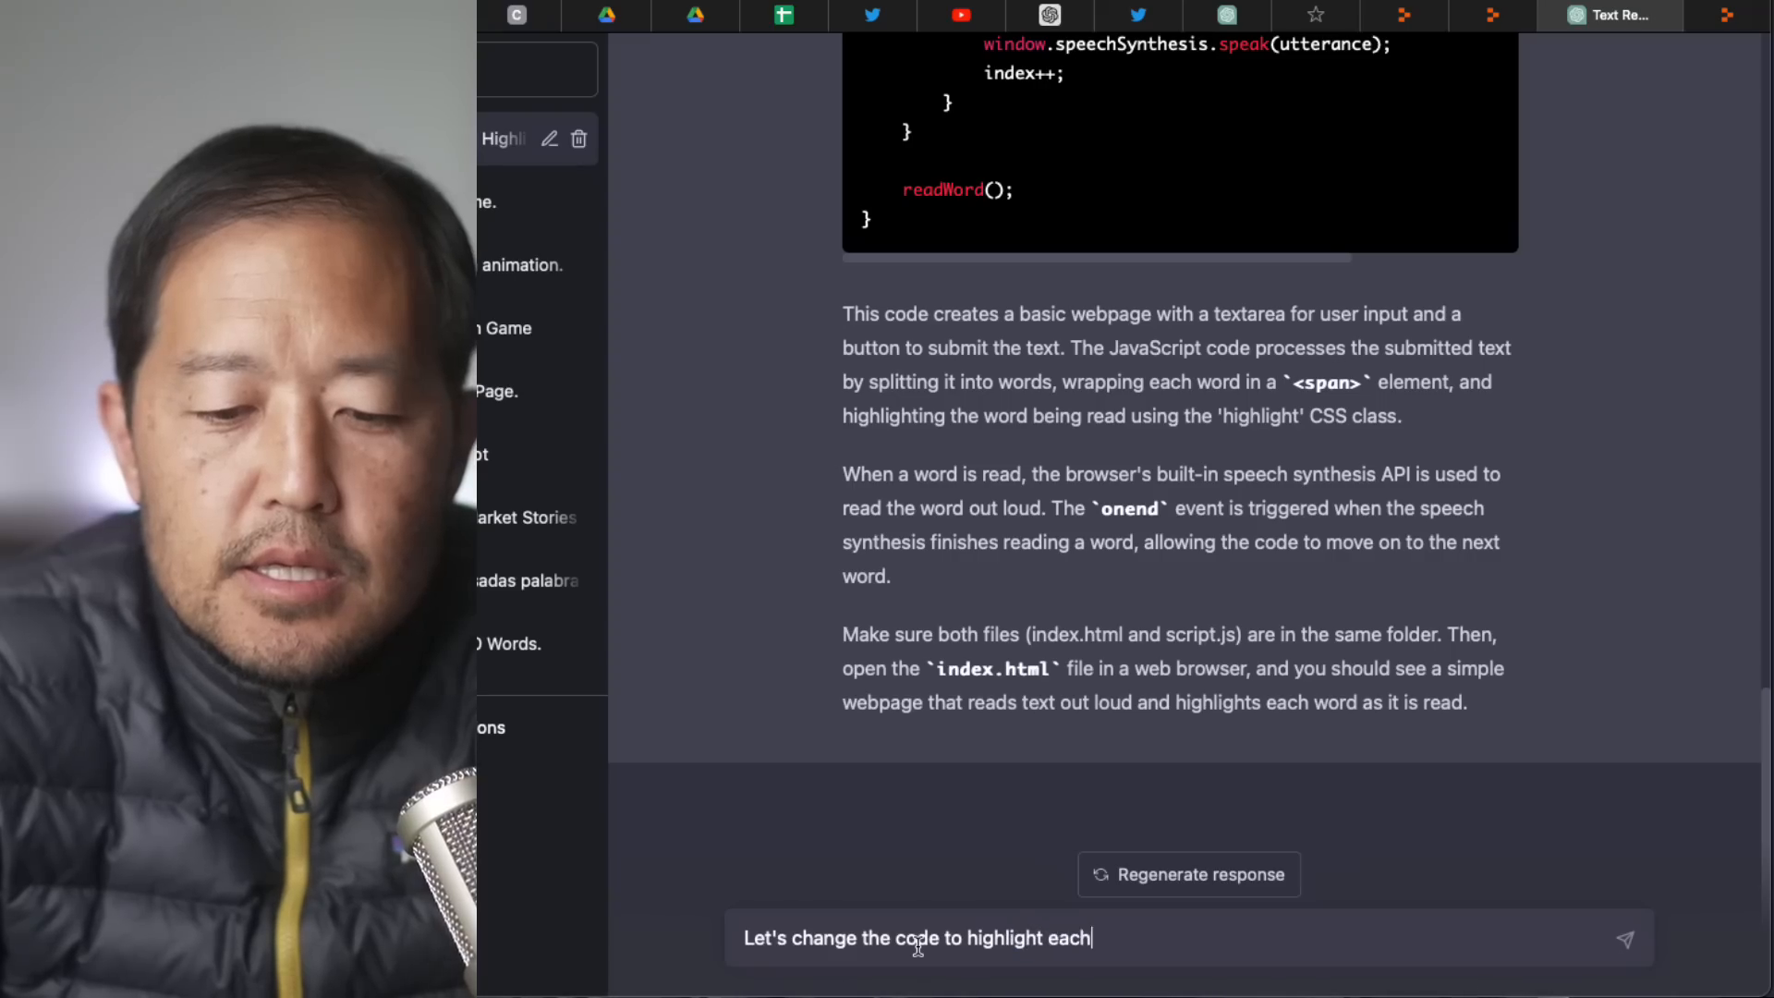
pyautogui.write('sentence')
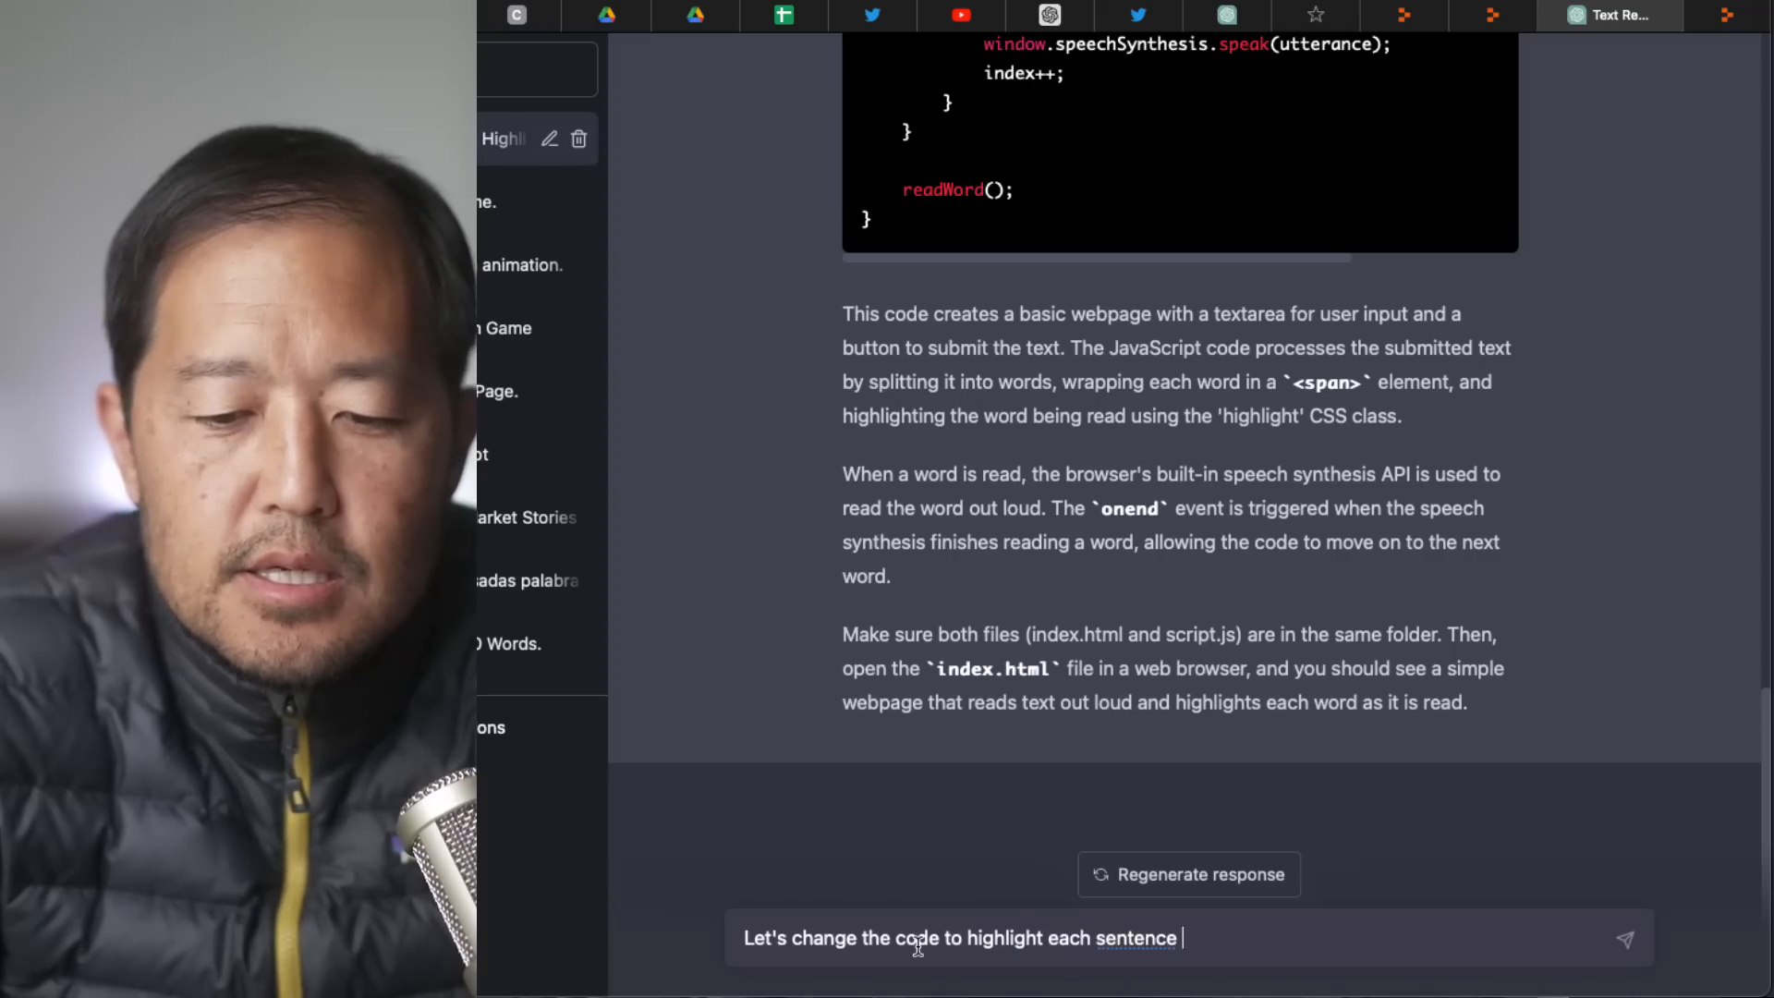
pyautogui.write('as it is read')
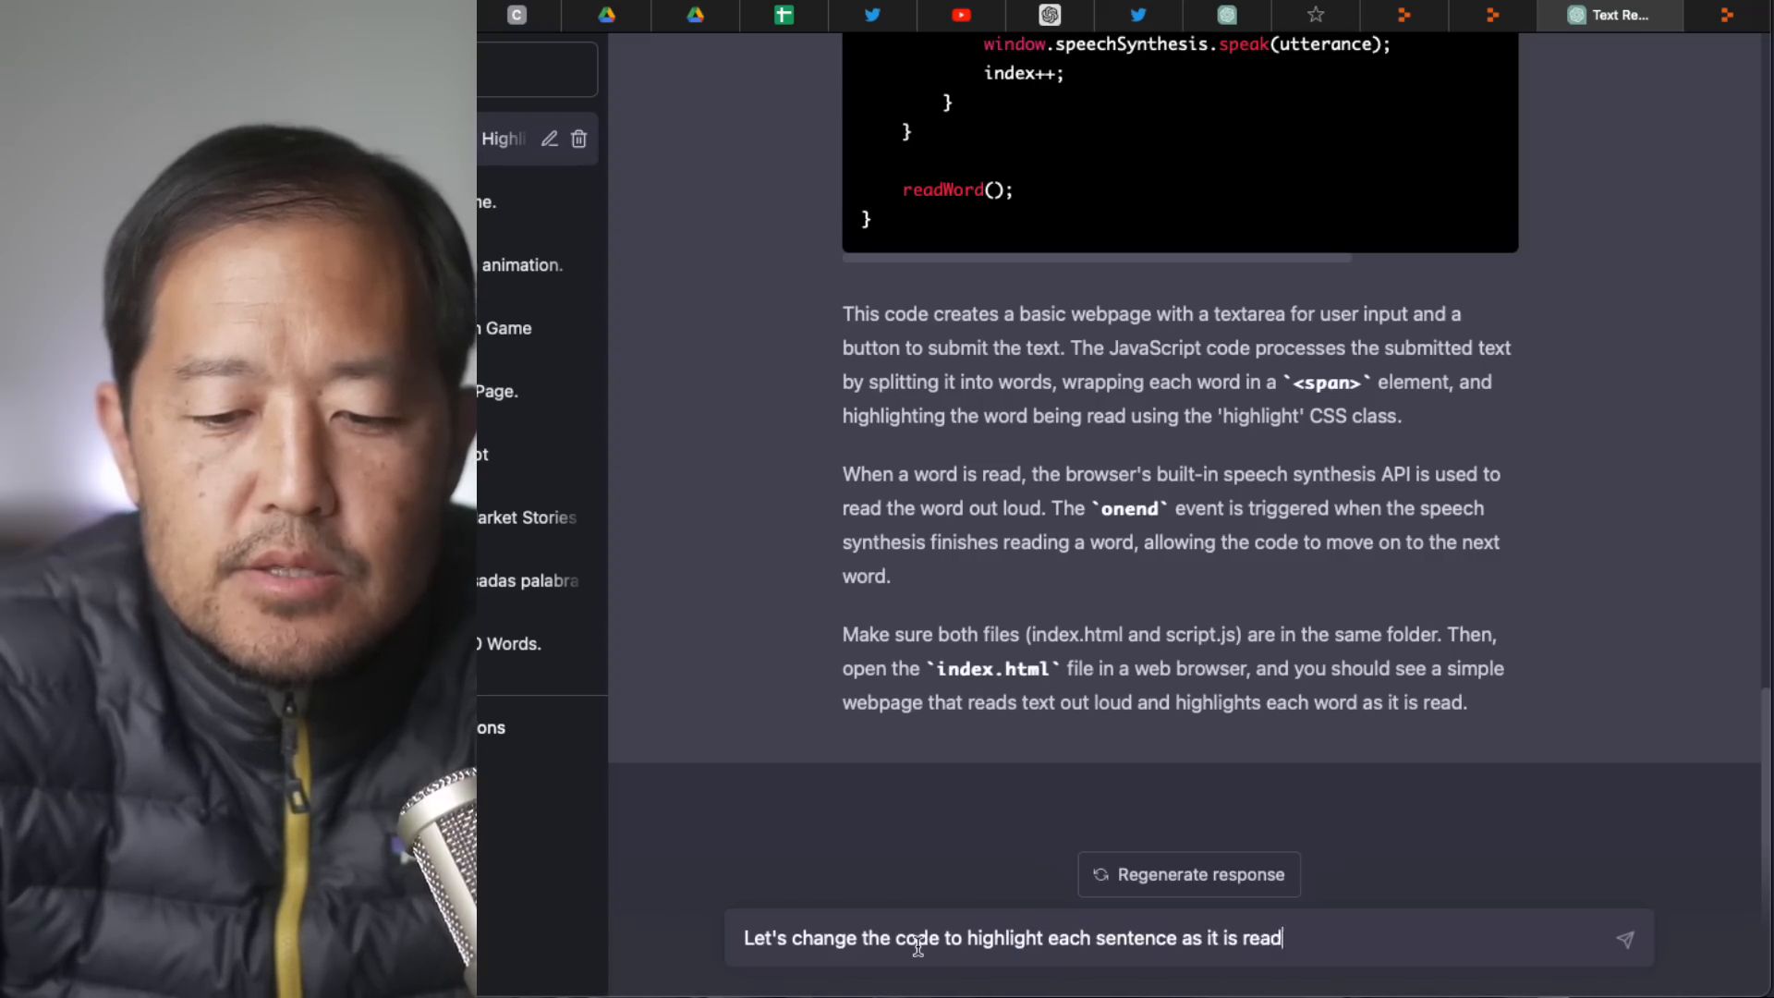
pyautogui.write(', not e')
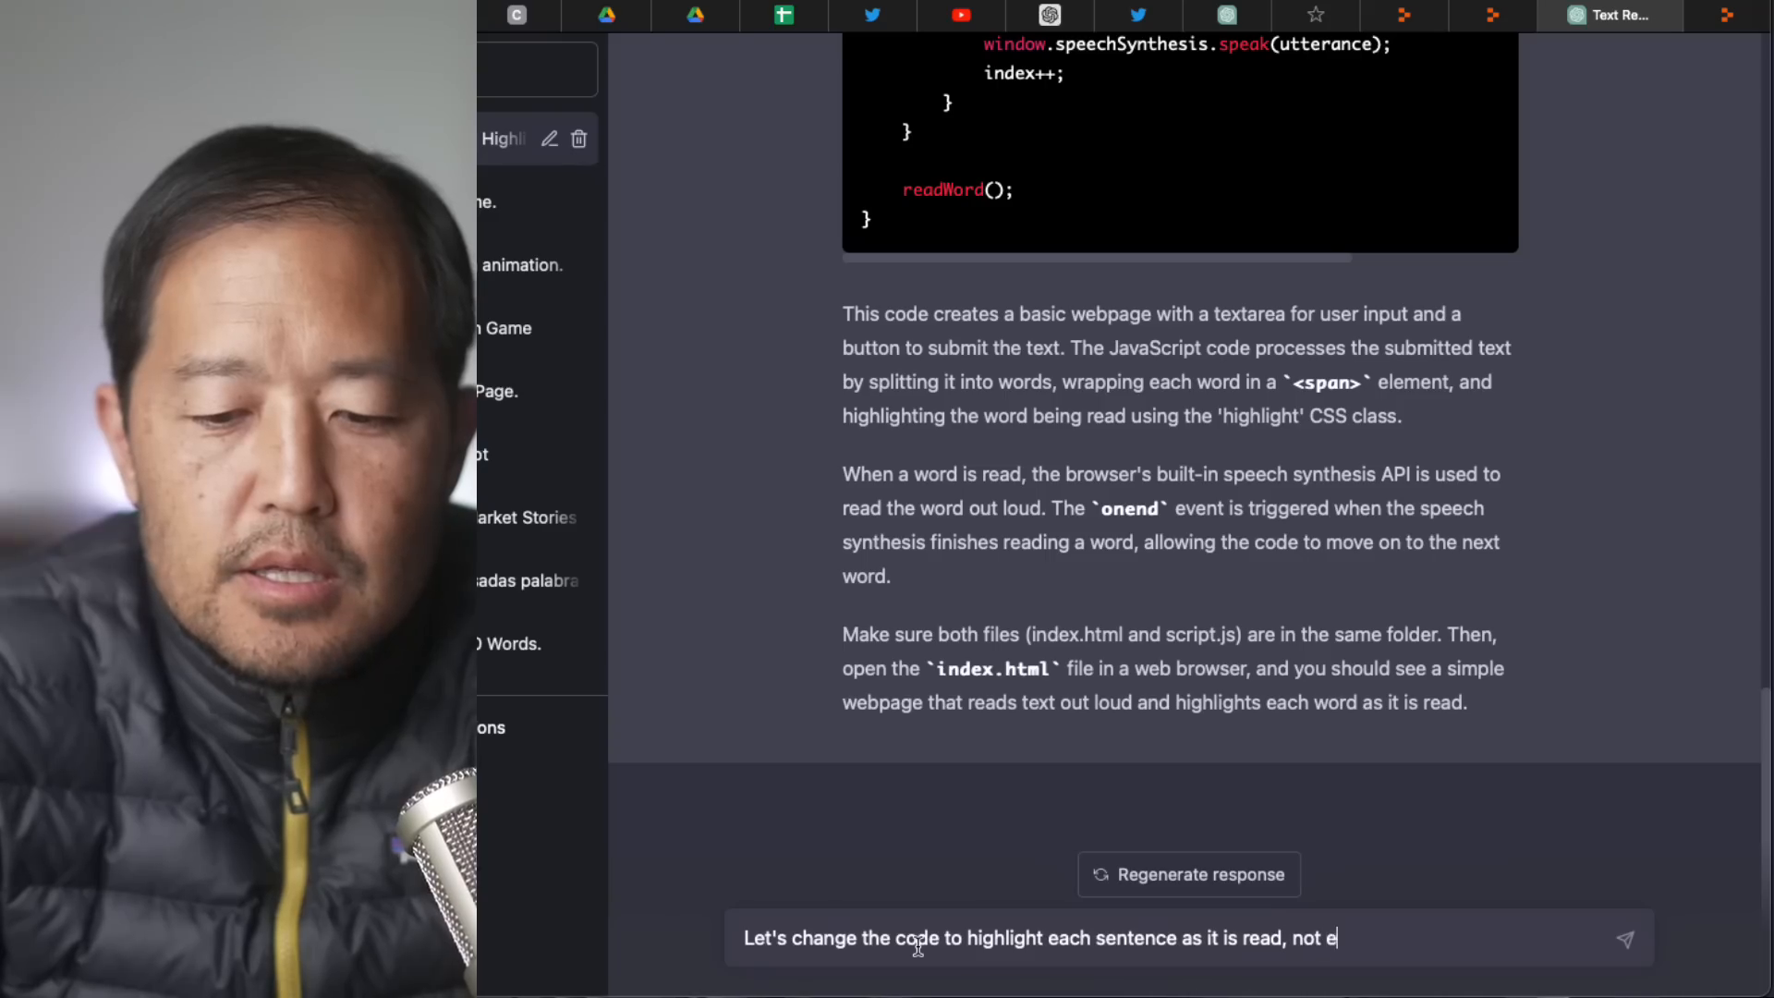
pyautogui.write('ach word.  And')
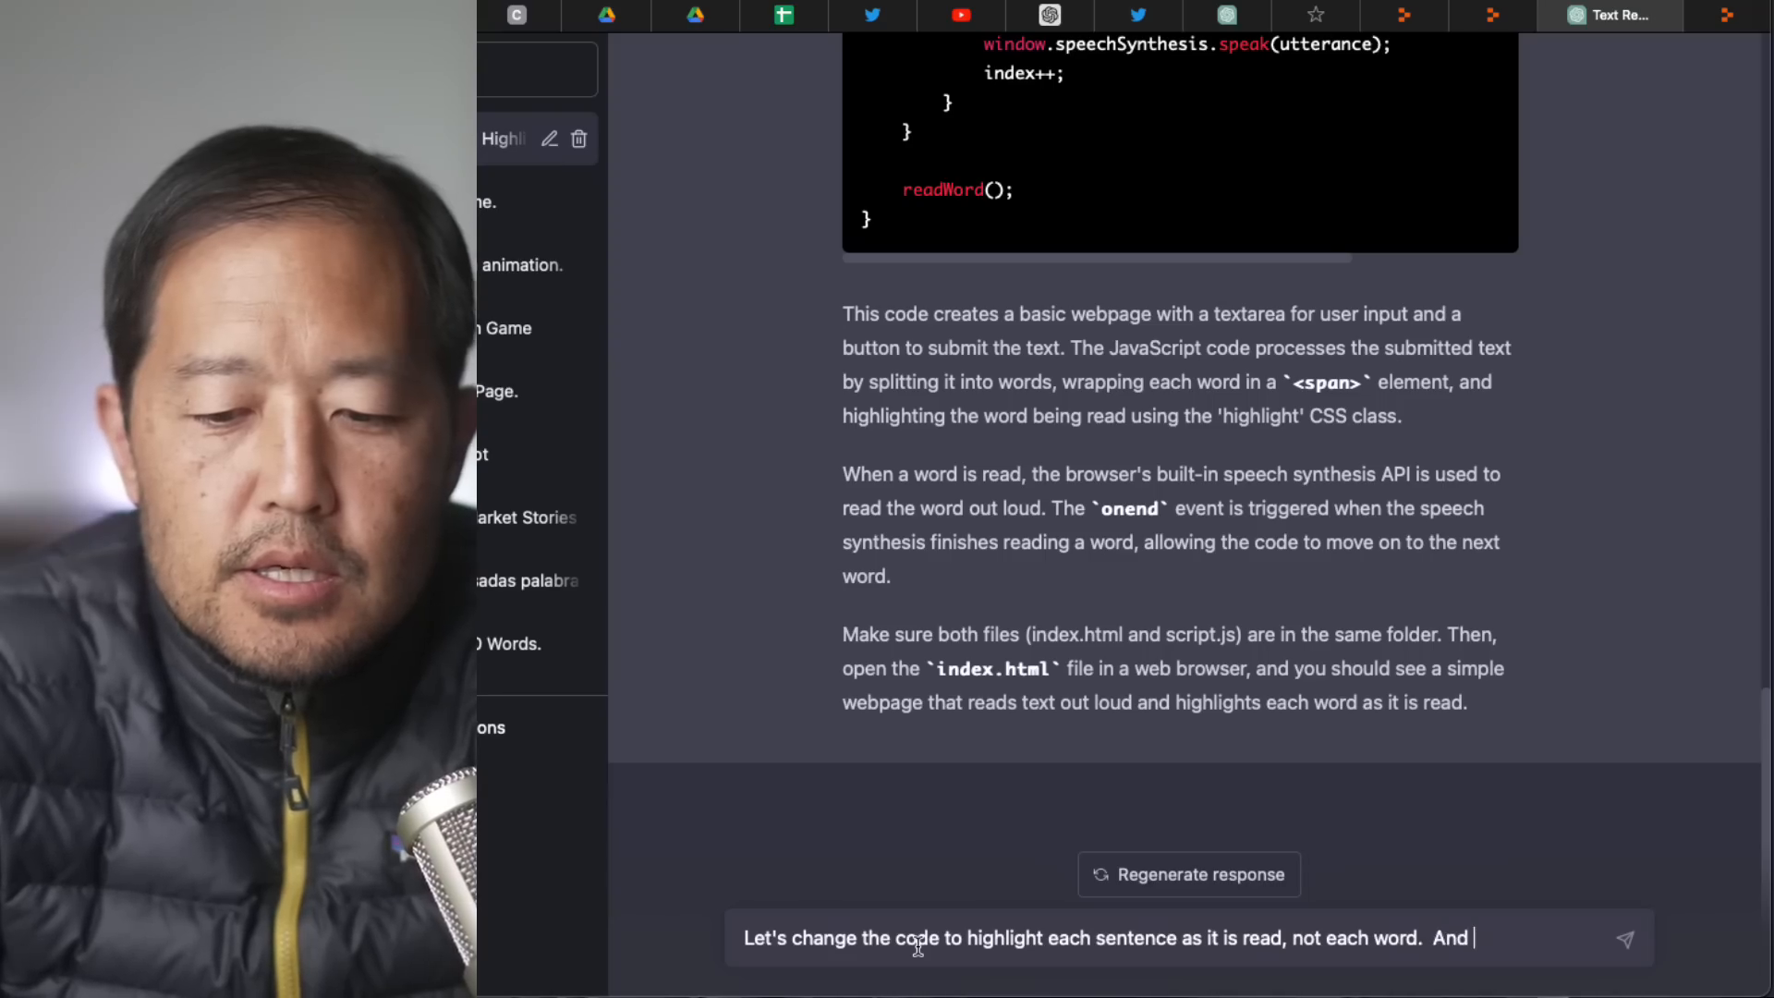
pyautogui.write('when the')
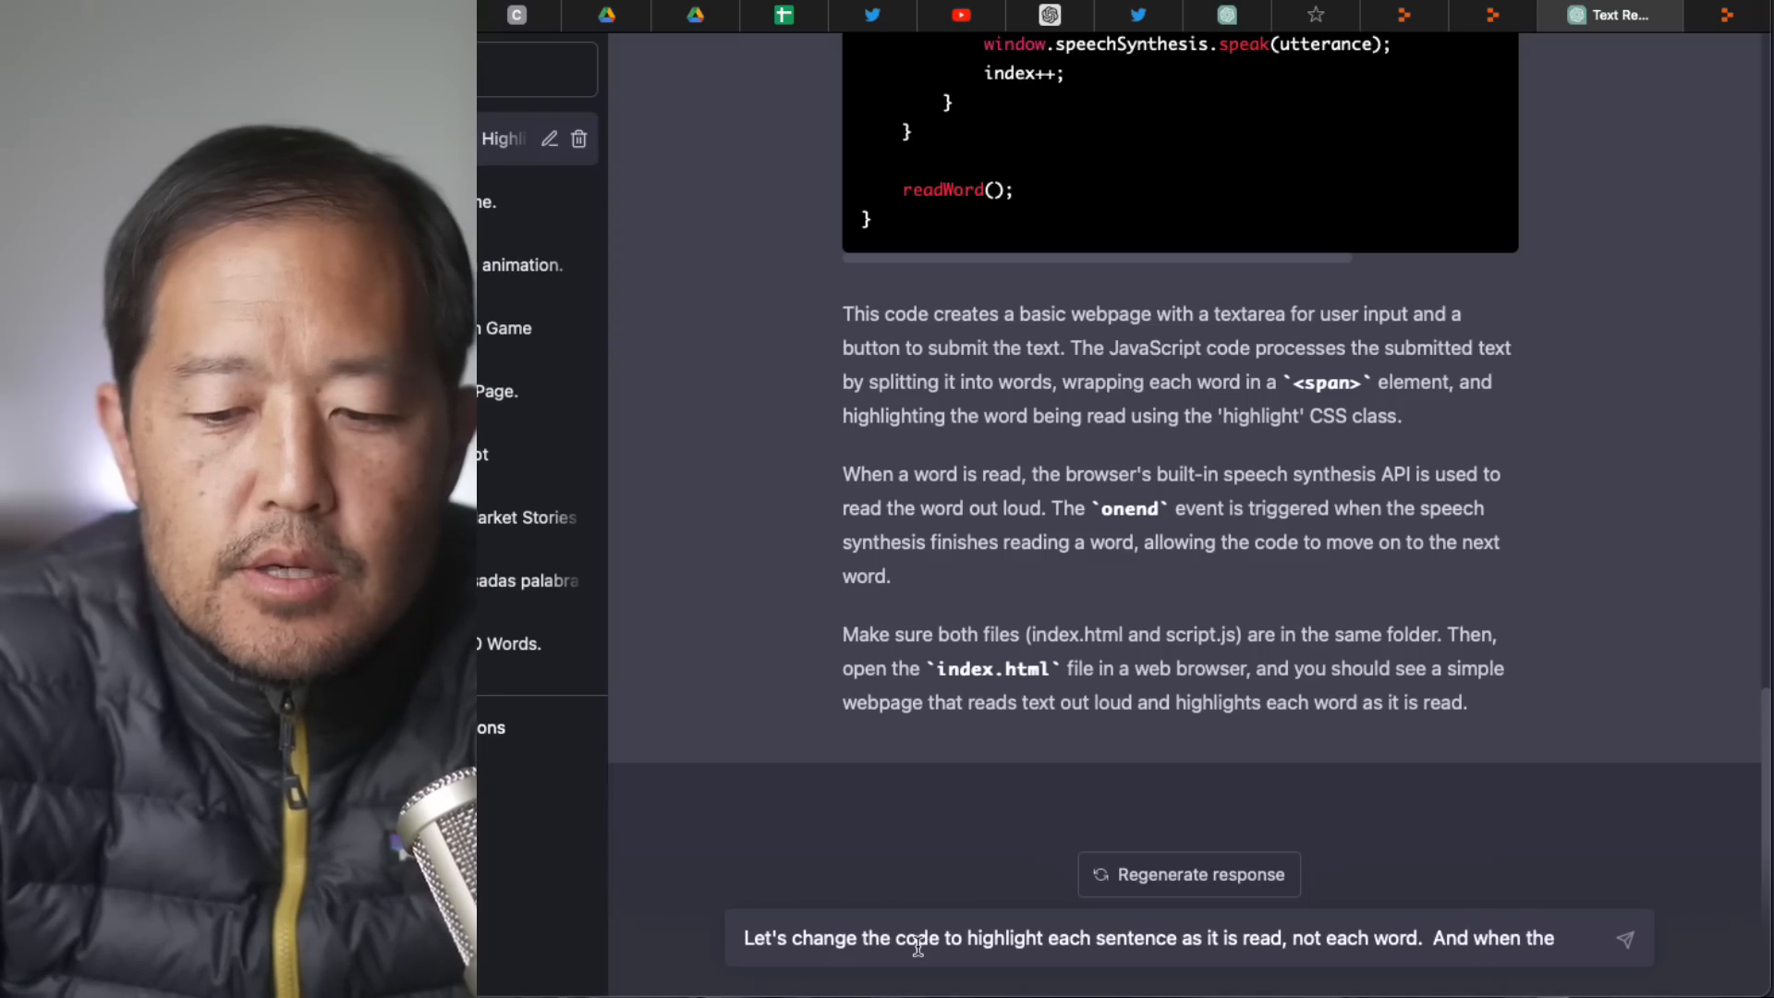
pyautogui.write("webpage reads the paragraph, let's have it")
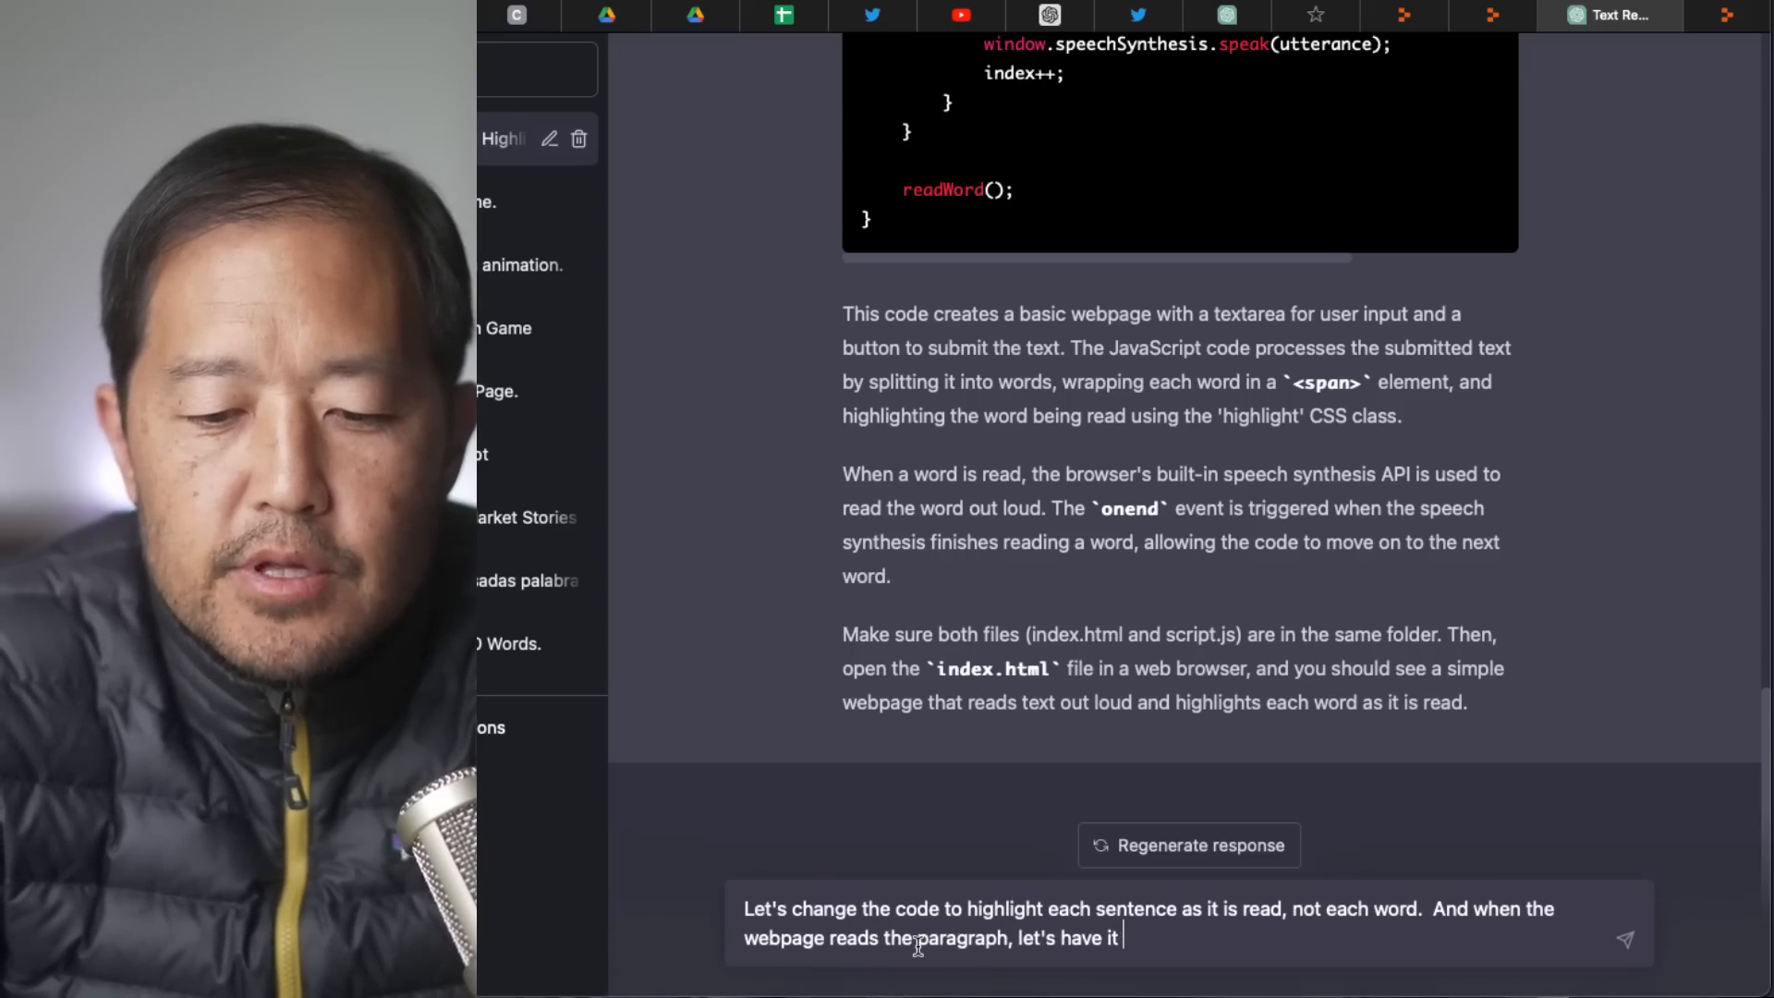
pyautogui.write('read each sentence')
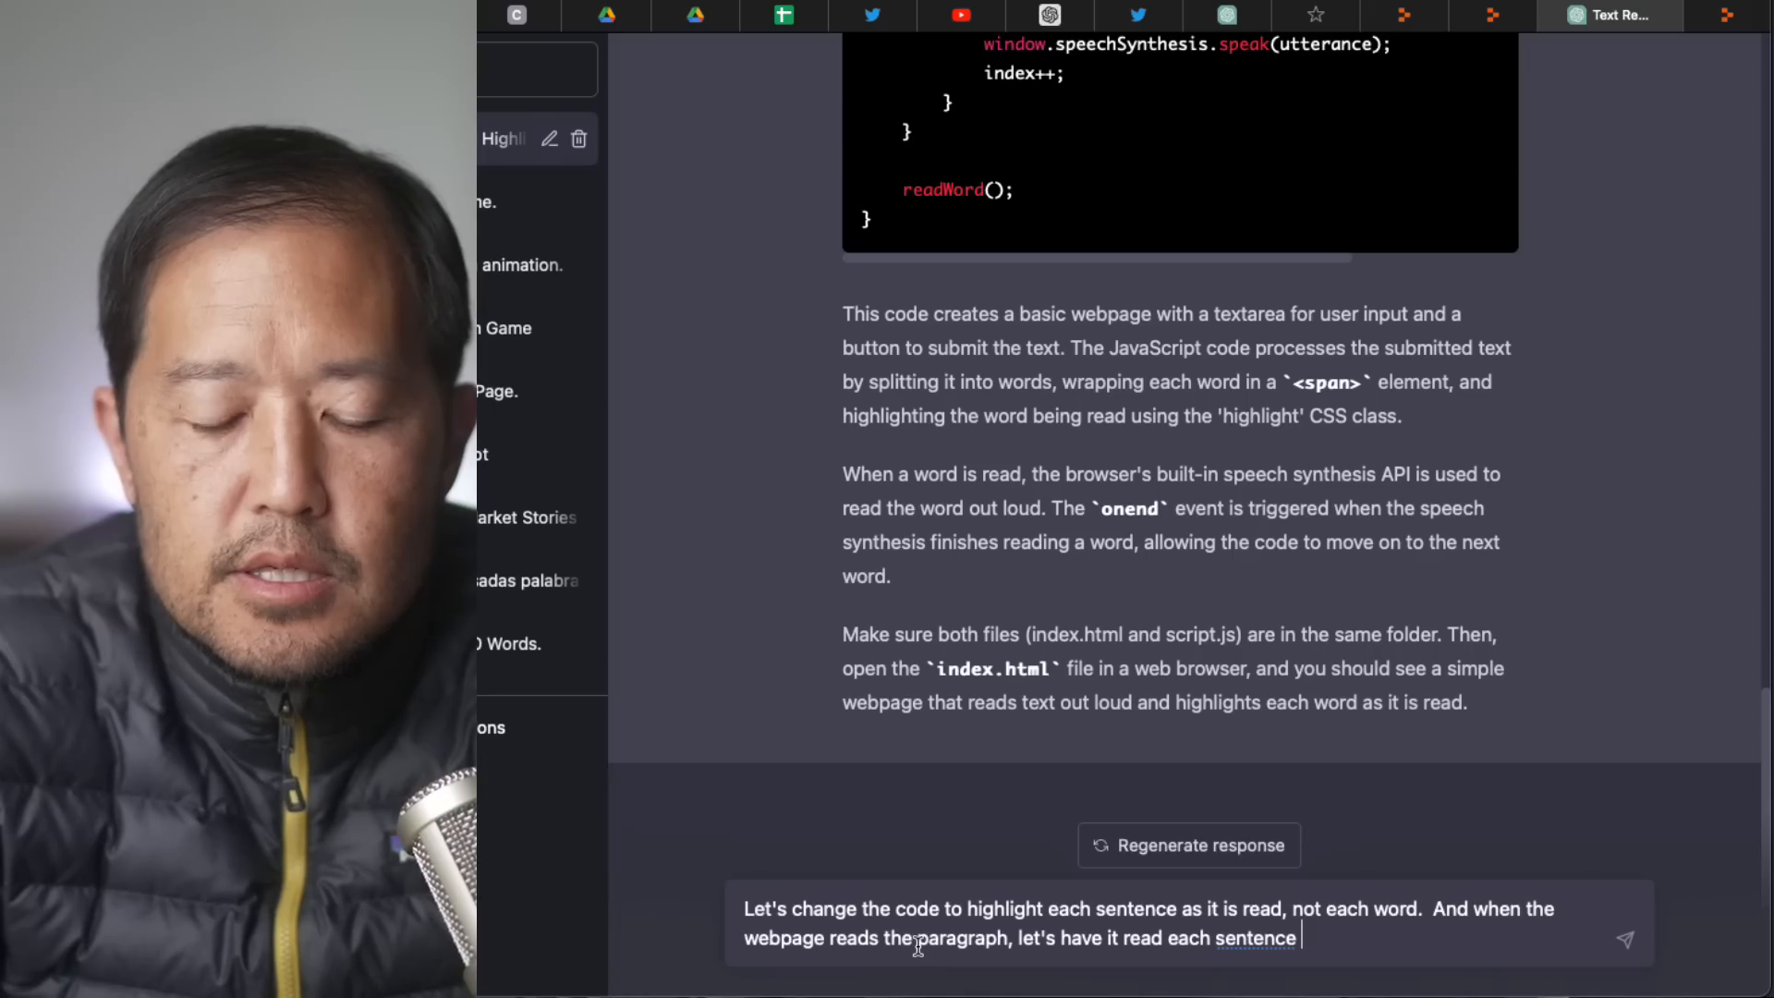
pyautogui.write('rather than ea')
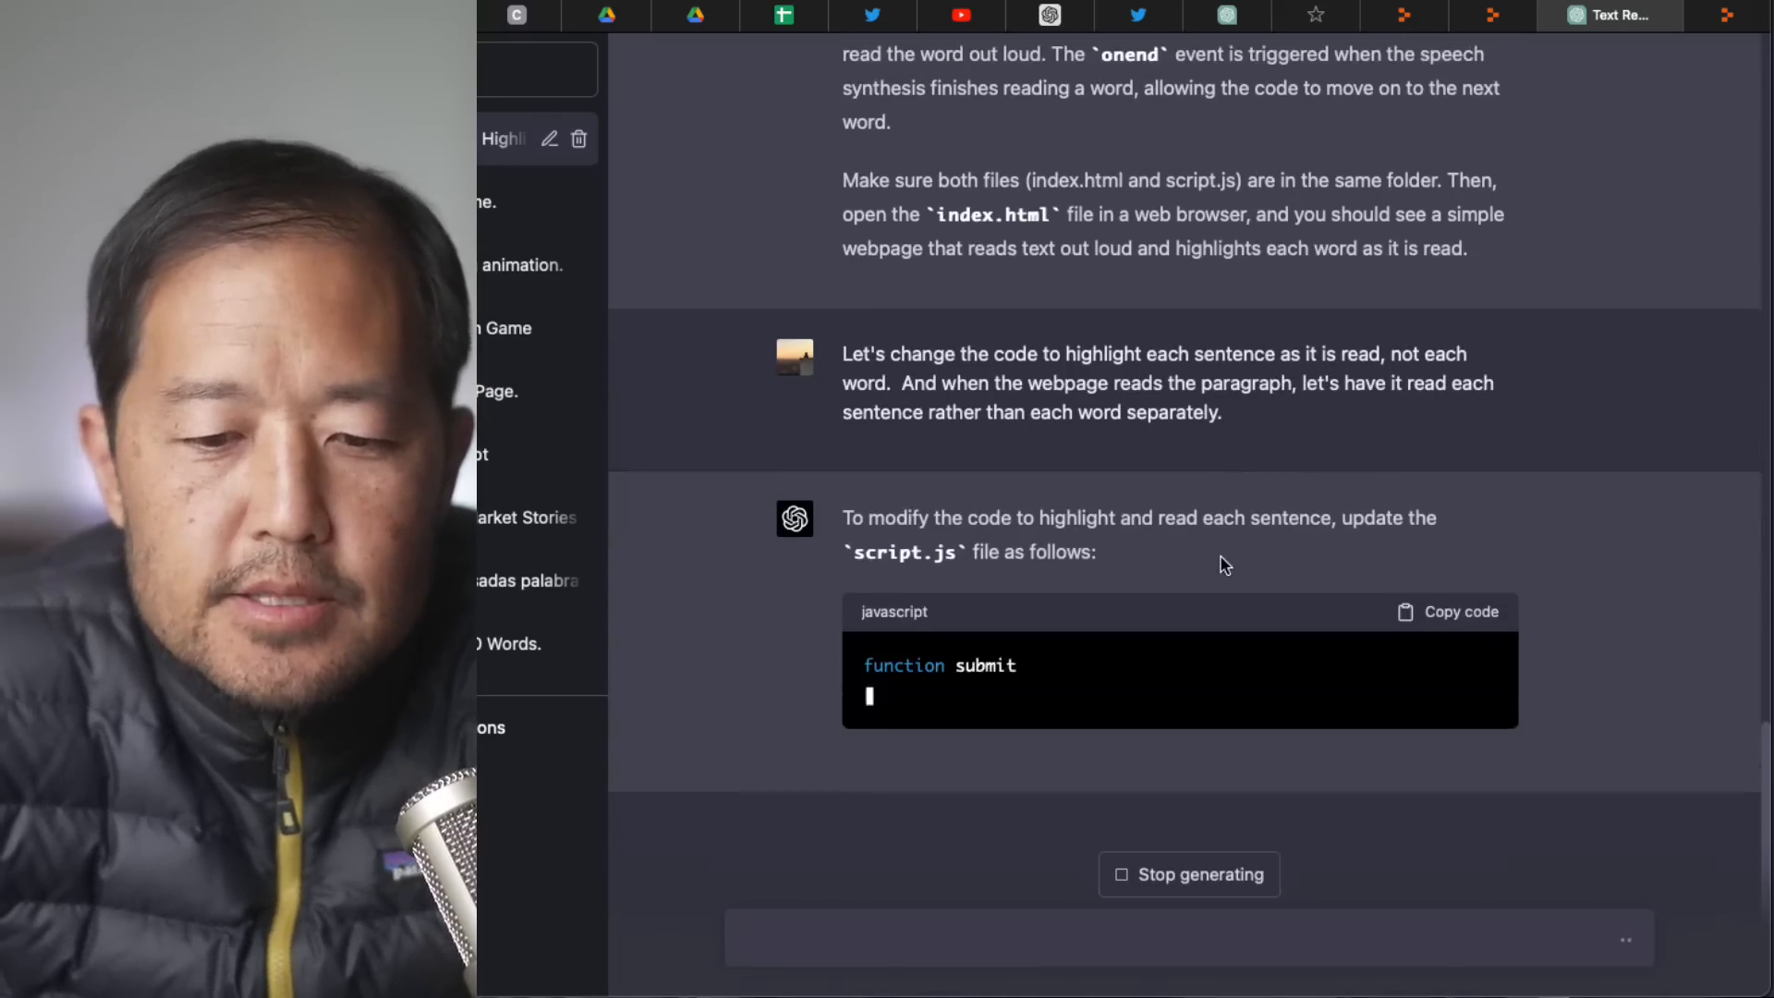
pyautogui.scroll(-3)
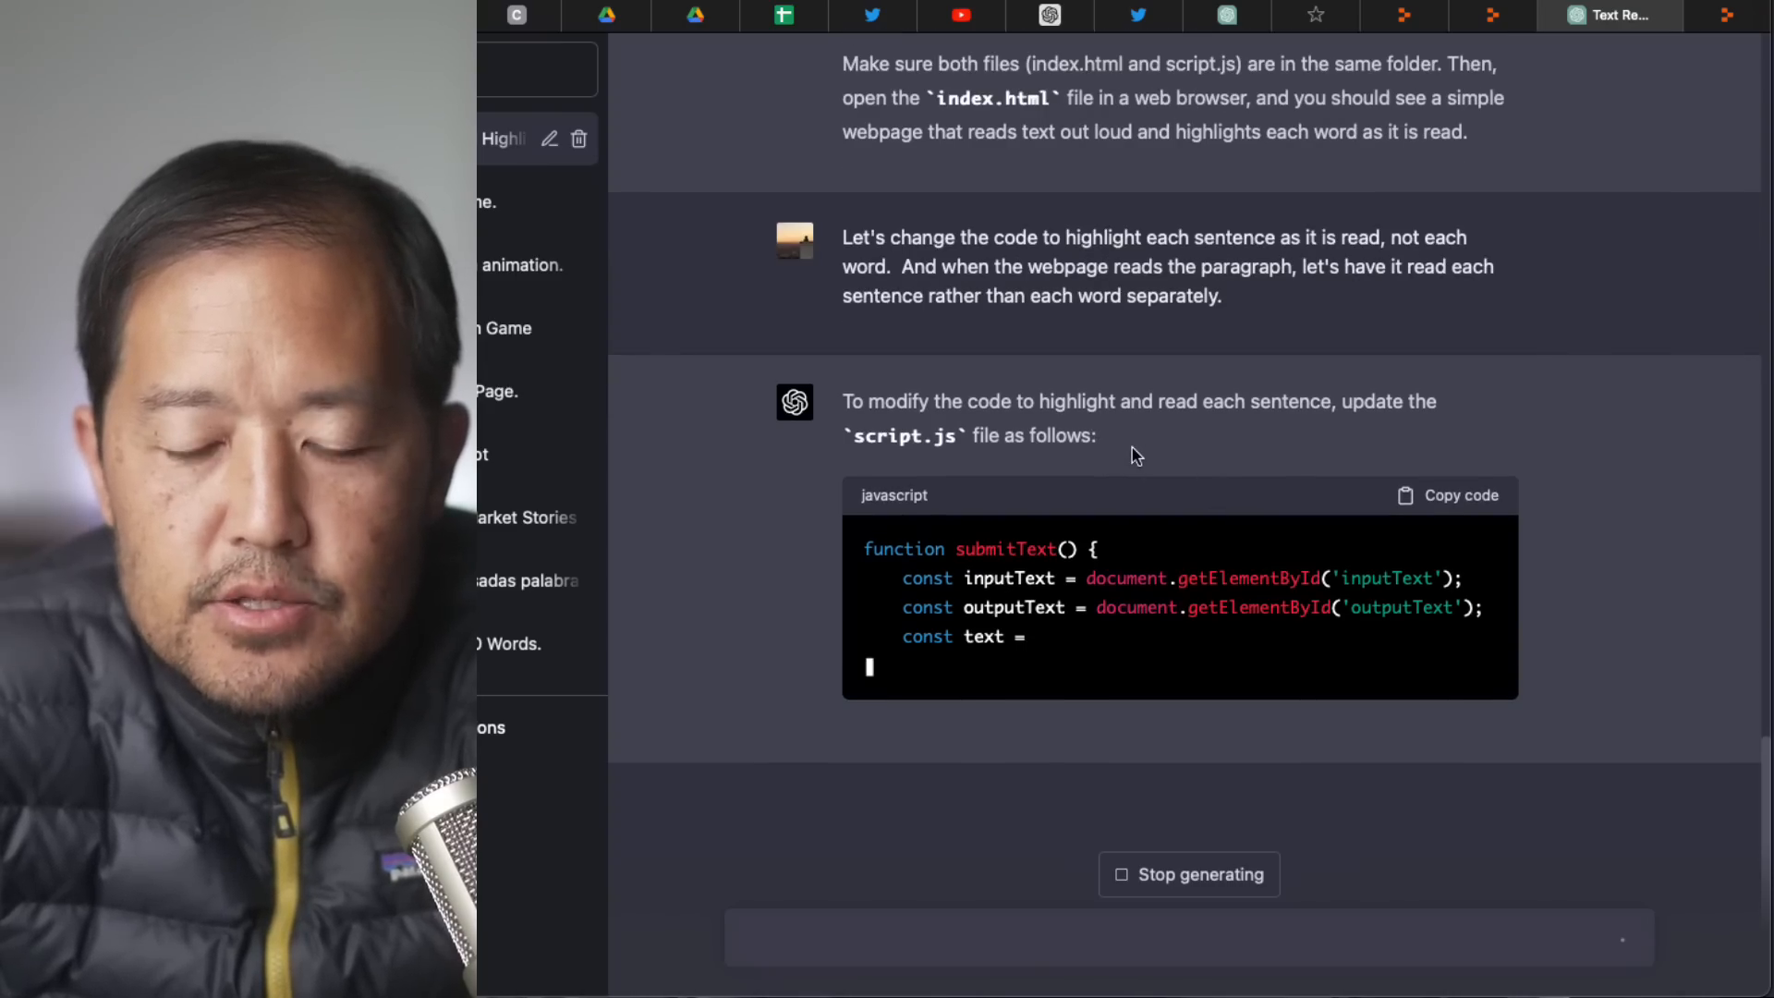
pyautogui.click(1697, 17)
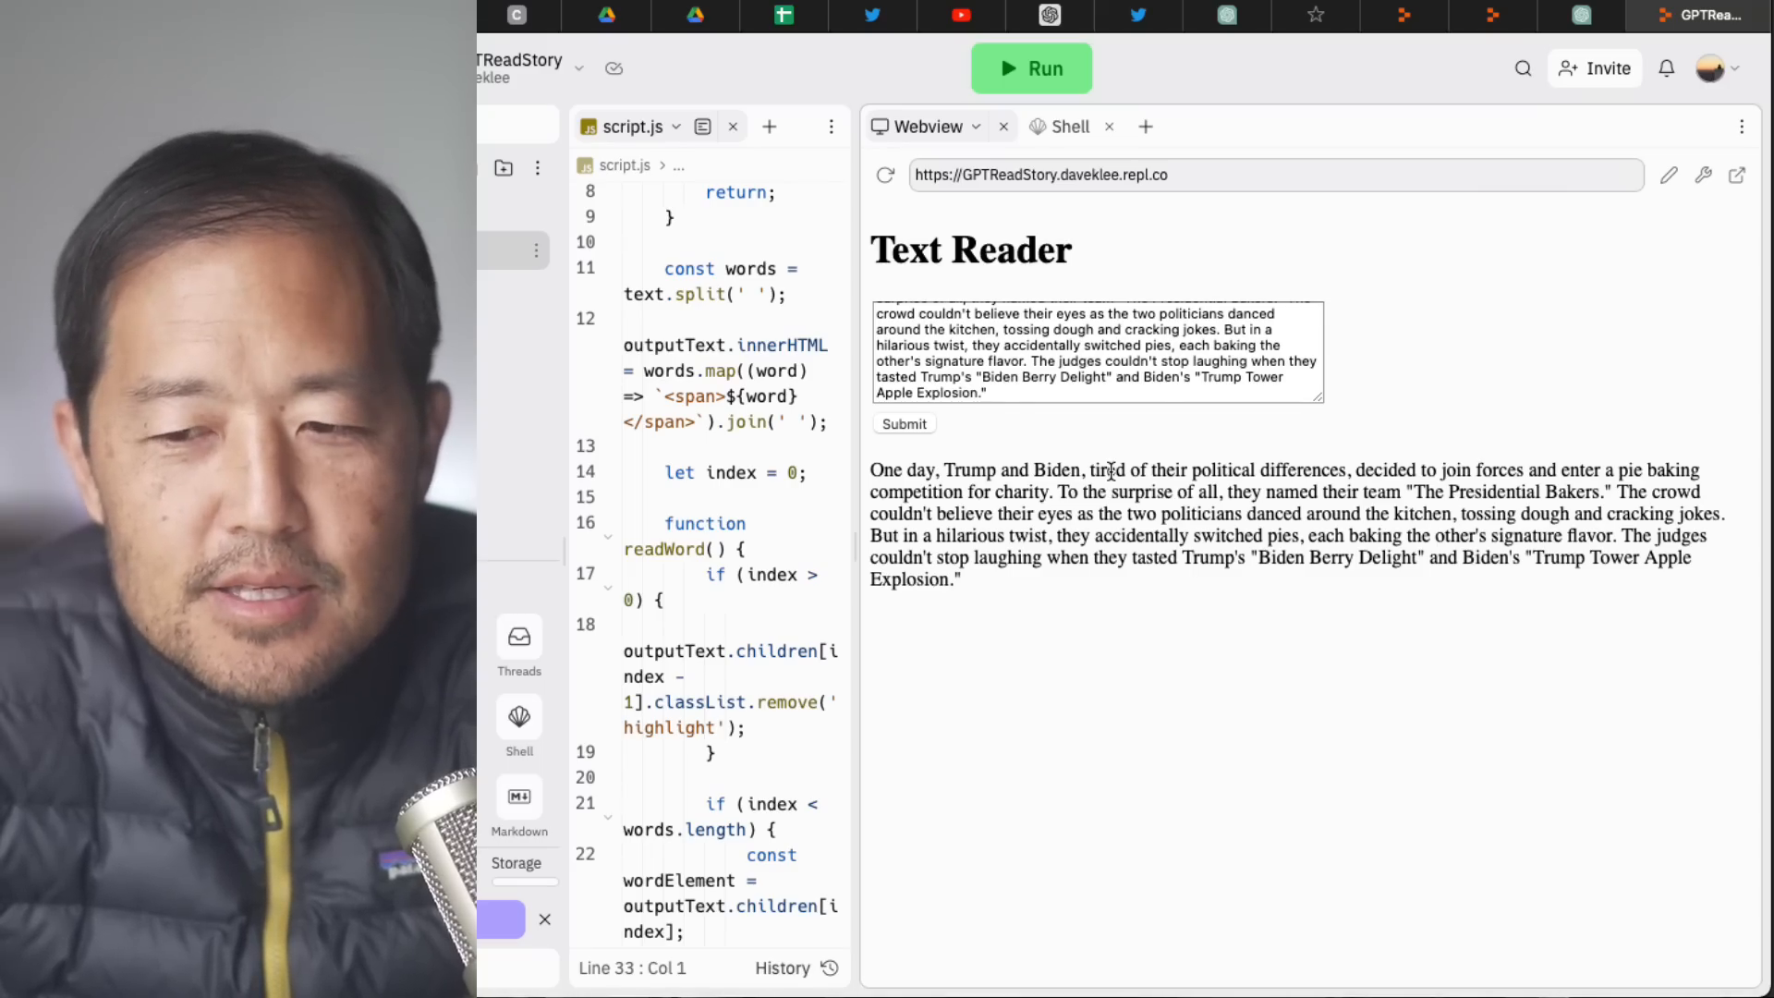
pyautogui.moveTo(1384, 279)
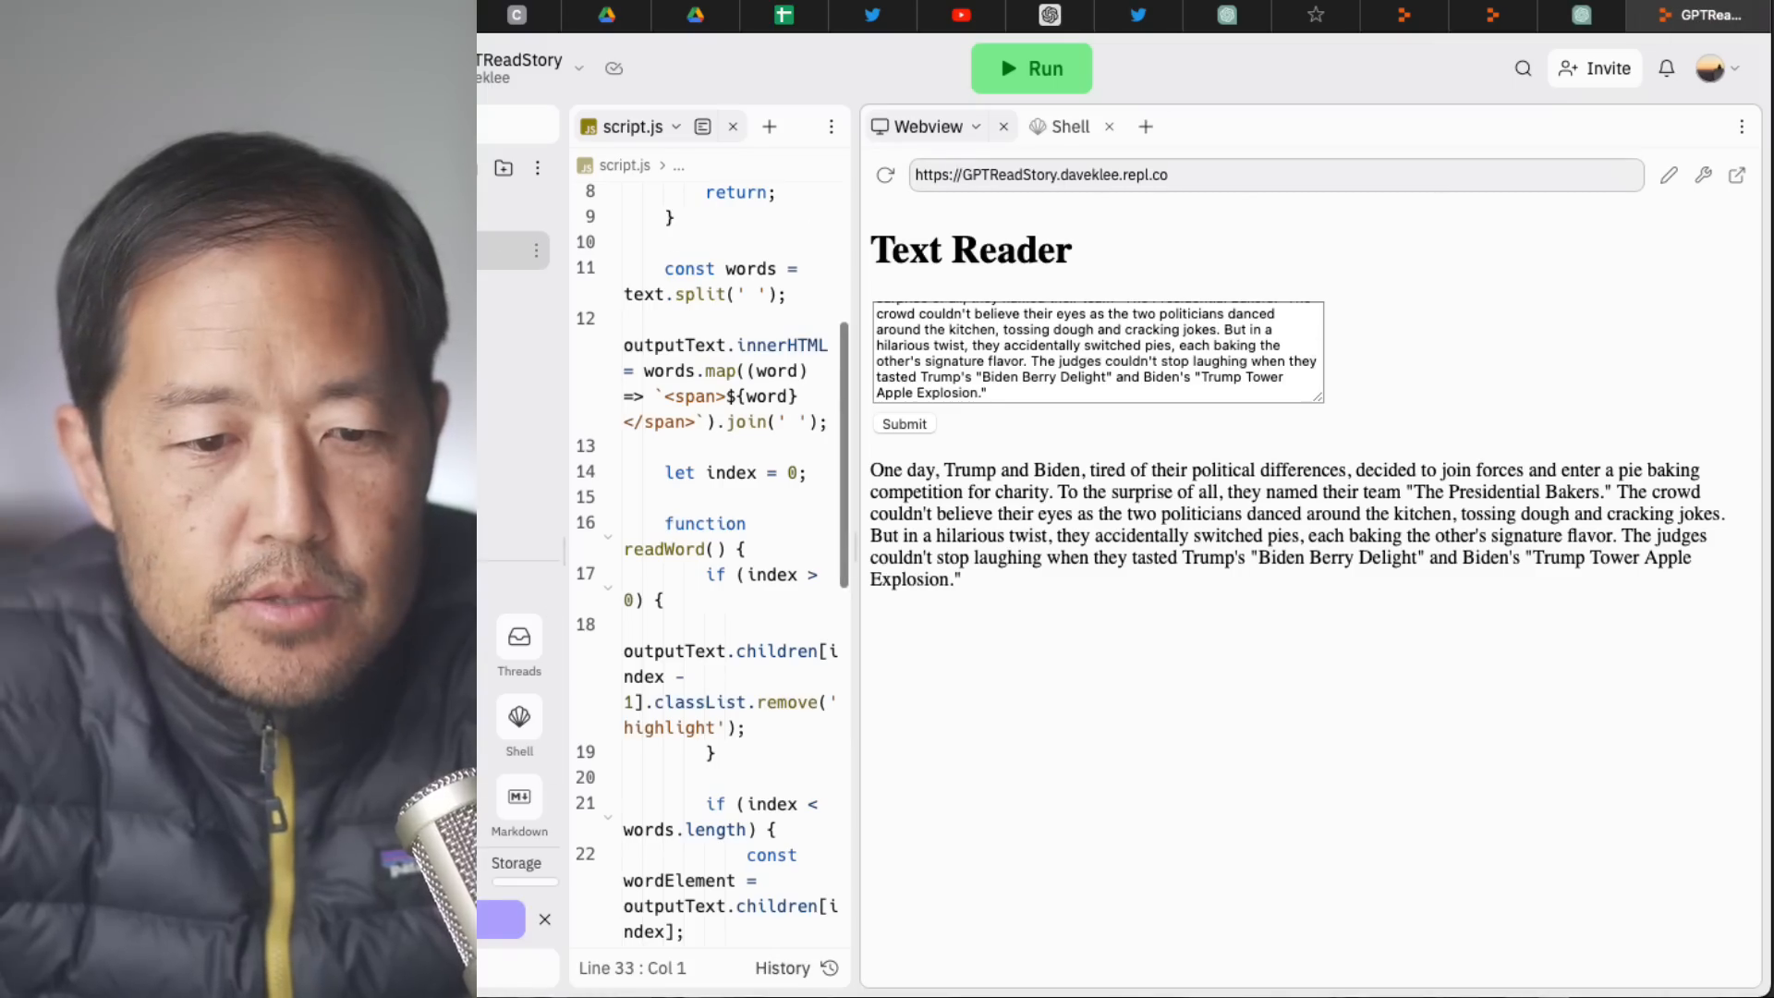
# Rerun the Text Reader with the new sentence-by-sentence script.js code.
pyautogui.click(1029, 68)
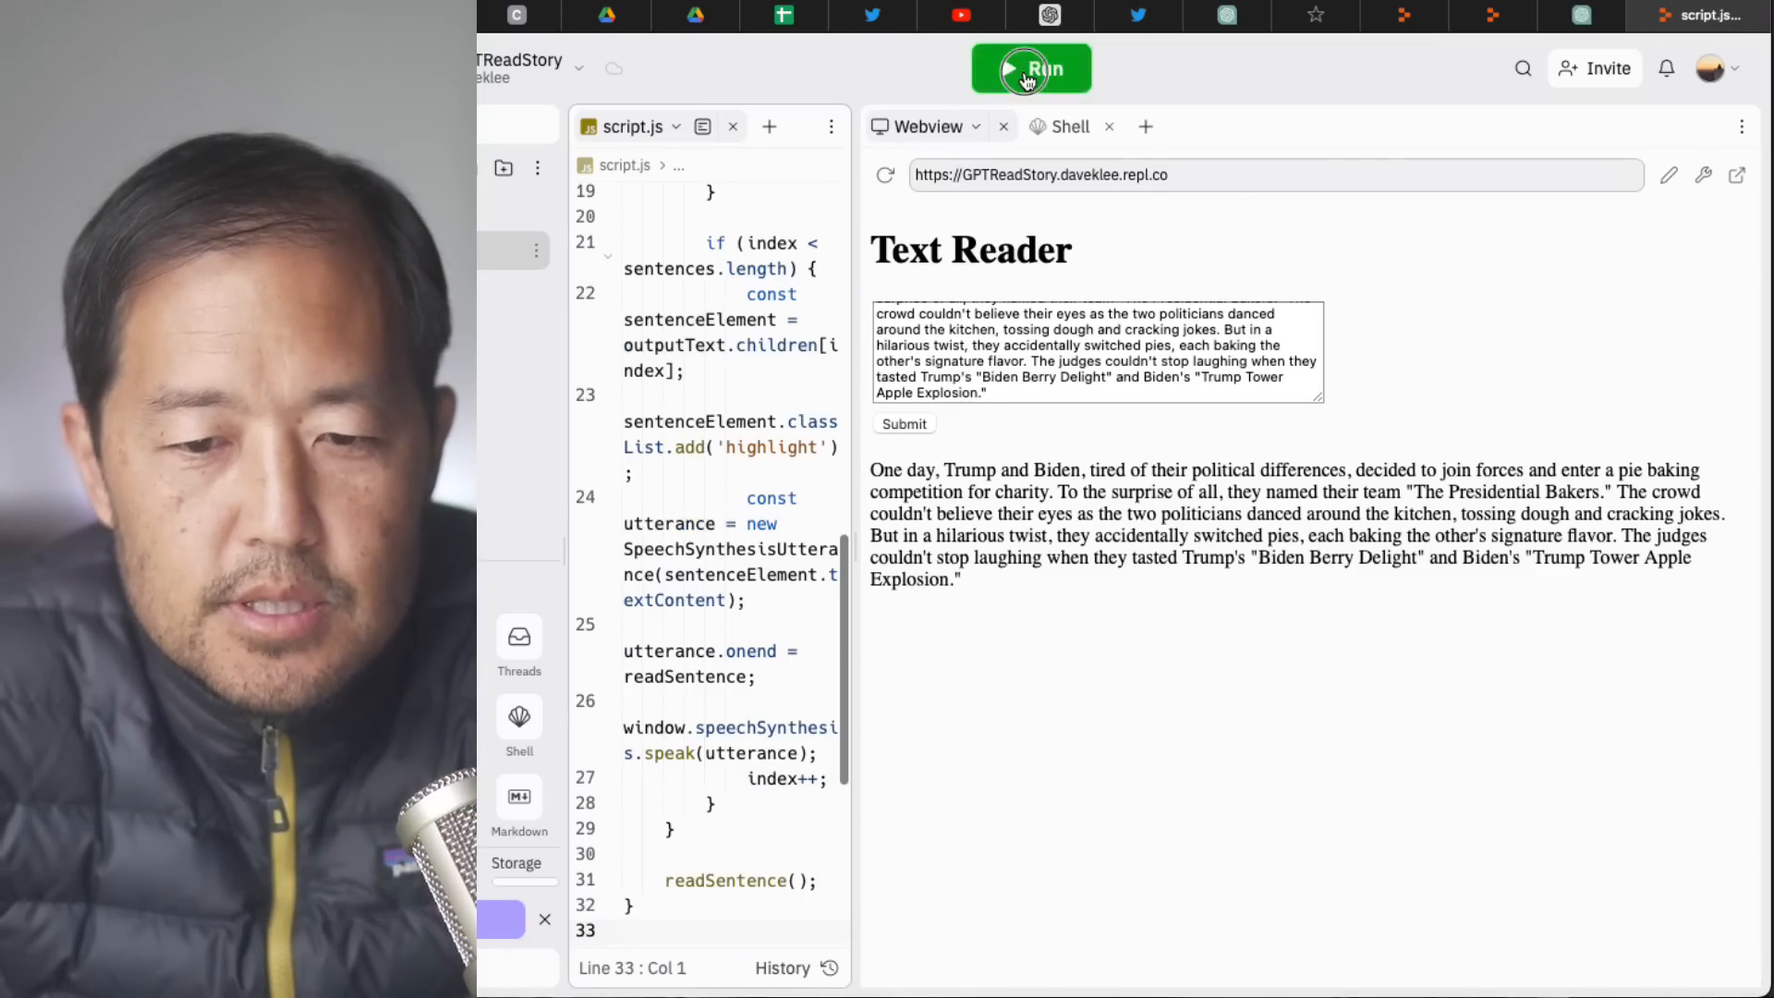
pyautogui.click(1030, 69)
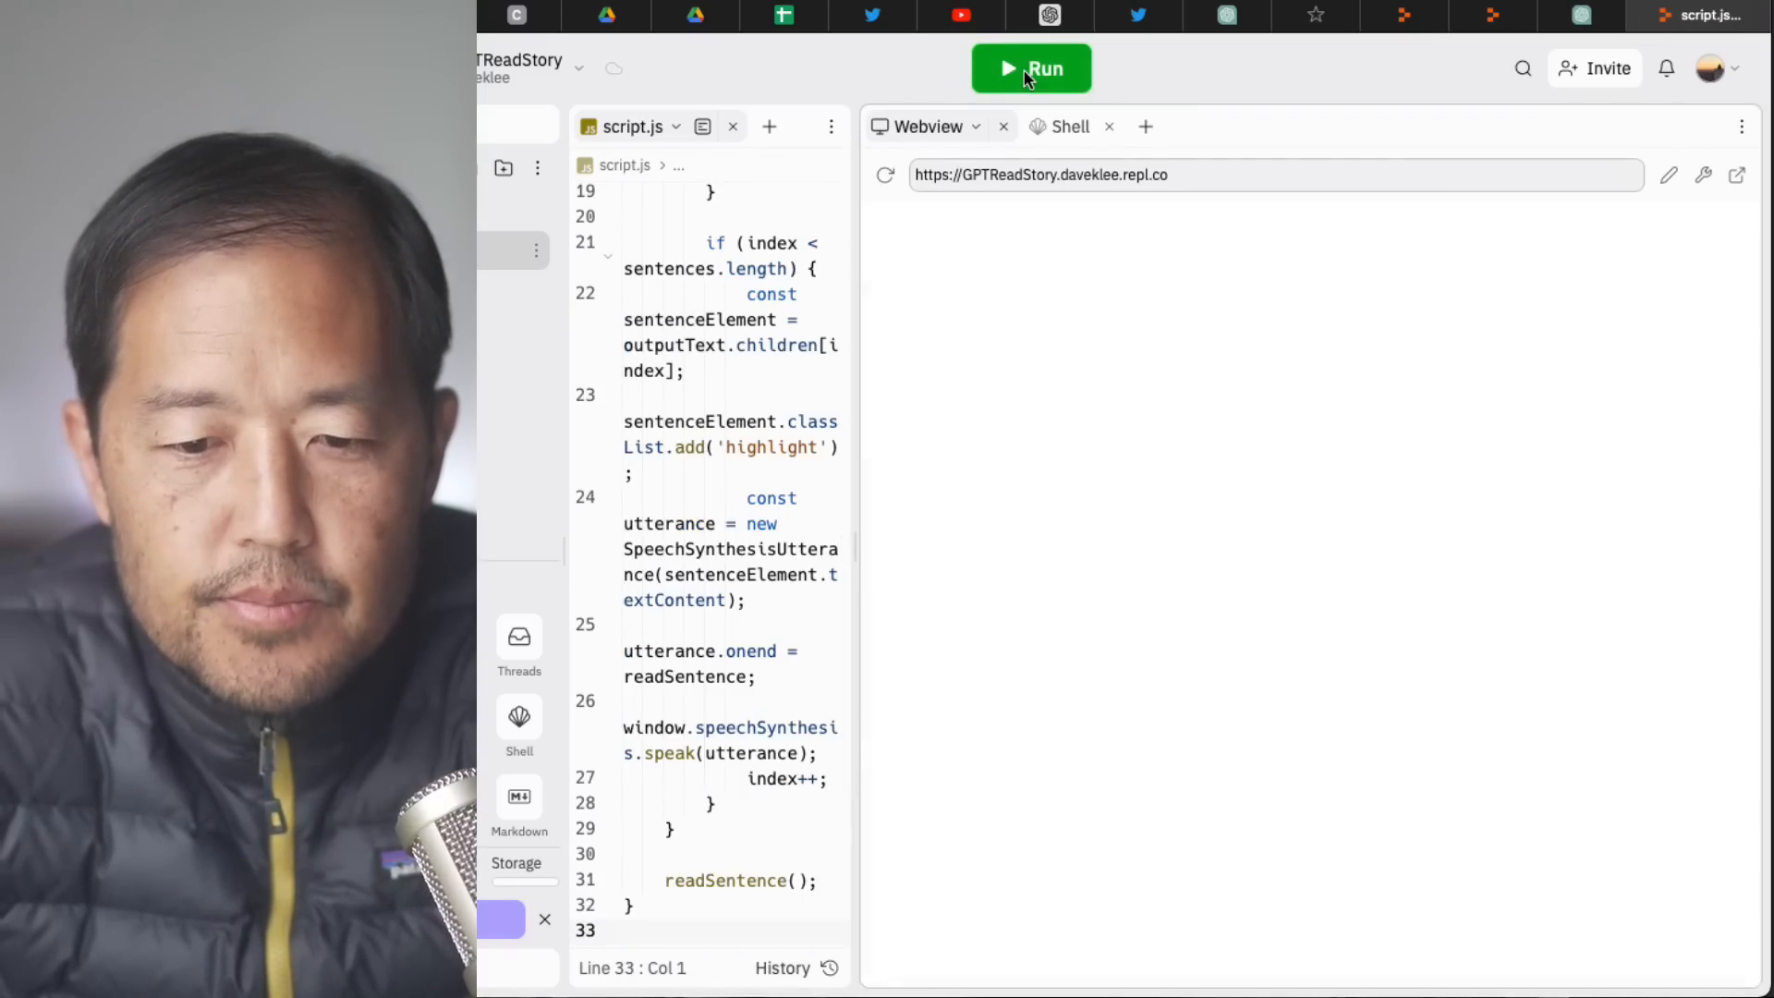
pyautogui.click(1609, 15)
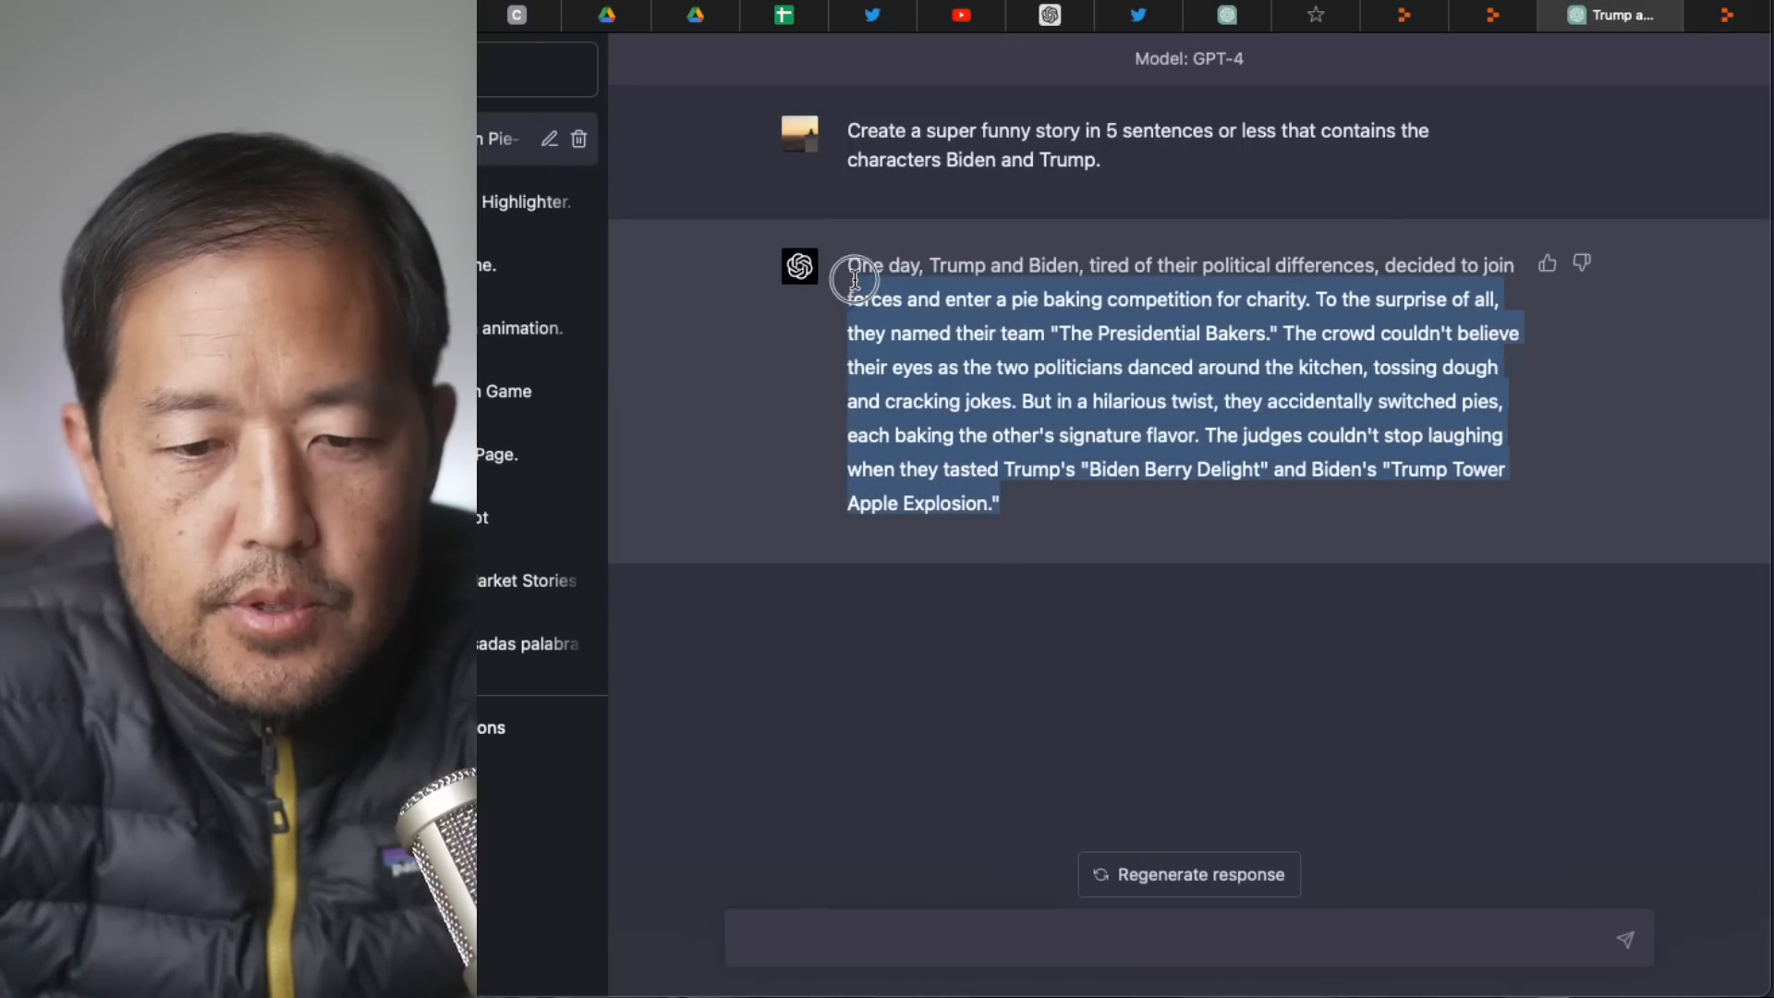
# Resubmit the Biden and Trump pie story to the updated sentence-reading Text Reader.
pyautogui.click(1695, 15)
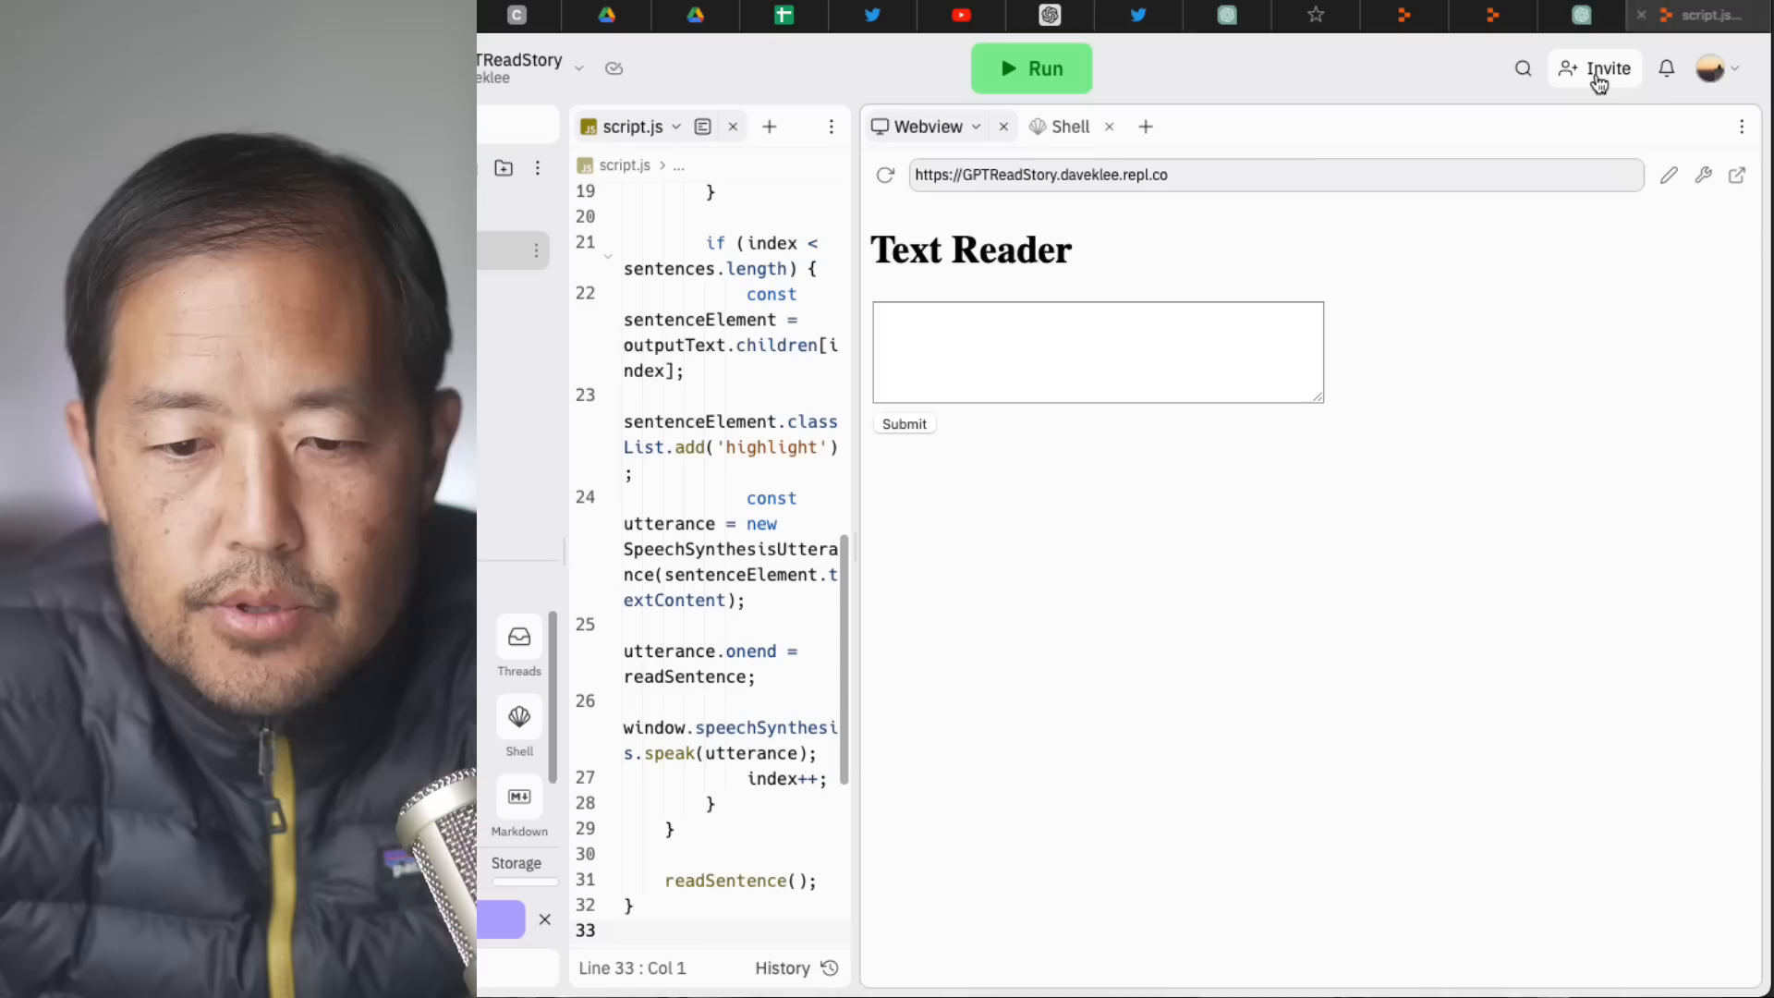
pyautogui.click(904, 424)
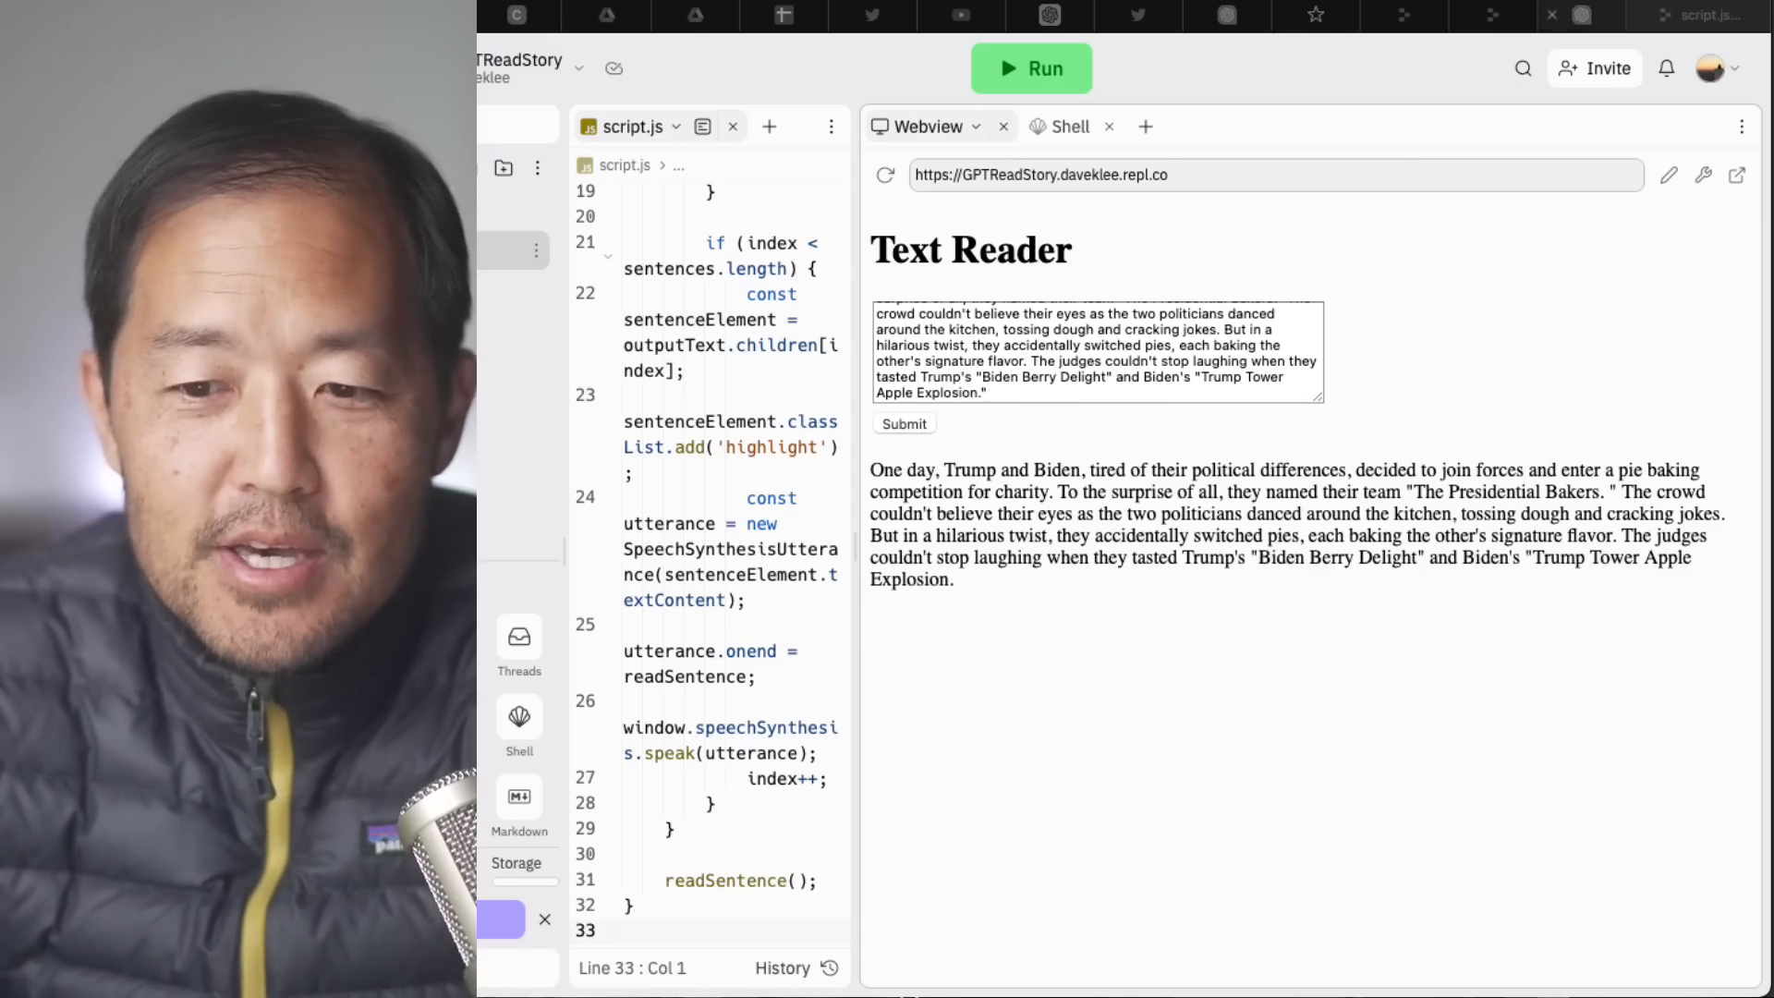
pyautogui.click(1609, 15)
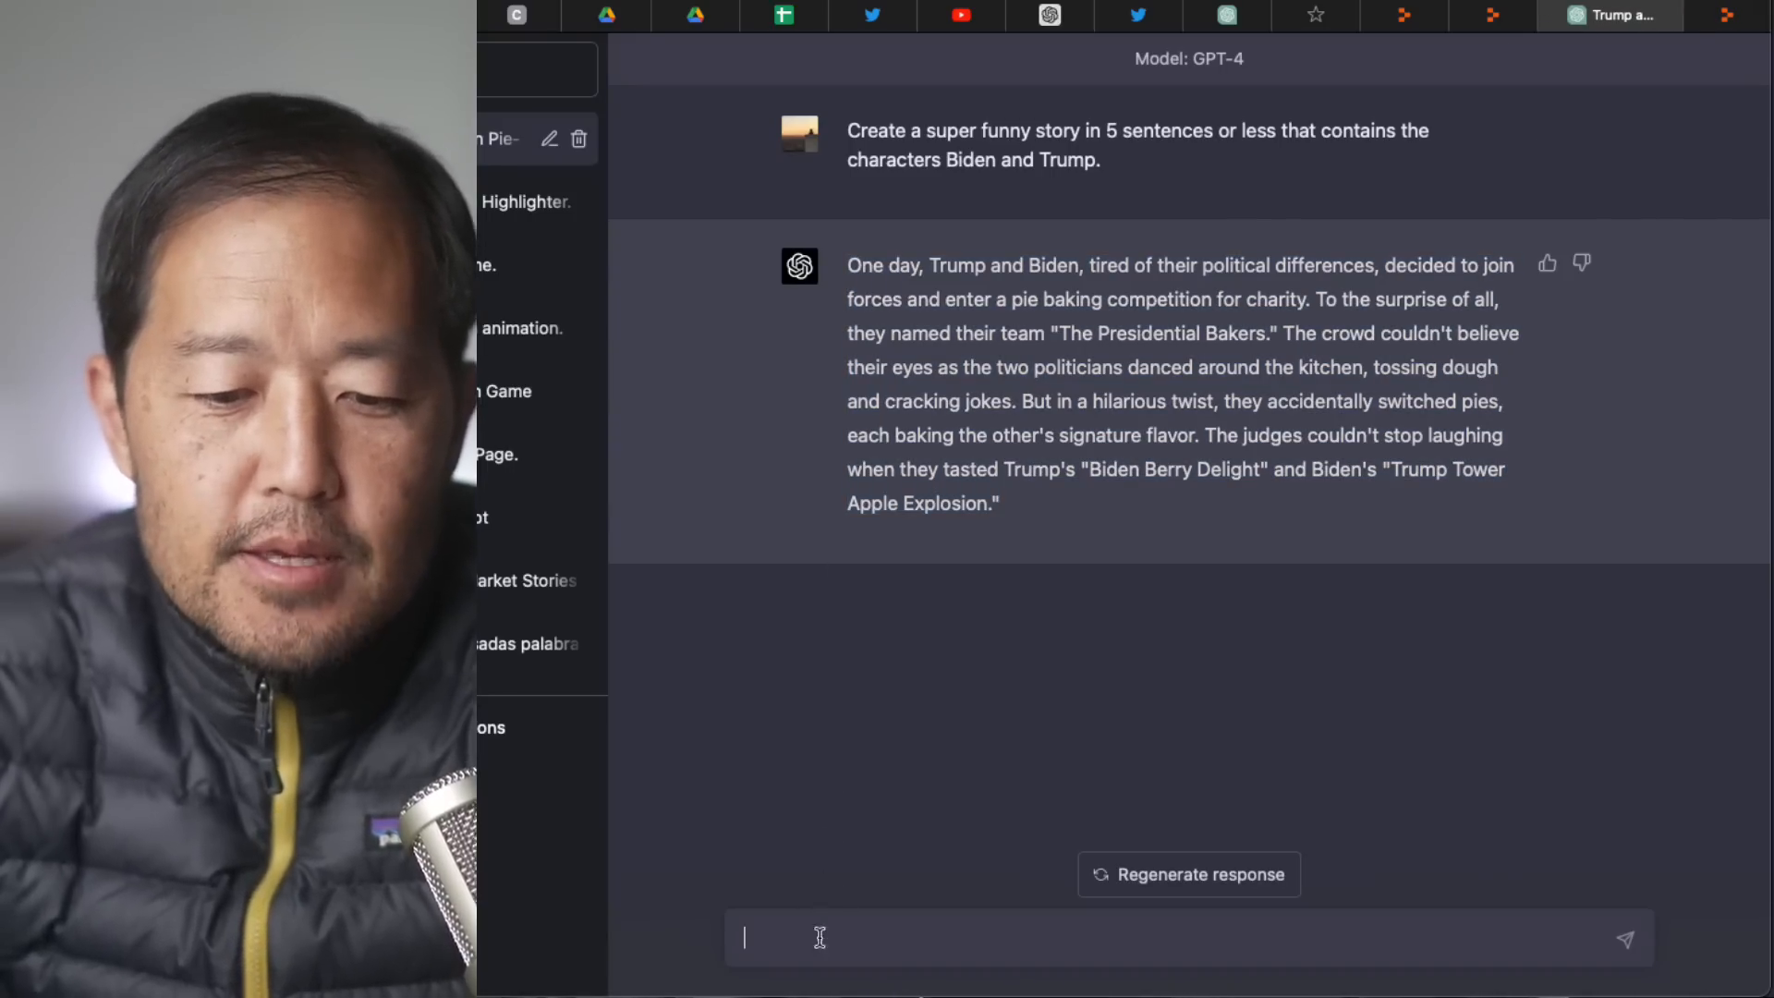
# Request a detailed Dall-E image prompt for the pie story and select the generated prompt text.
pyautogui.write('Please make a prompt so that')
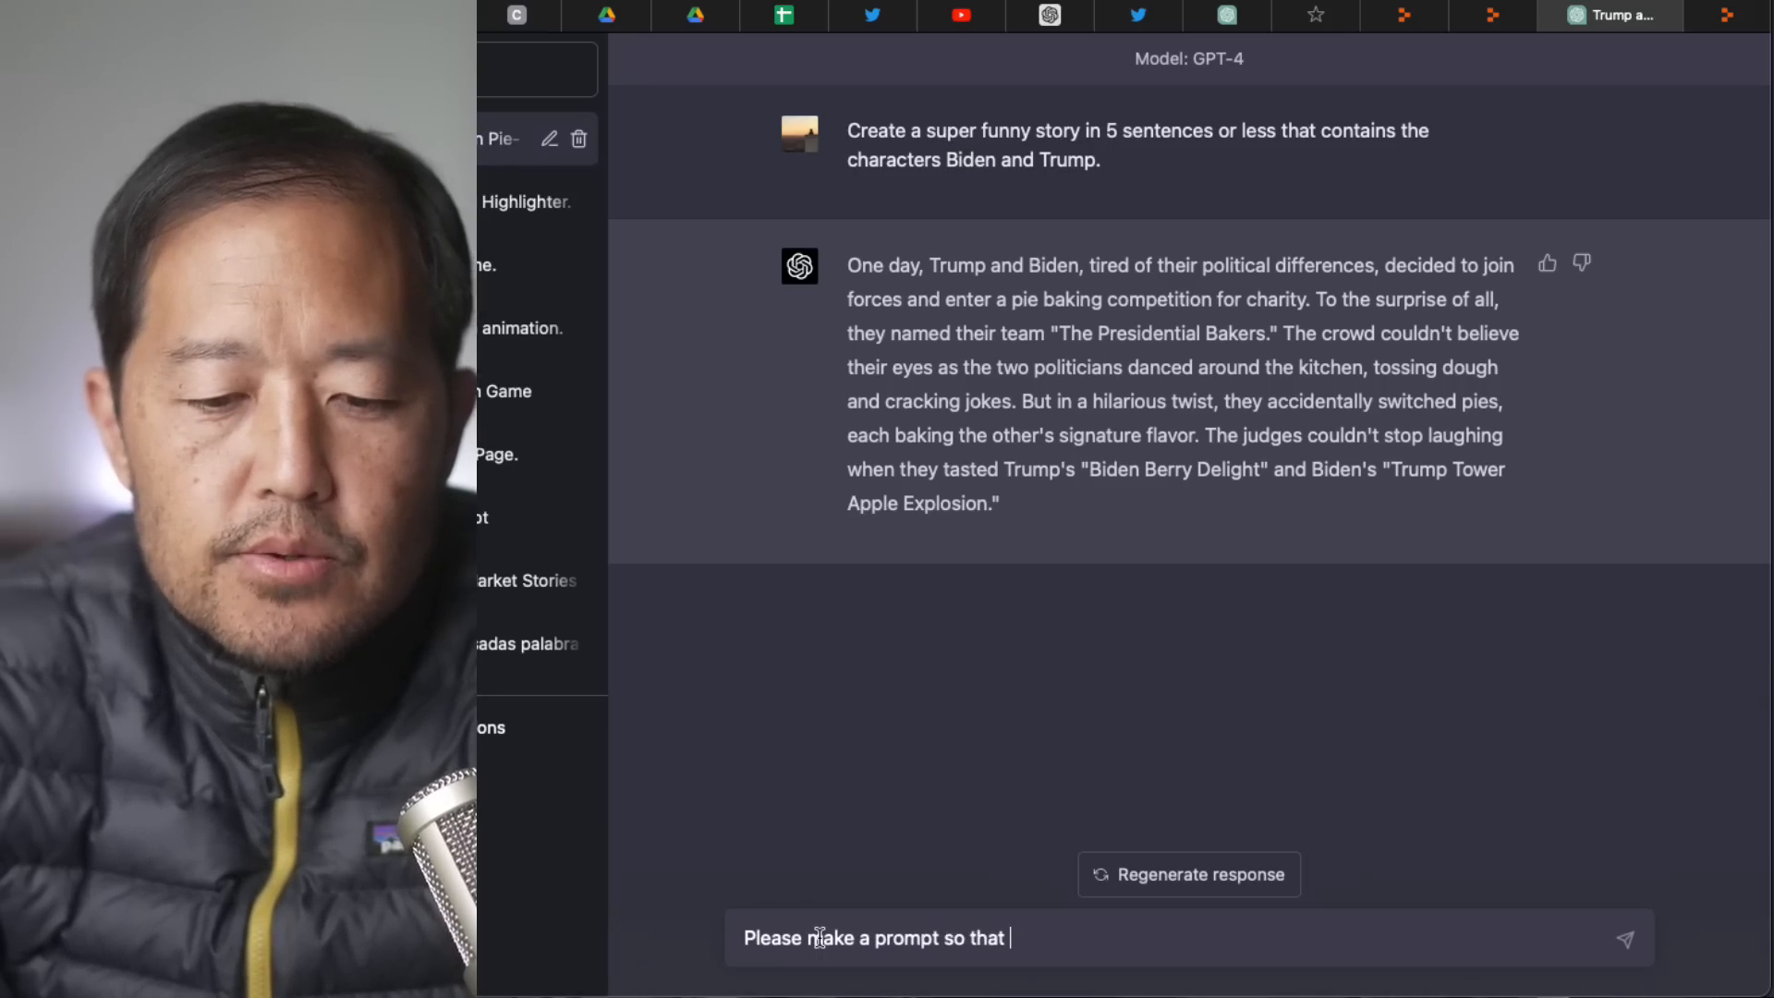
pyautogui.write('I can')
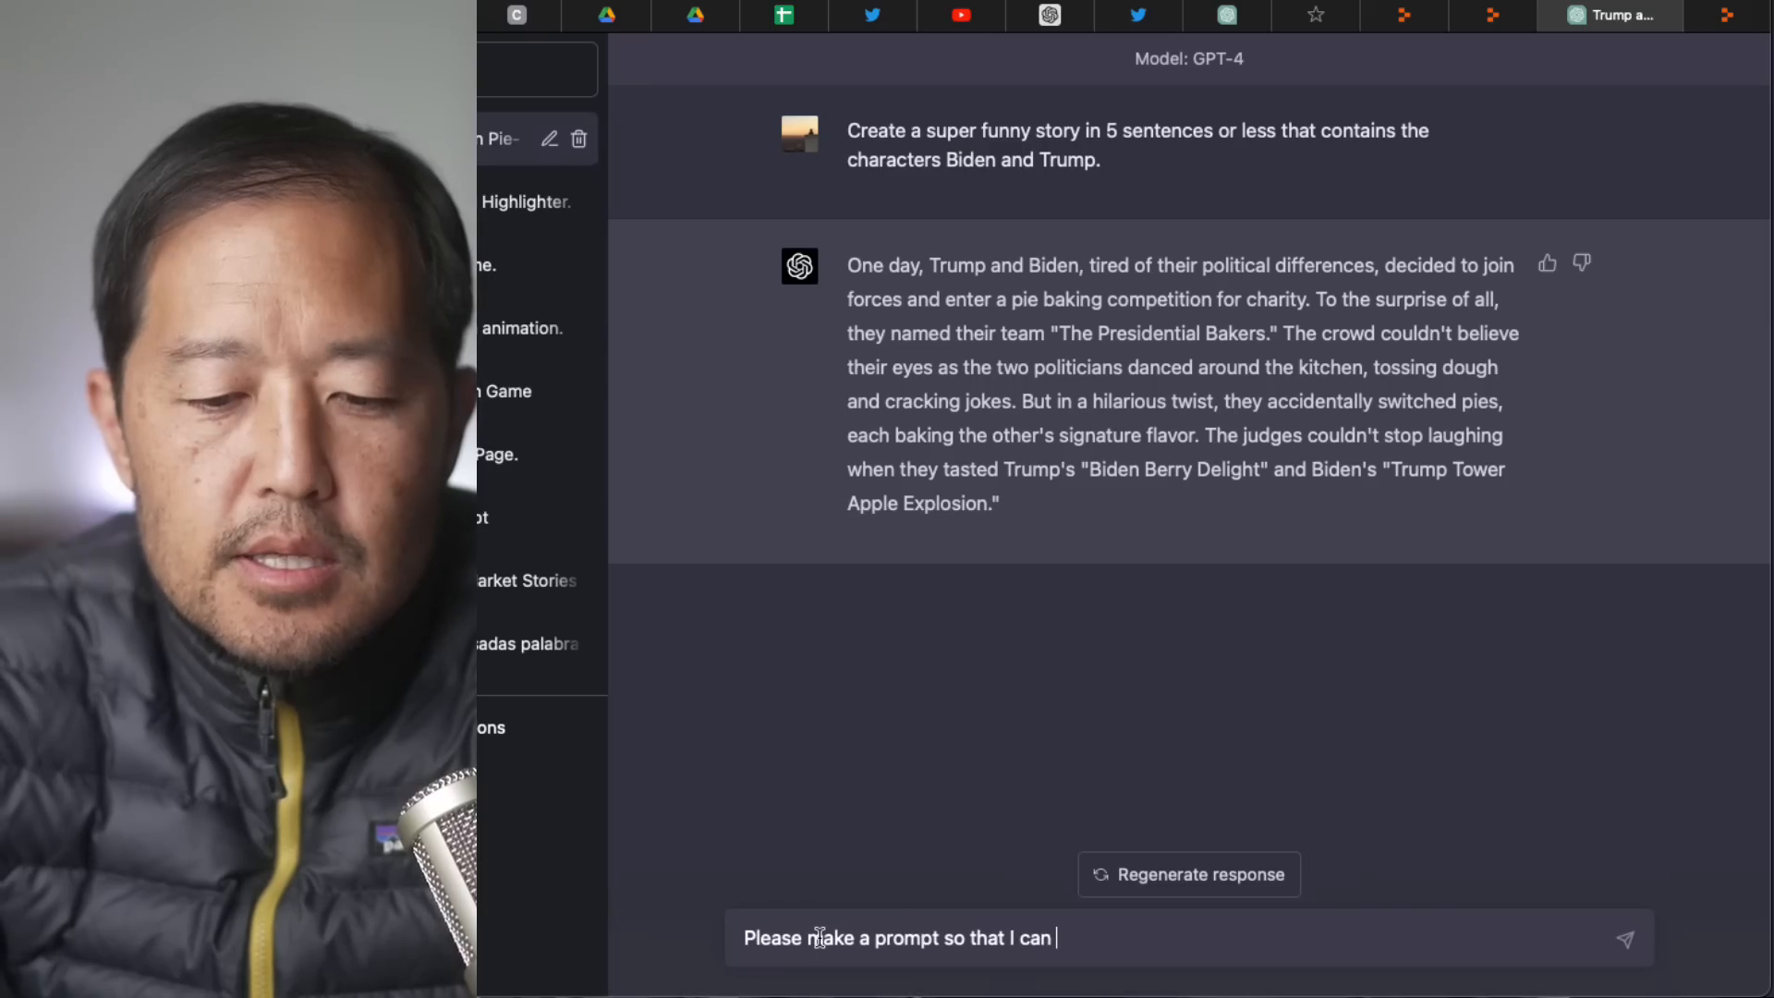
pyautogui.write('input it into')
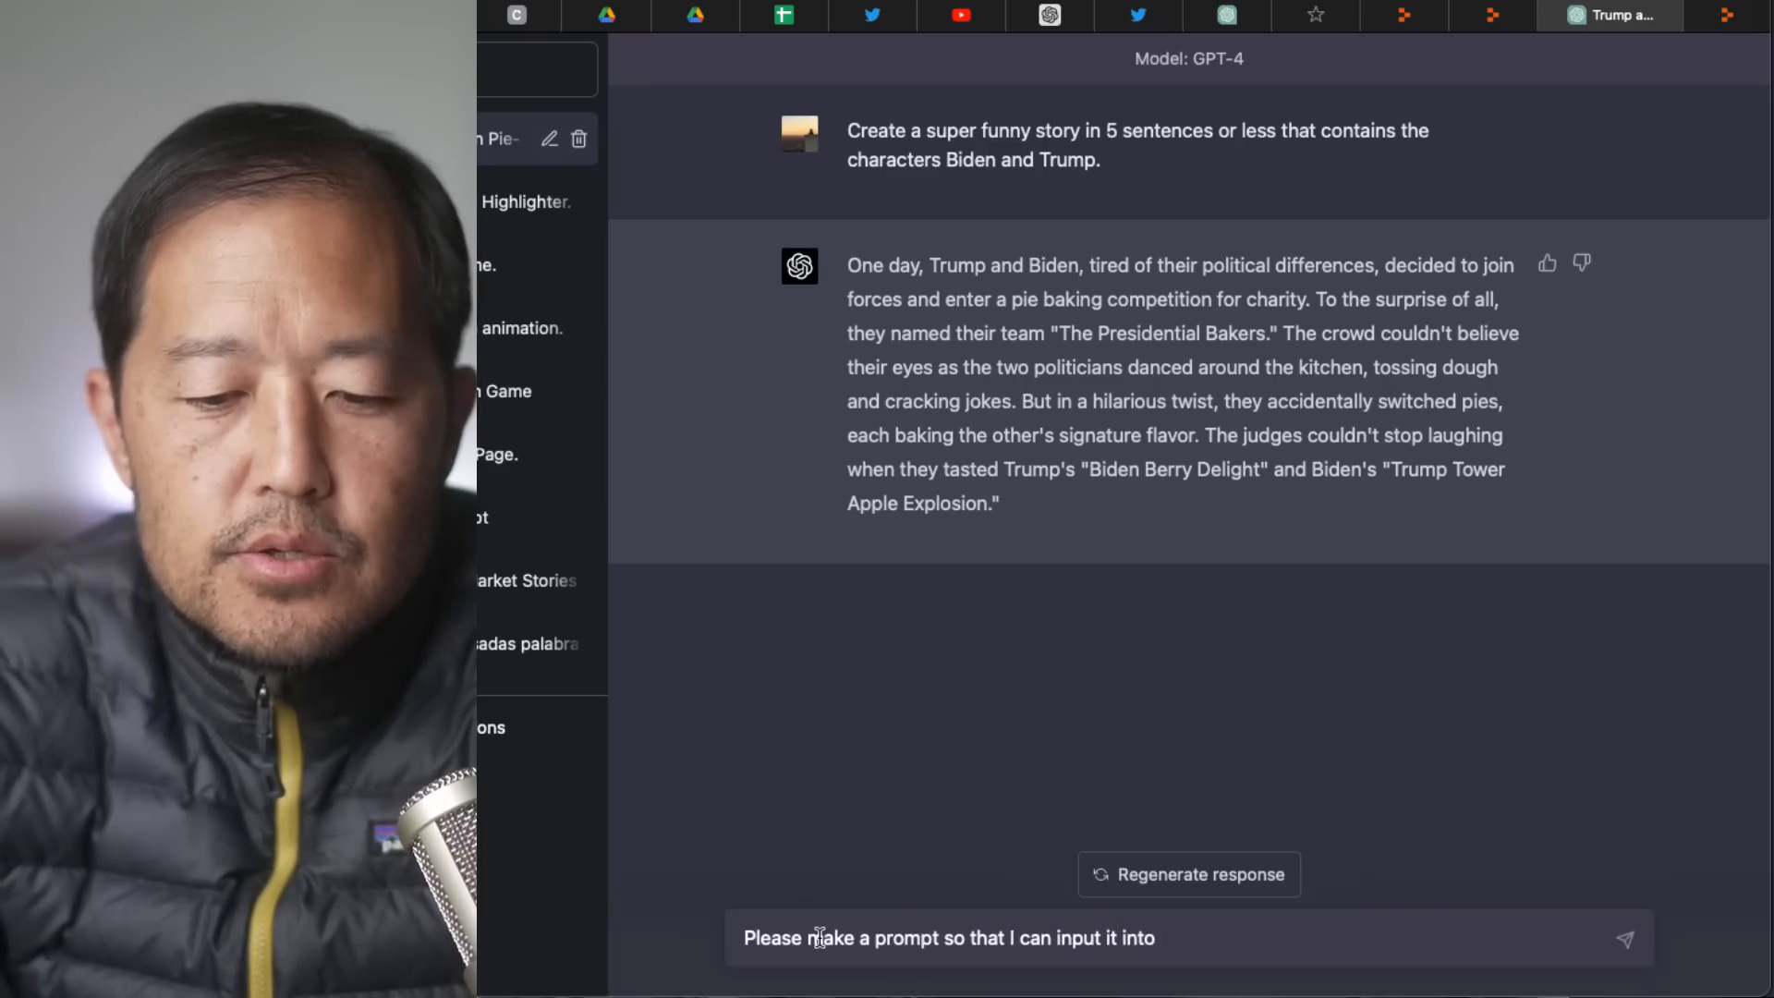
pyautogui.write('Dall')
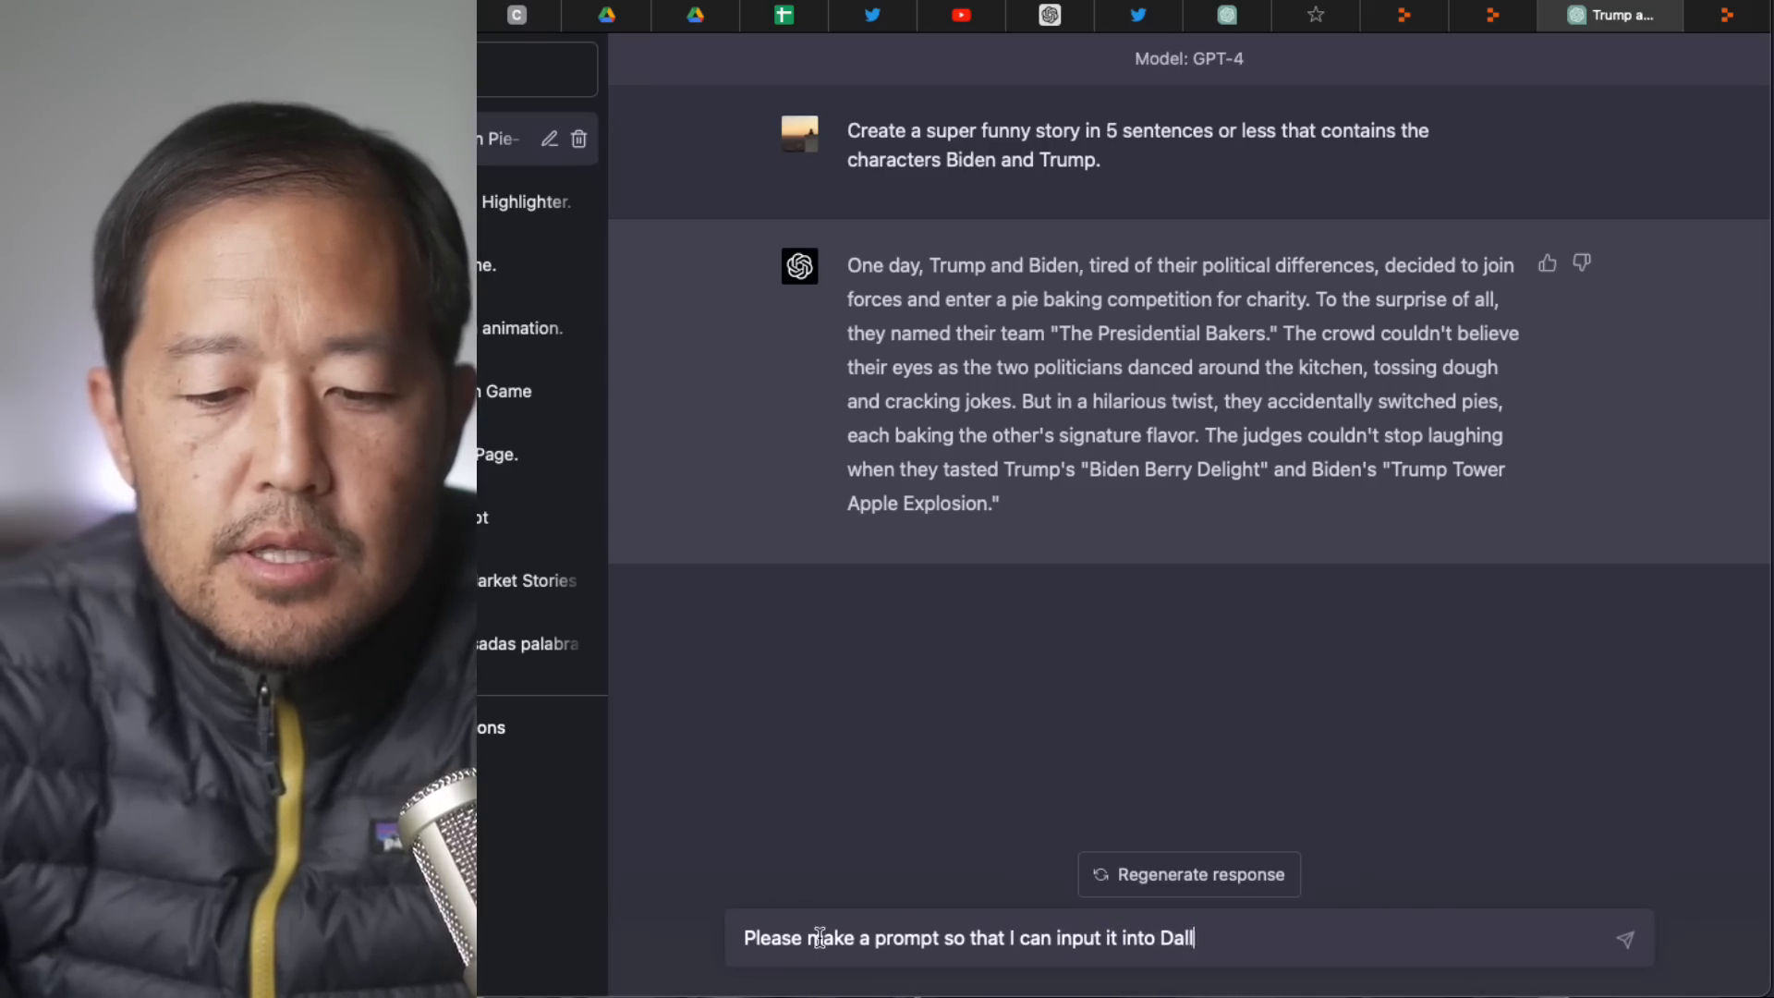
pyautogui.write('-E and get an image for')
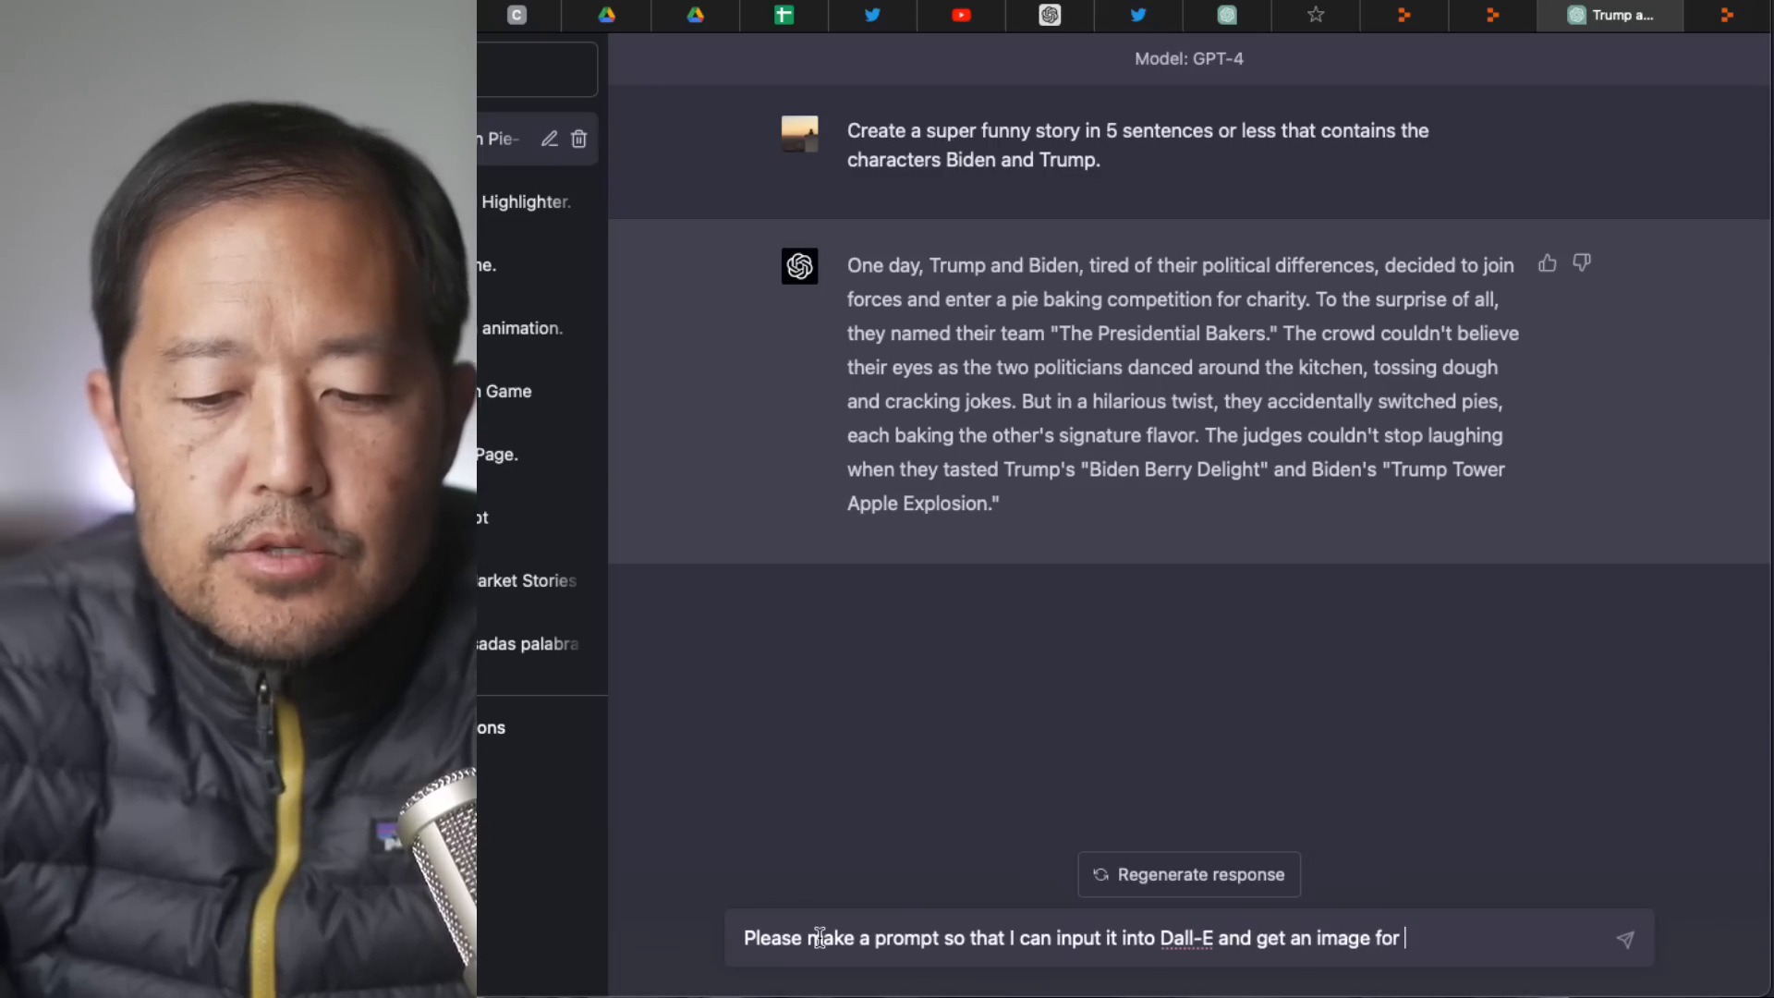
pyautogui.write('this story.  Plea')
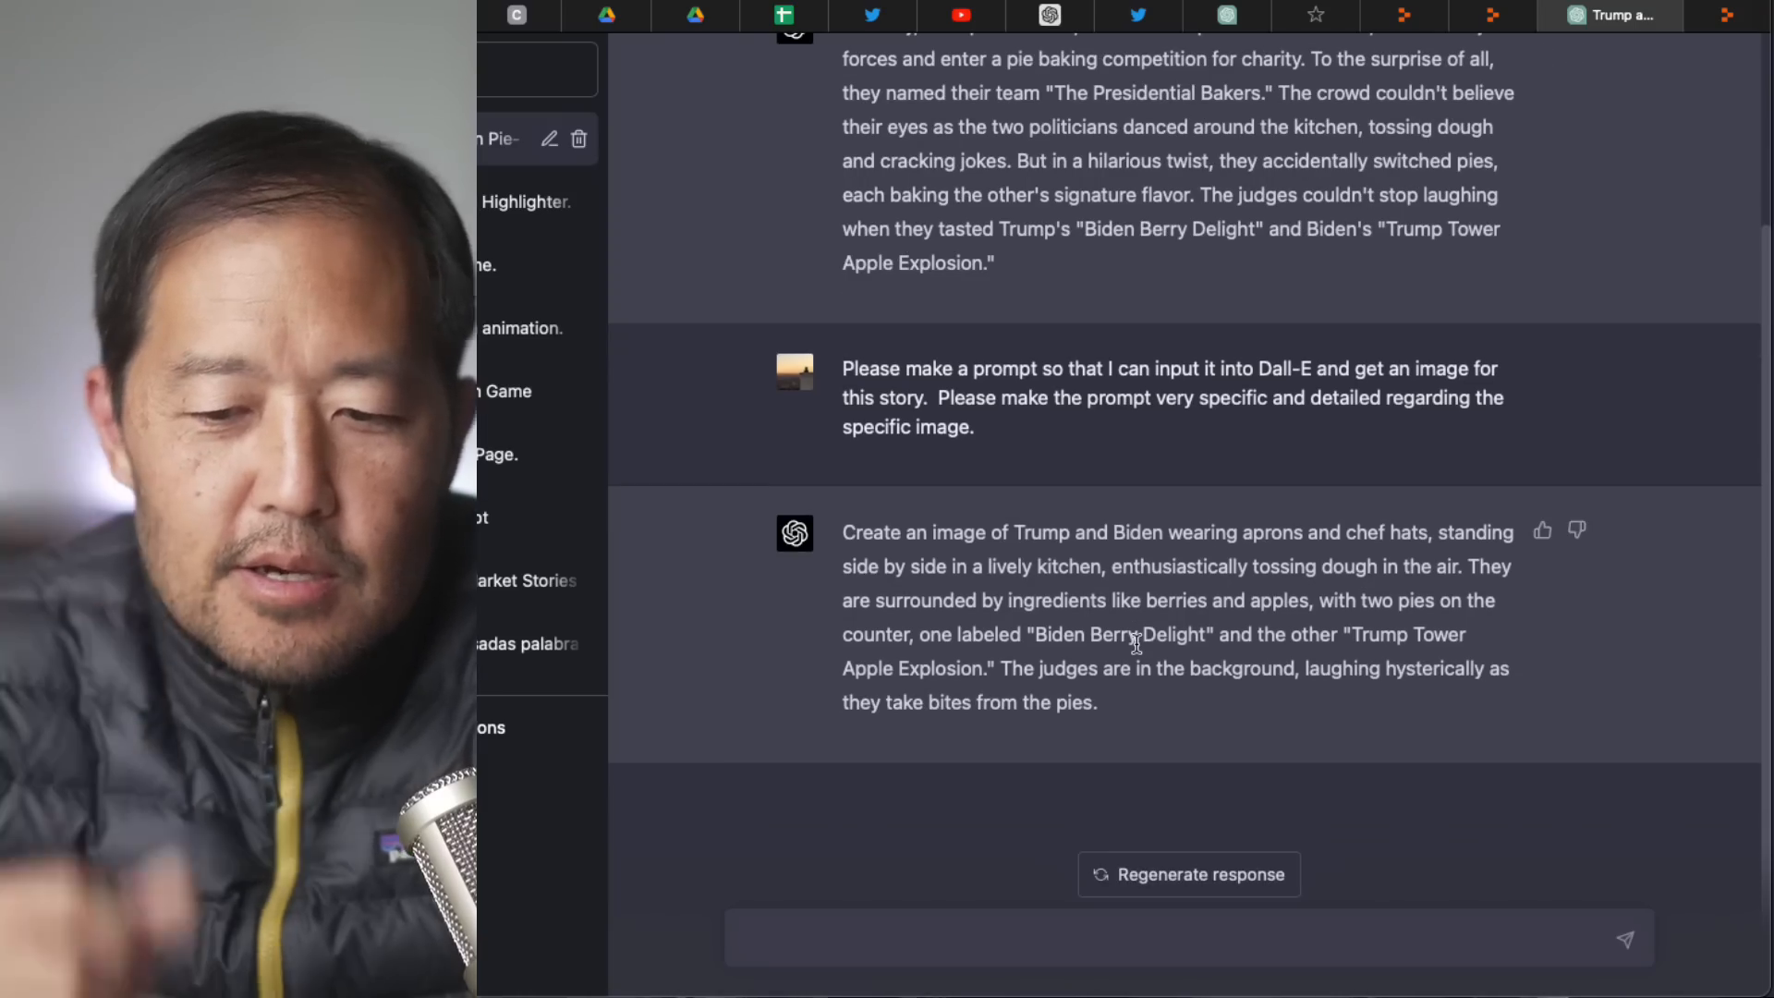
pyautogui.moveTo(842, 532); pyautogui.dragTo(1096, 702)
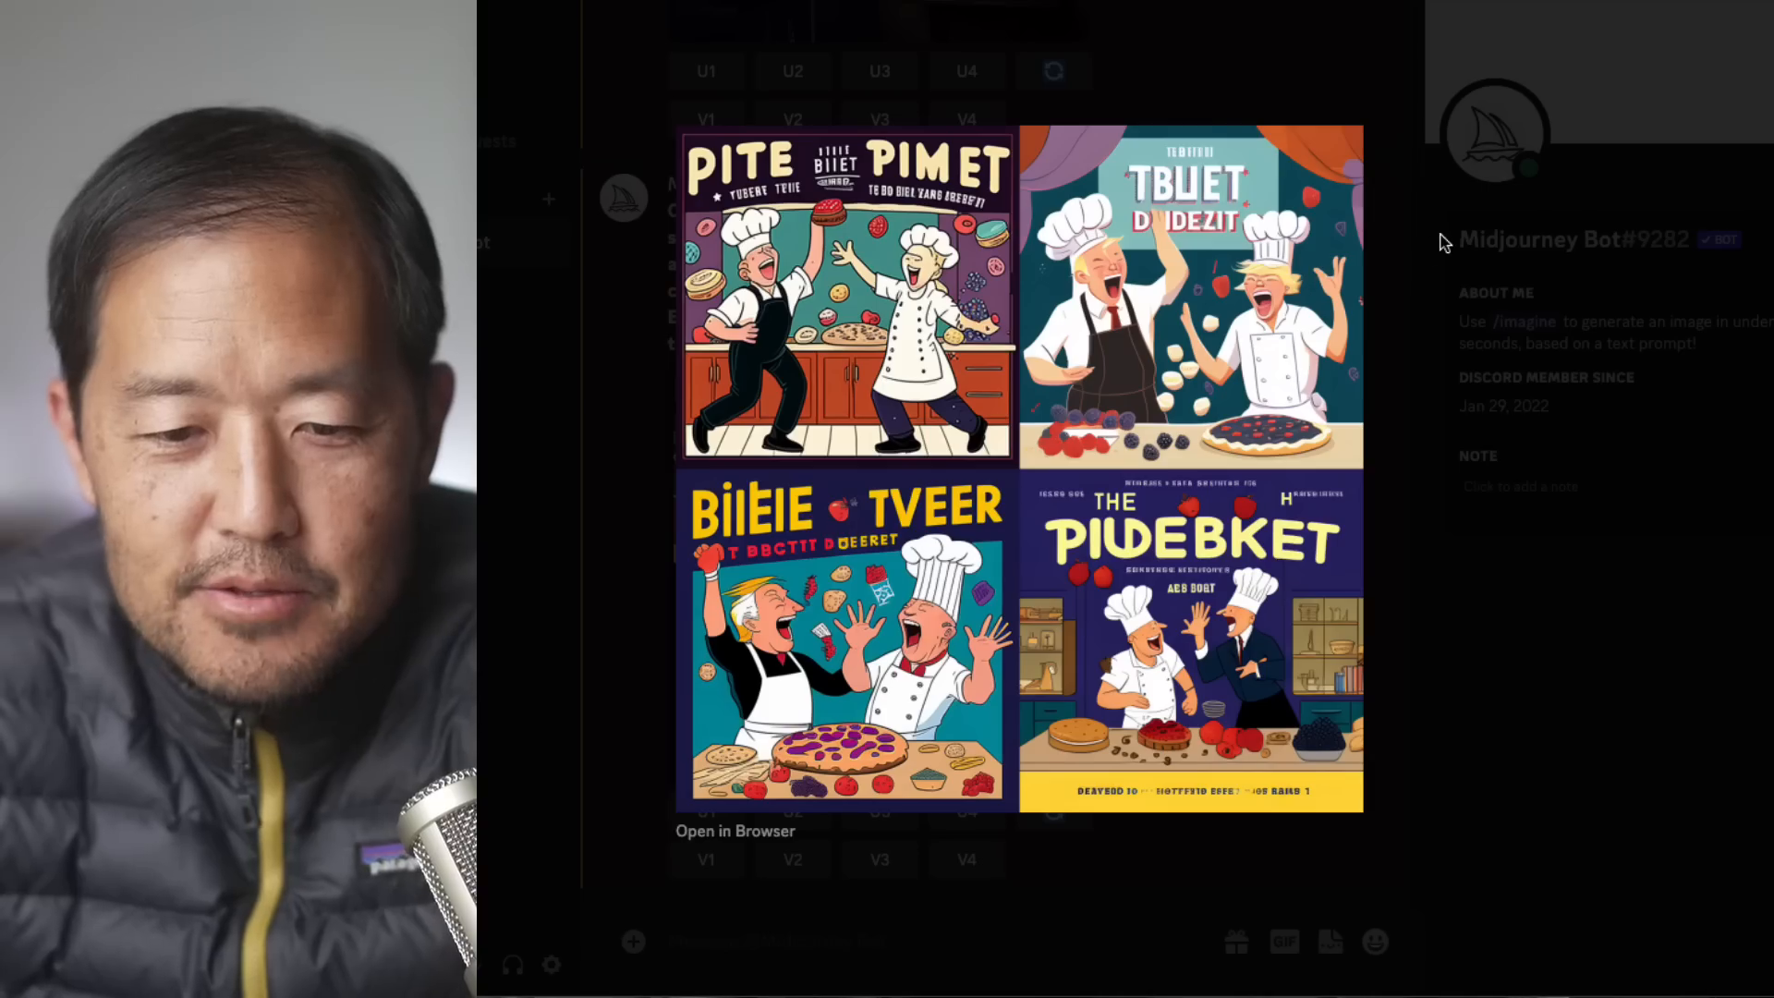
pyautogui.moveTo(1208, 362)
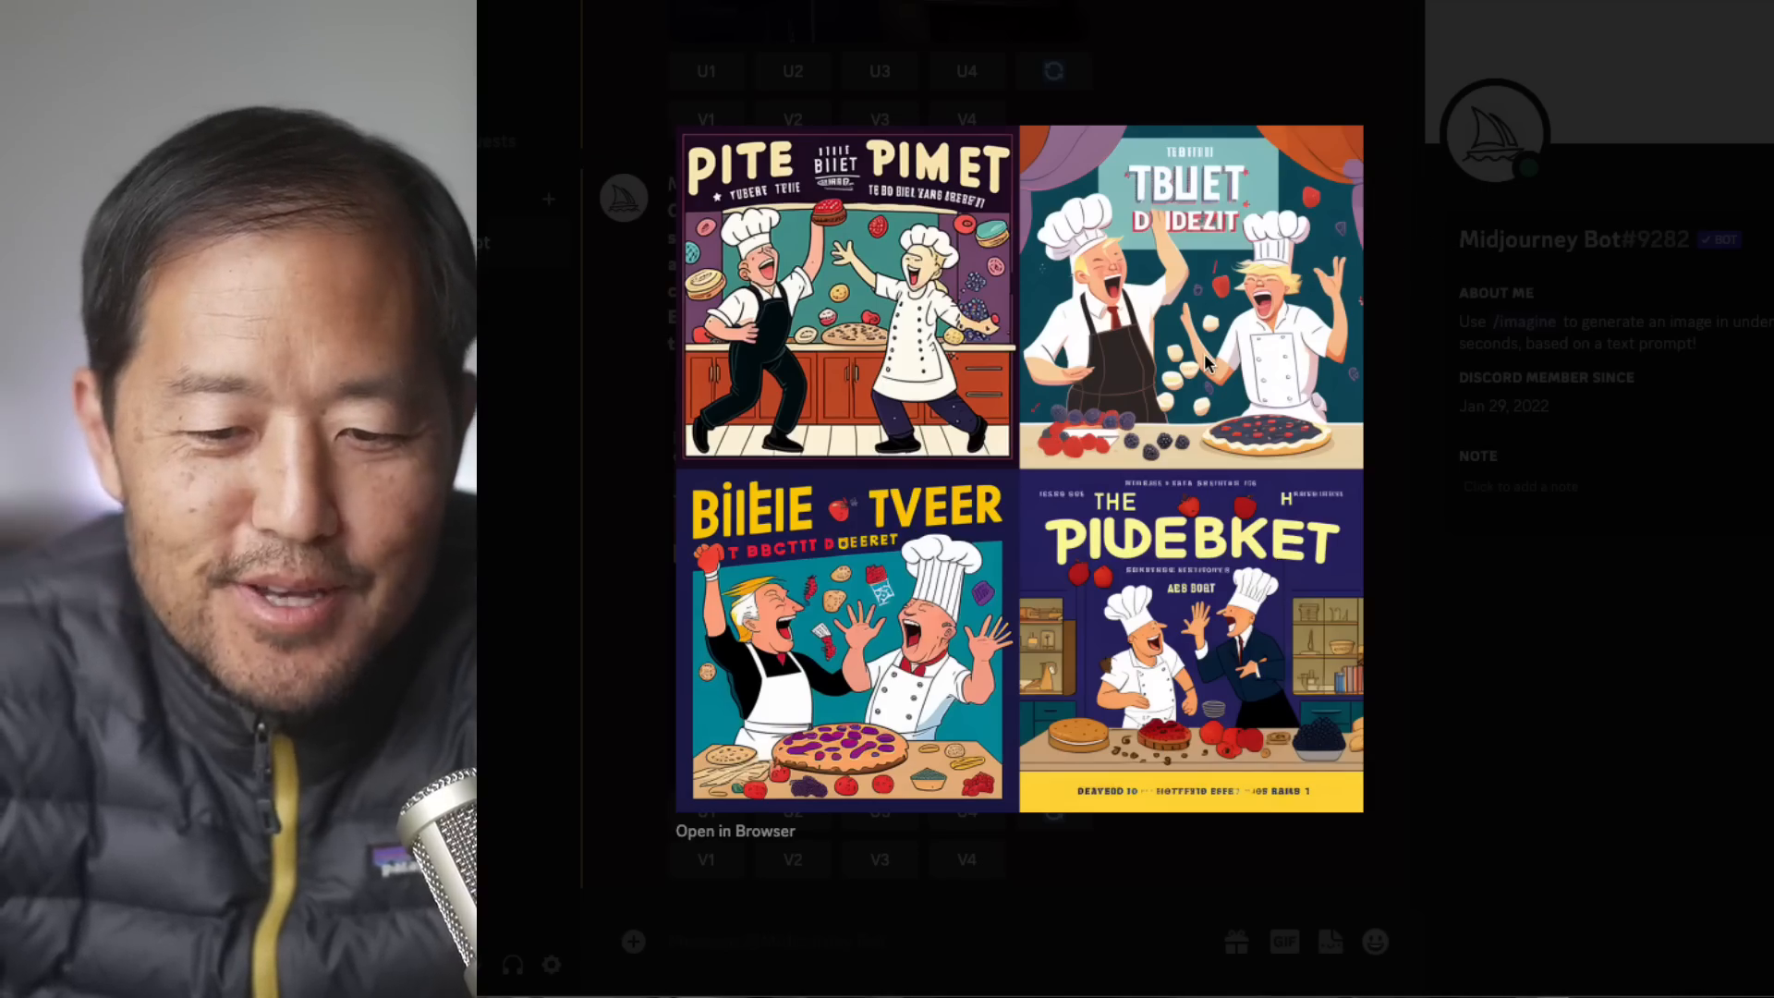